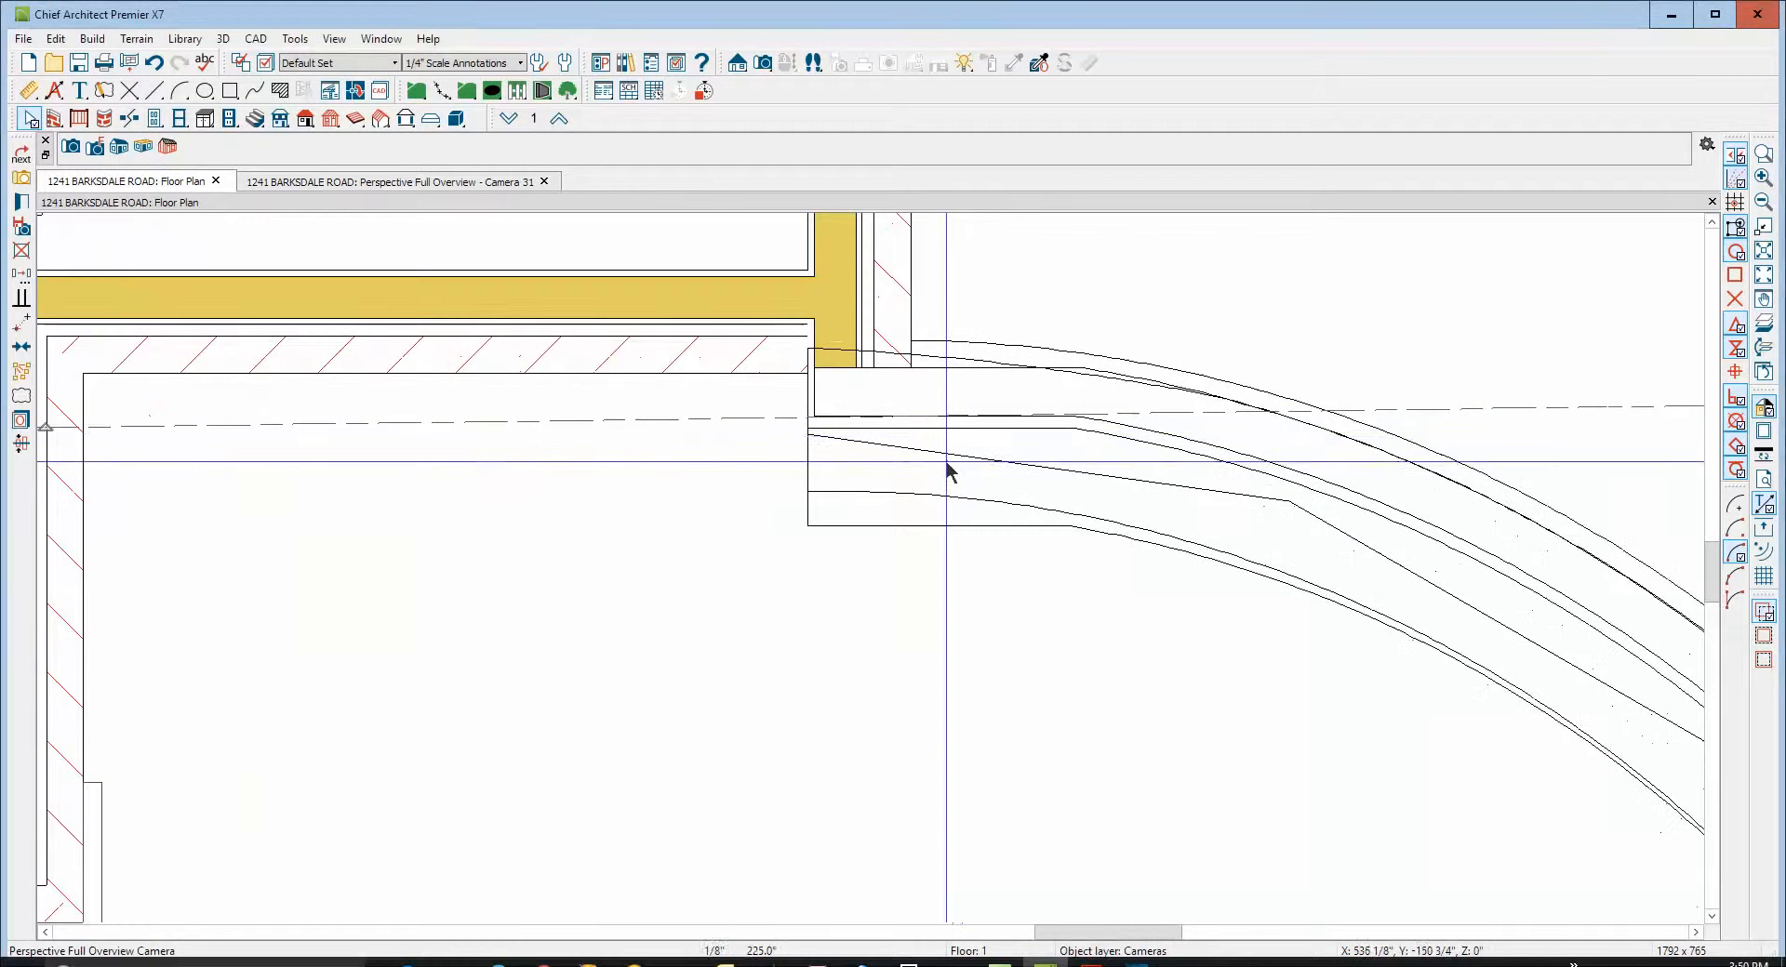
Stretch the curved retaining wall's end to meet the house corner and open the slab for editing
click(942, 468)
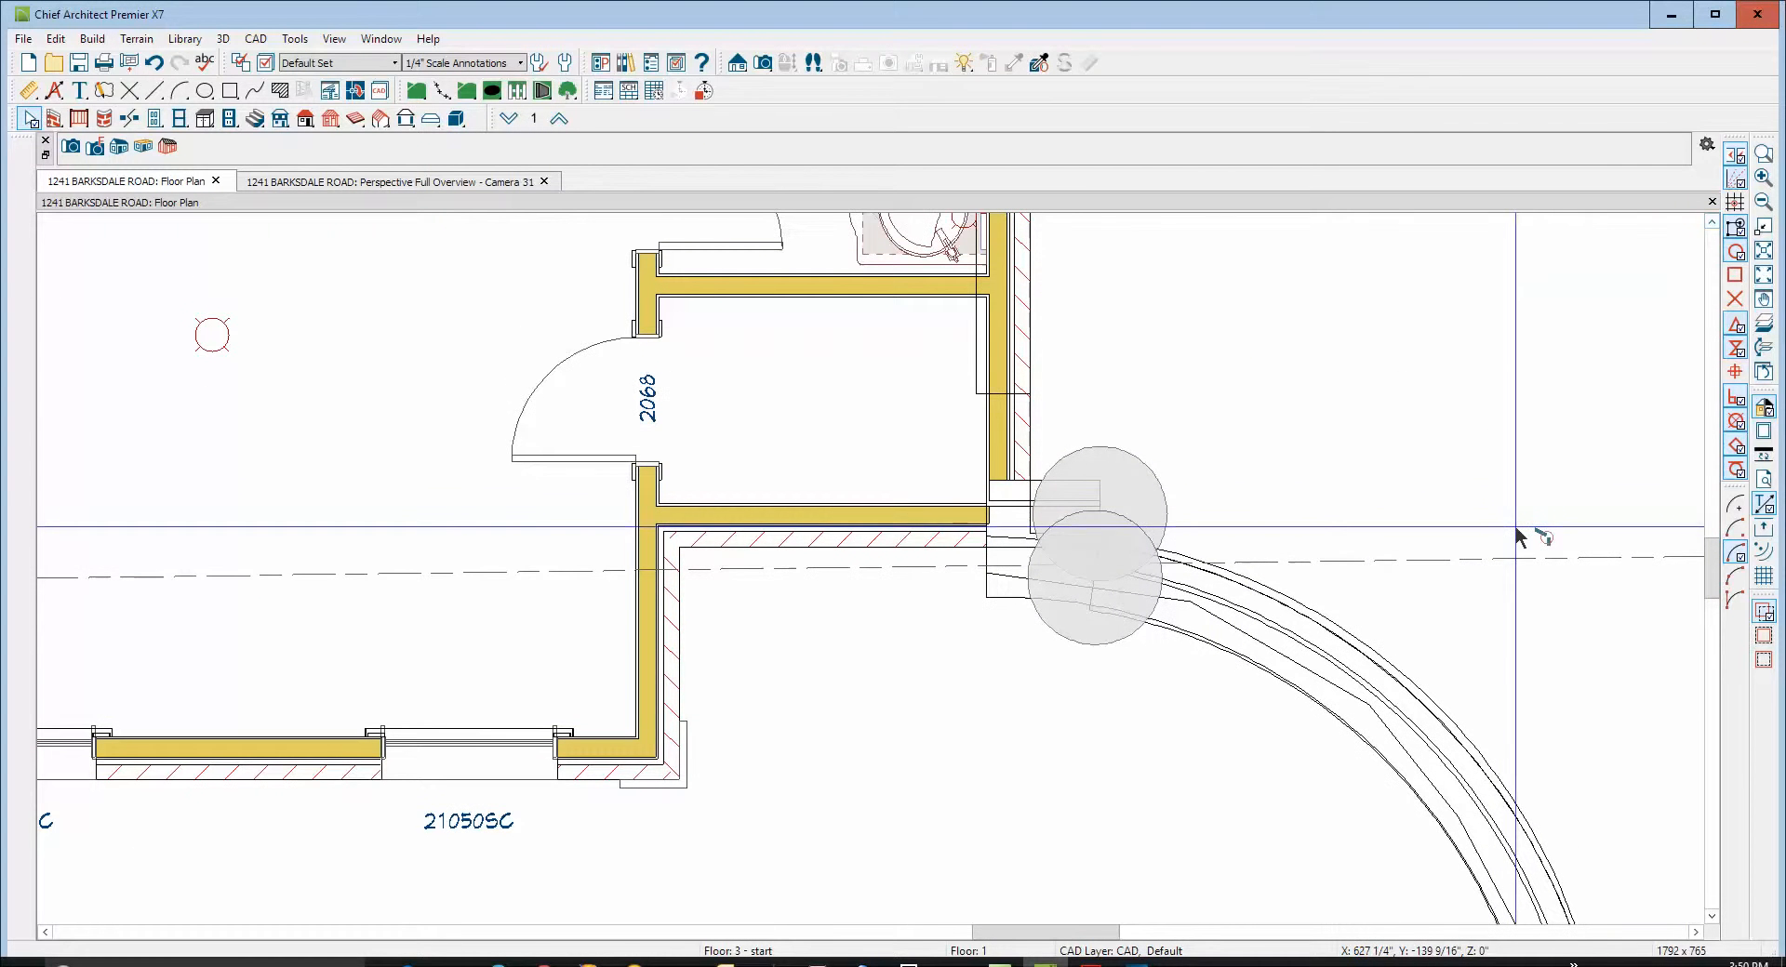
click(1231, 618)
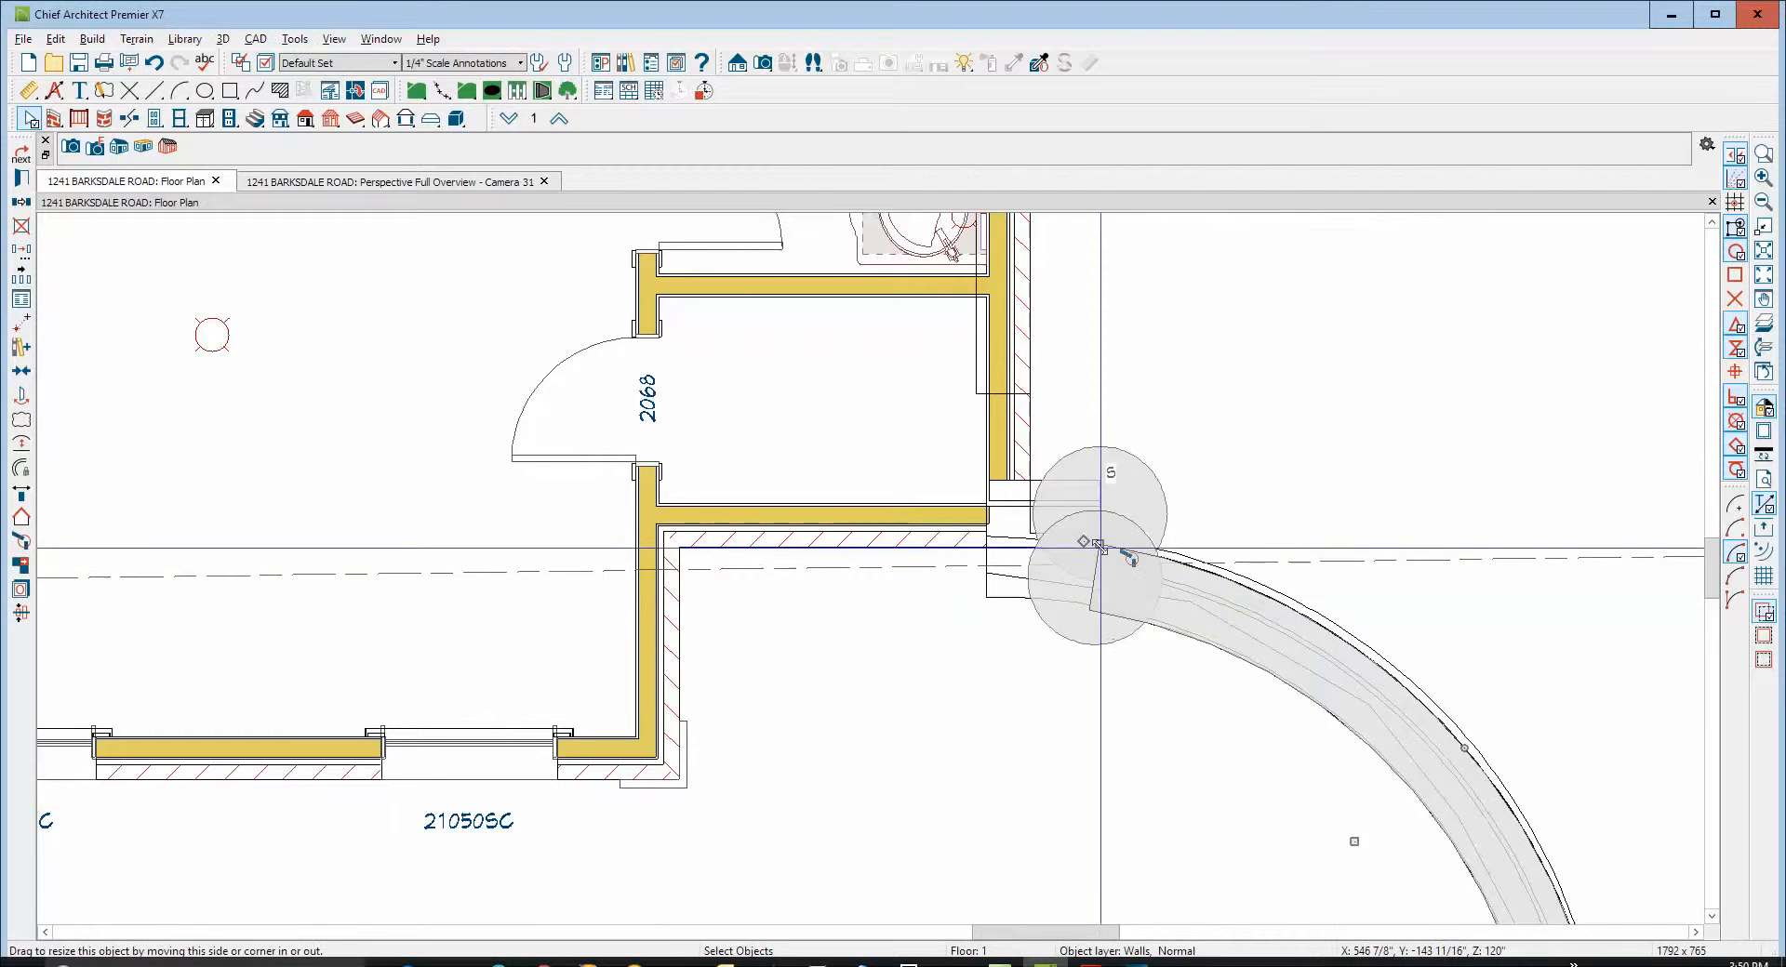
drag(1097, 545, 1099, 476)
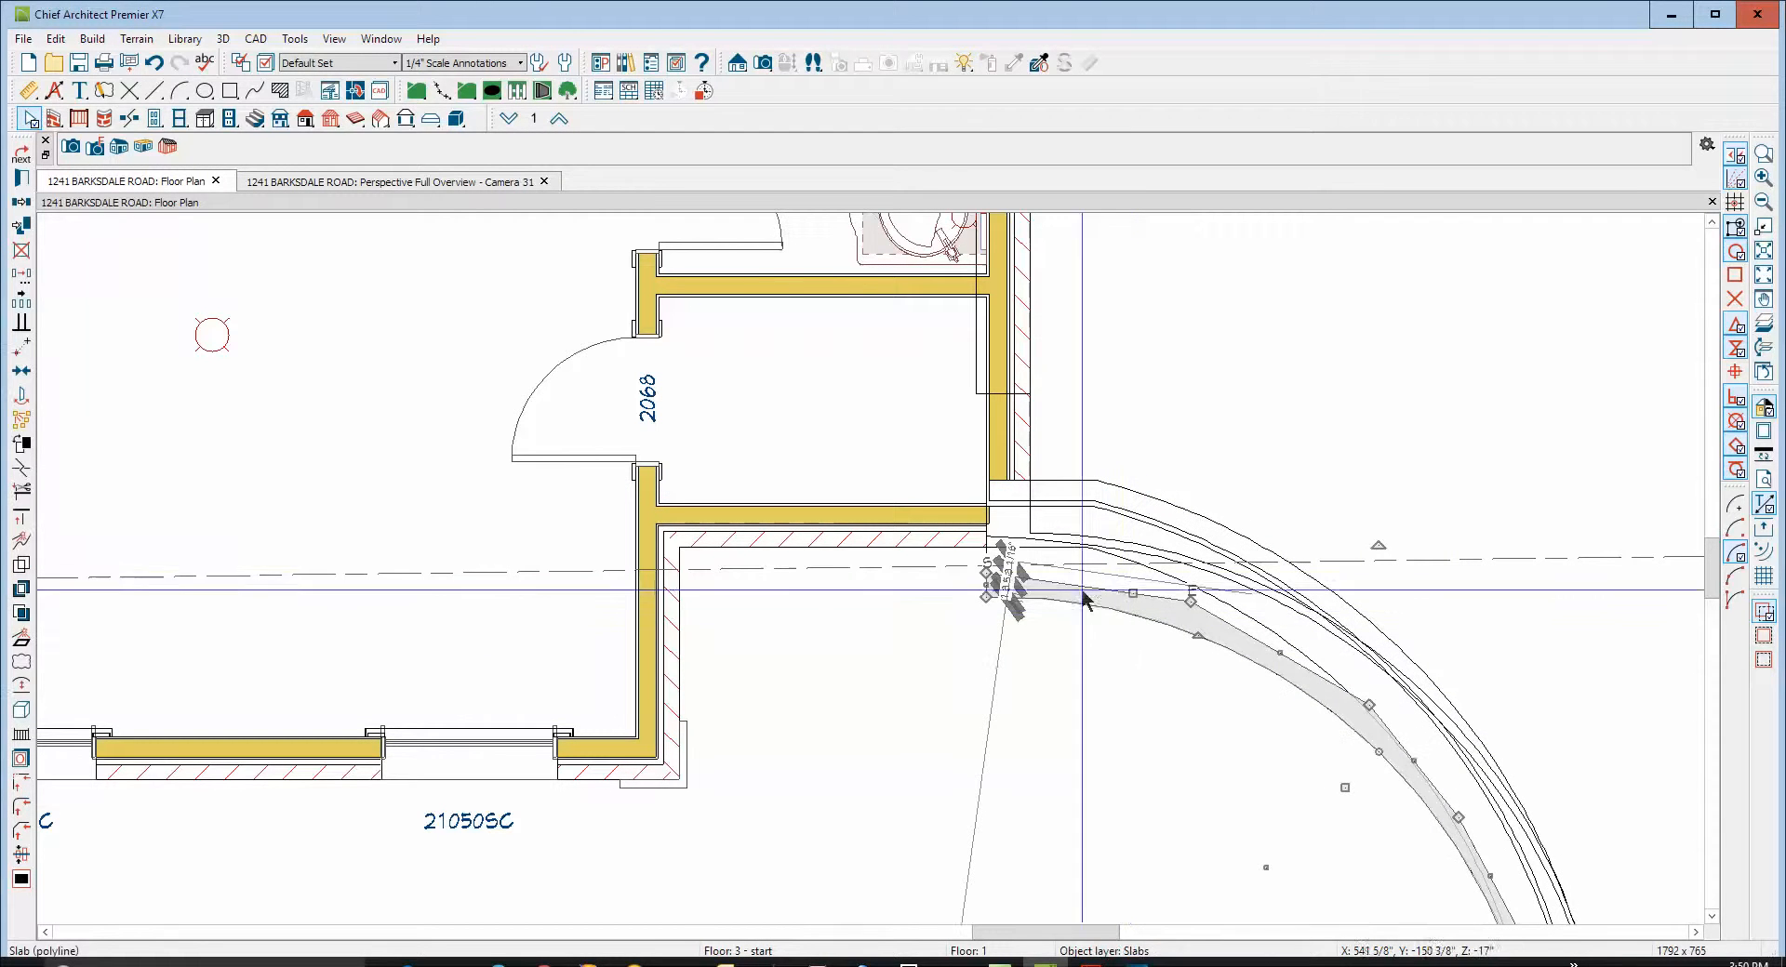
double_click(1012, 605)
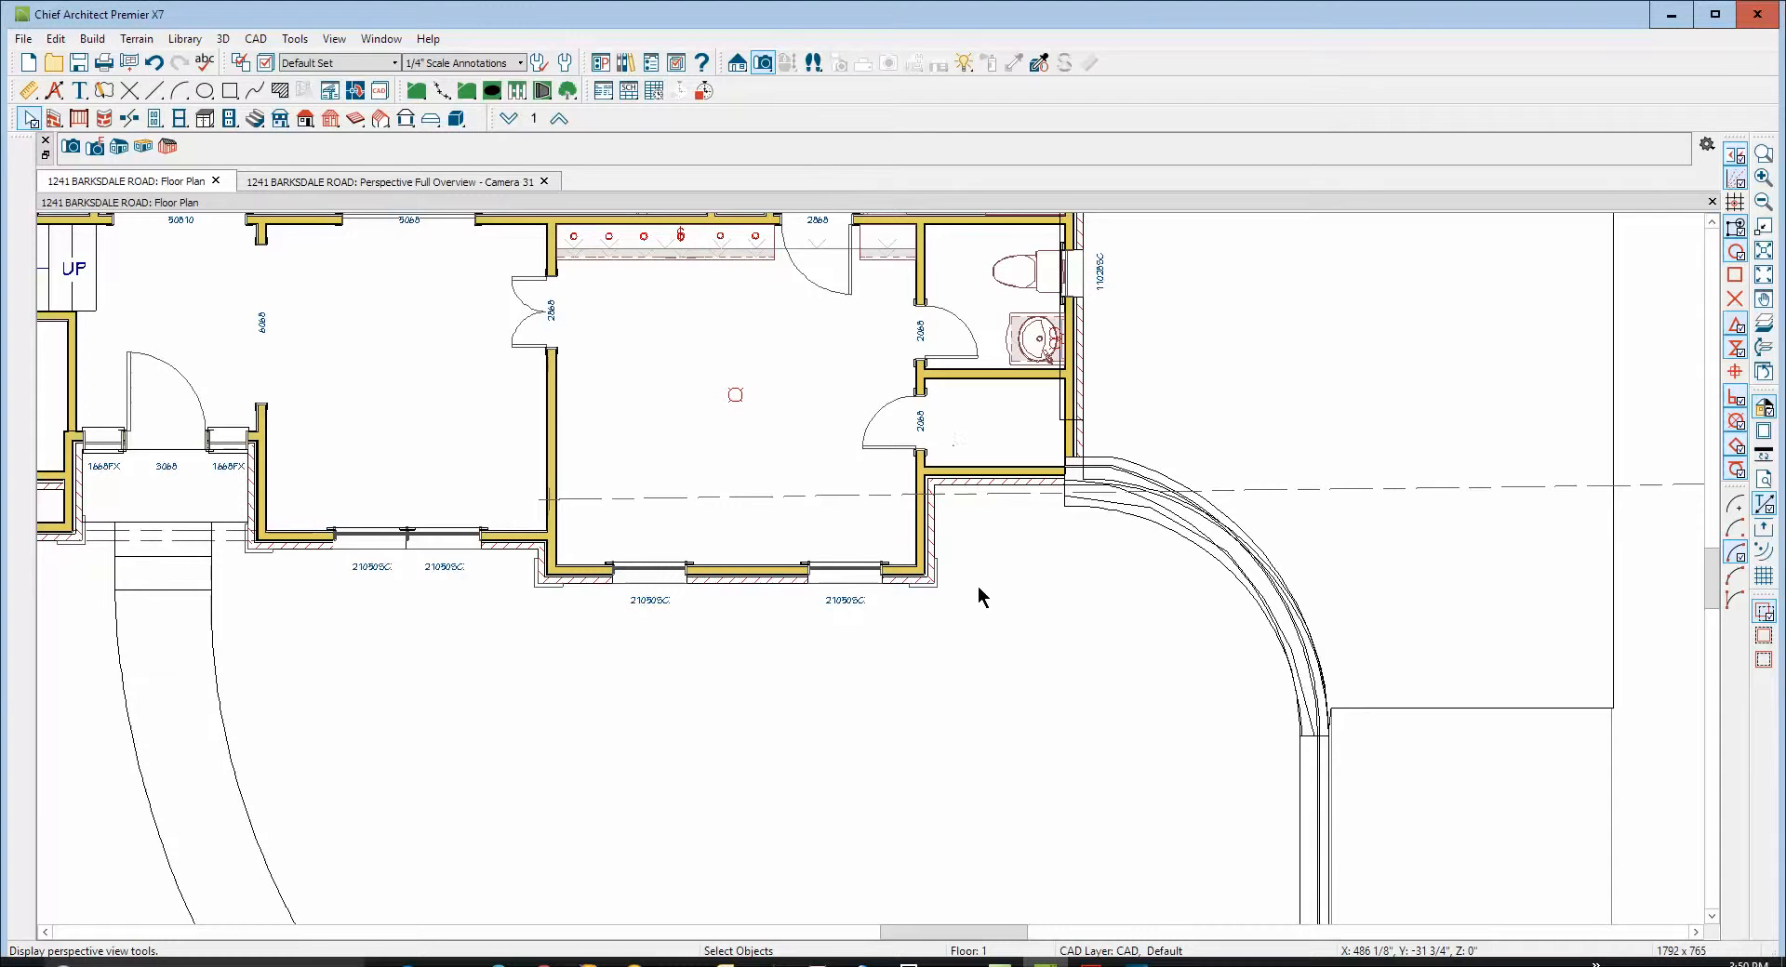
Switch to the Perspective Full Overview and bring the retaining wall's lower end into view
click(398, 180)
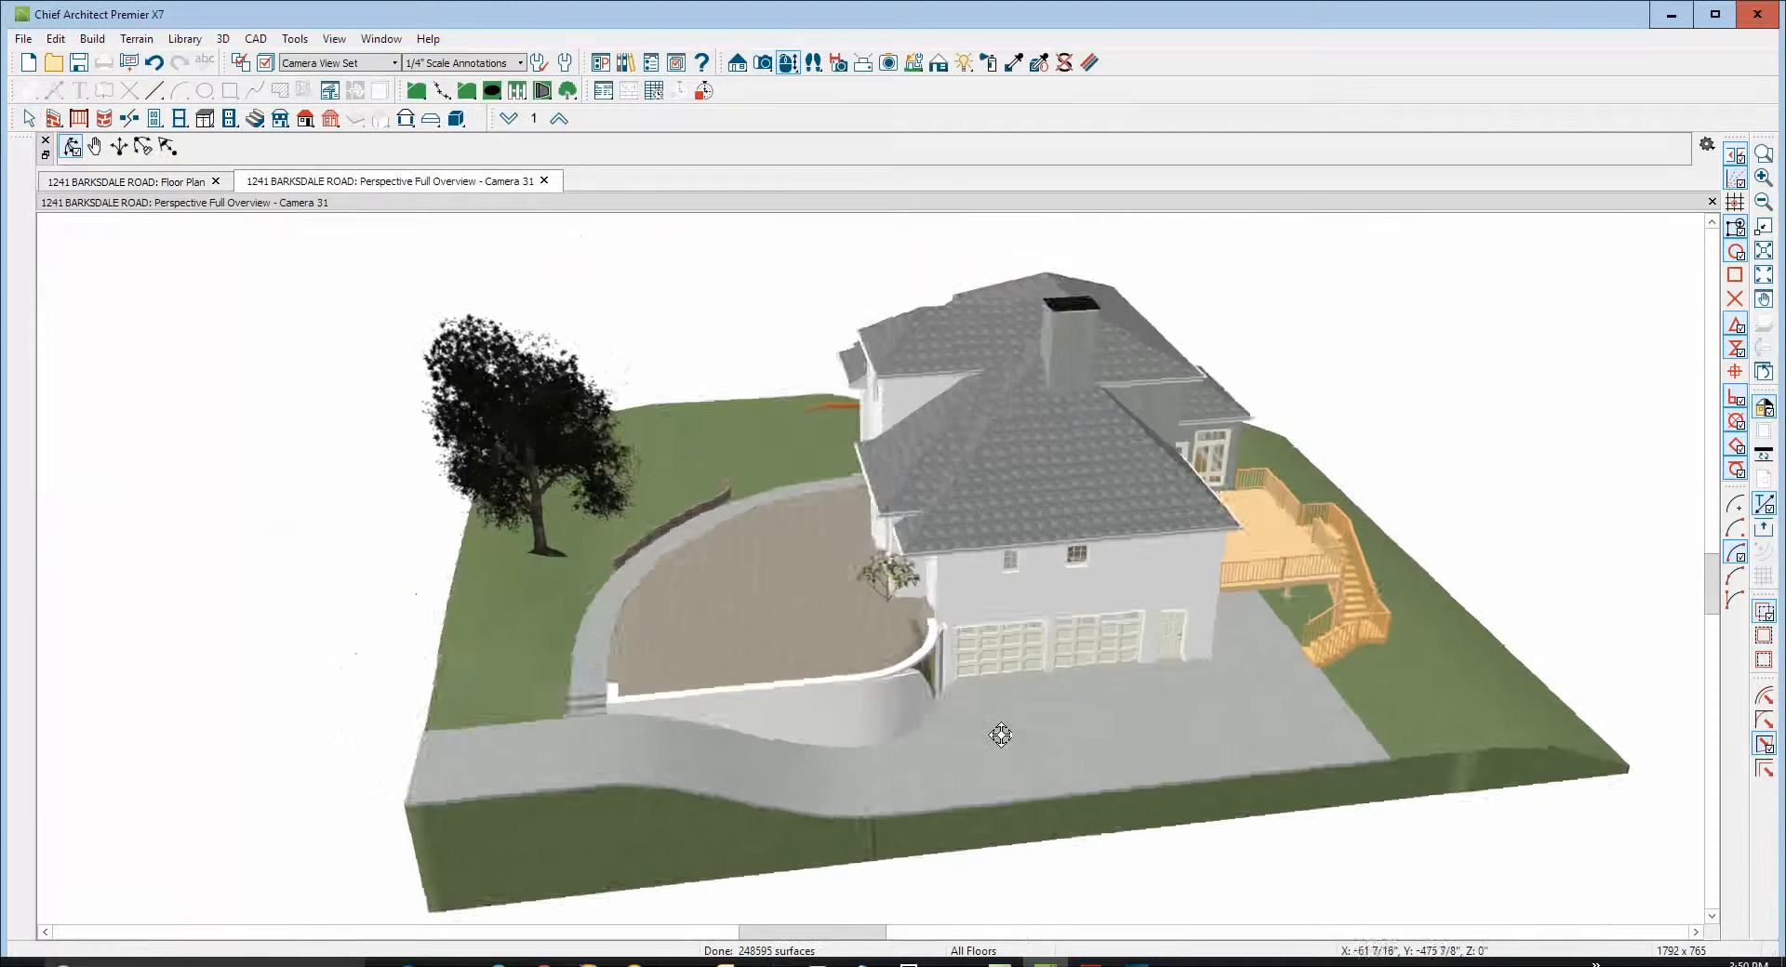
drag(1000, 735, 774, 586)
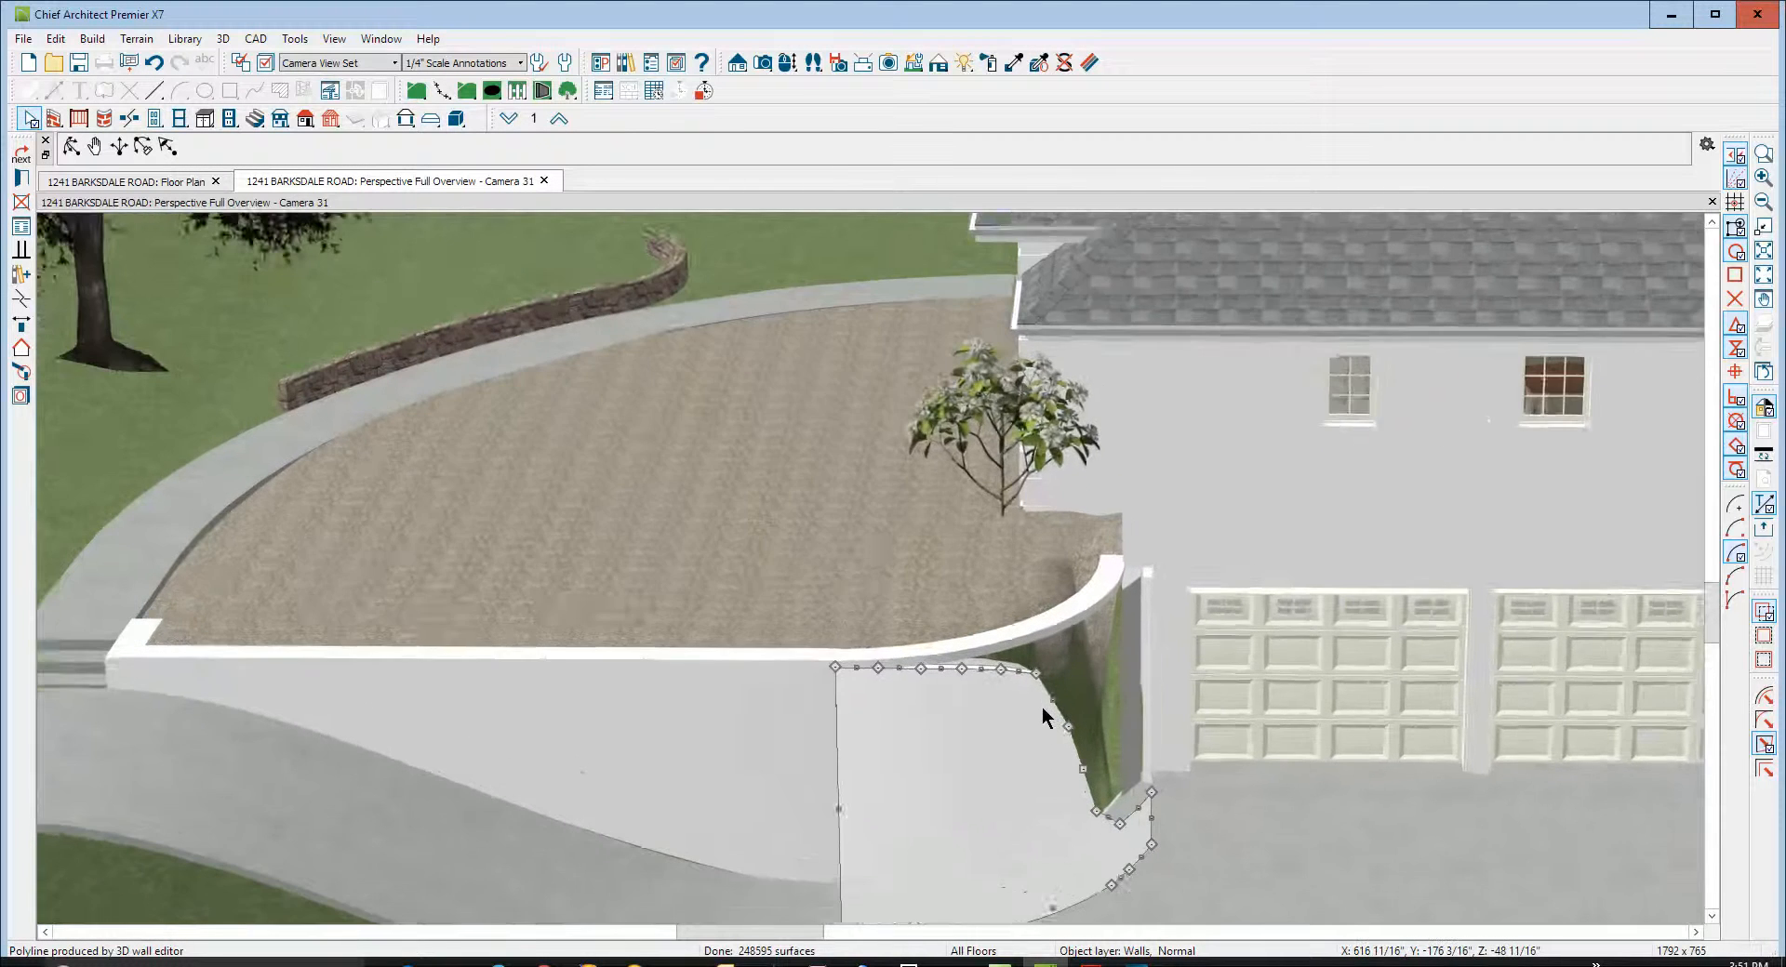
Drag the wall profile's edges and corners to close the large sloped cut-out into small notches
click(64, 149)
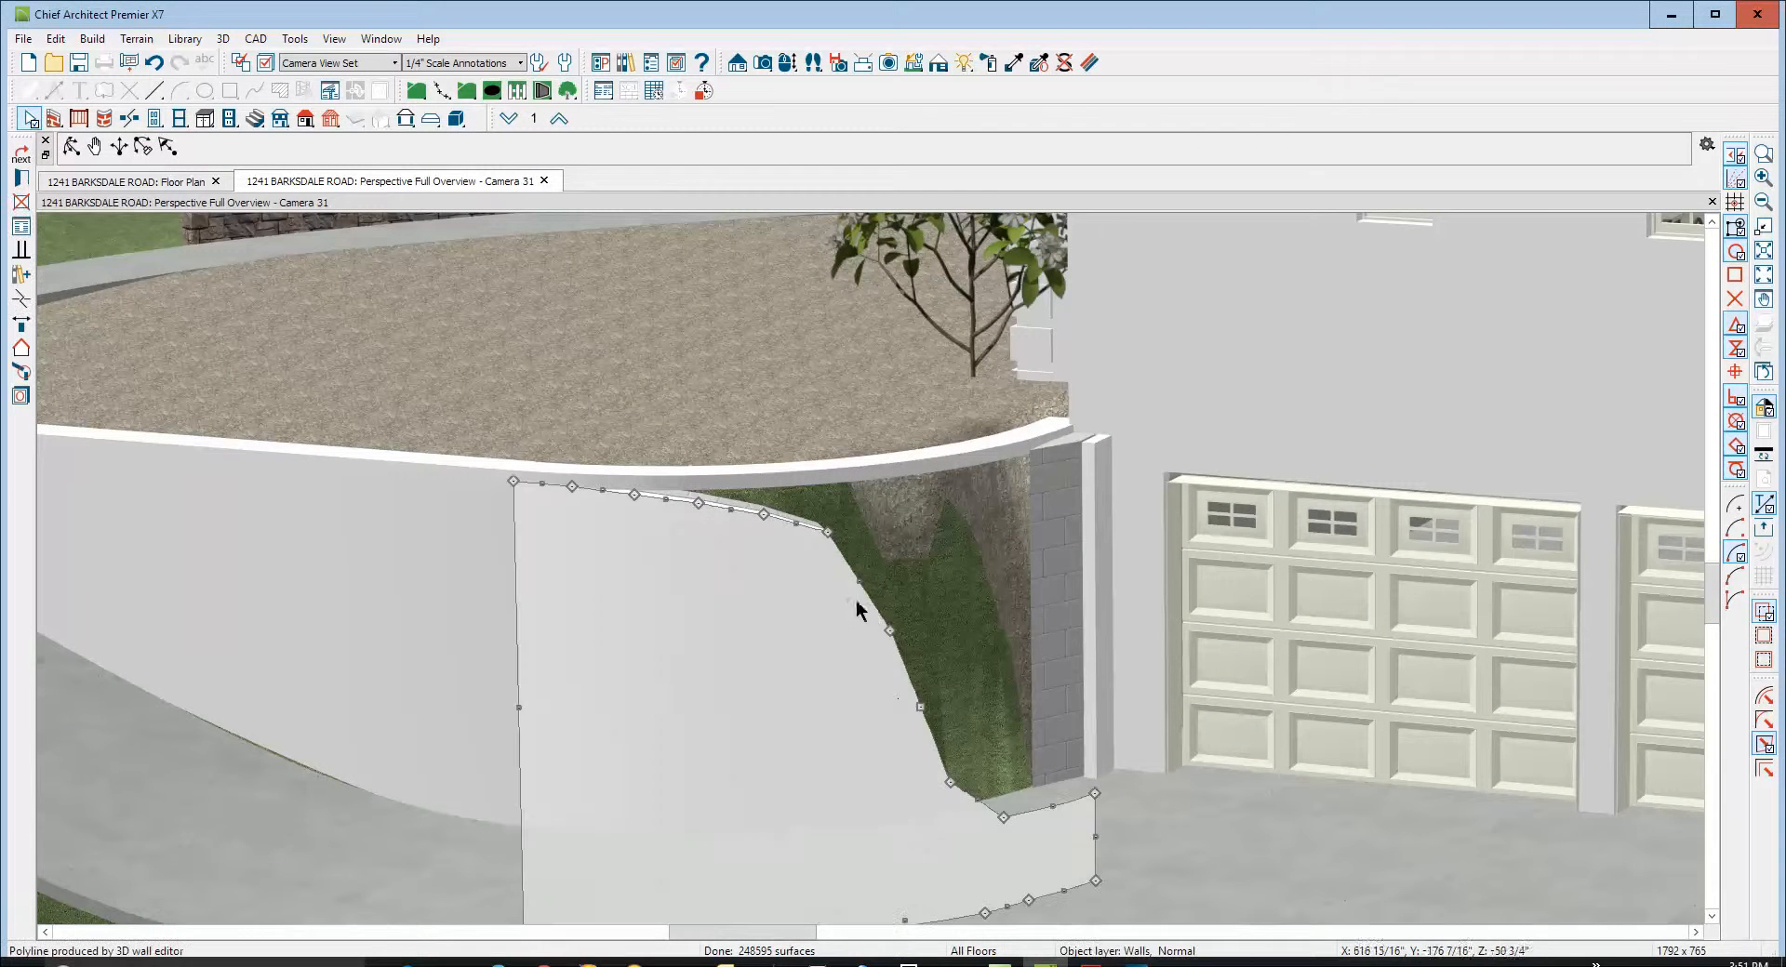
mouse_move(1049, 809)
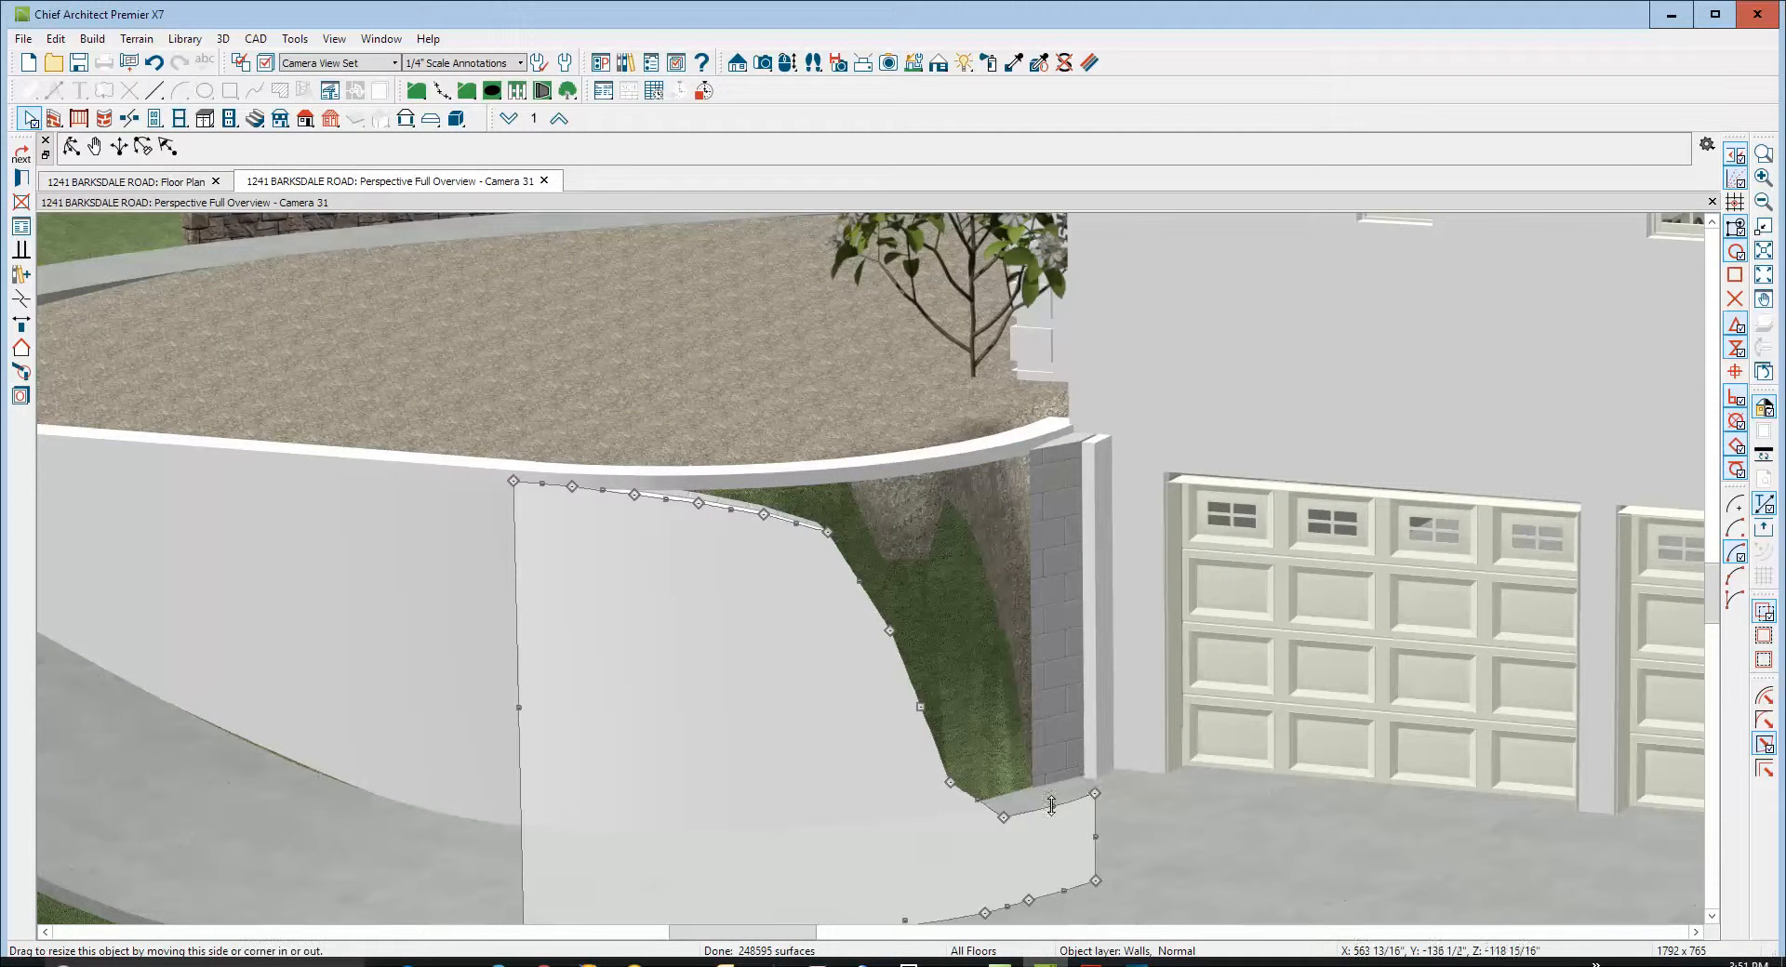
drag(1050, 803, 1077, 462)
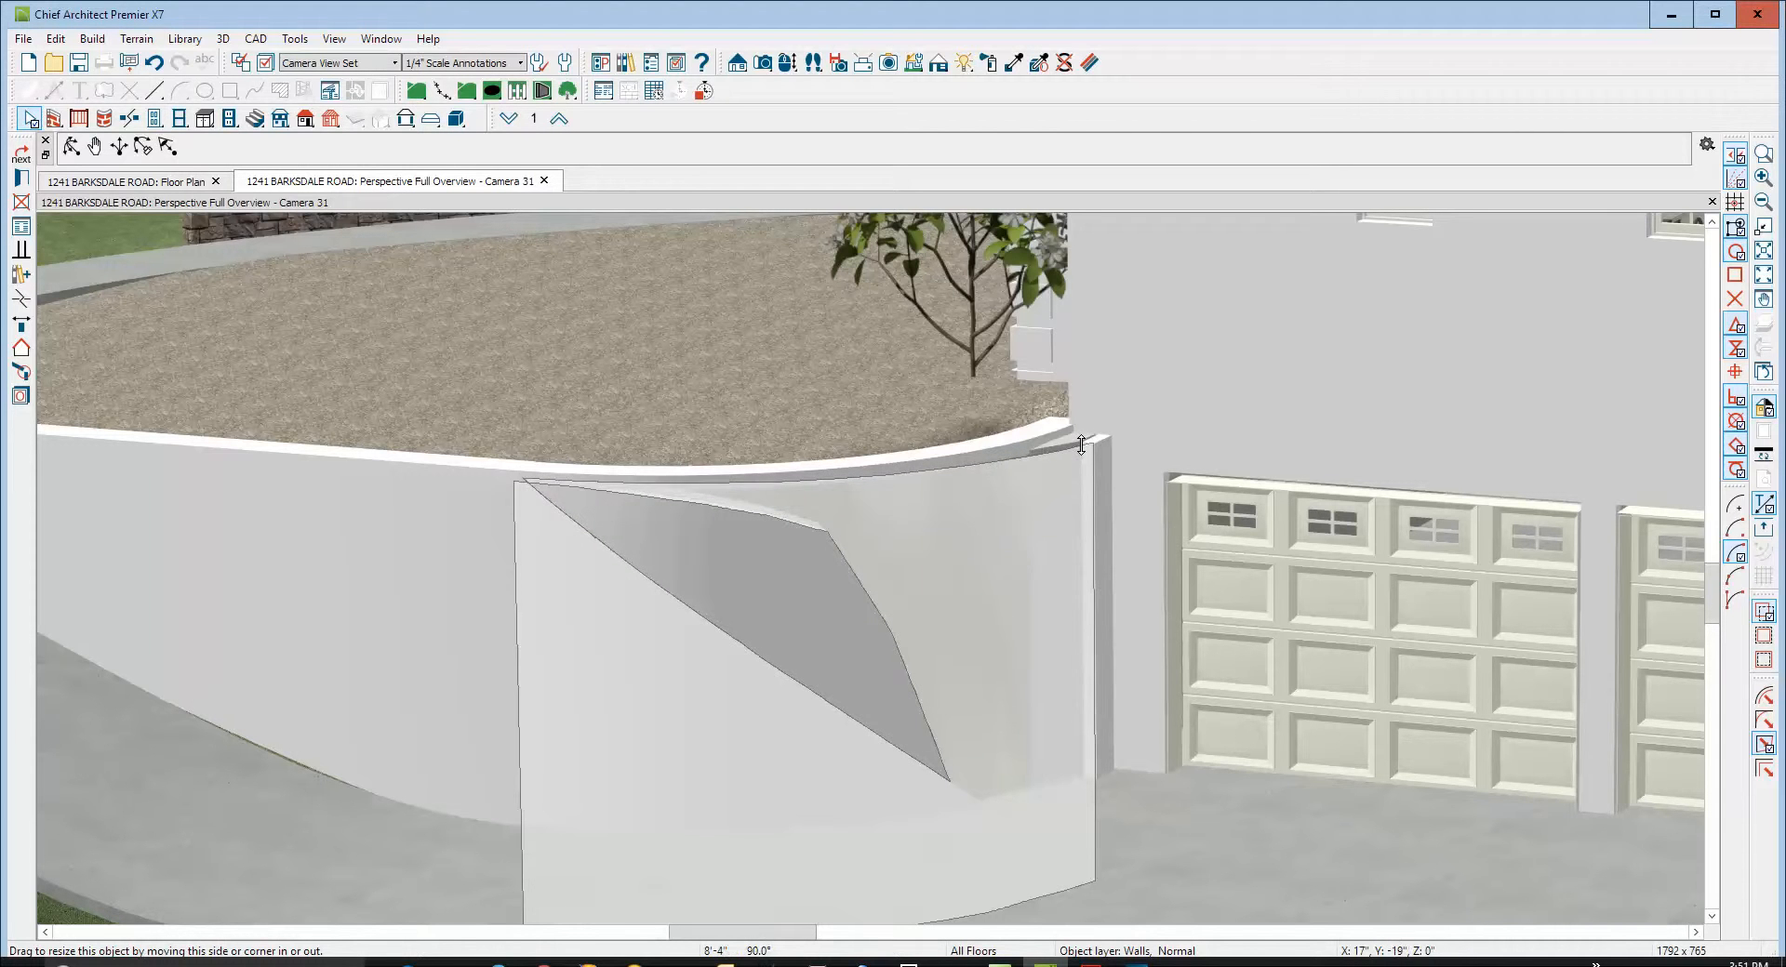
drag(1079, 444, 1084, 447)
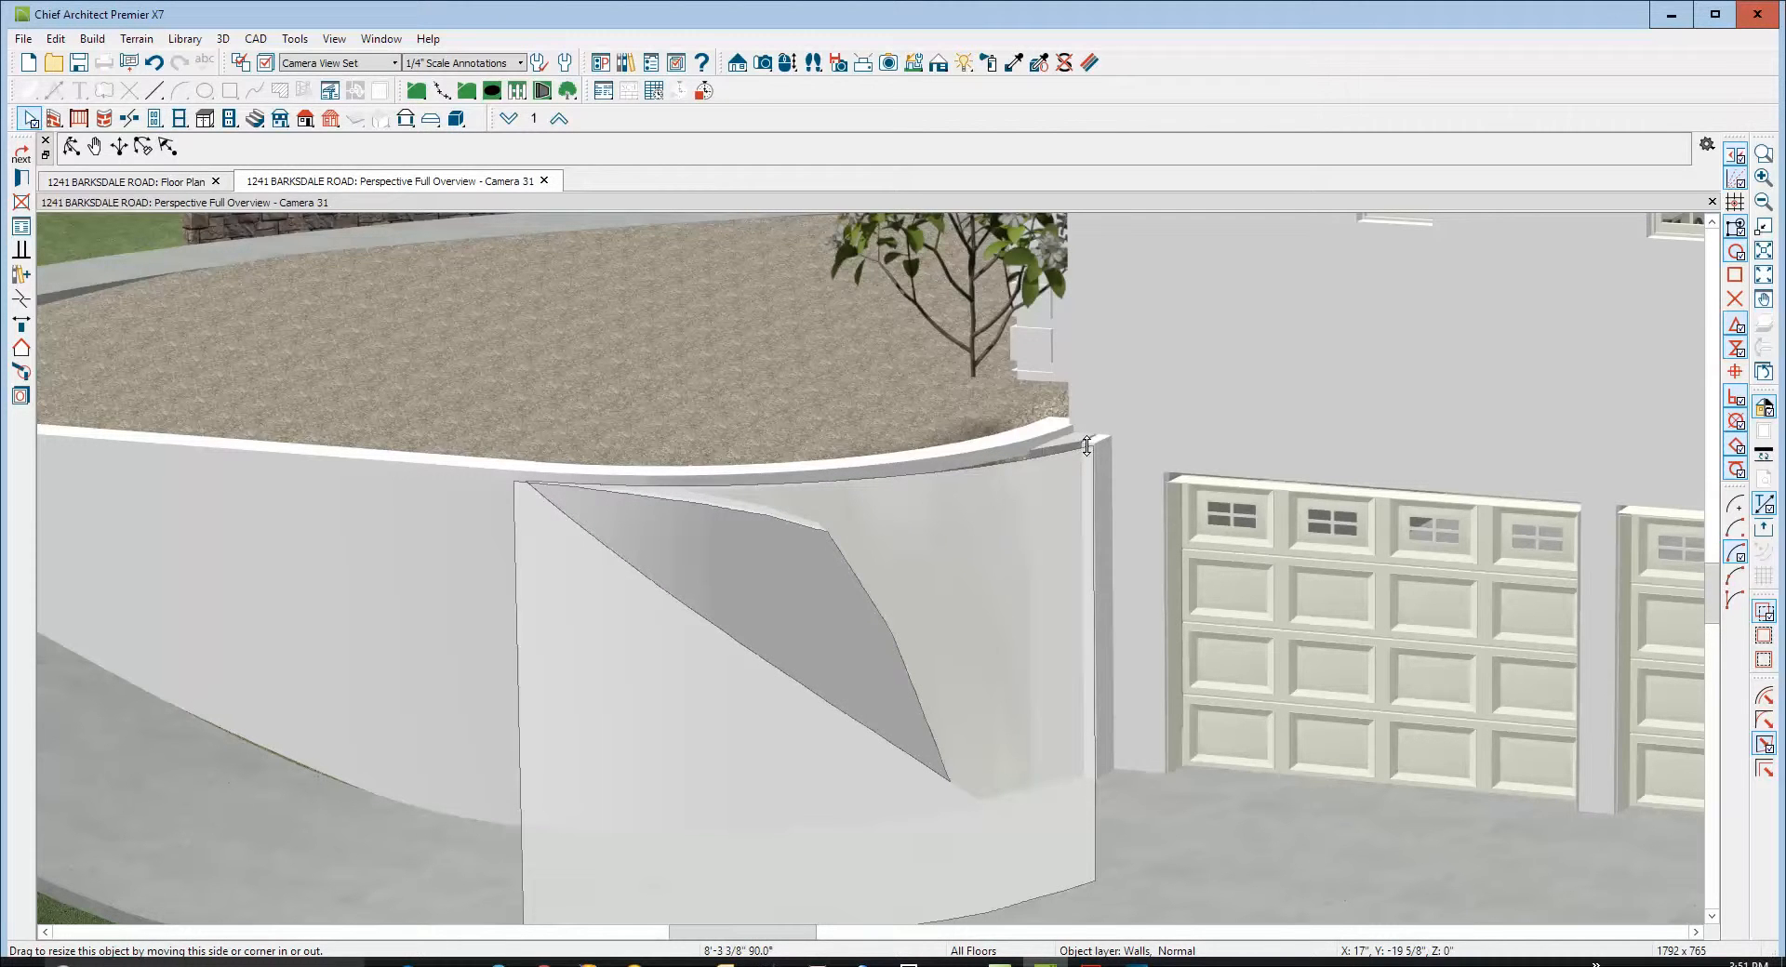
drag(1084, 444, 1088, 443)
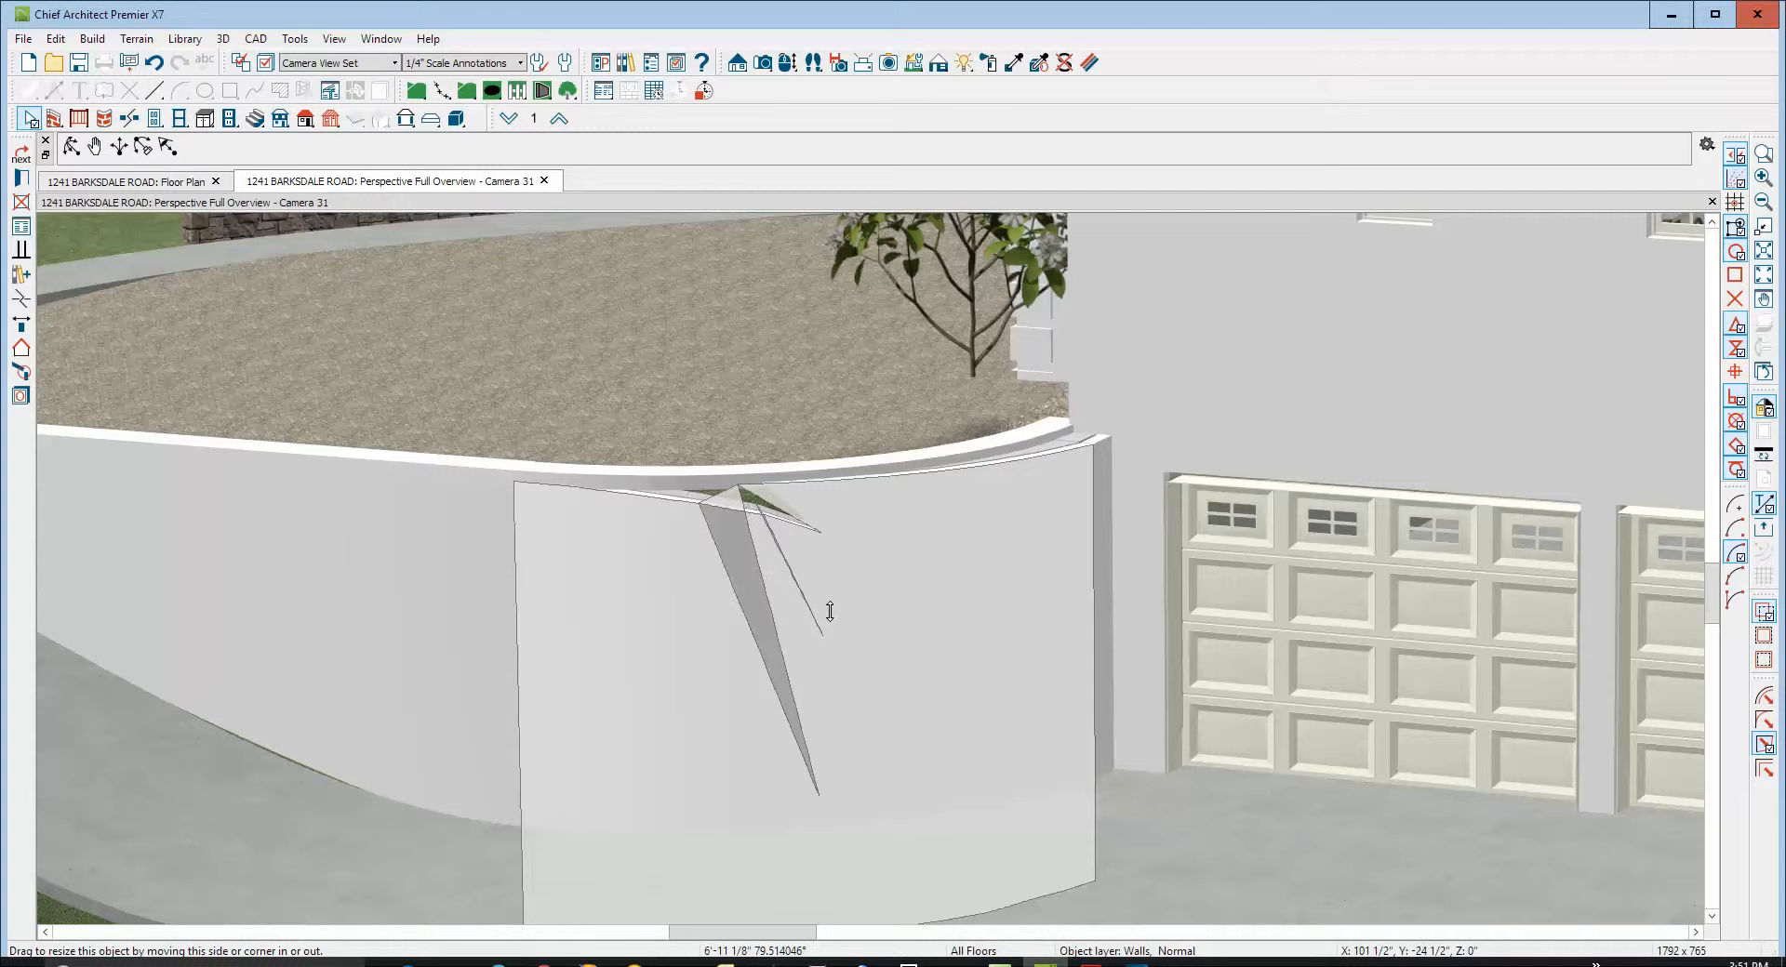
mouse_move(829, 617)
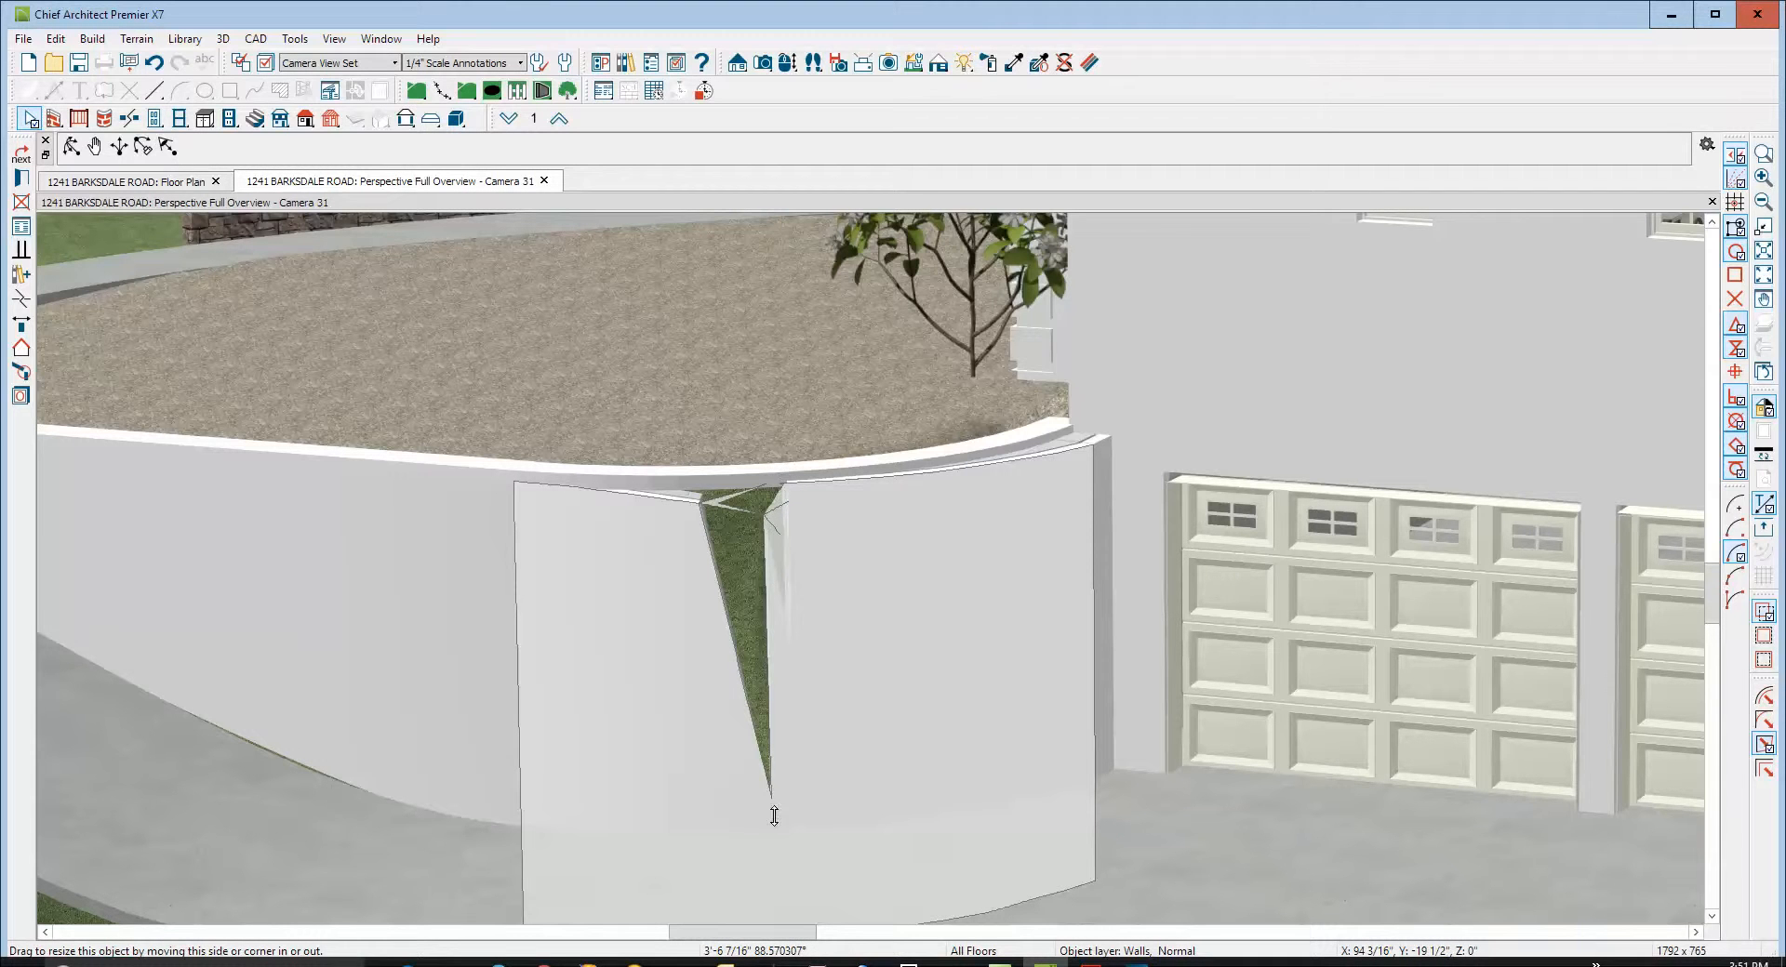
mouse_move(774, 837)
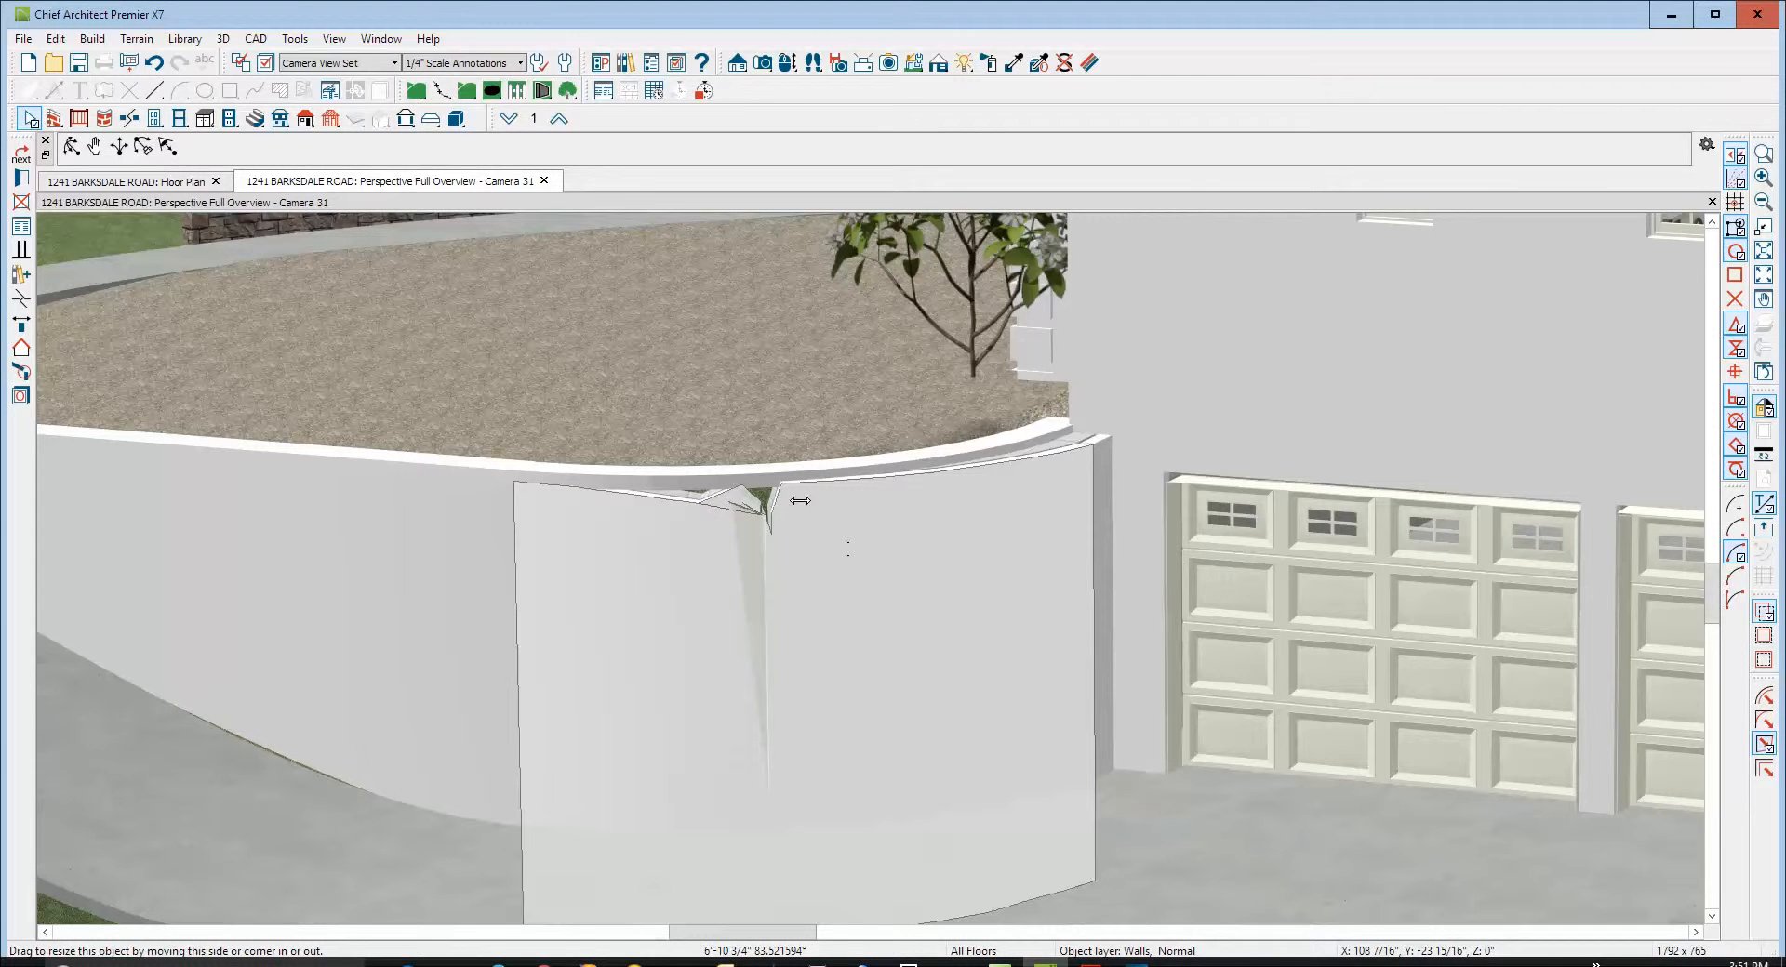
click(759, 519)
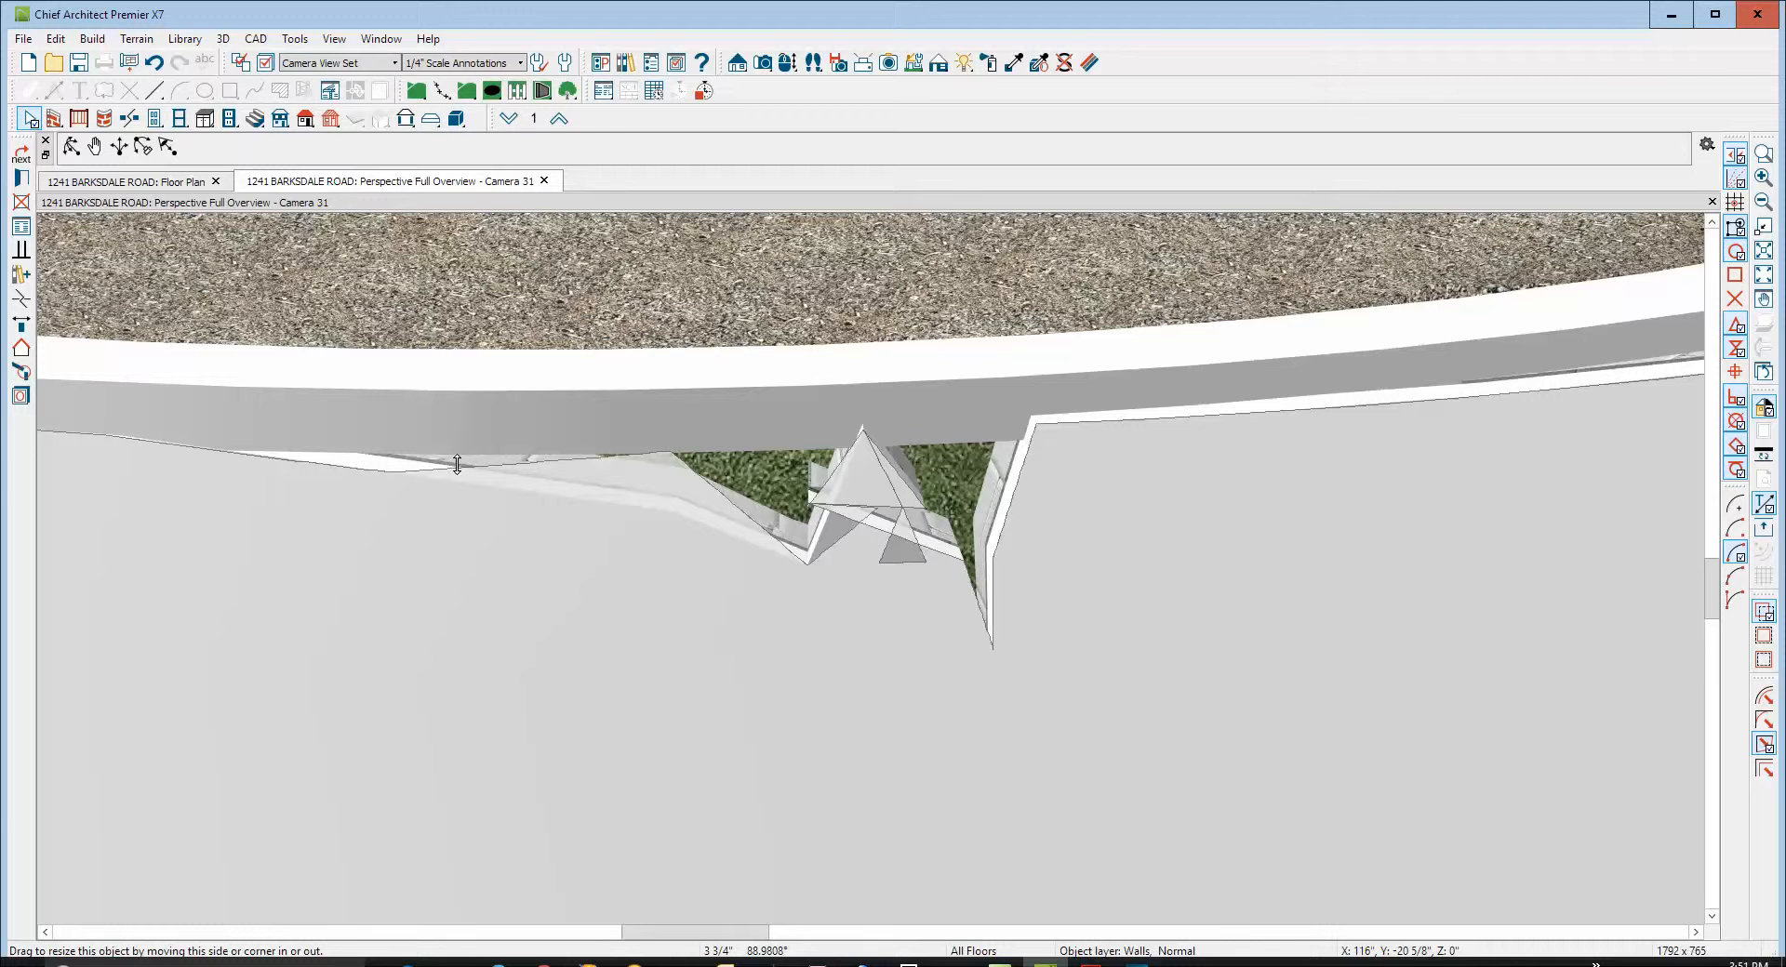
mouse_move(554, 439)
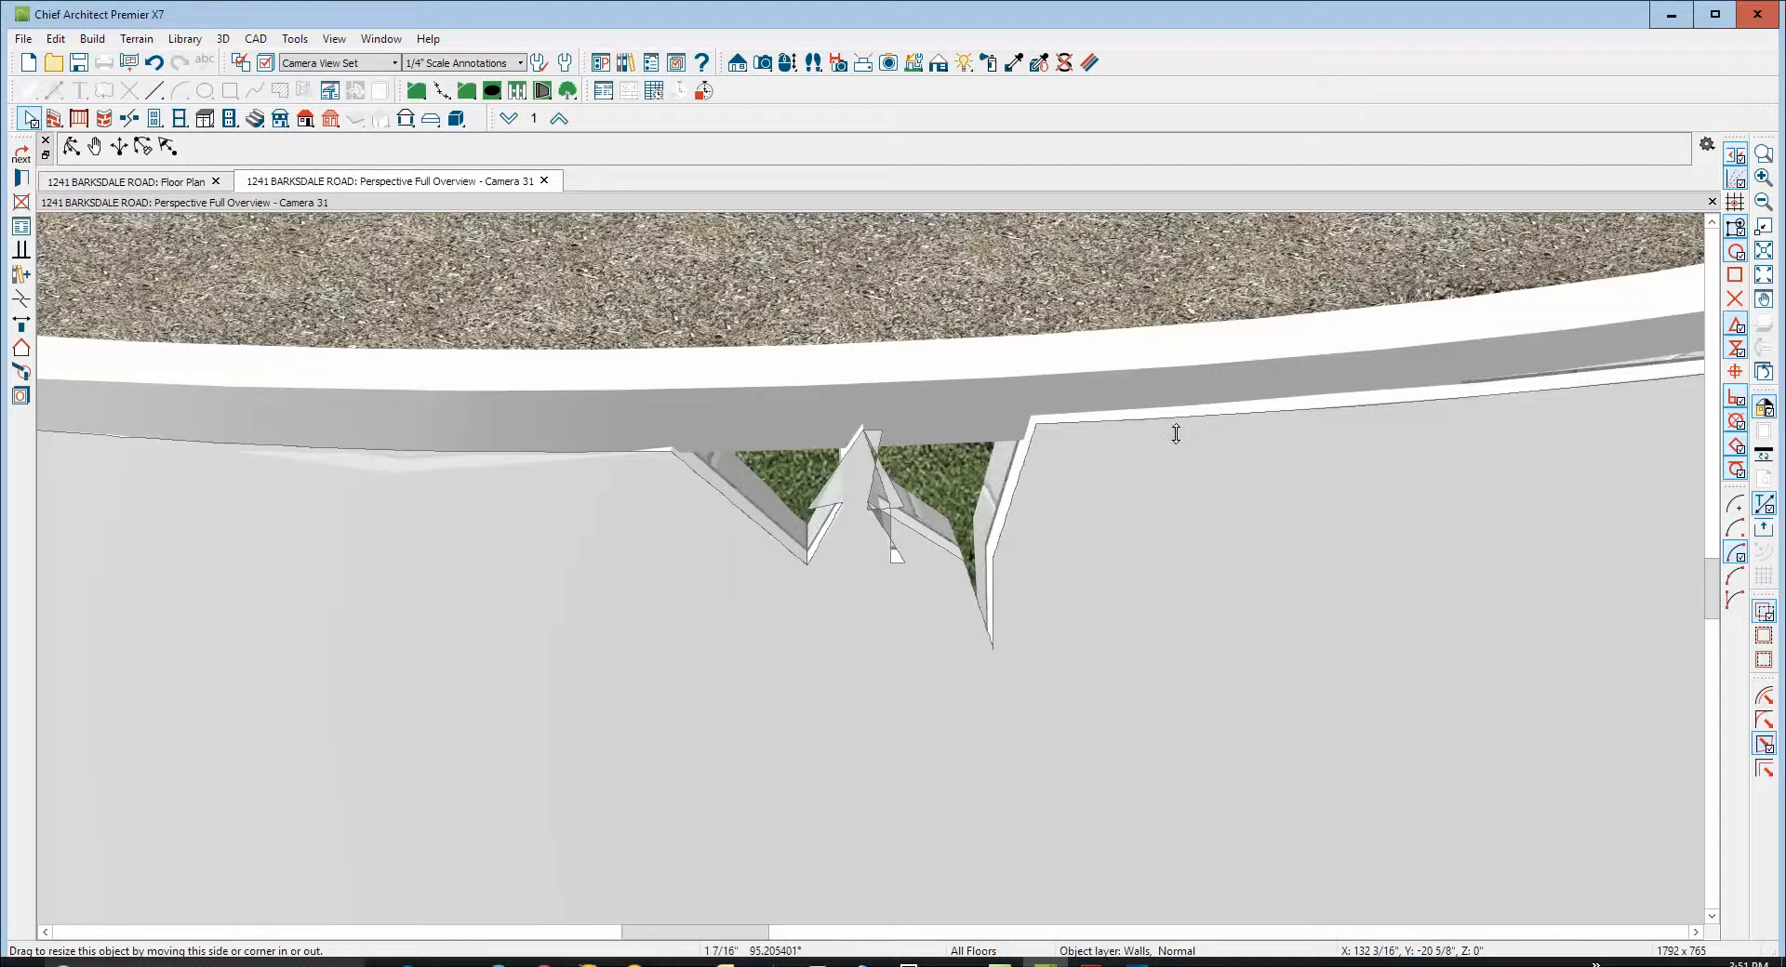
mouse_move(807, 569)
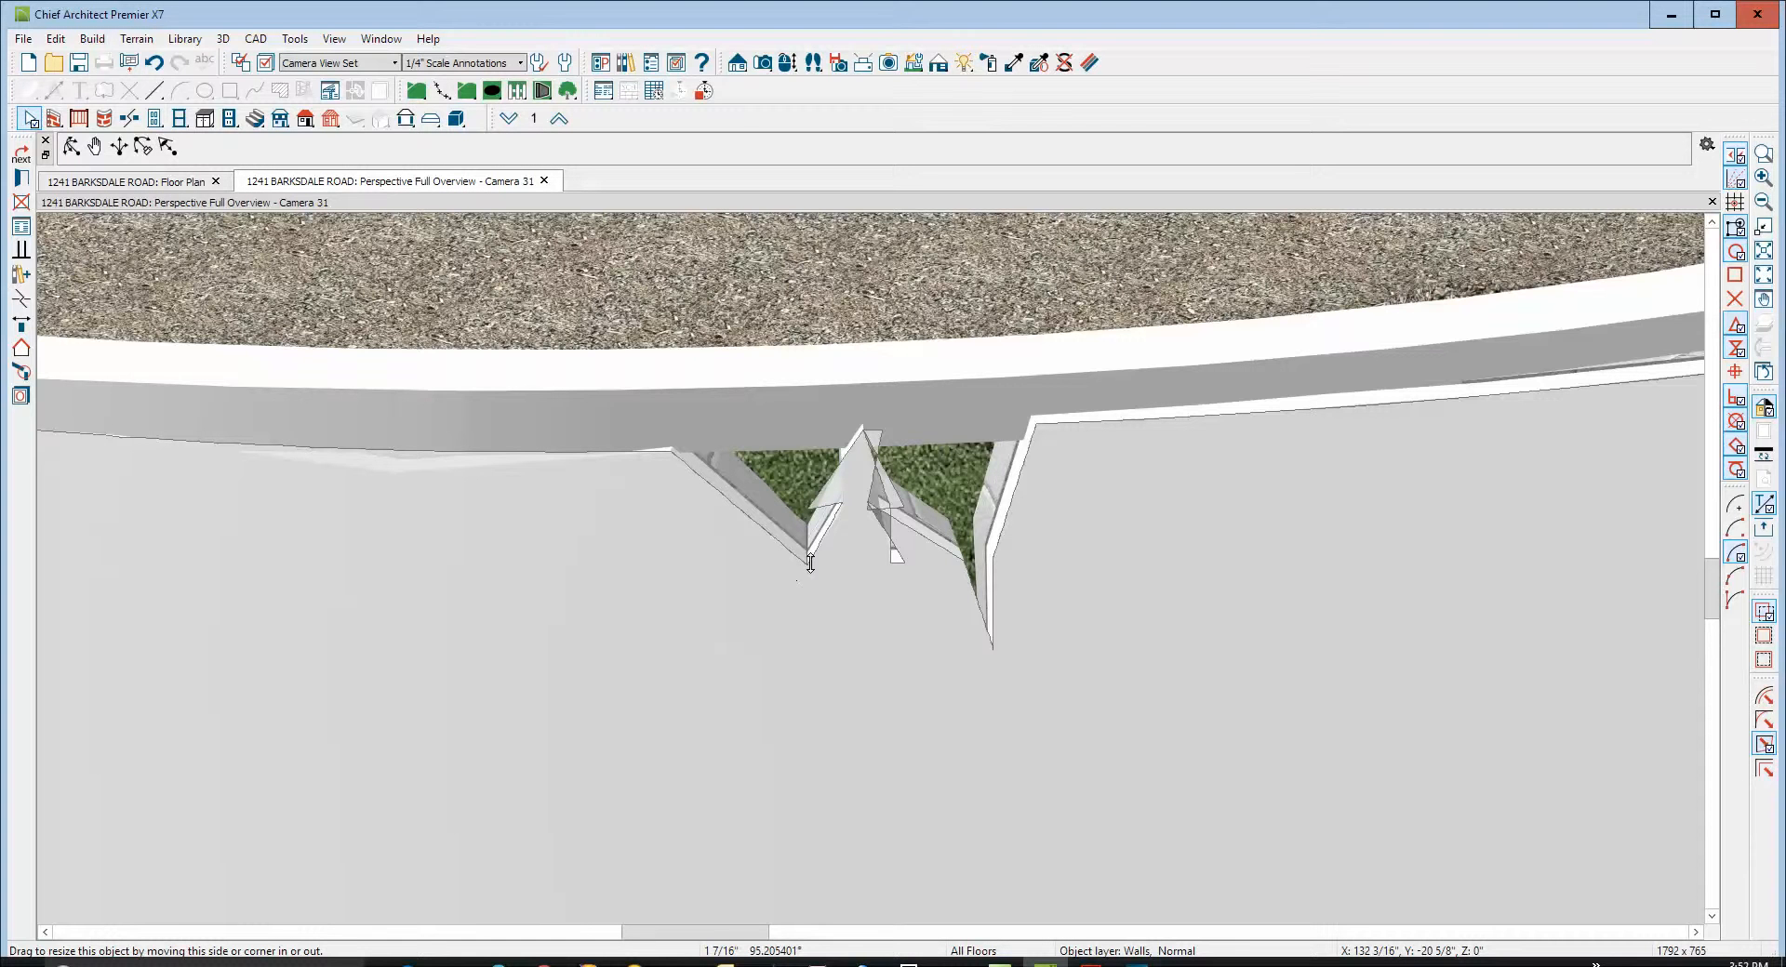
click(809, 543)
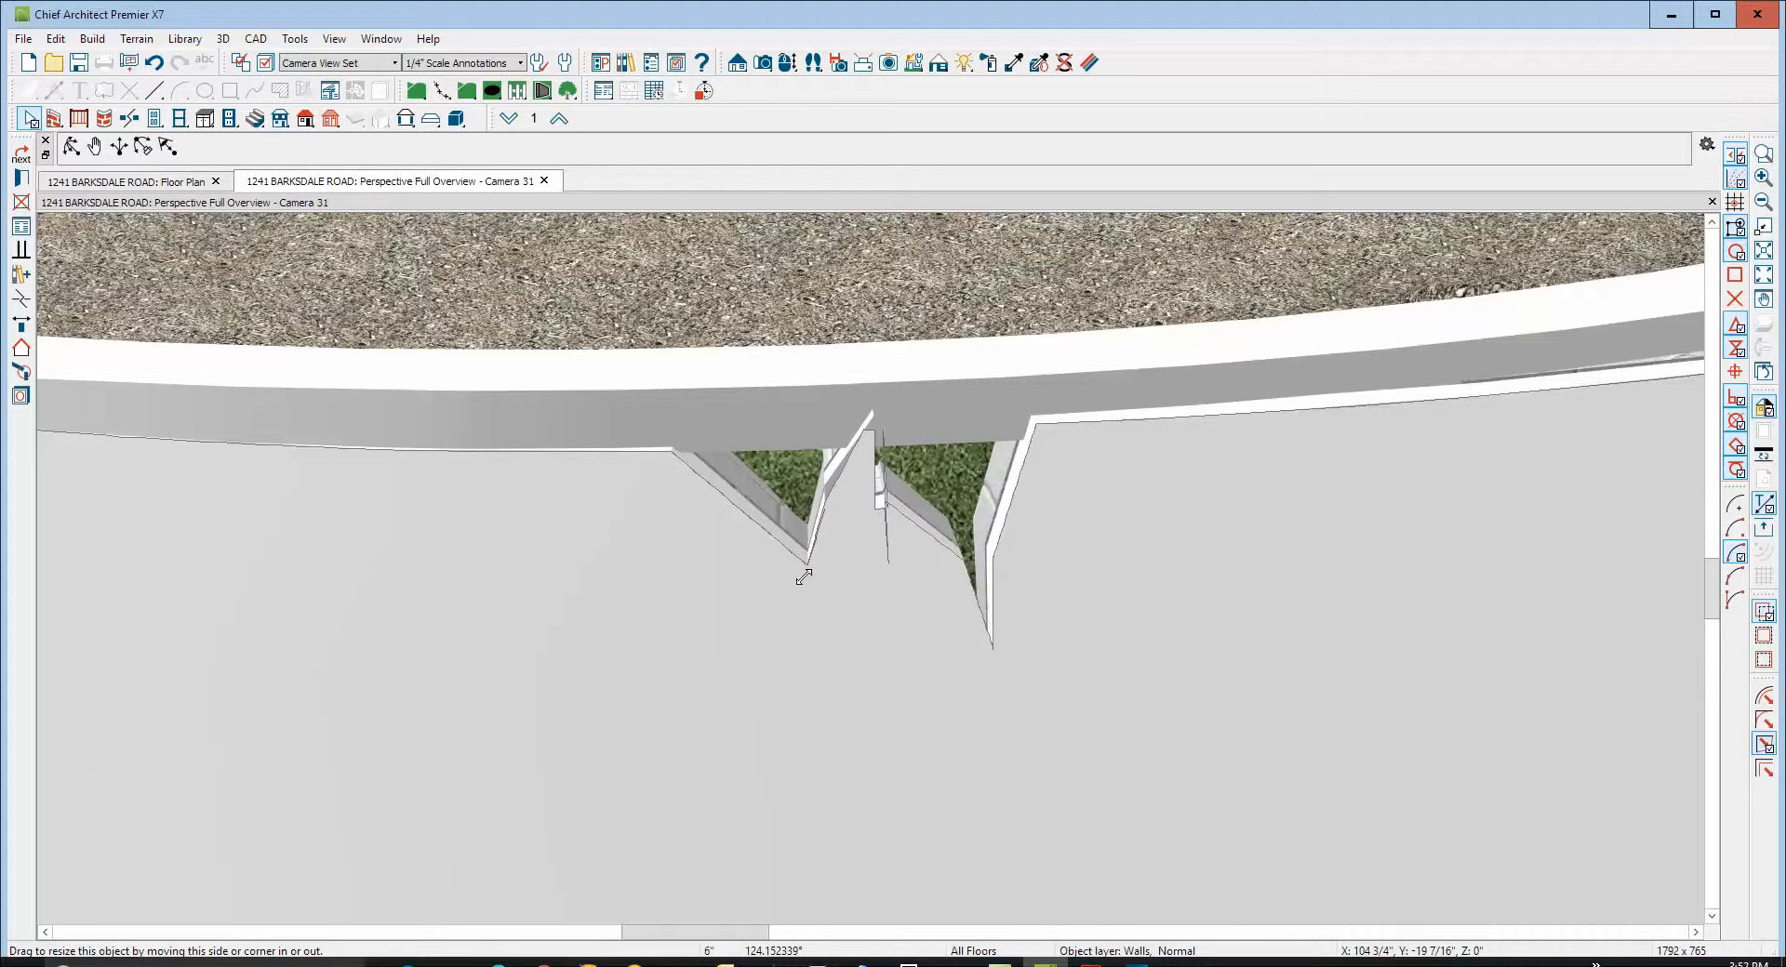
mouse_move(802, 575)
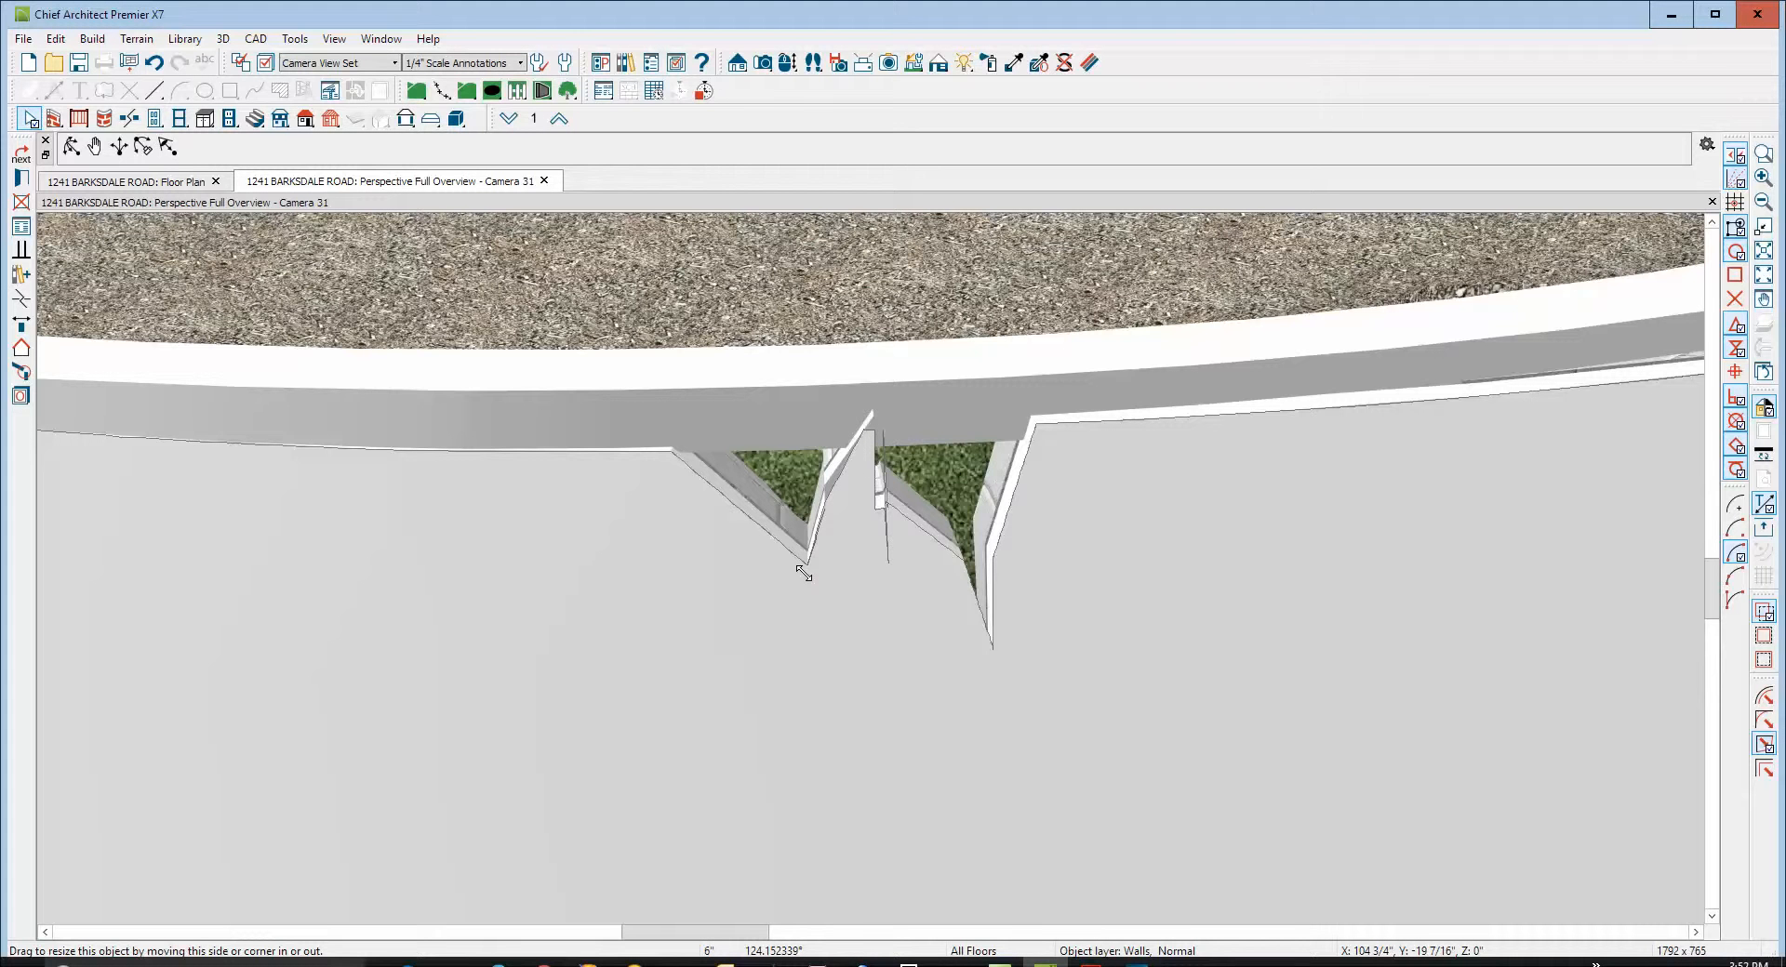
Straighten the right and left notch edges of the wall profile into a shallow V
click(807, 571)
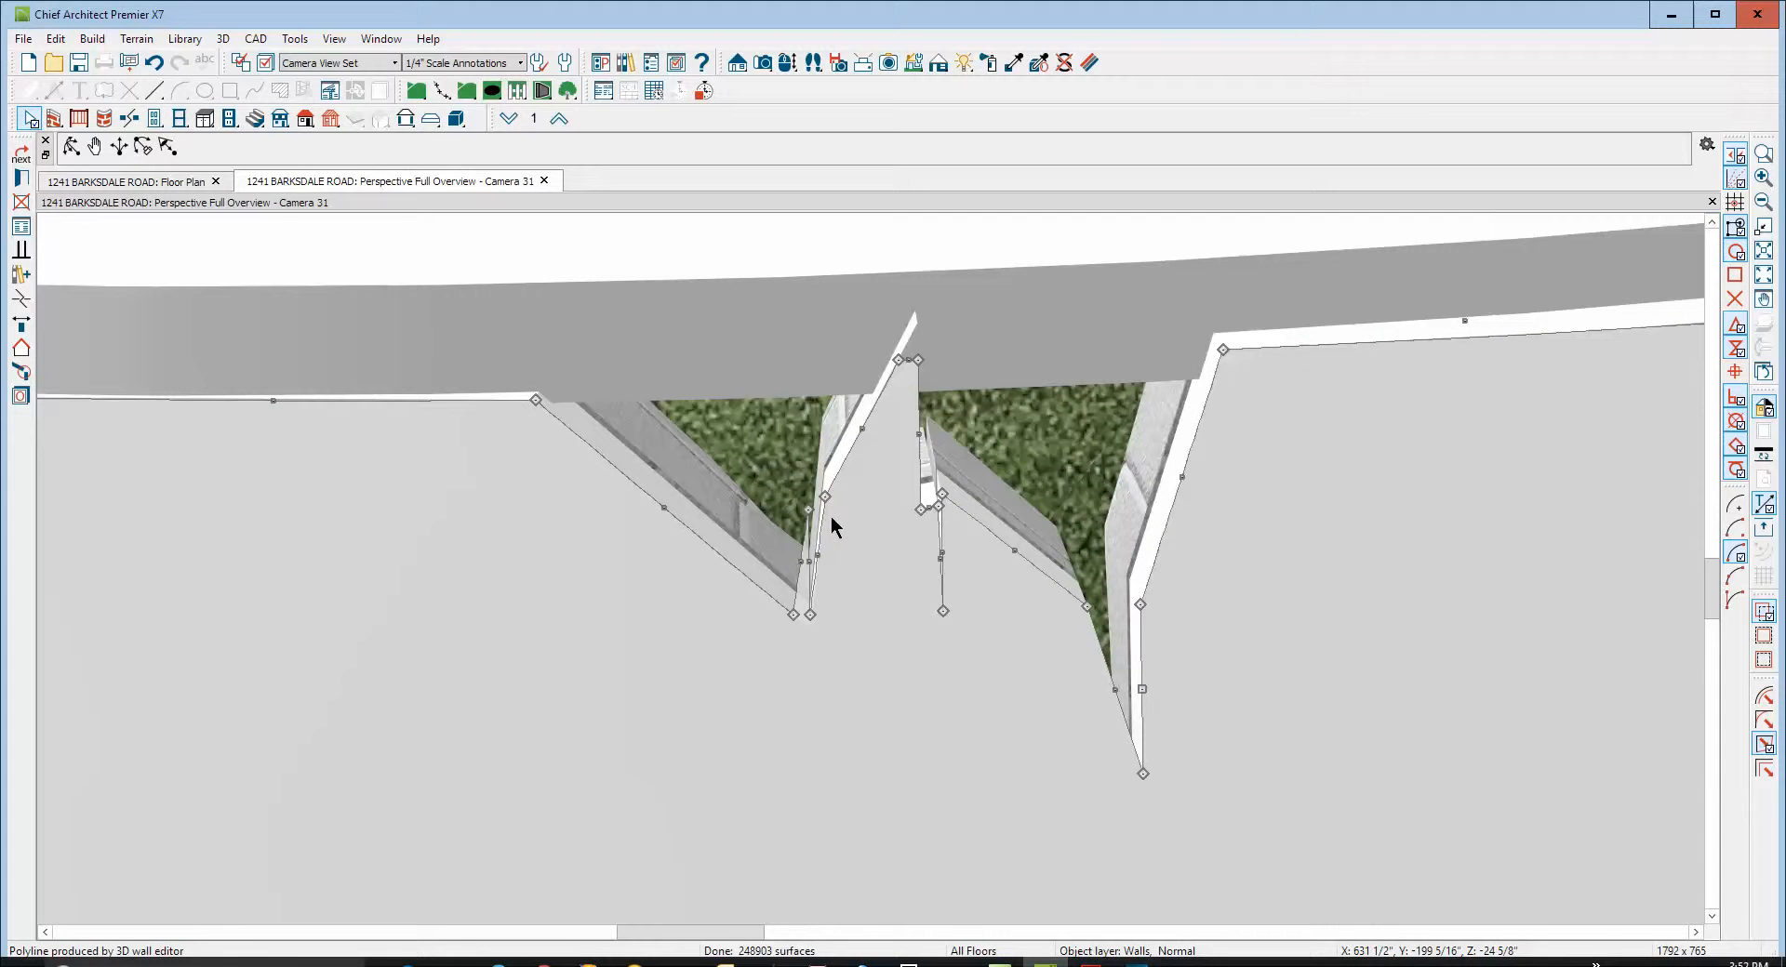
mouse_move(1142, 774)
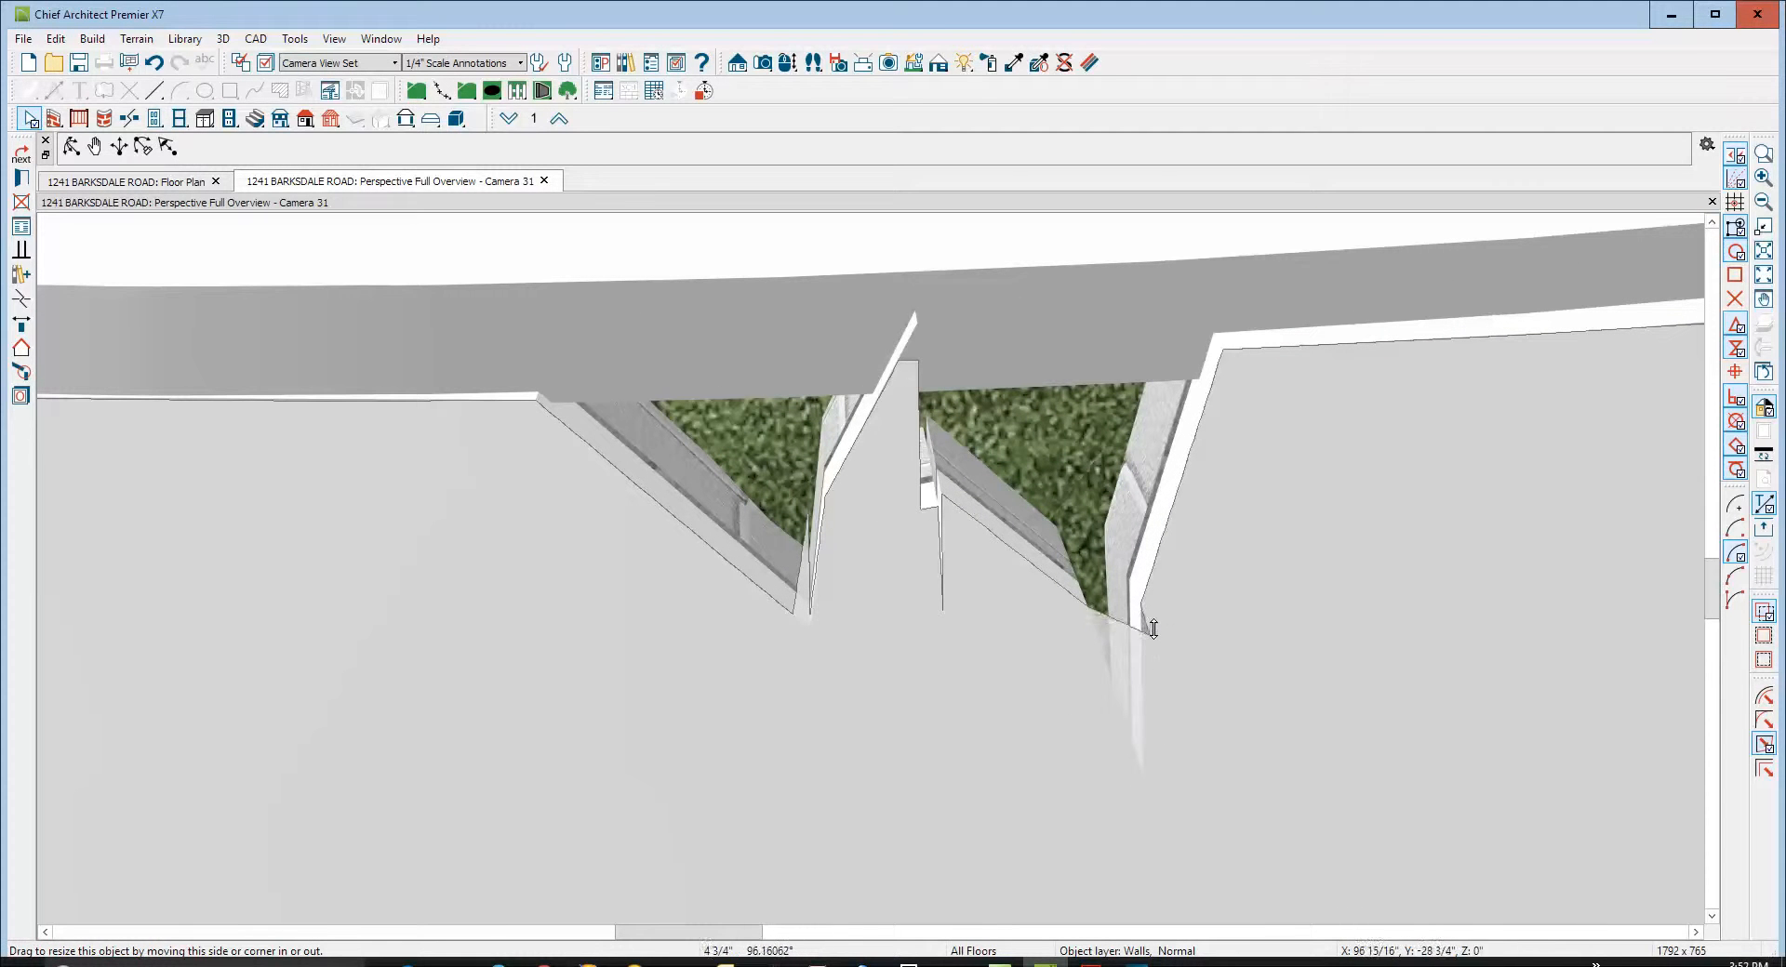
drag(1153, 627, 1136, 599)
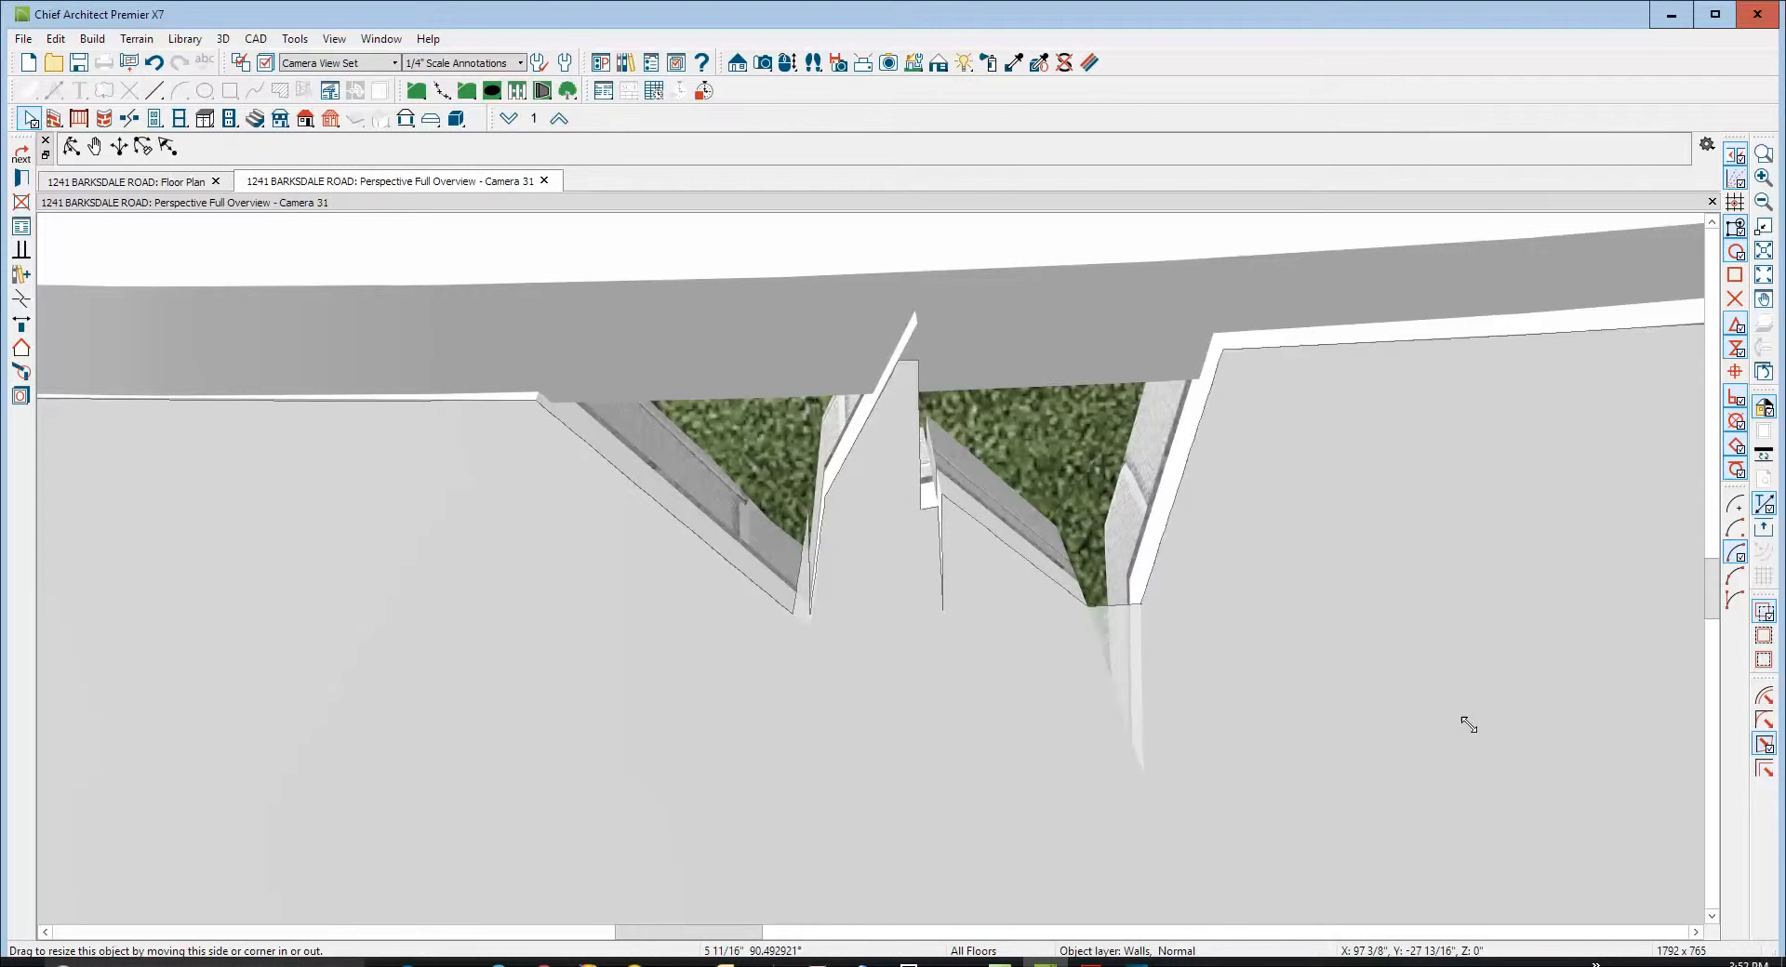
click(1141, 606)
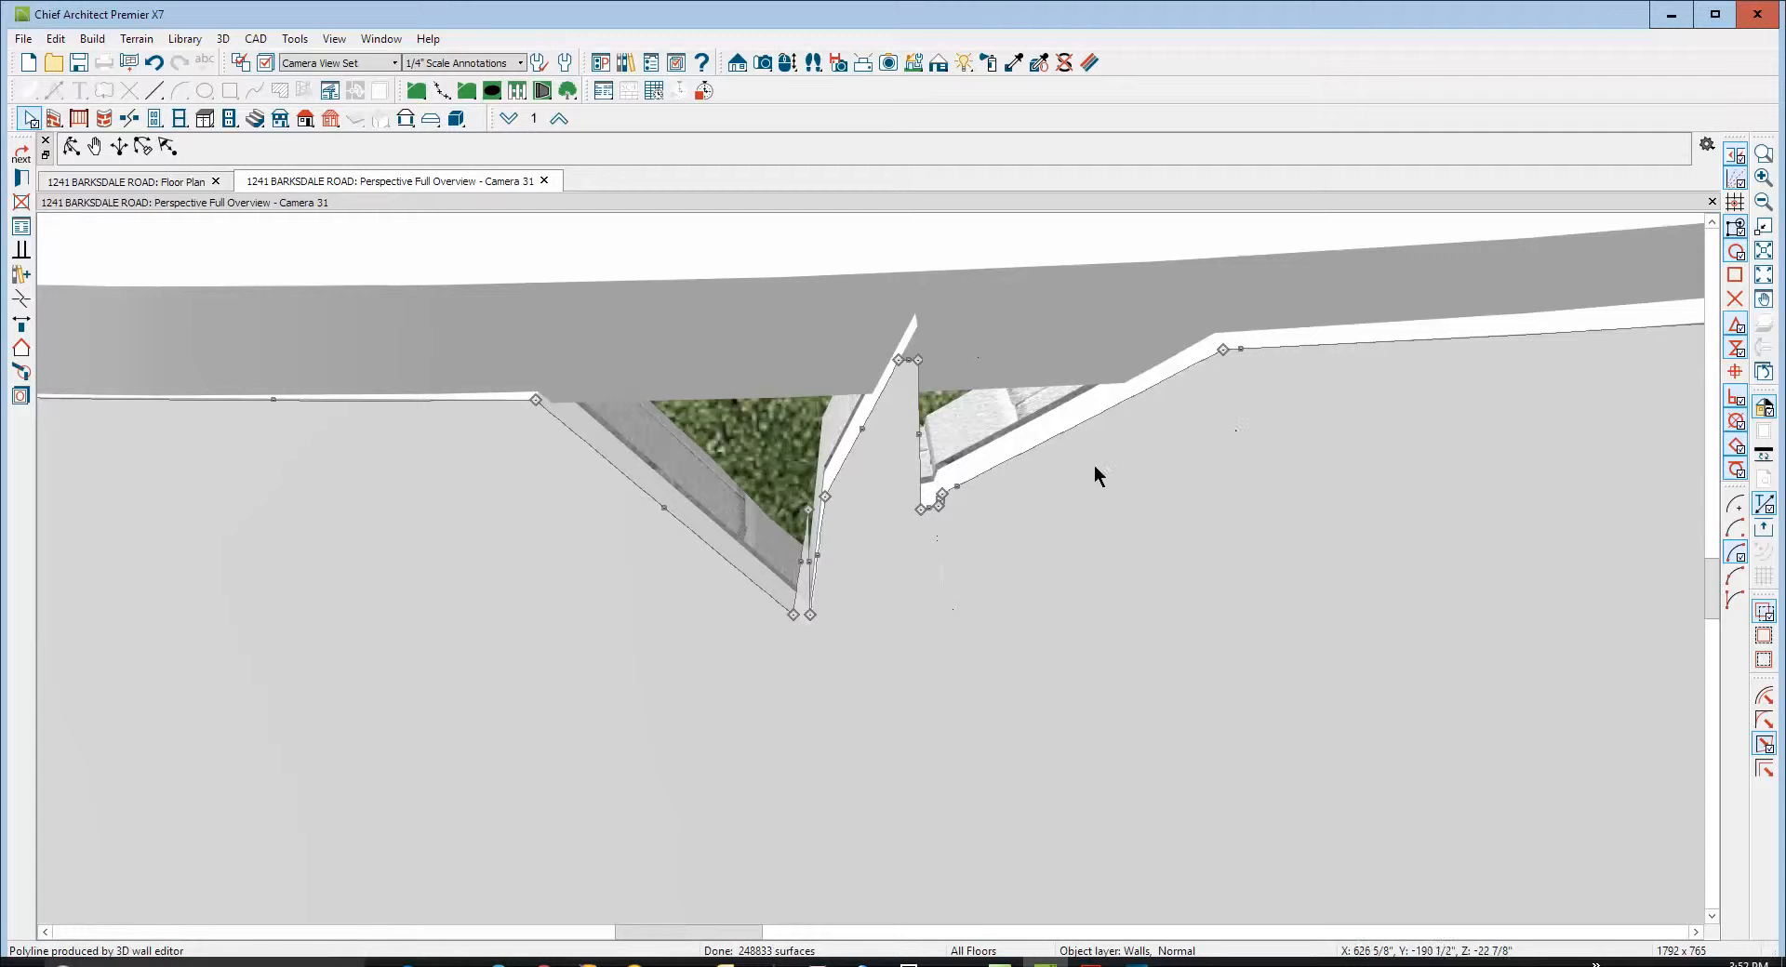
mouse_move(933, 506)
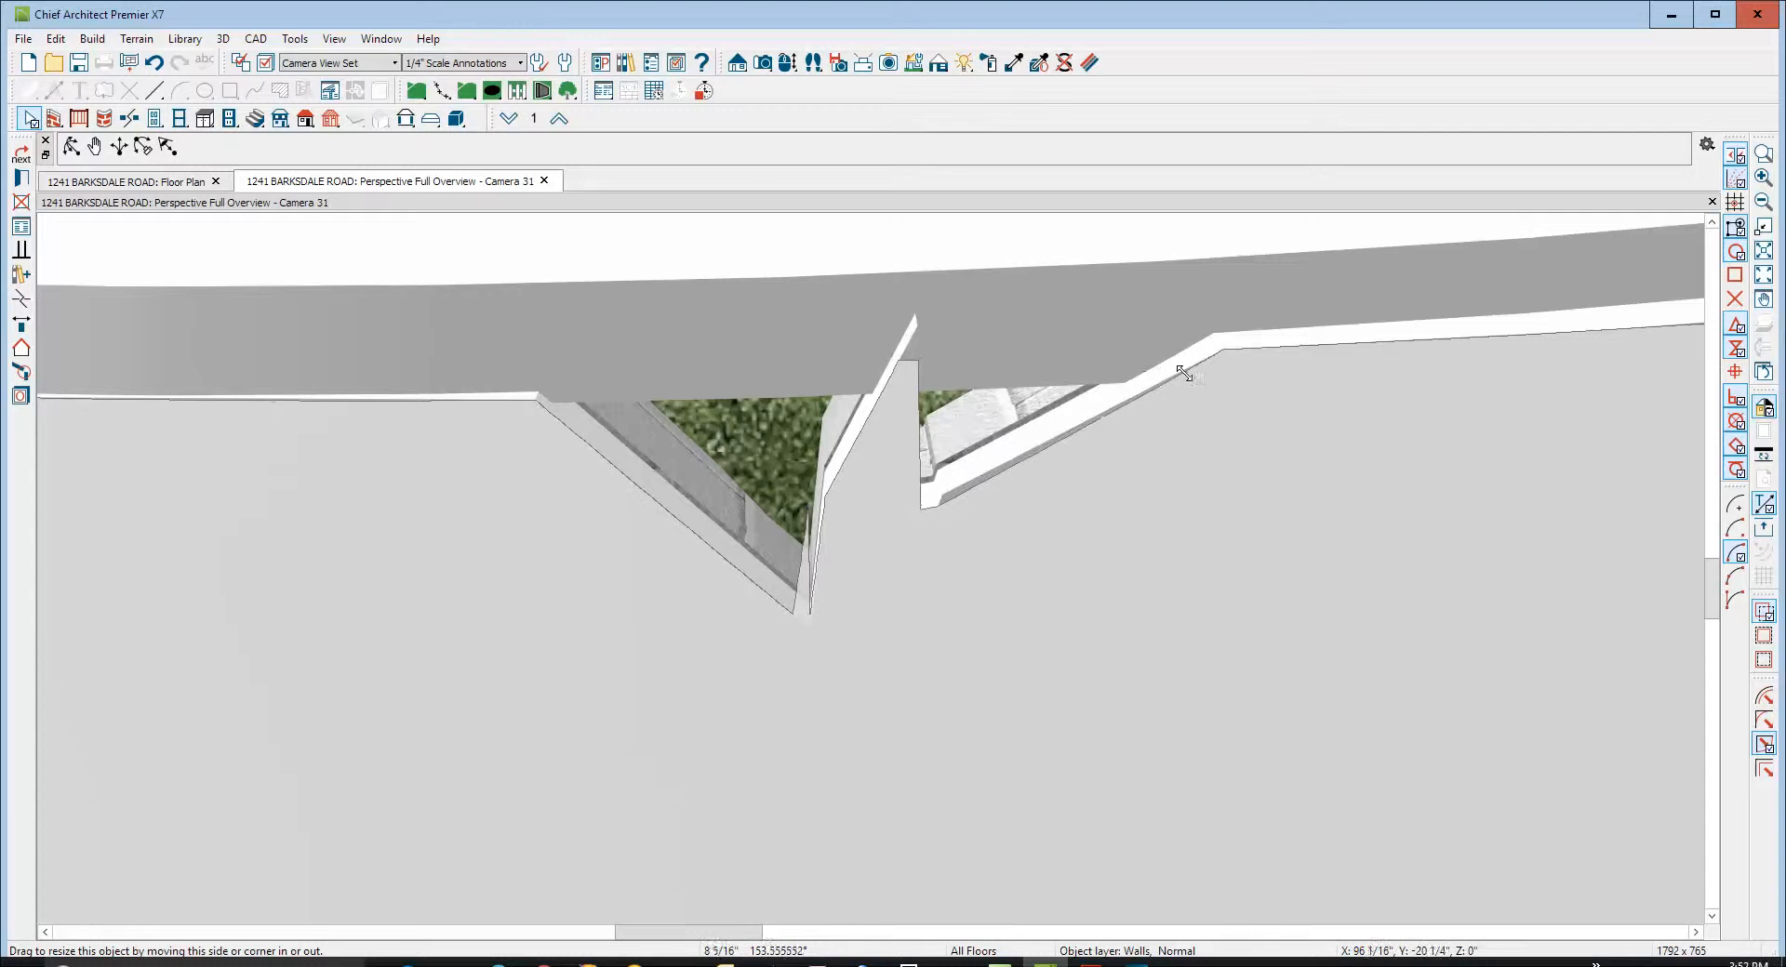
drag(1181, 372, 1224, 349)
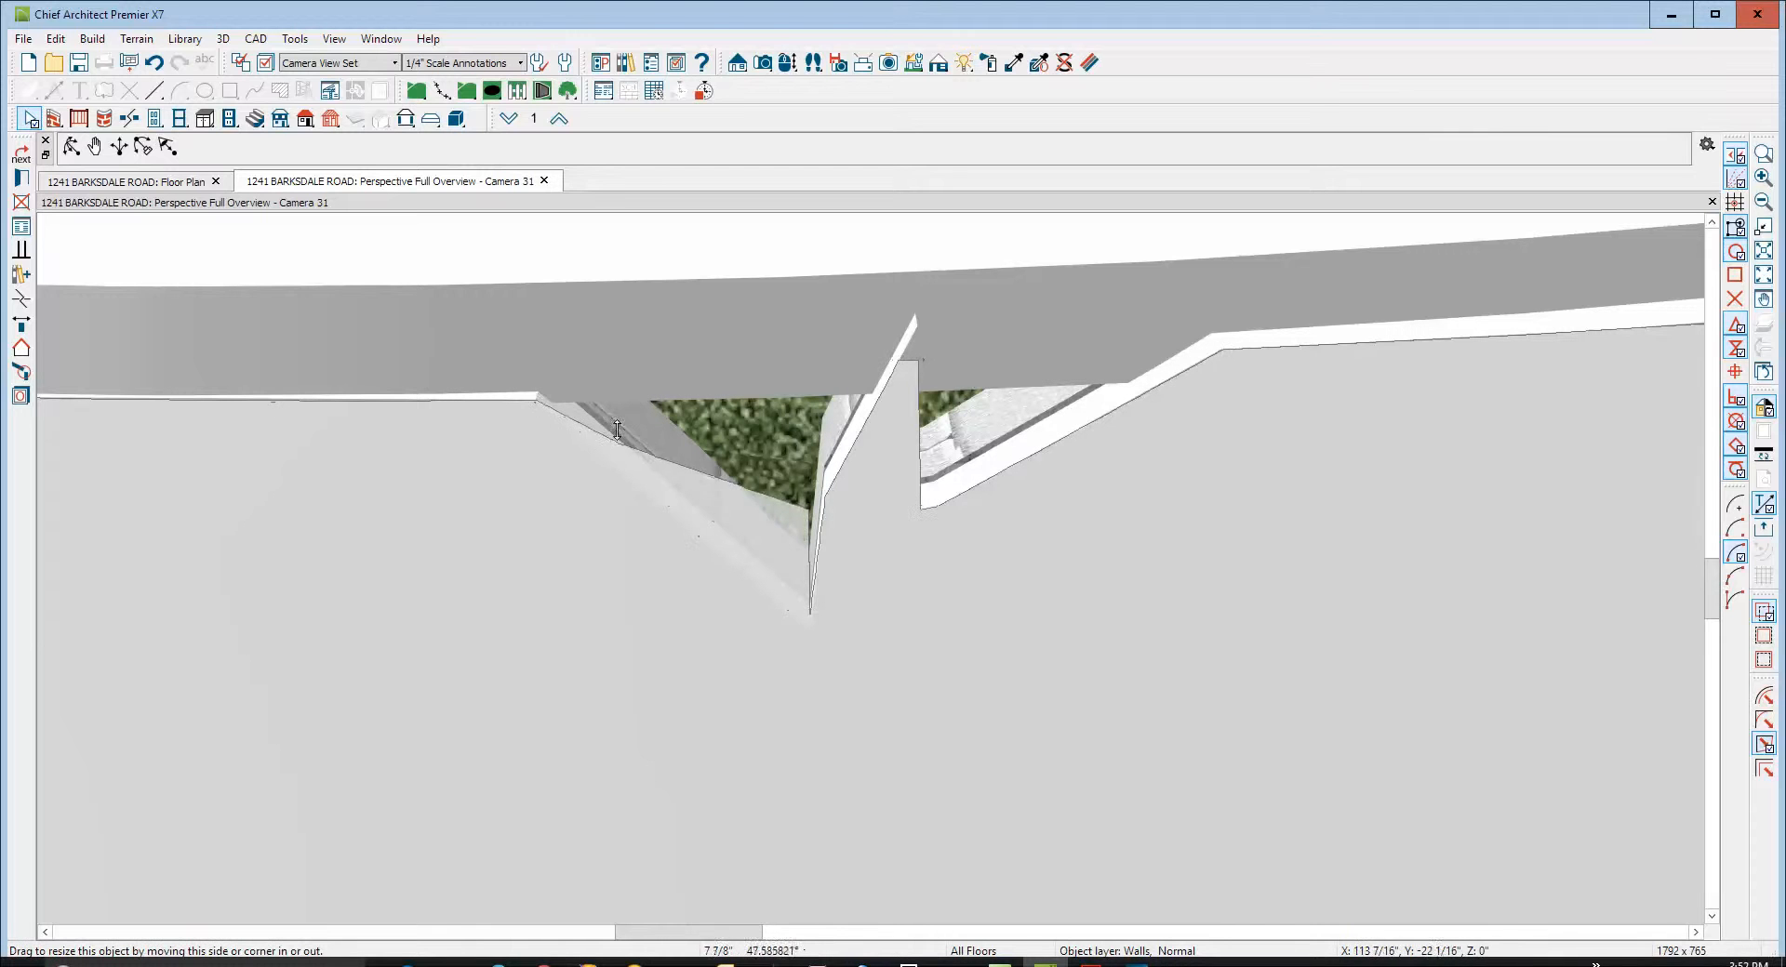
drag(615, 431, 542, 398)
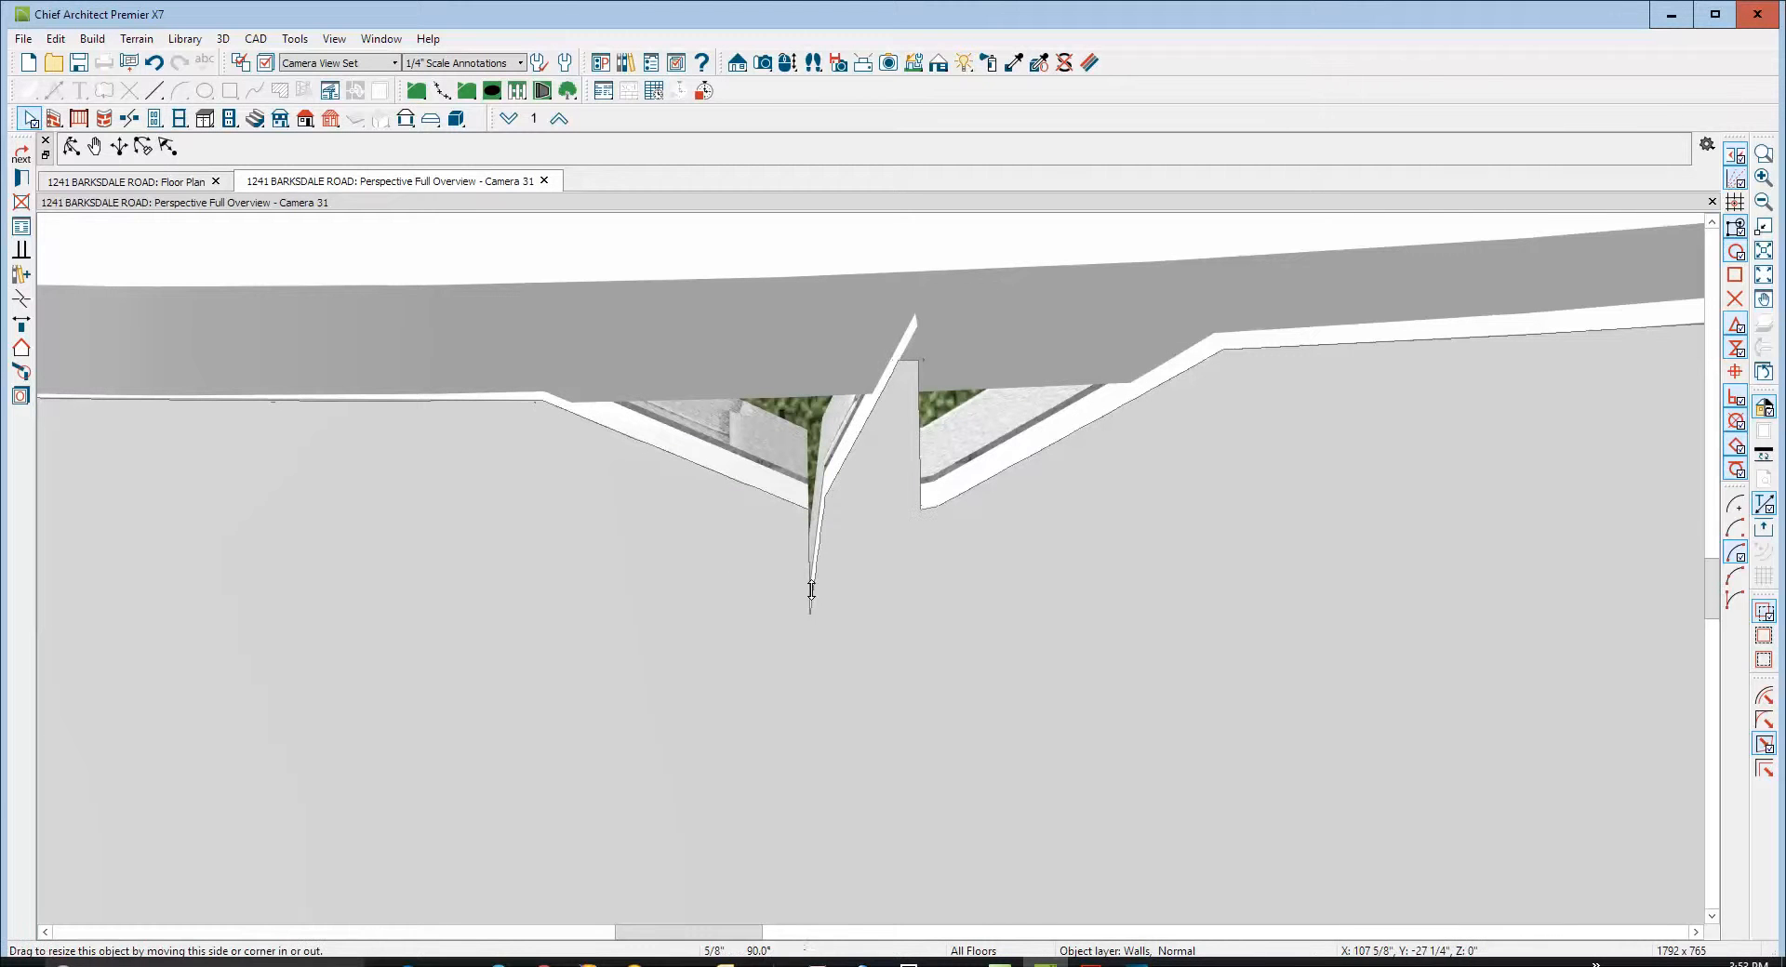
Narrow the remaining V notch and drag the region corners until the terrain edge beside the wall is smooth
drag(809, 589, 809, 507)
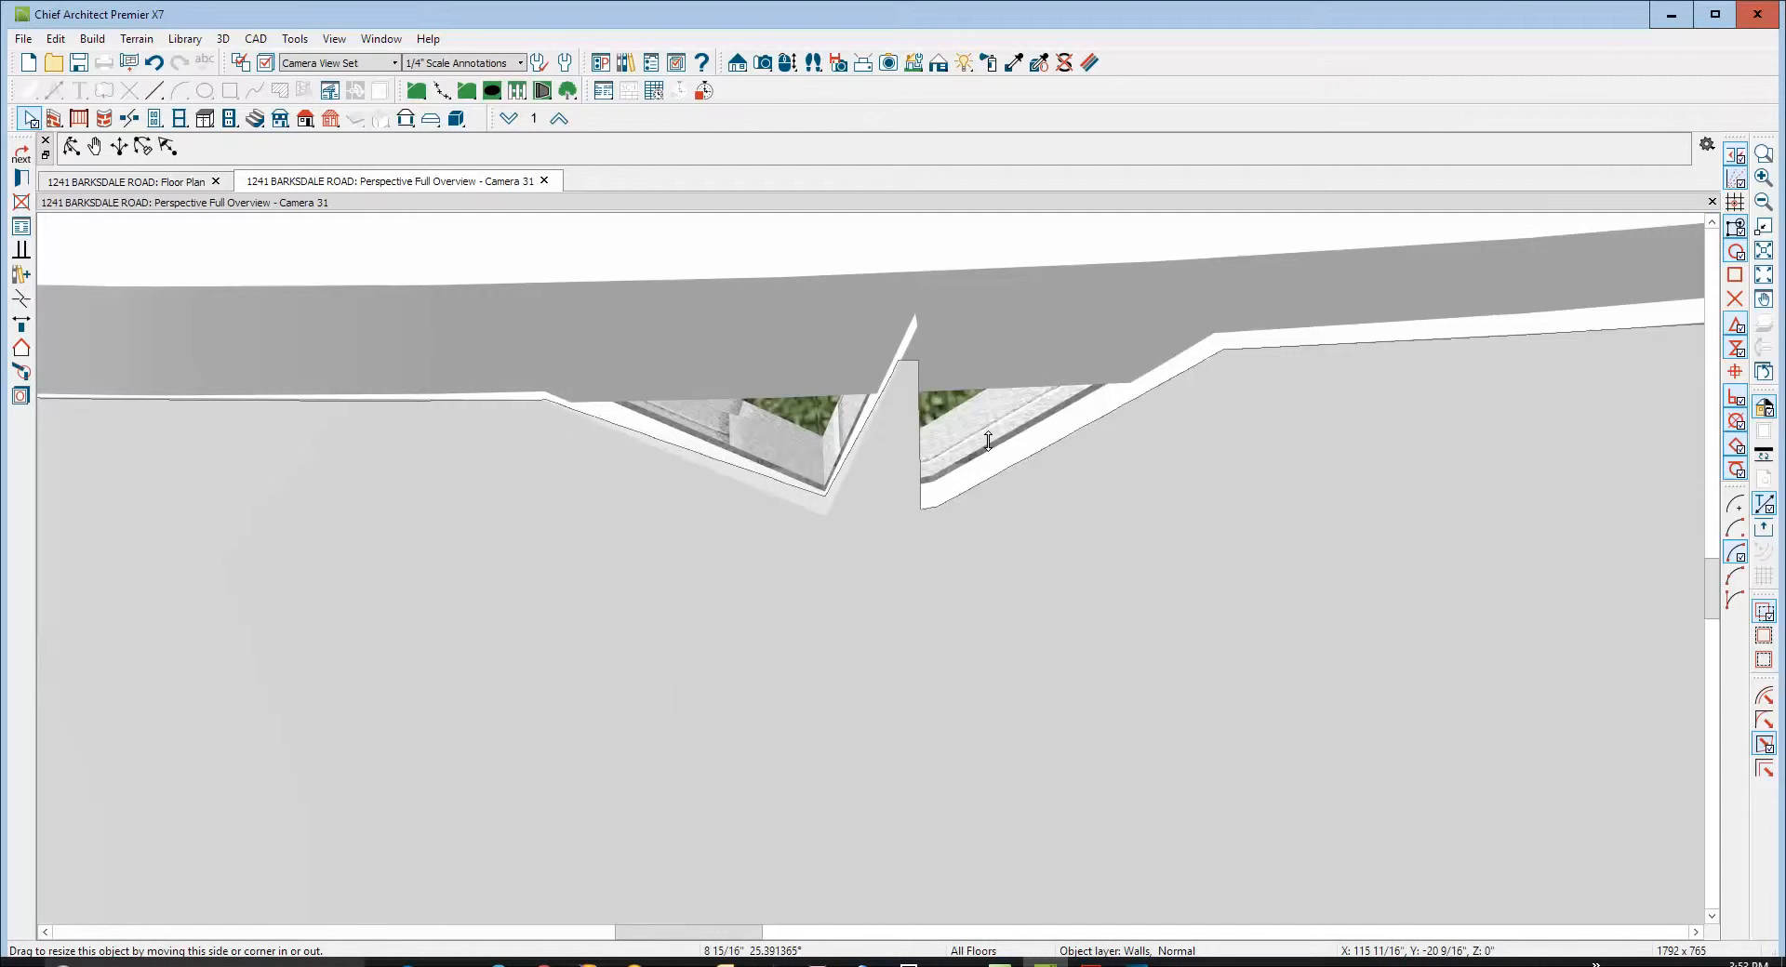
mouse_move(946, 474)
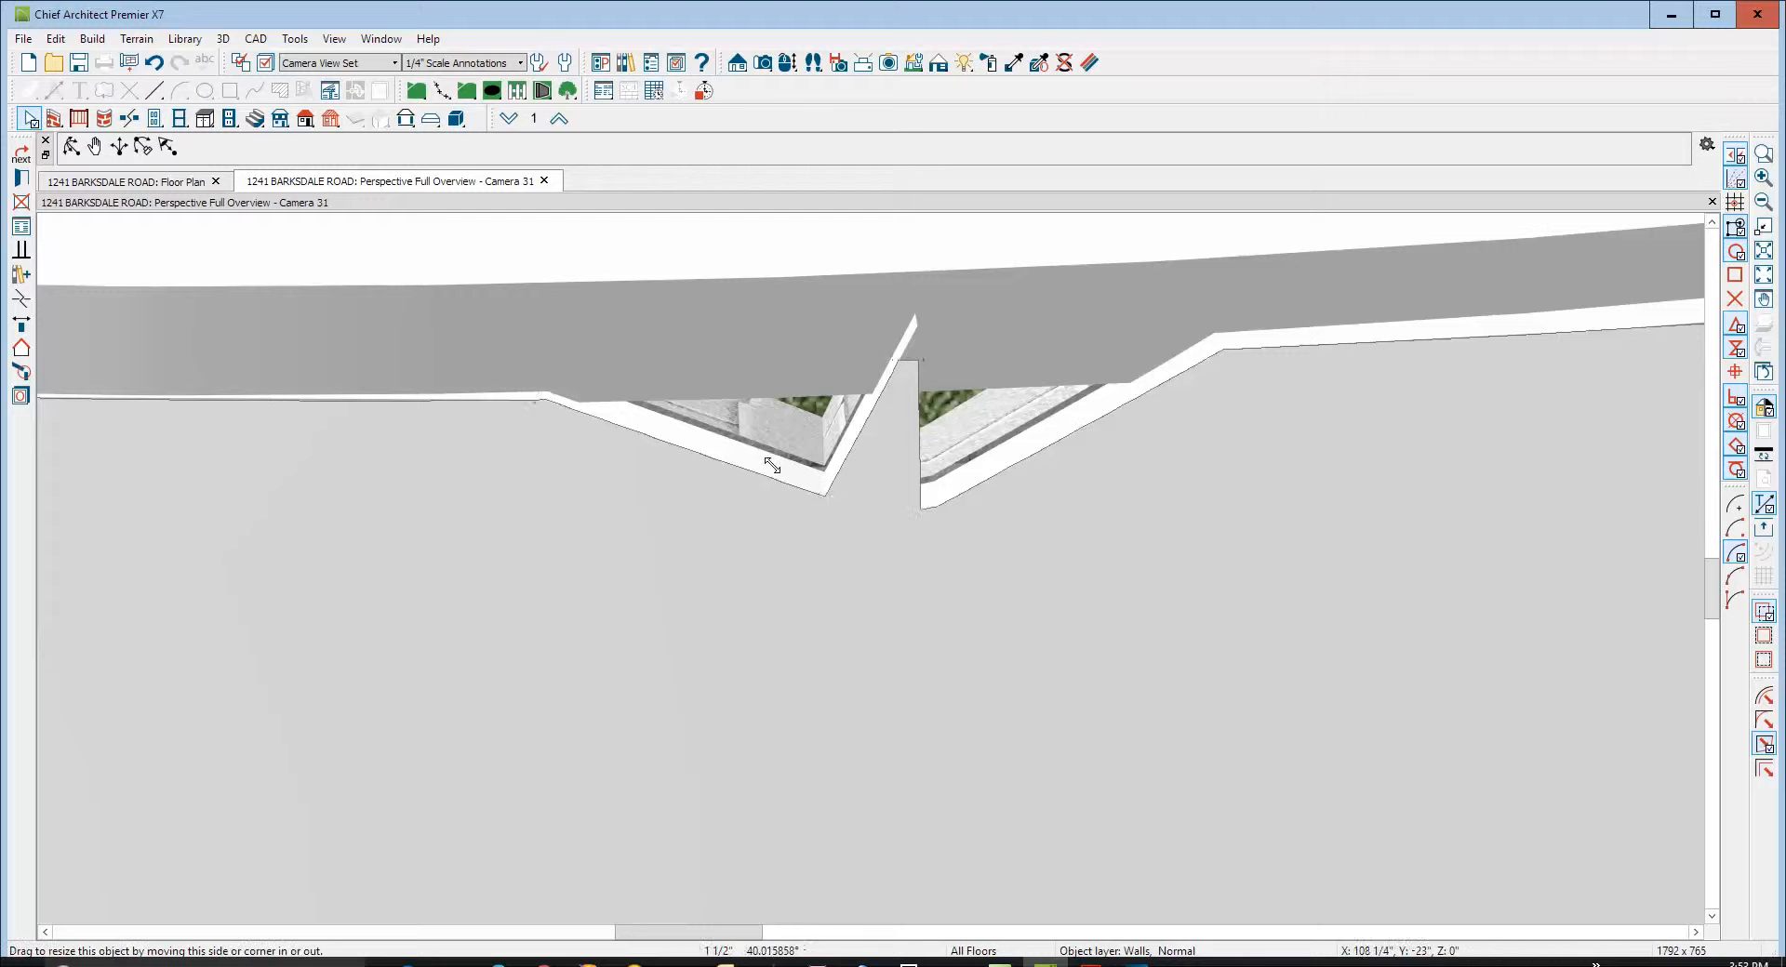
drag(771, 463, 537, 402)
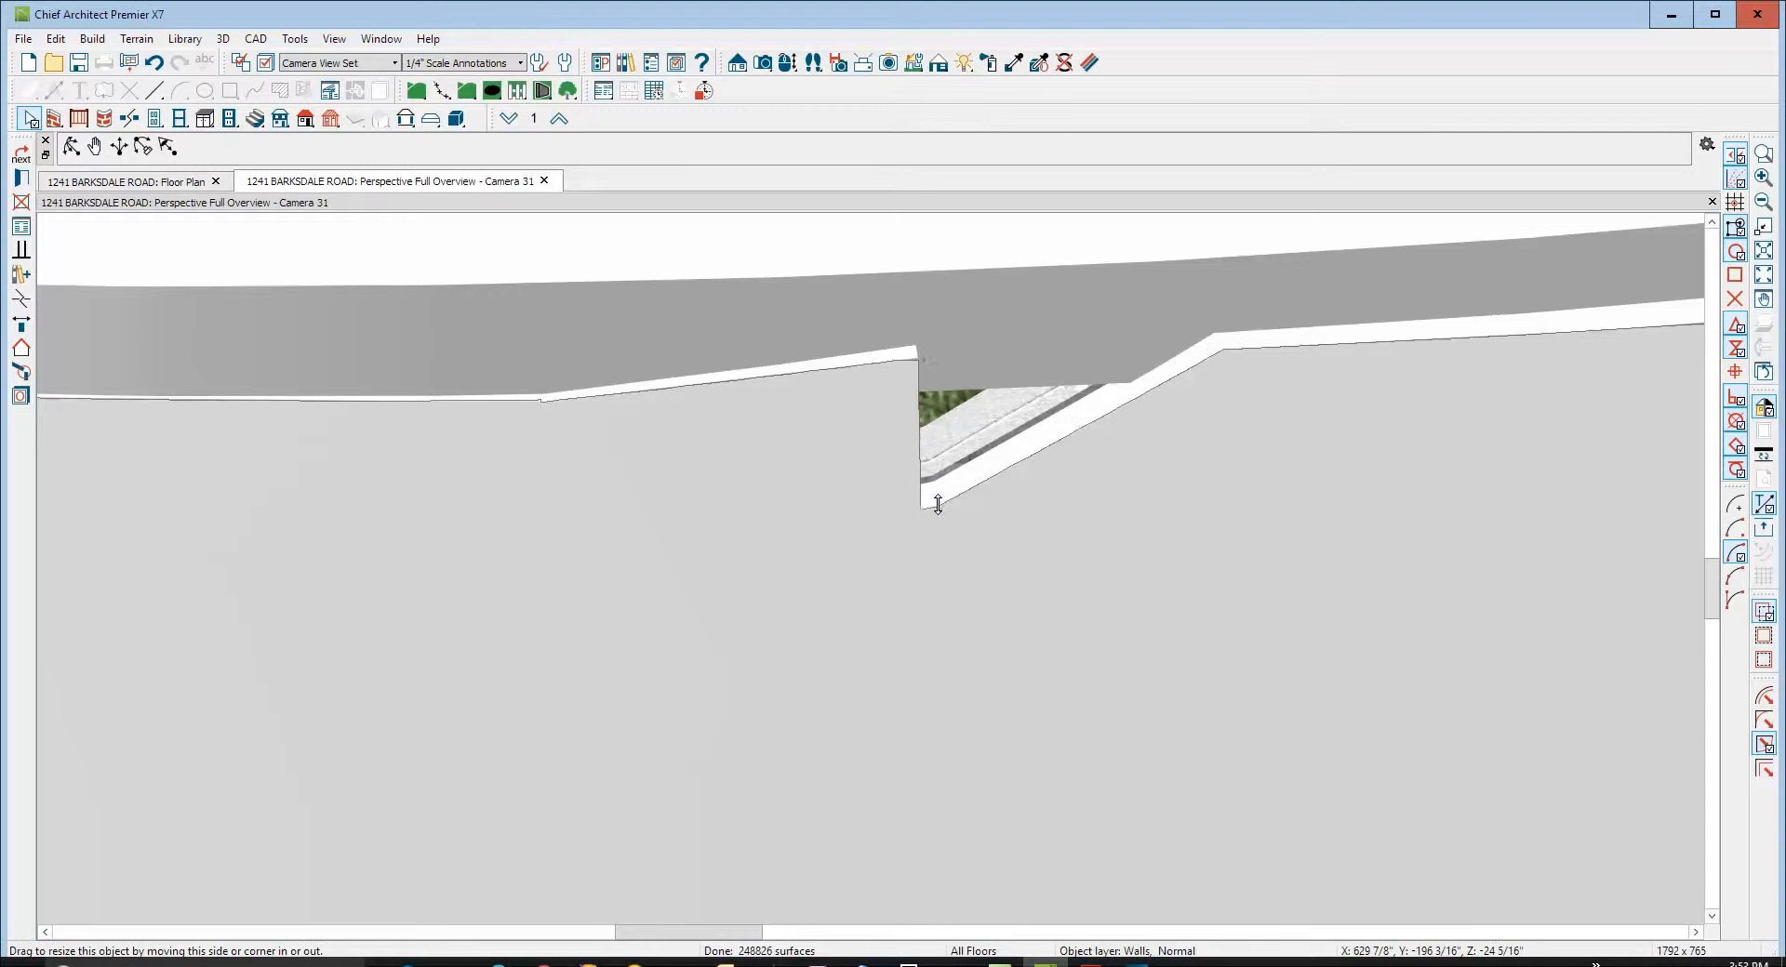
drag(935, 504, 1218, 348)
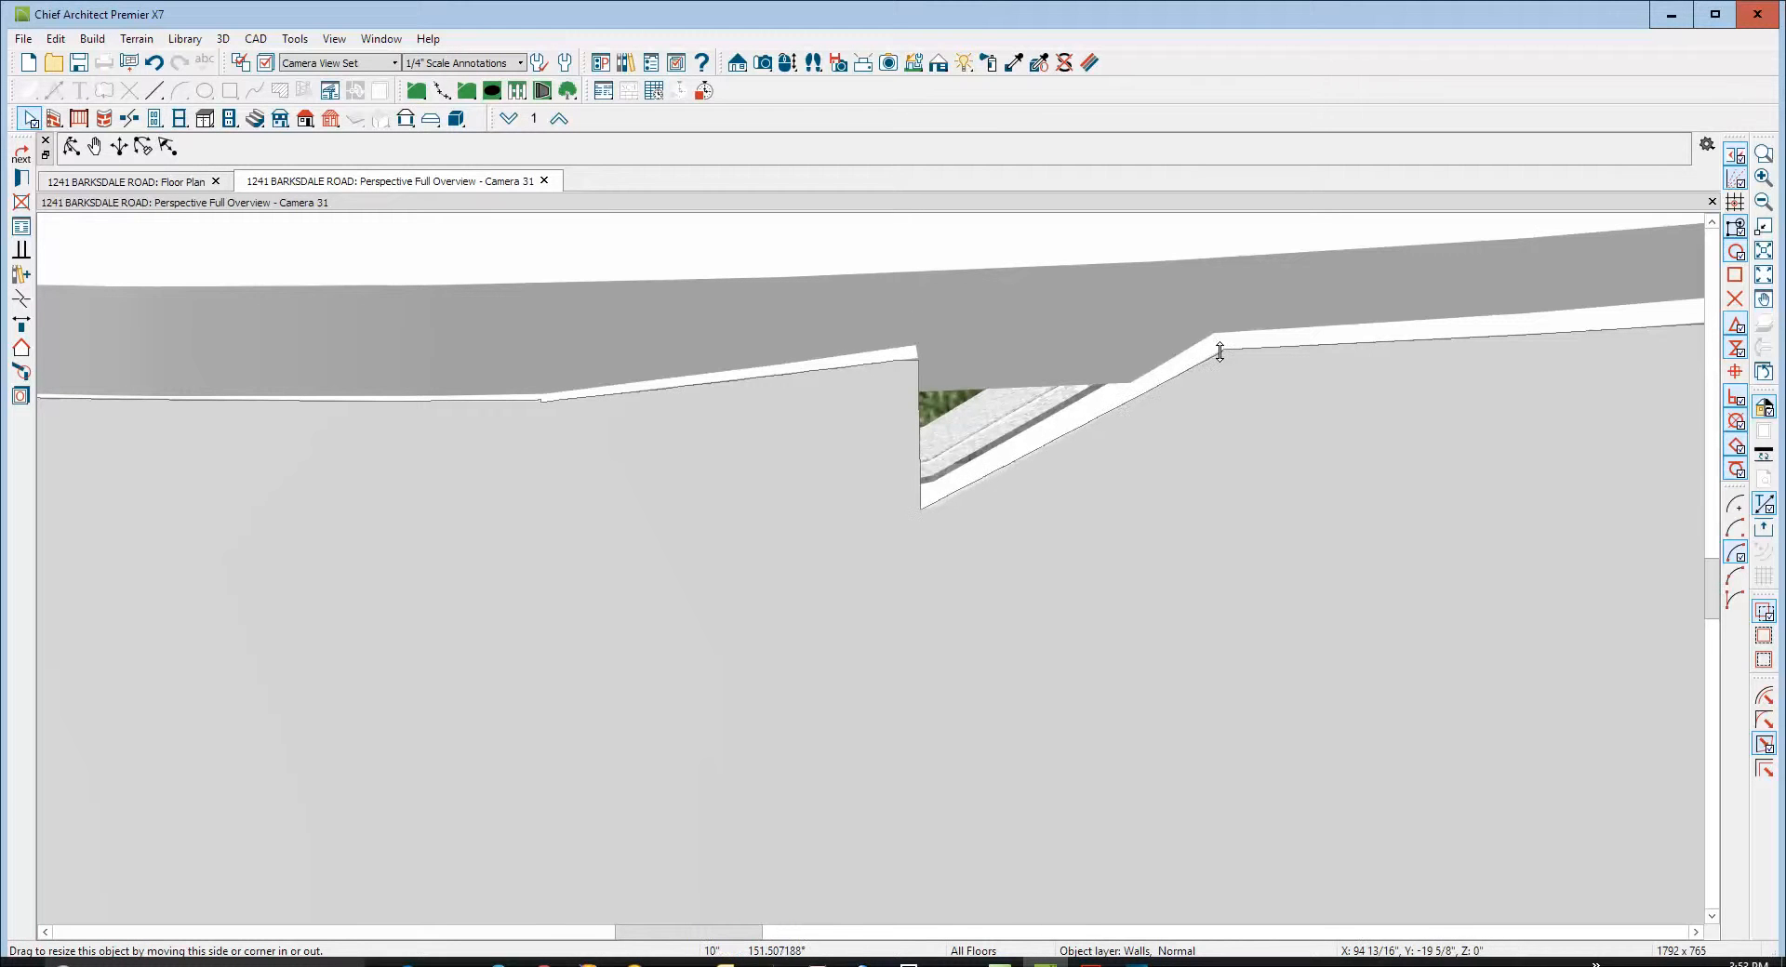
drag(1219, 348, 1176, 363)
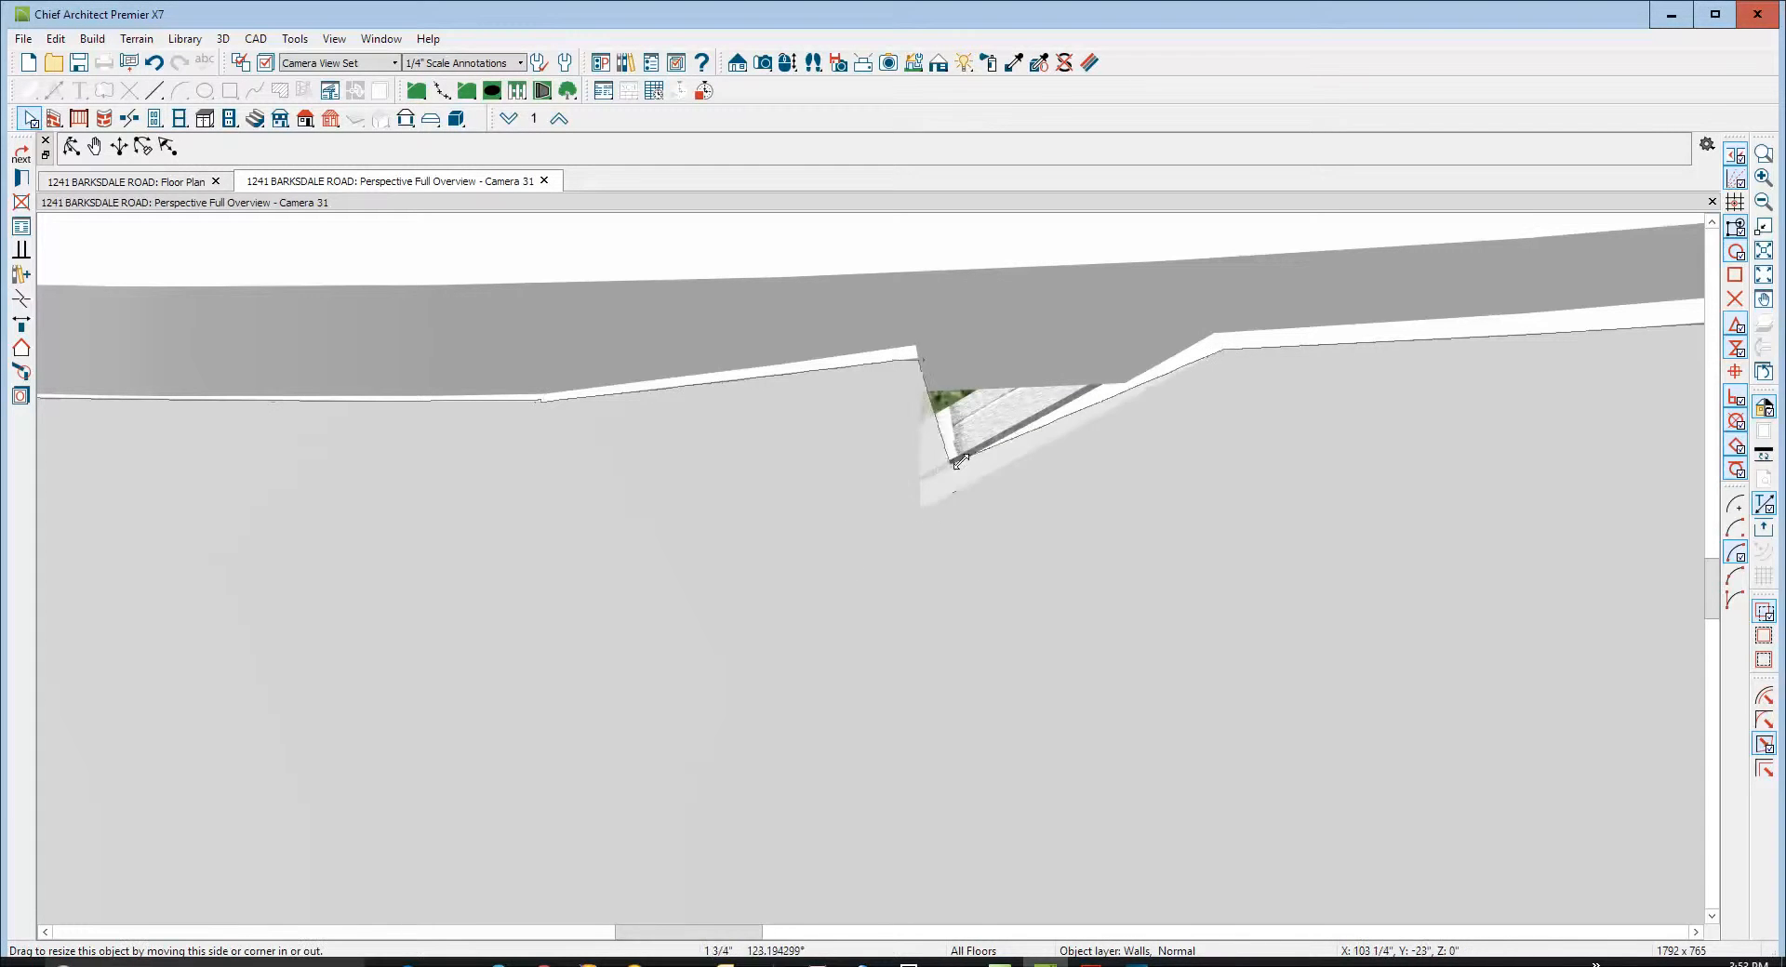
drag(960, 463, 1214, 346)
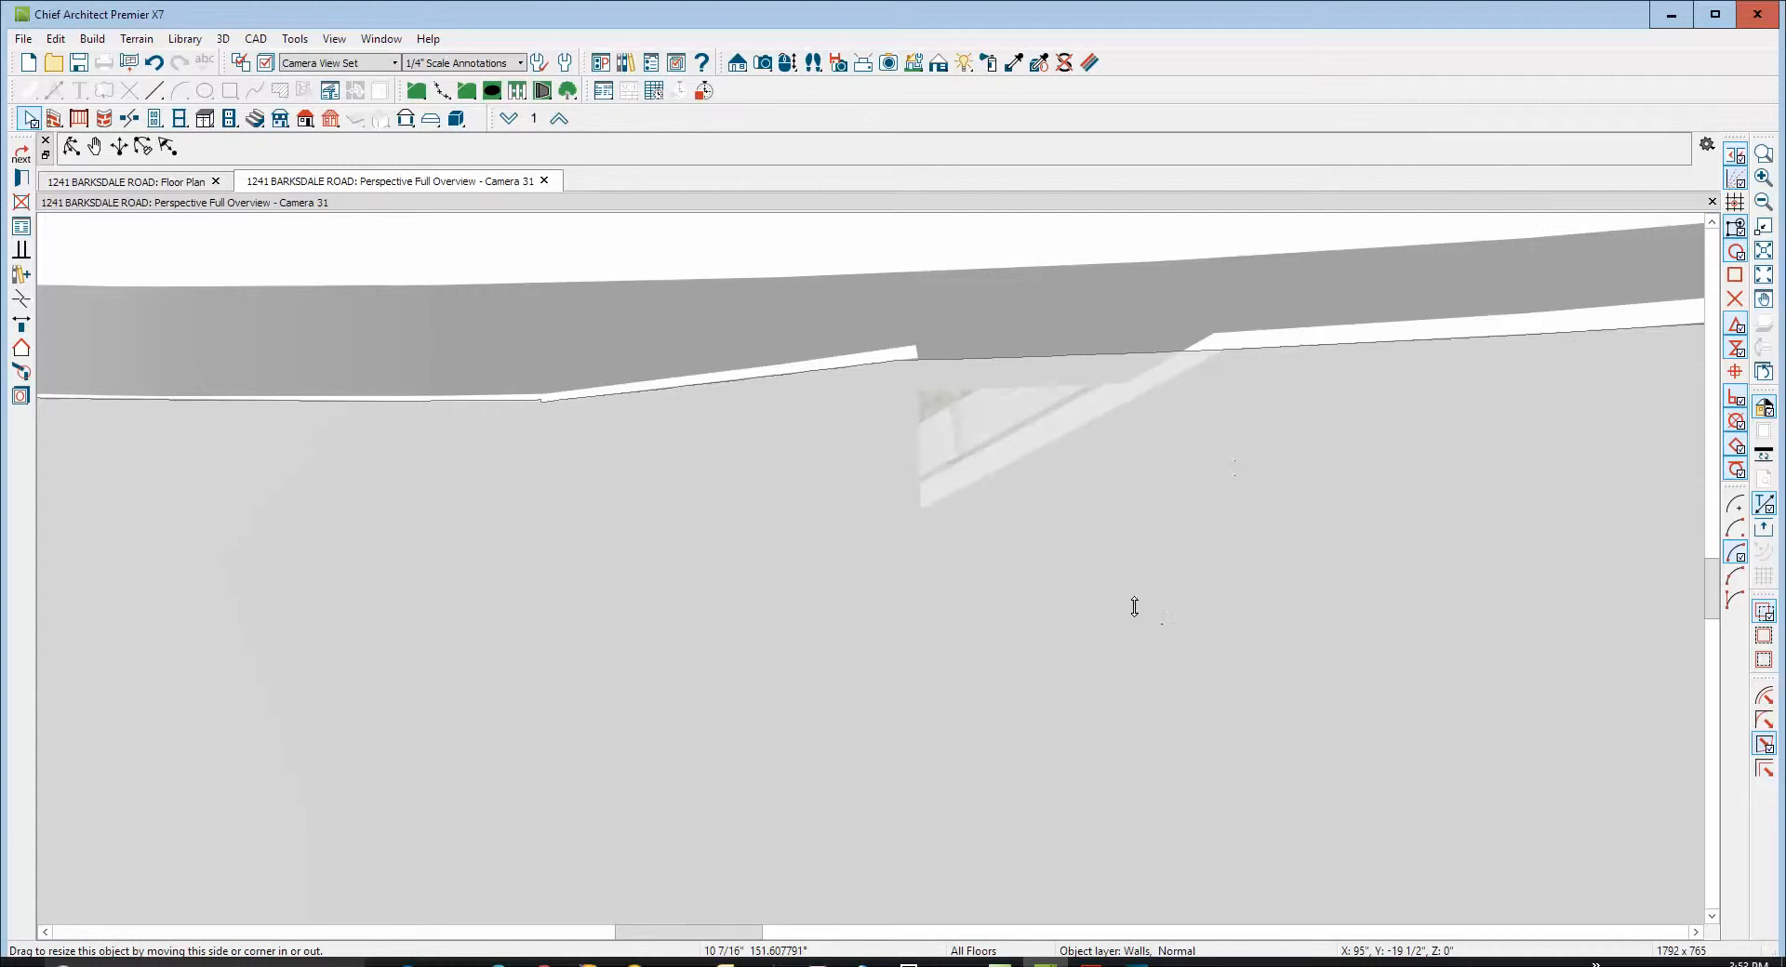
mouse_move(924, 387)
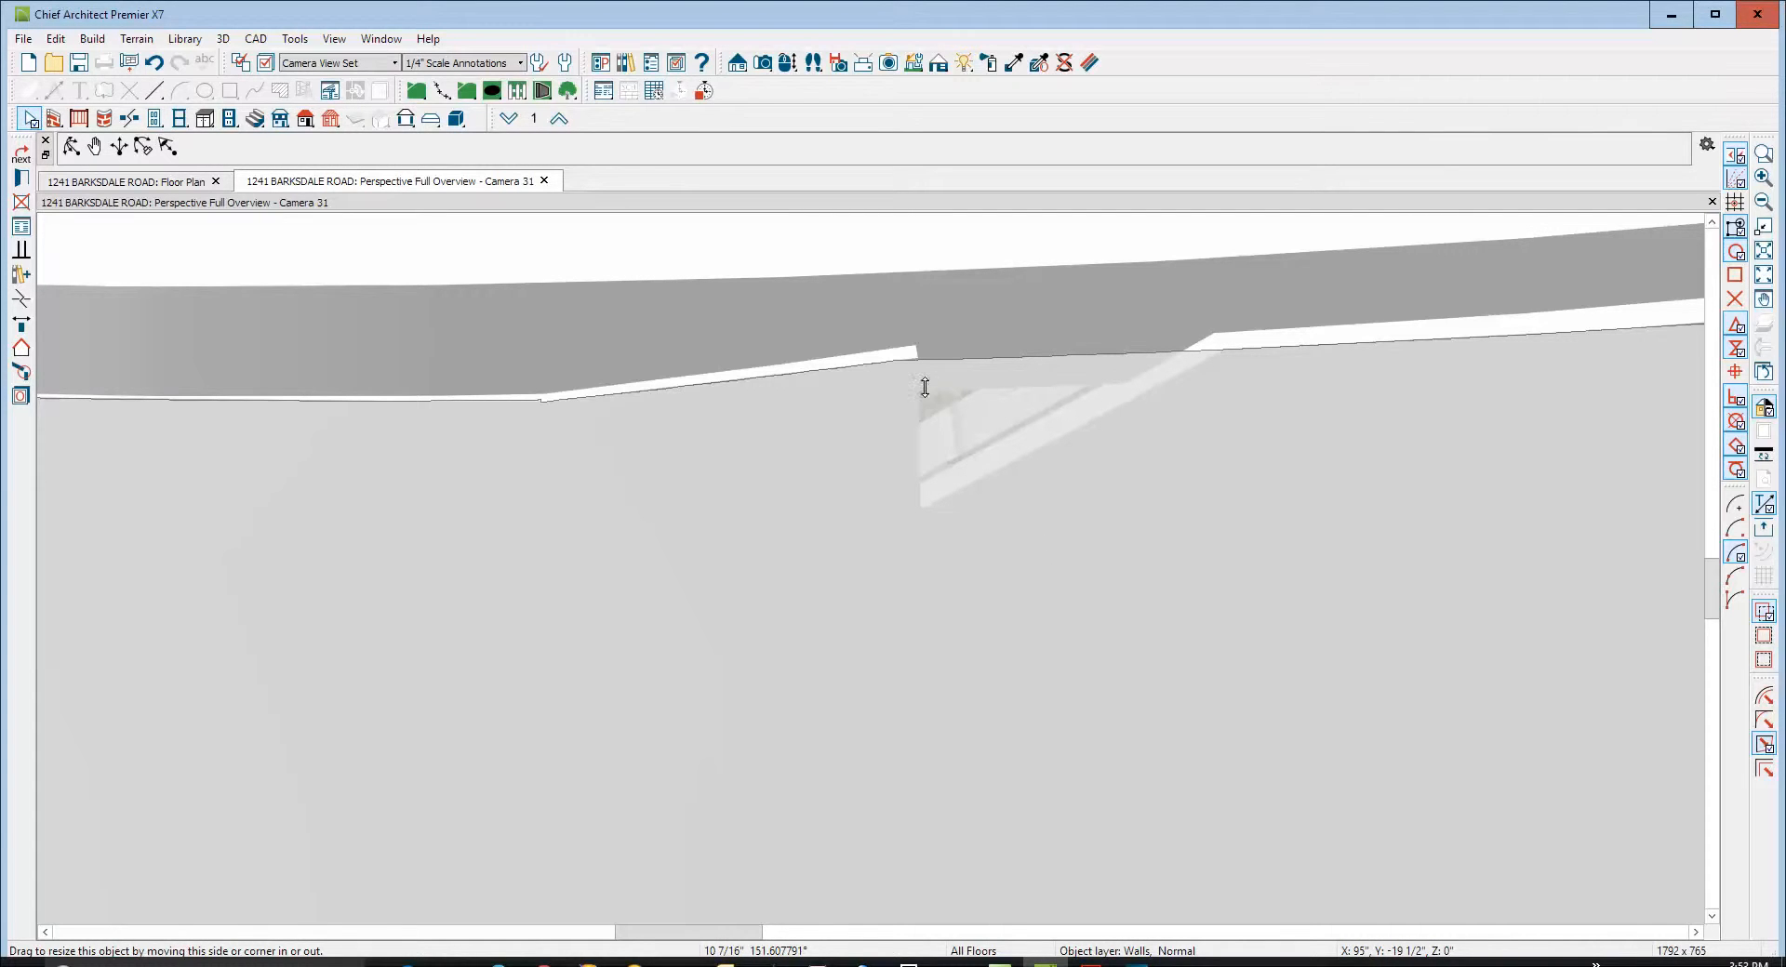
drag(924, 387, 917, 384)
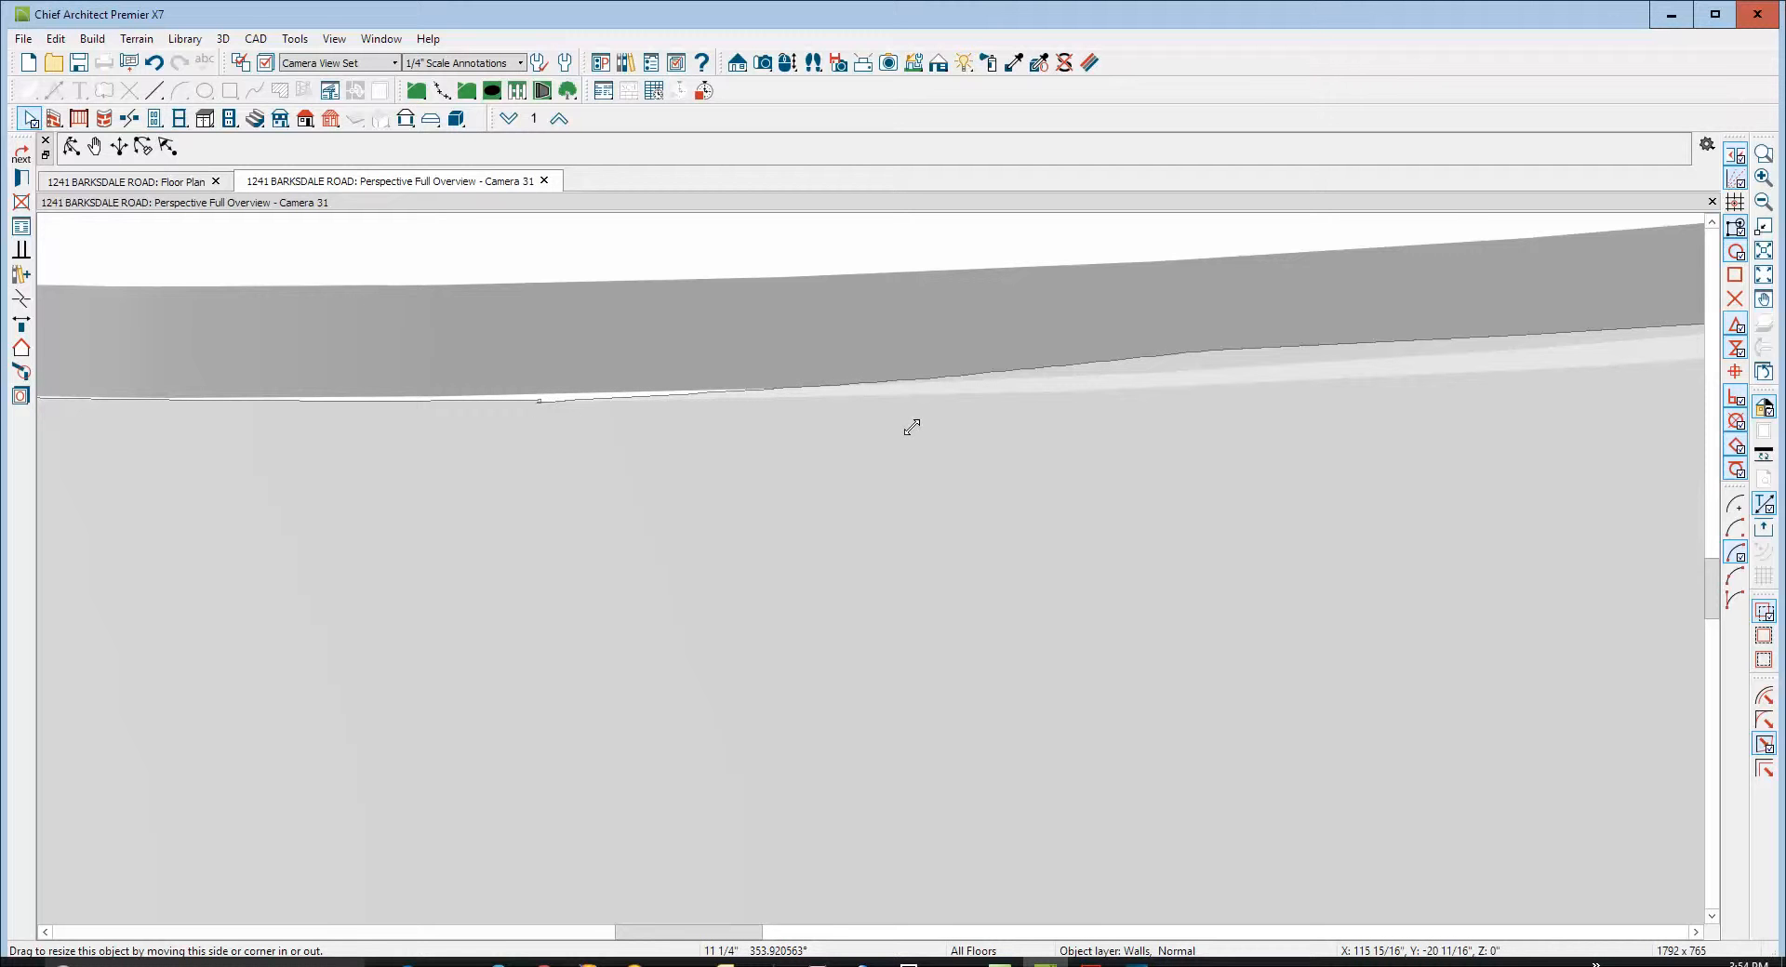
mouse_move(592, 441)
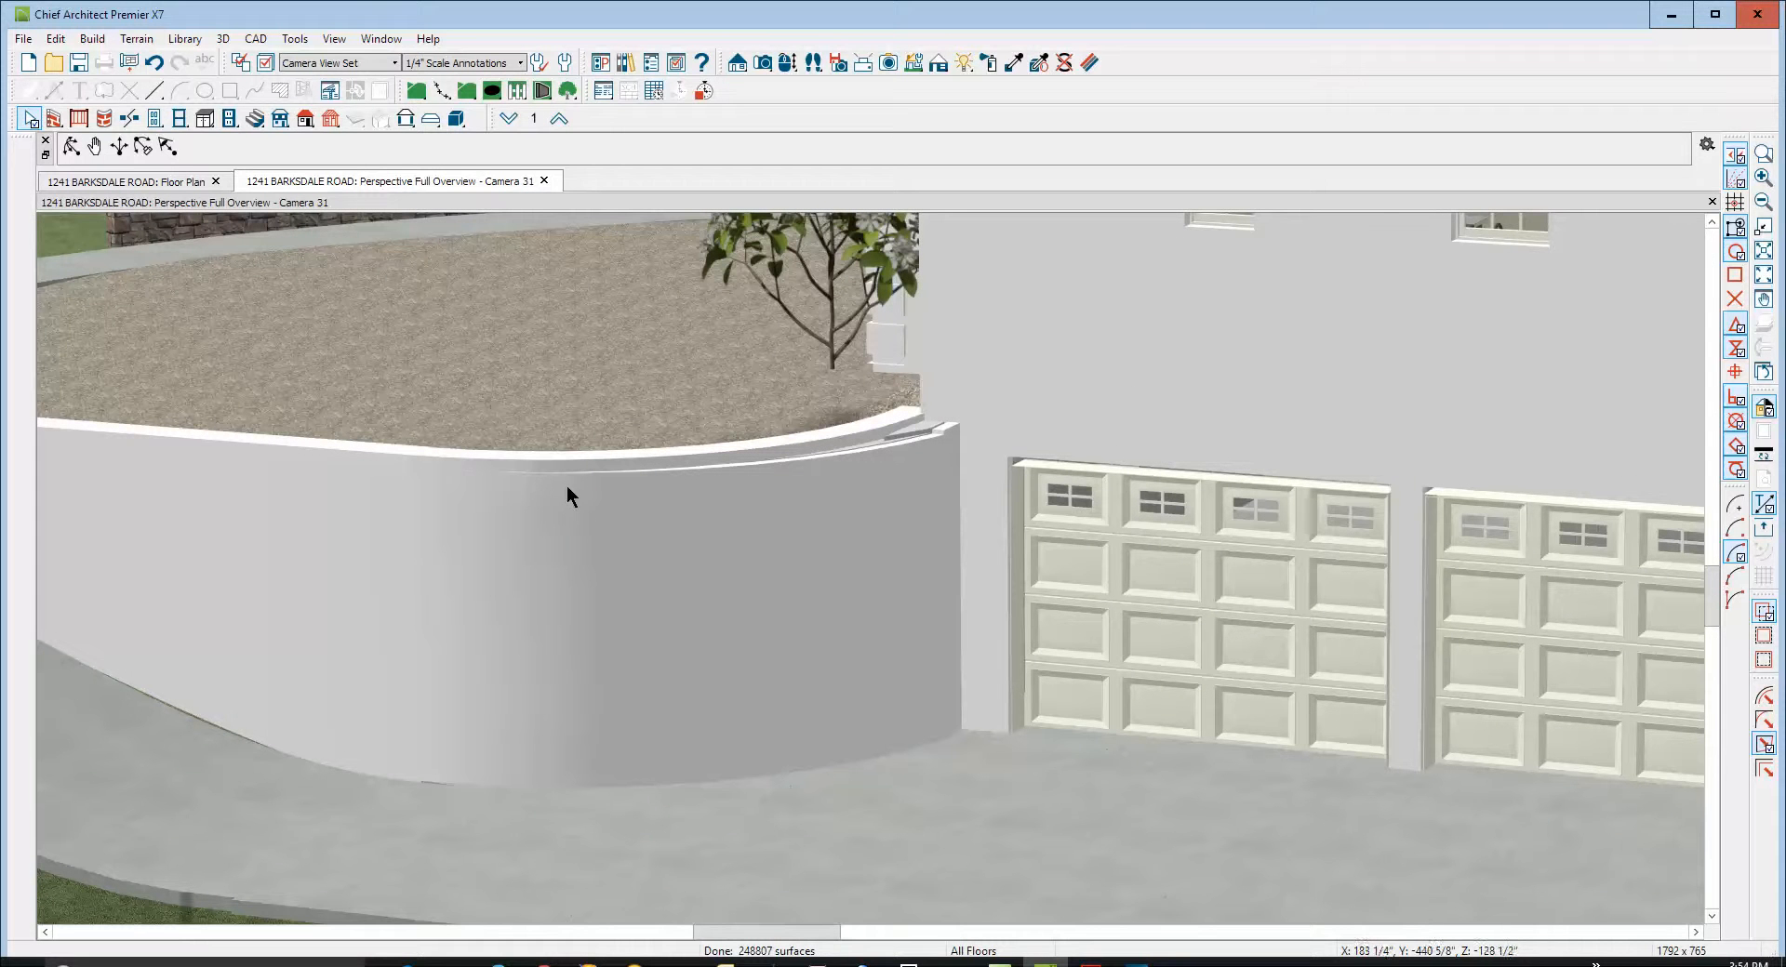
mouse_move(882, 435)
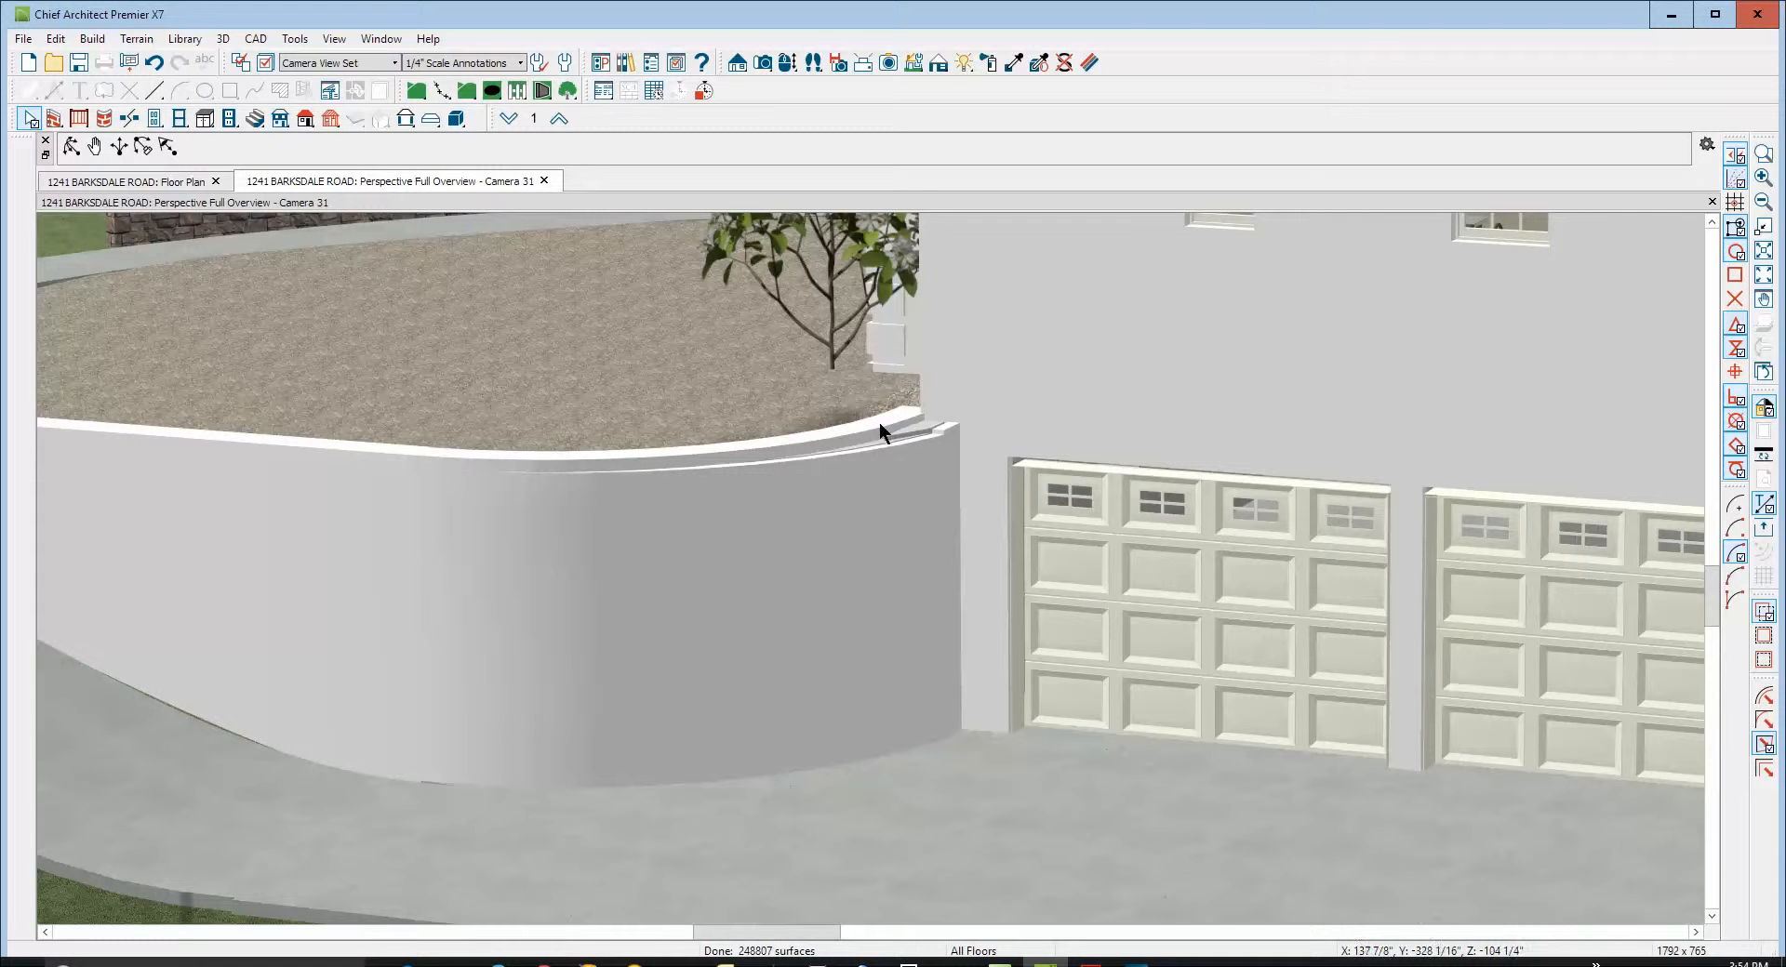
click(138, 181)
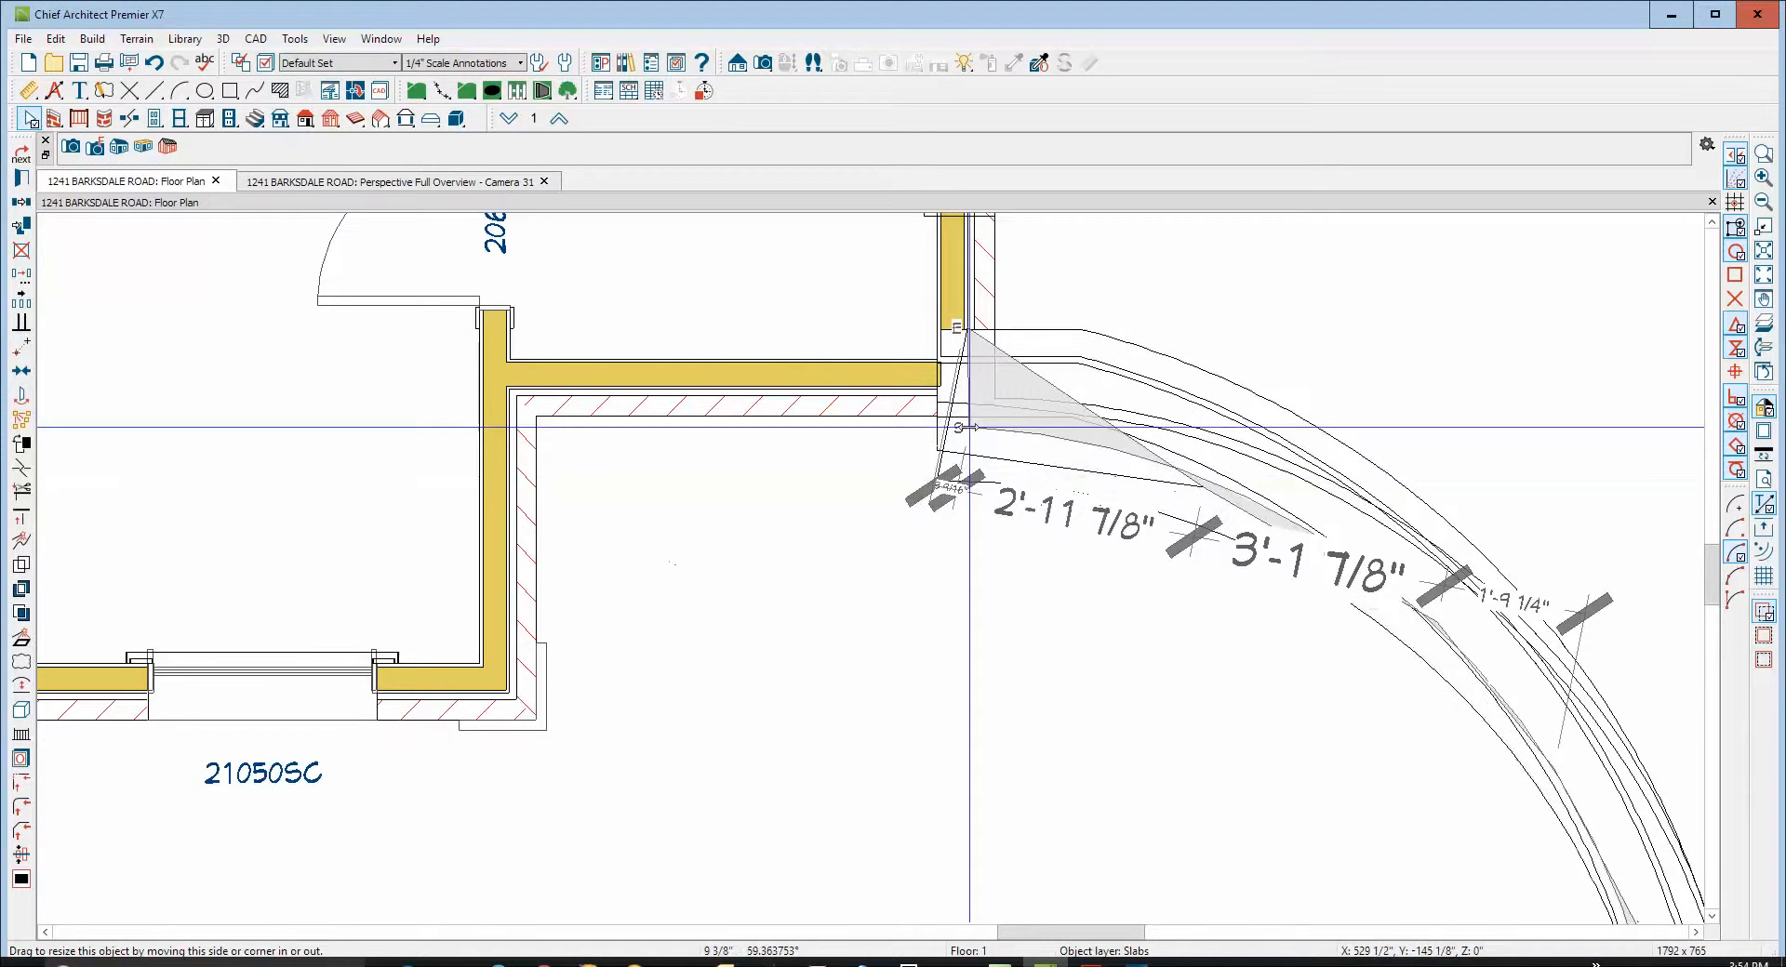
Drag the elevation region's corners and end along the curved wall from house corner to wall end, then deselect
drag(975, 428, 965, 410)
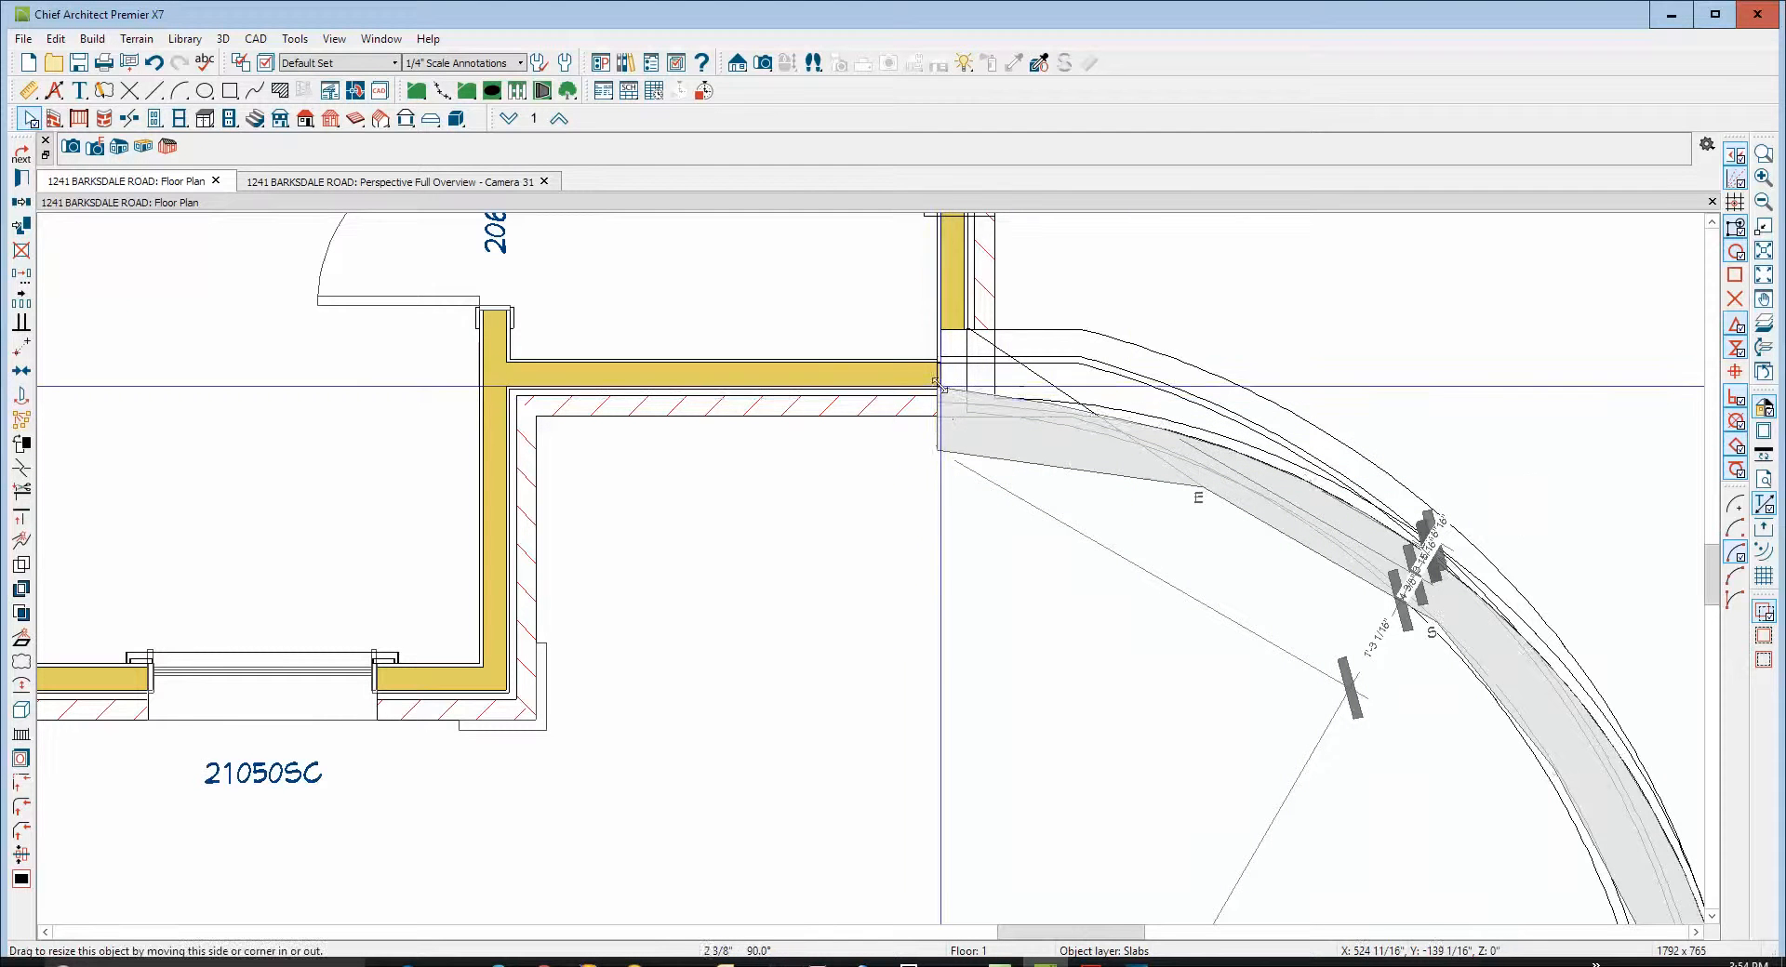
drag(937, 387, 937, 331)
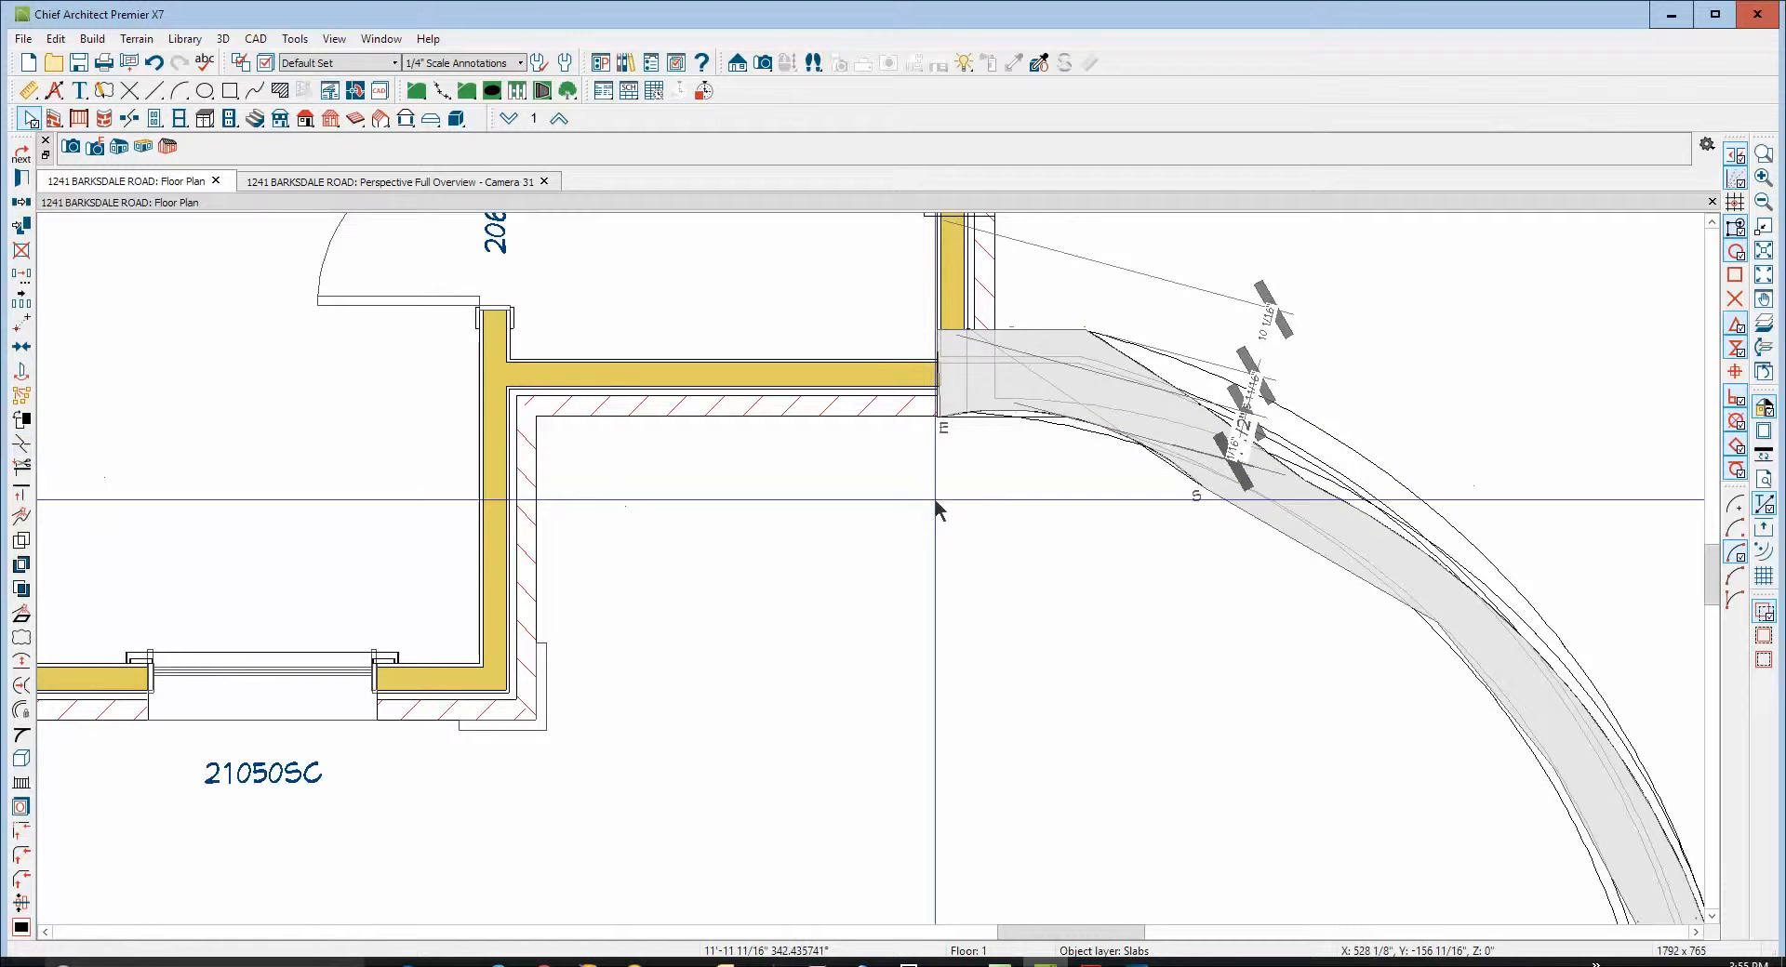
click(1079, 429)
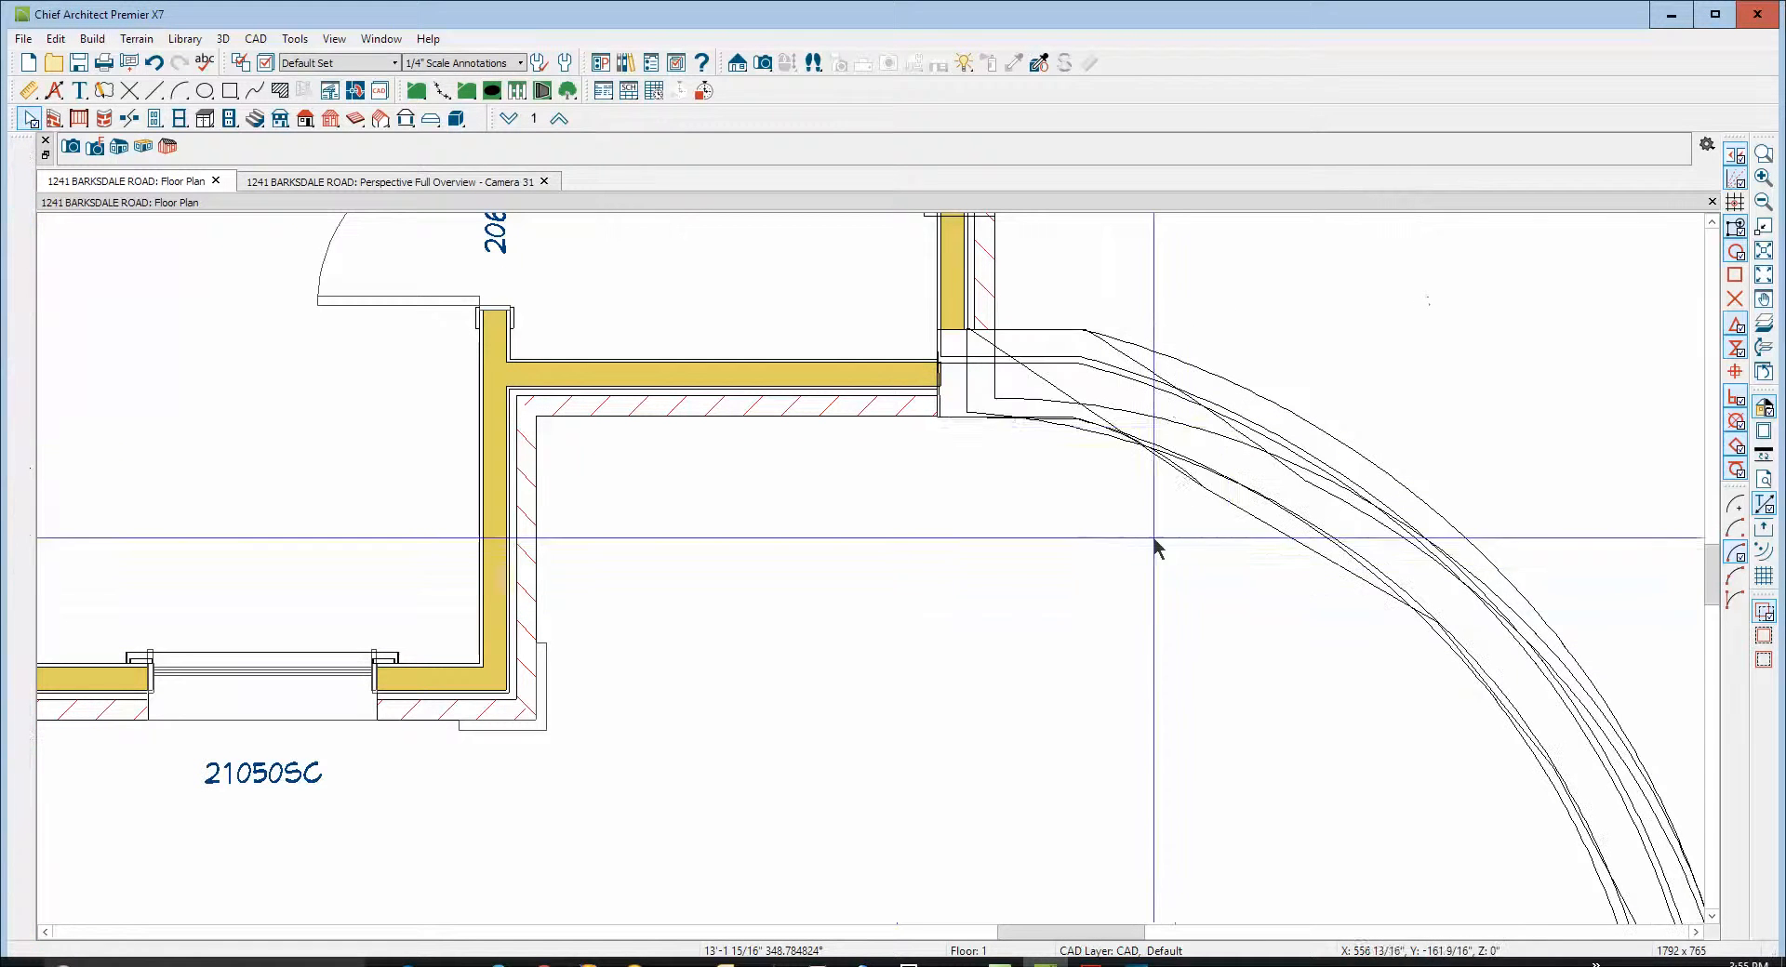
click(1265, 495)
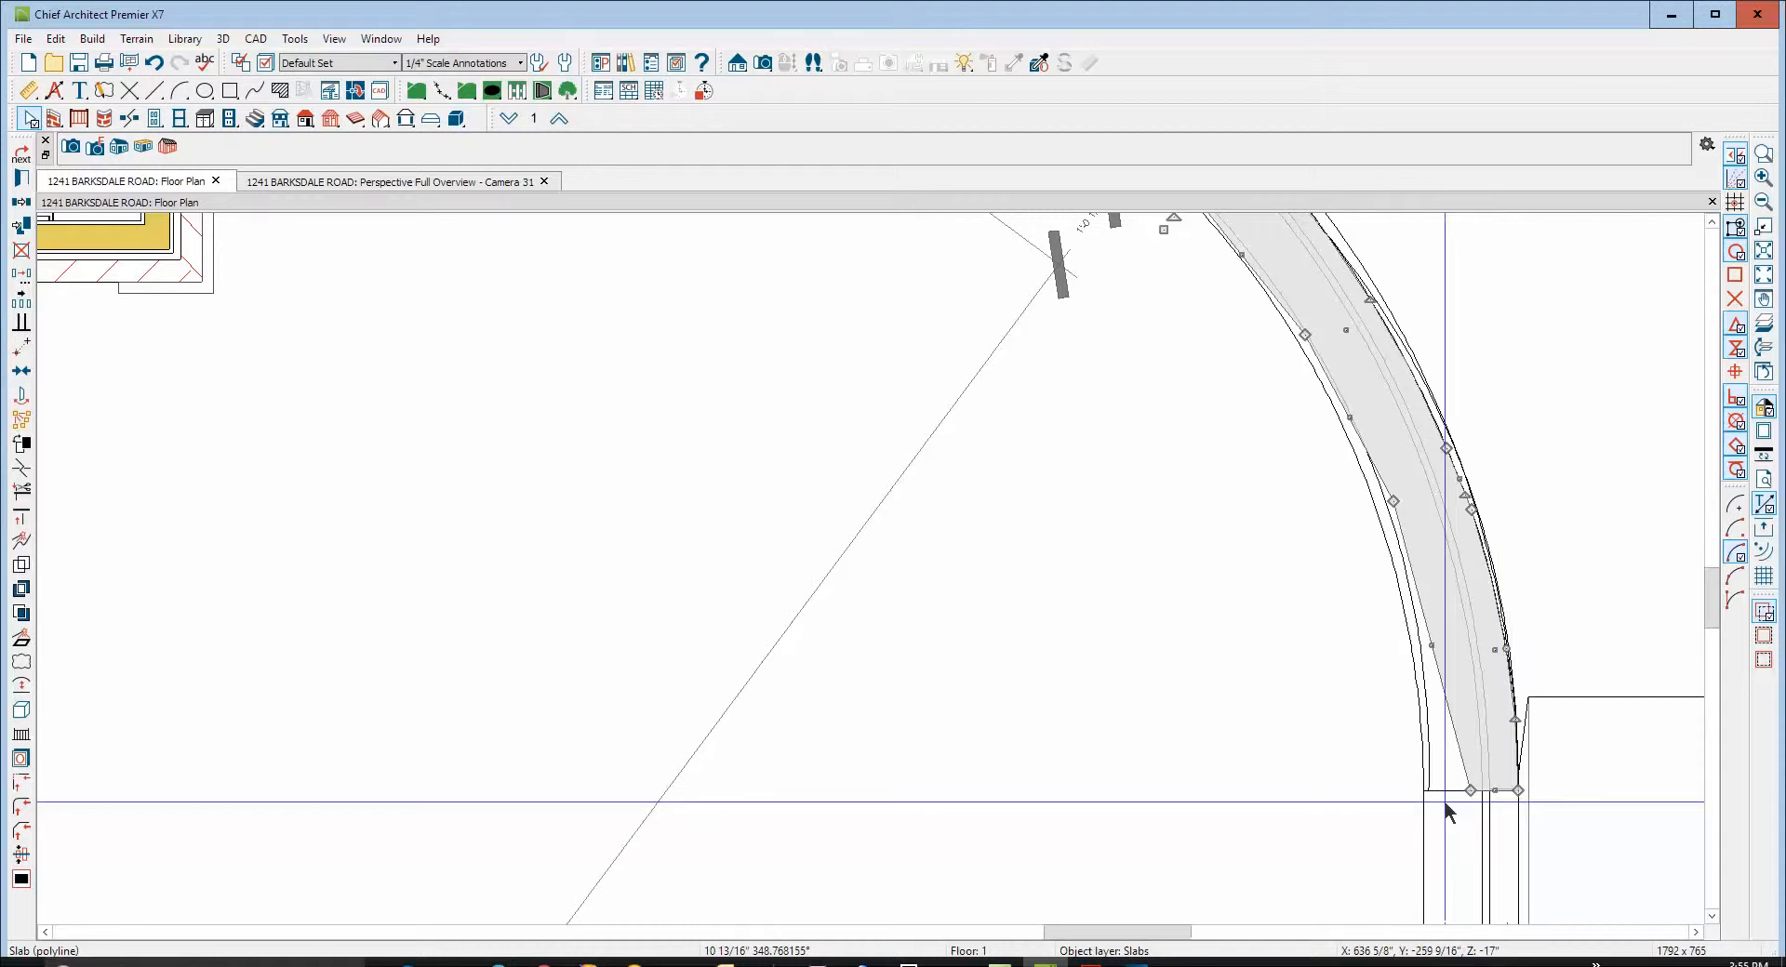
drag(1467, 789, 1423, 789)
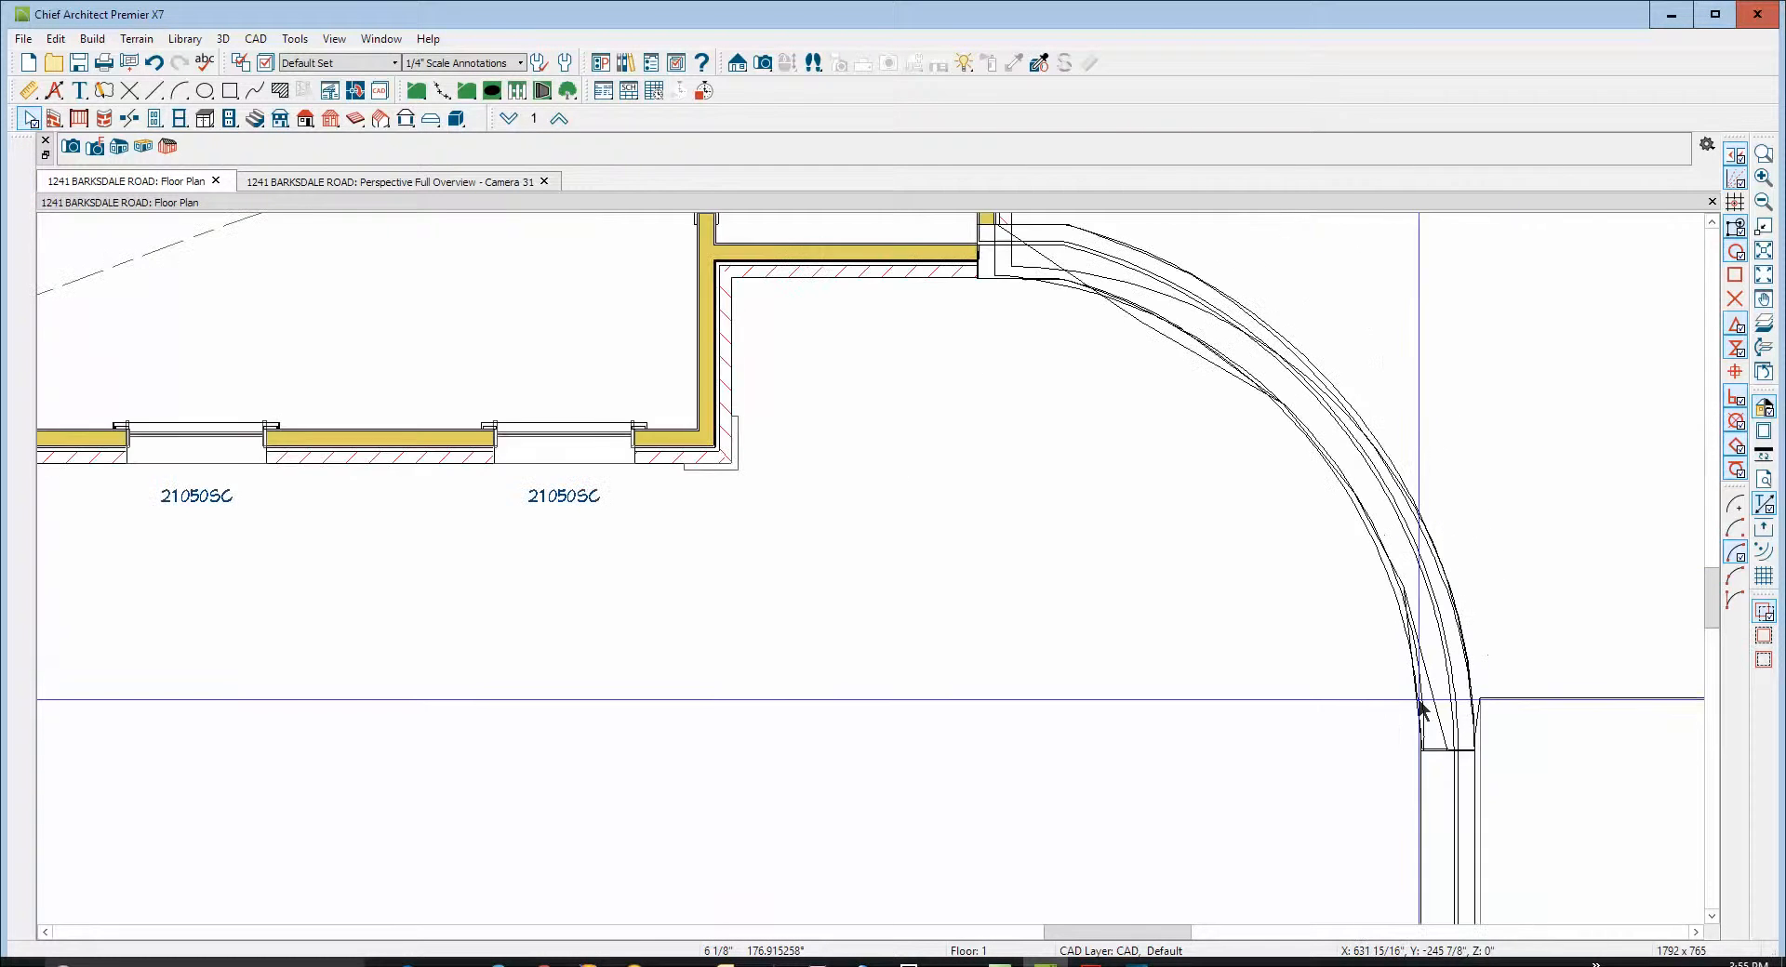
click(395, 181)
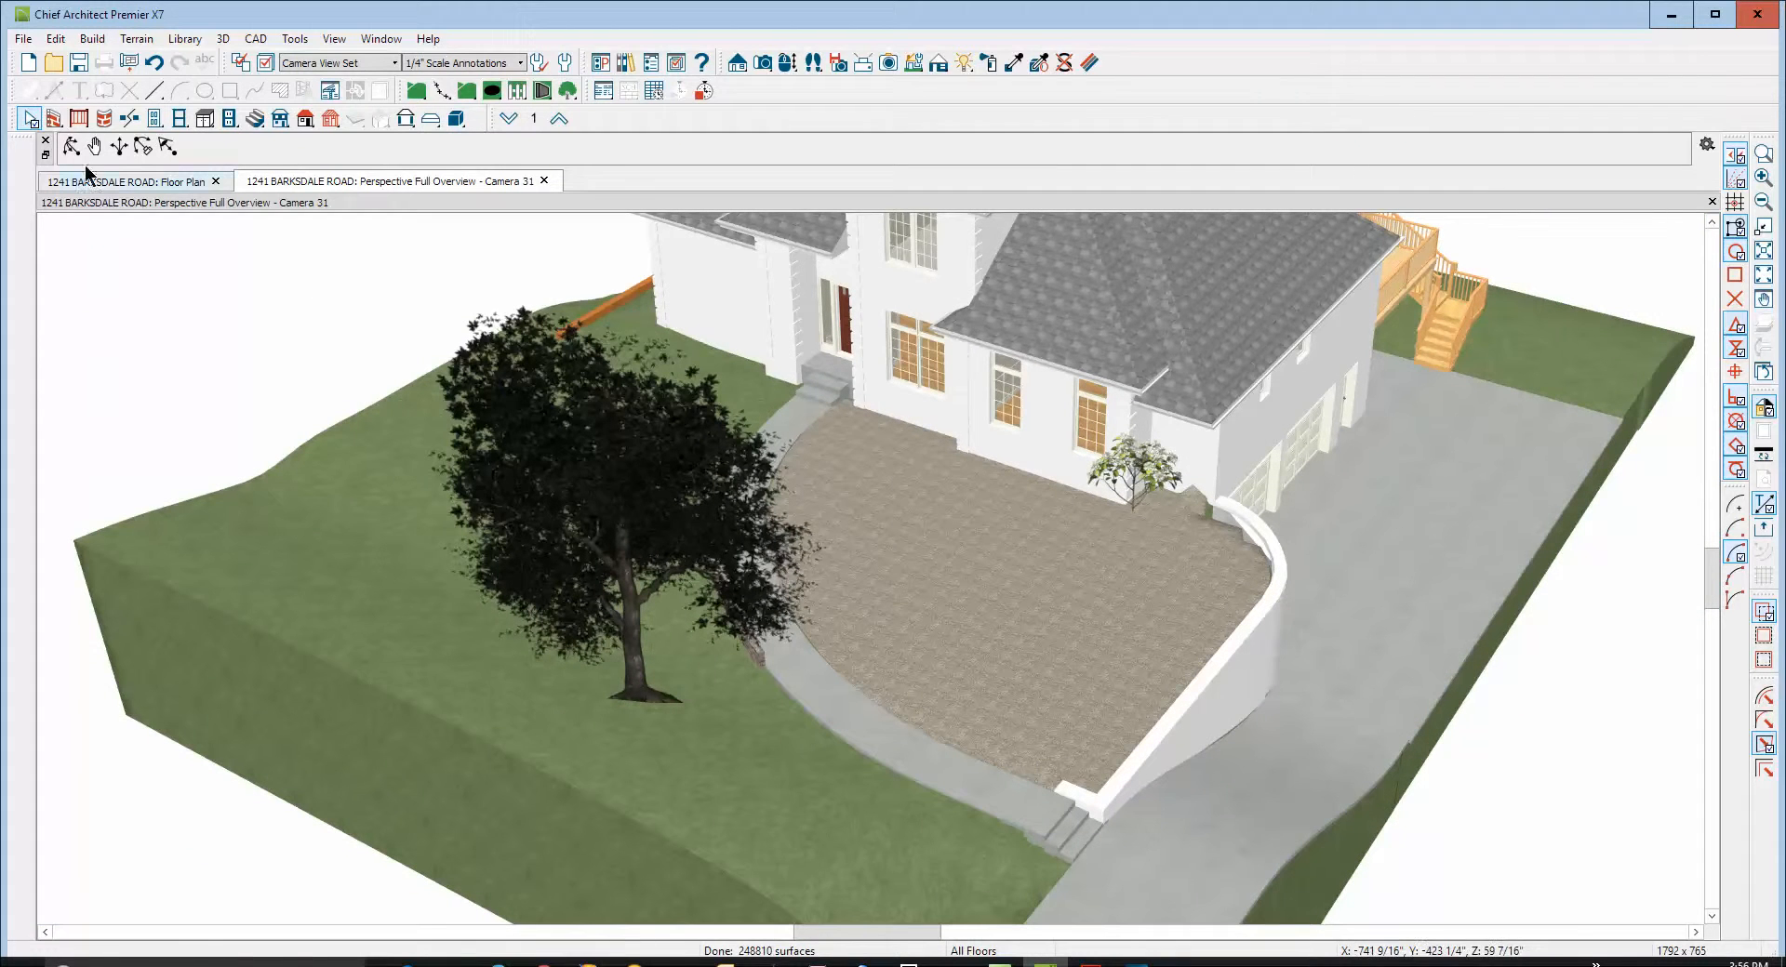
mouse_move(1134, 577)
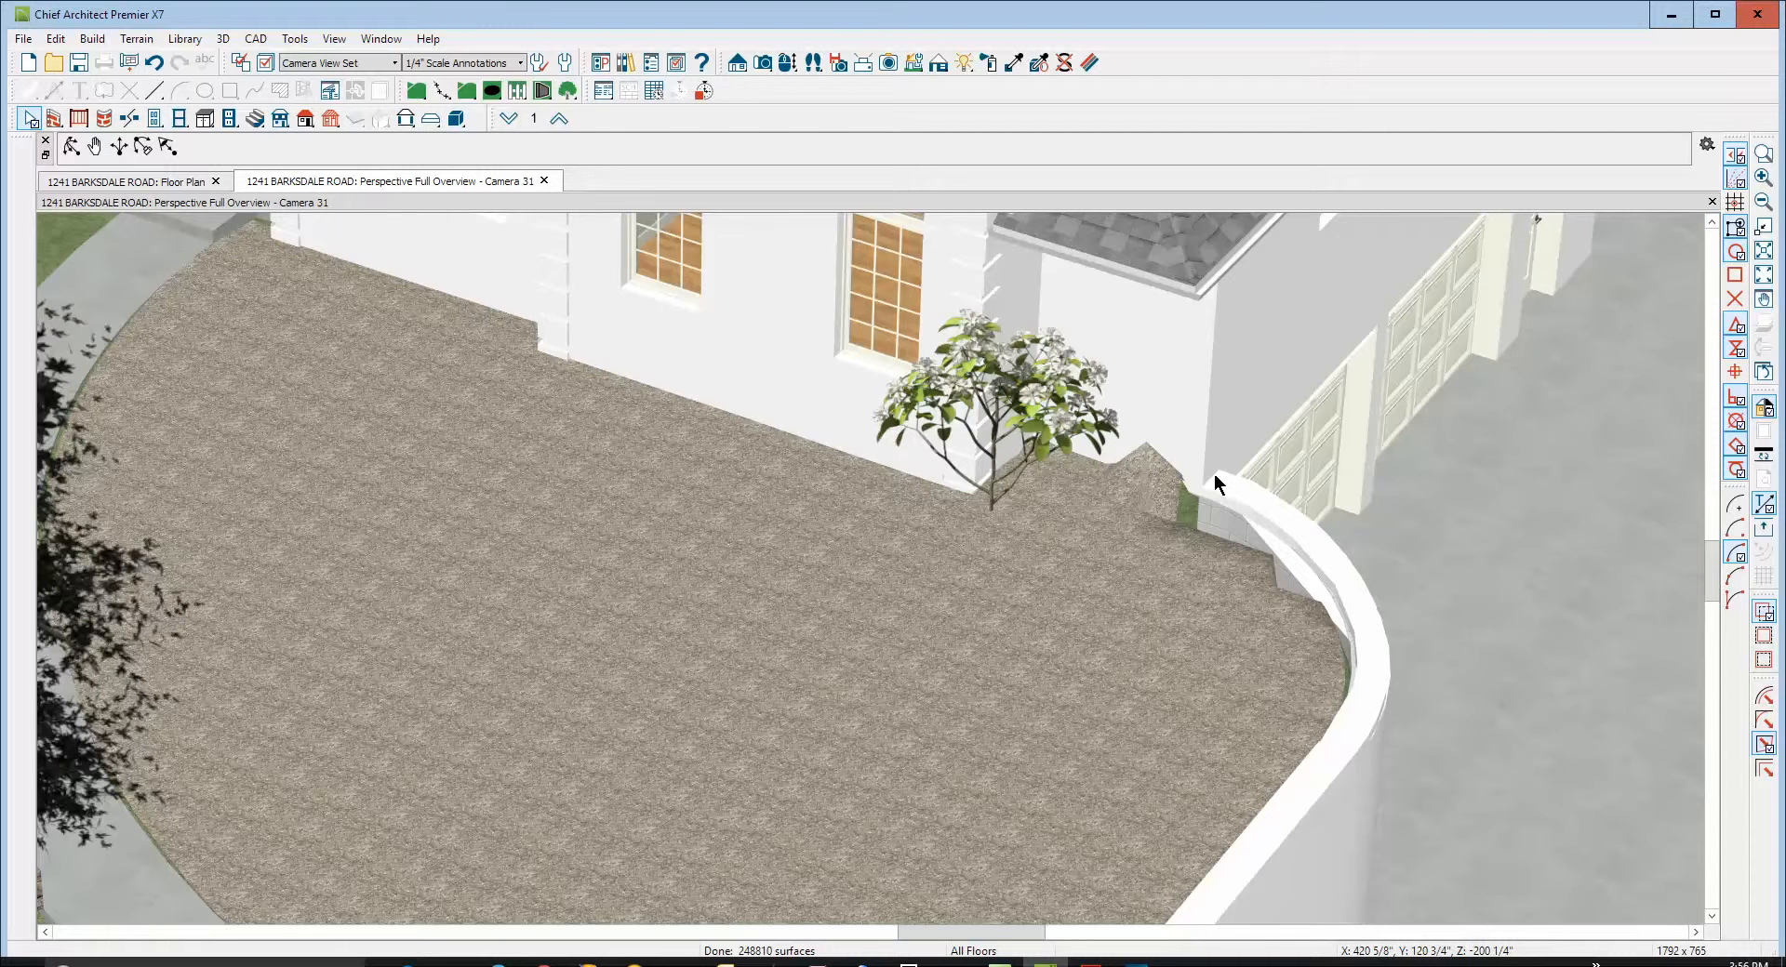
click(130, 181)
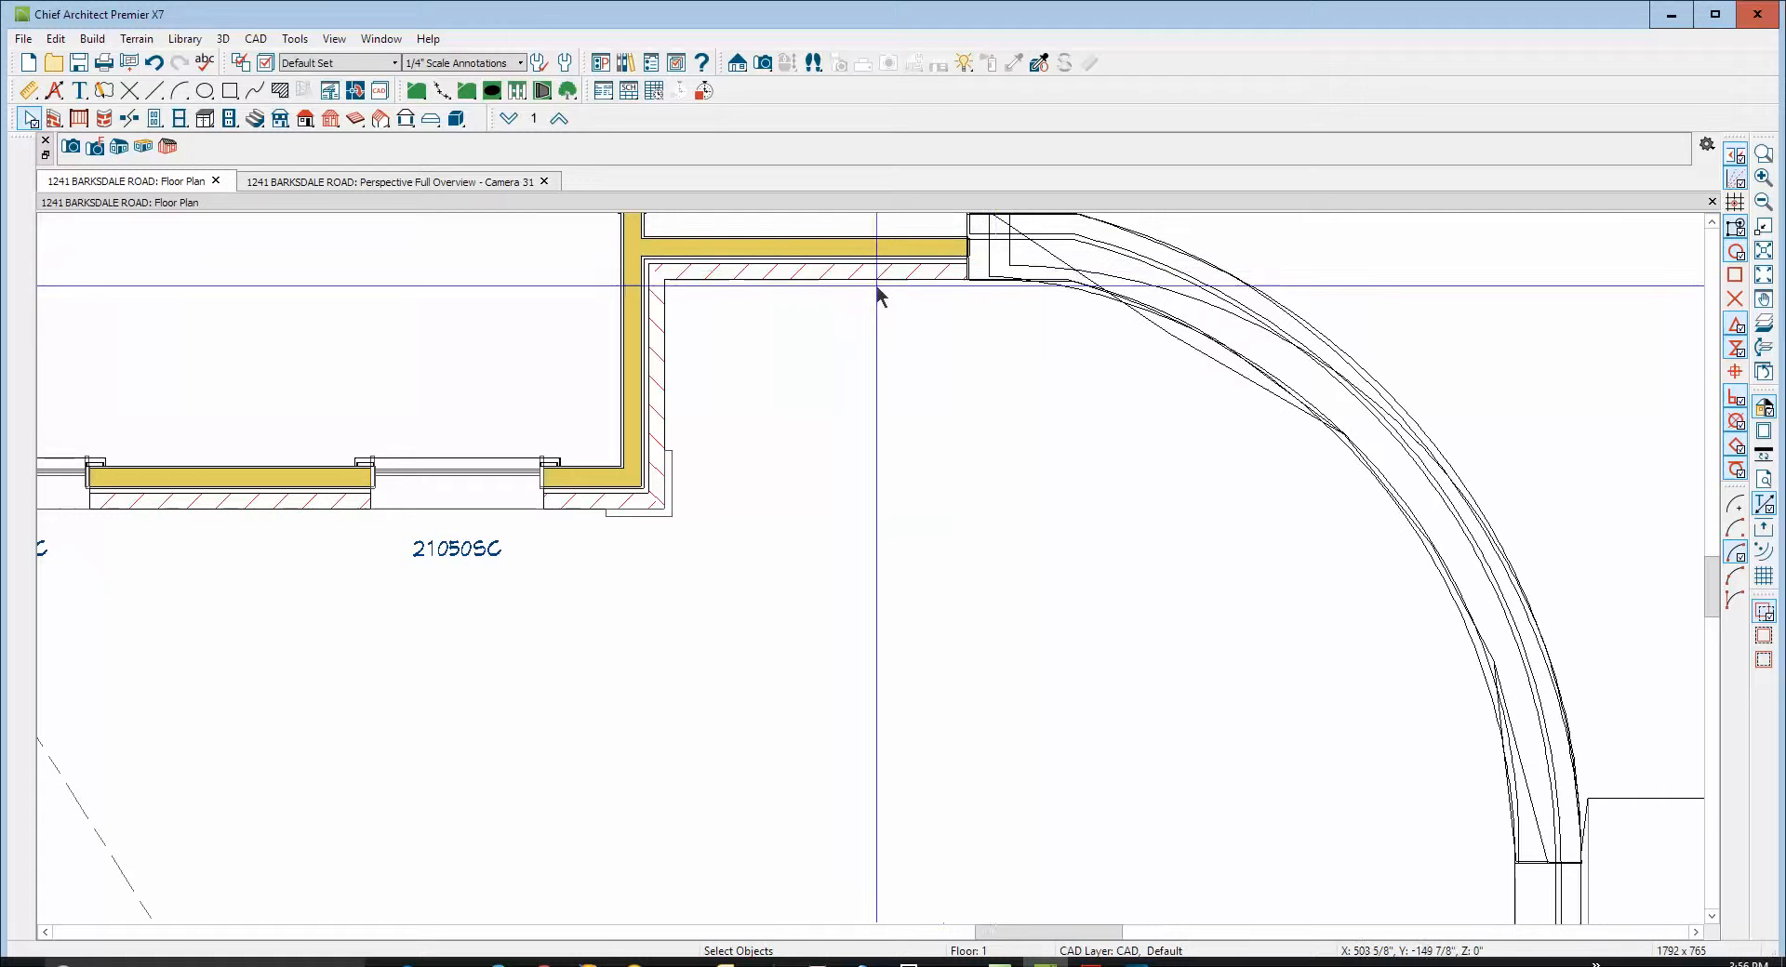
Turn on display of the Terrain Perimeter layer in Layer Display Options
scroll(down, 3)
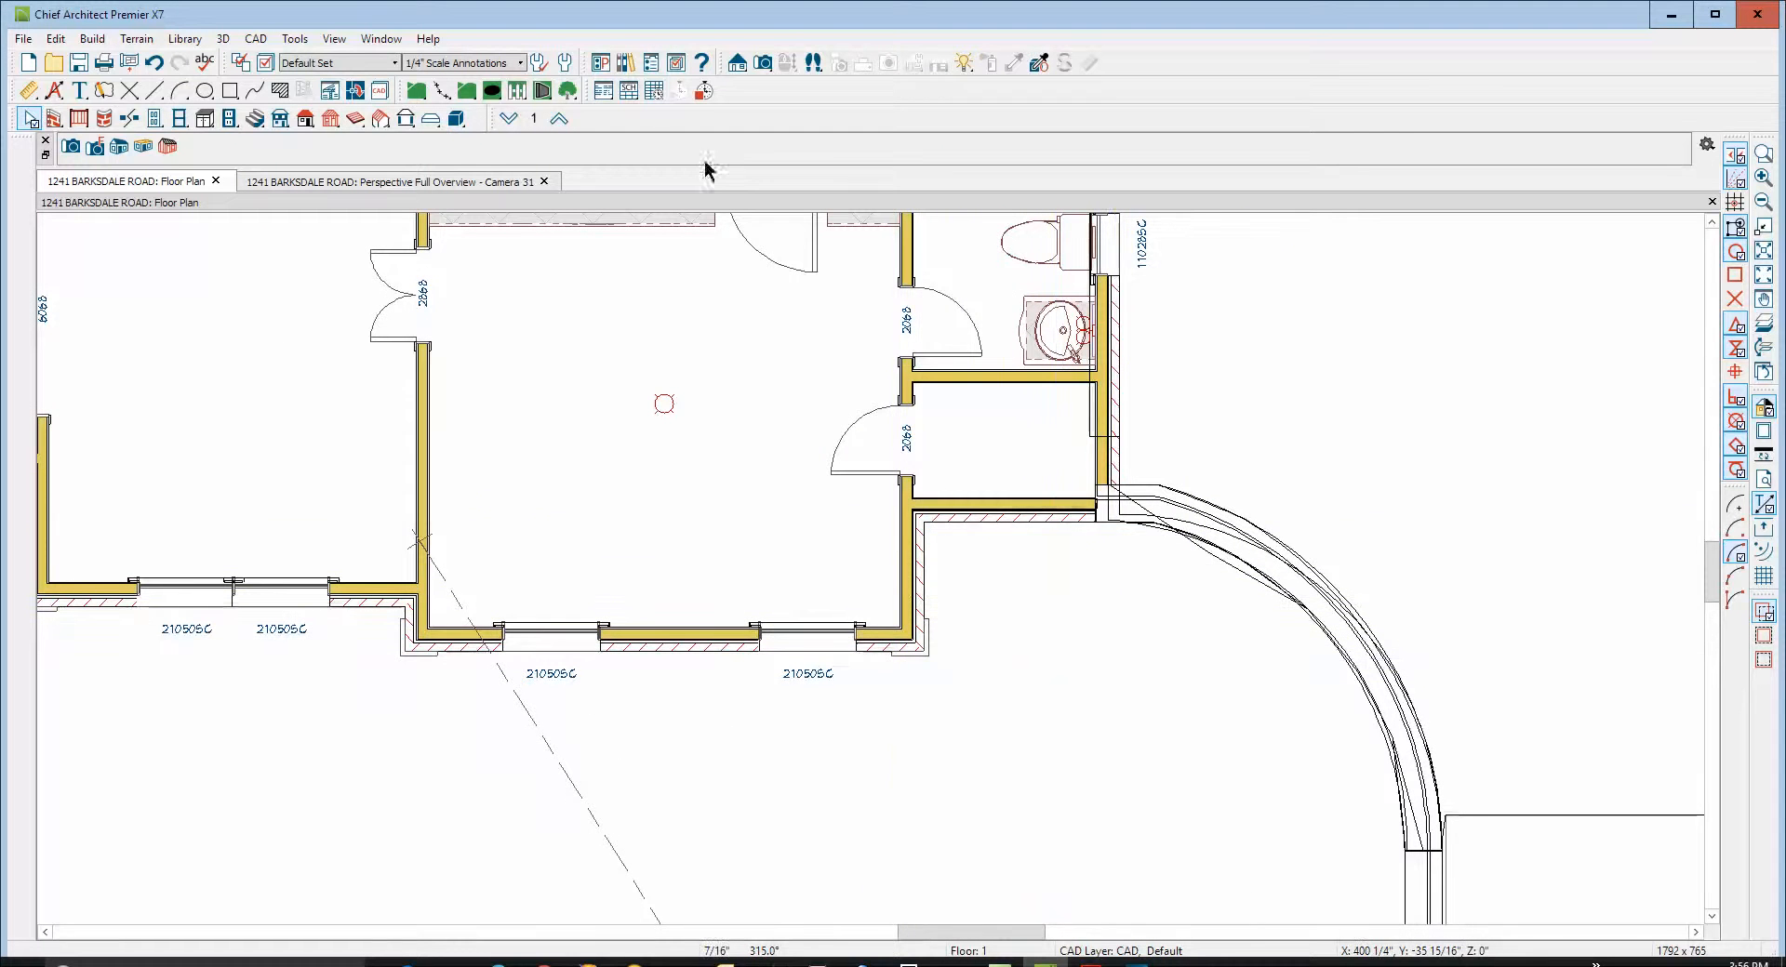
click(558, 119)
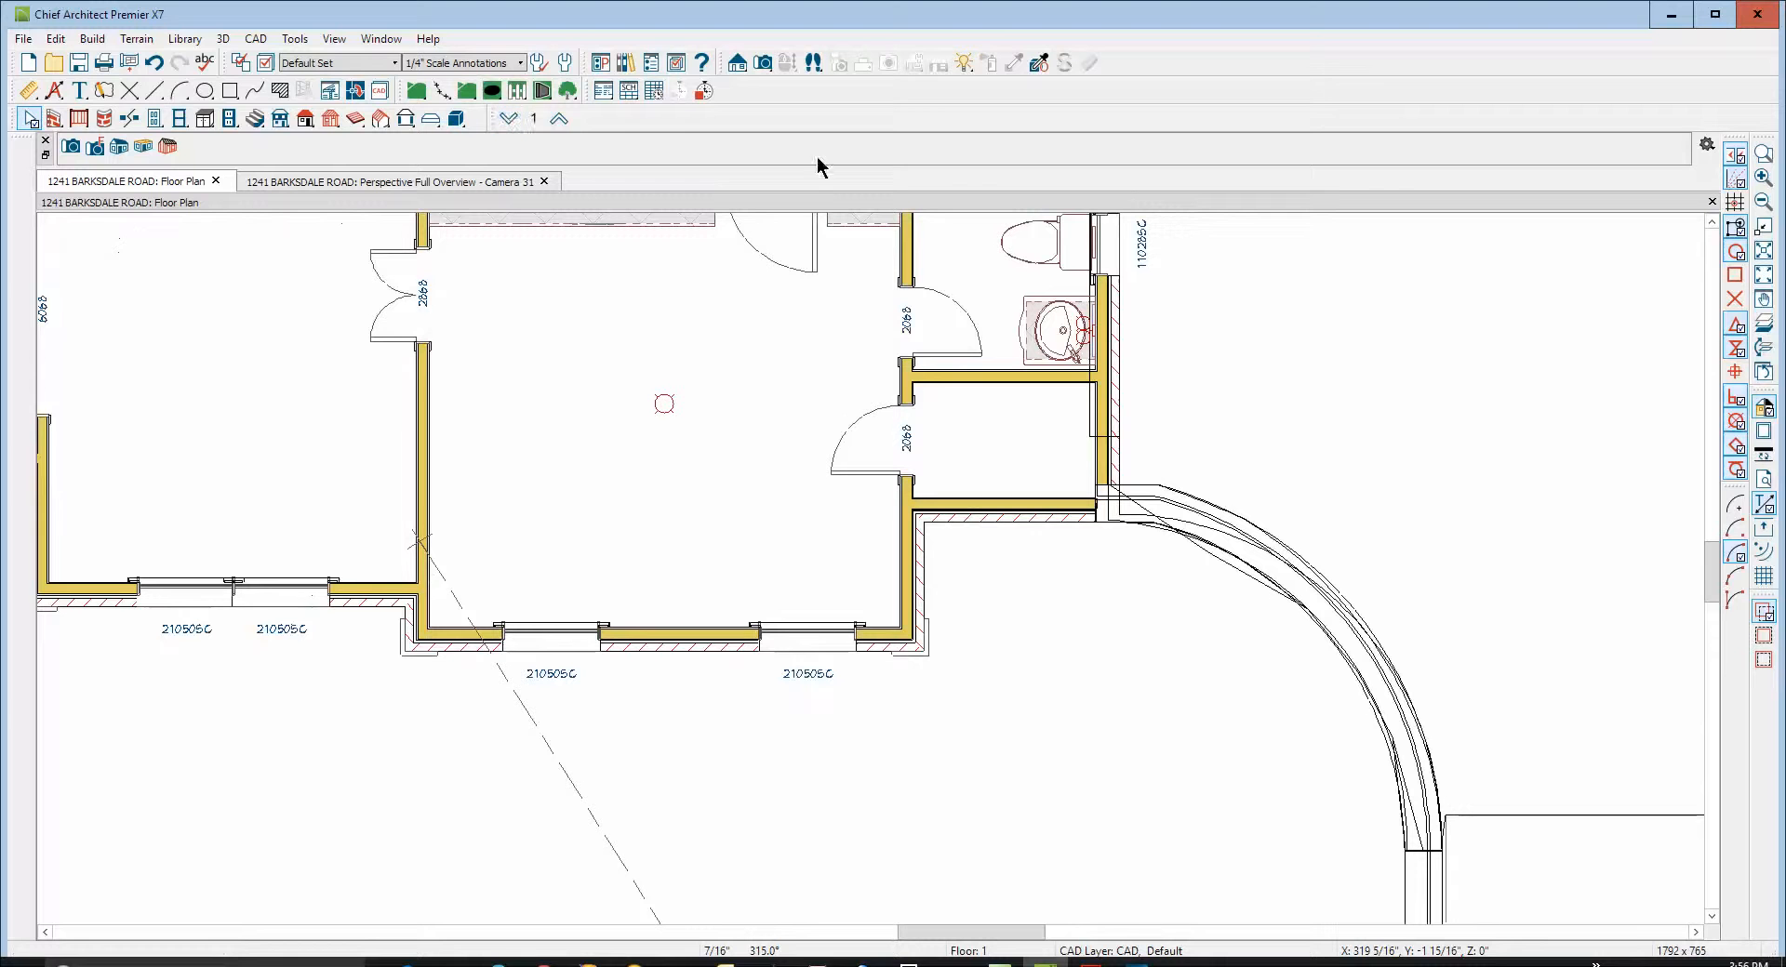
click(136, 39)
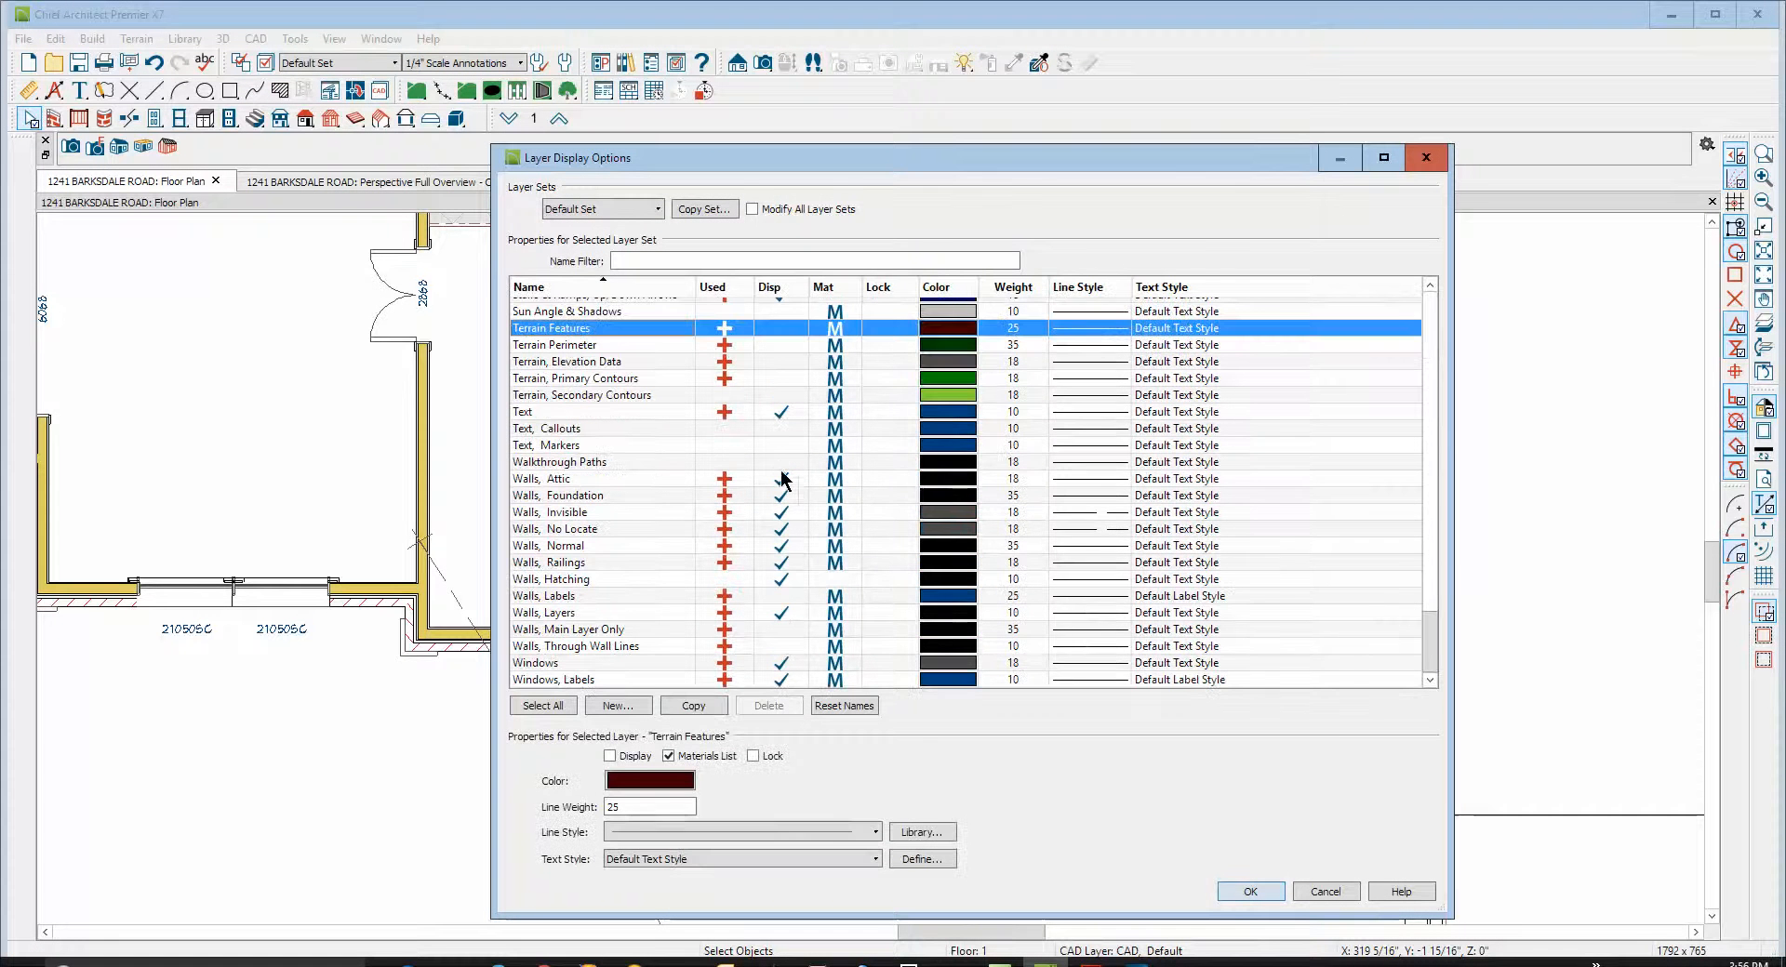
click(554, 344)
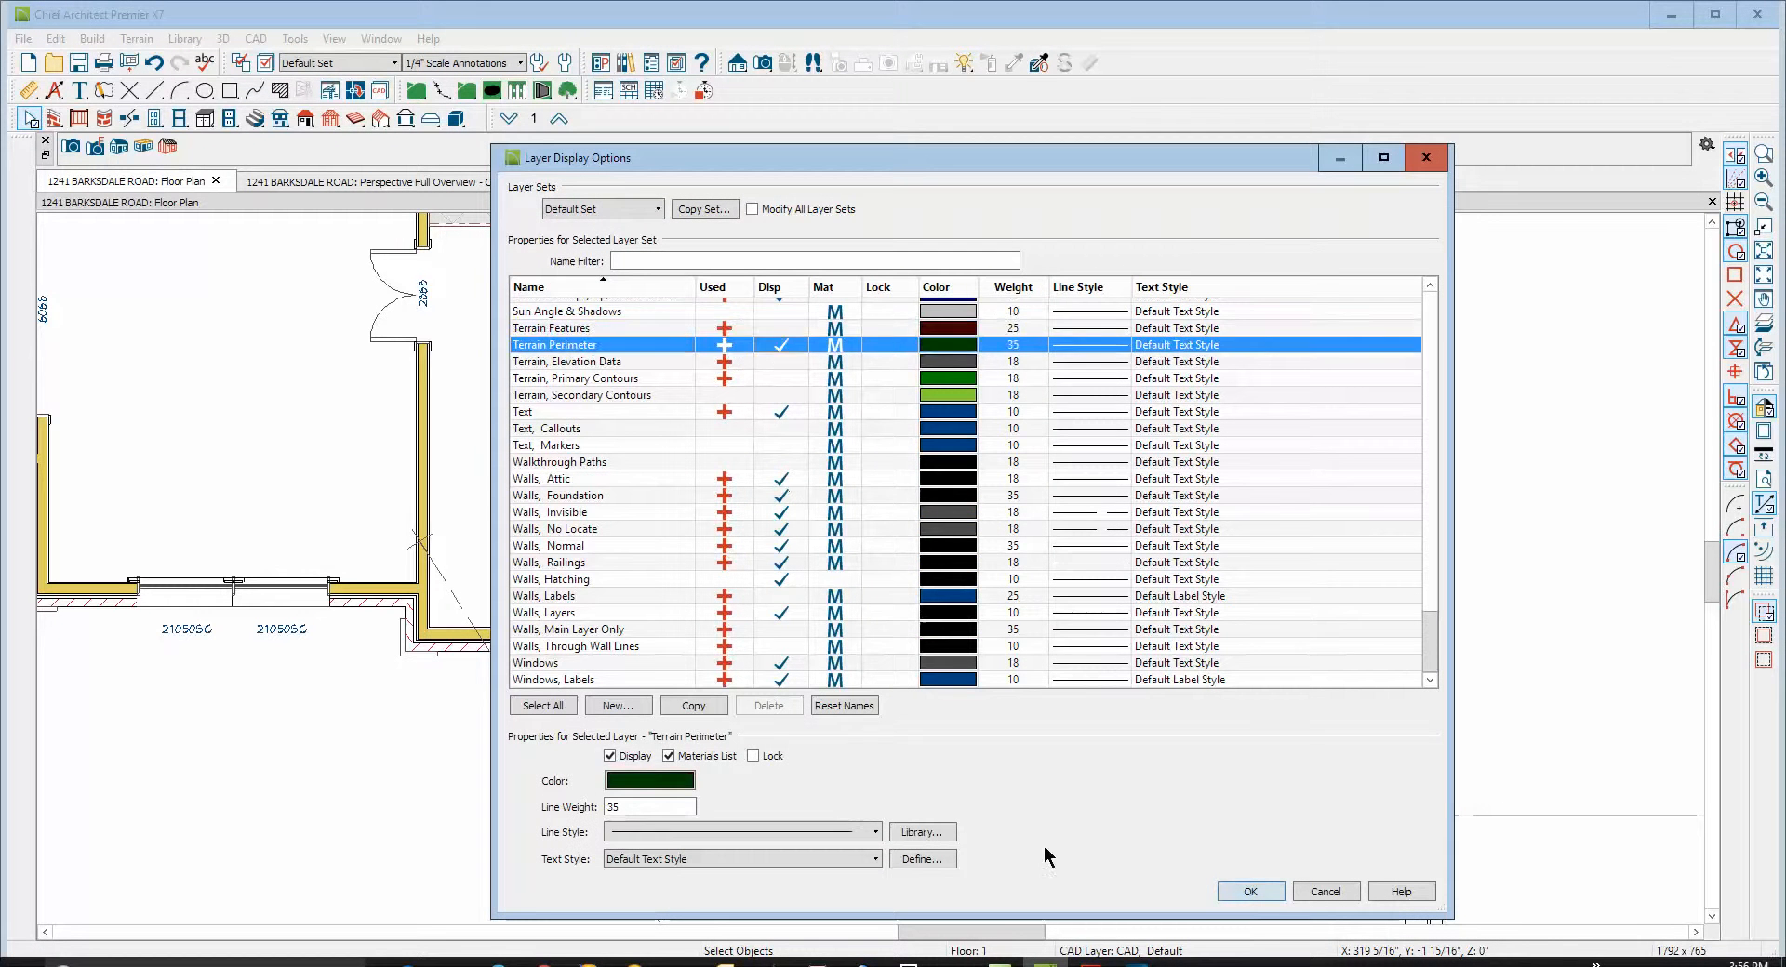
click(1250, 891)
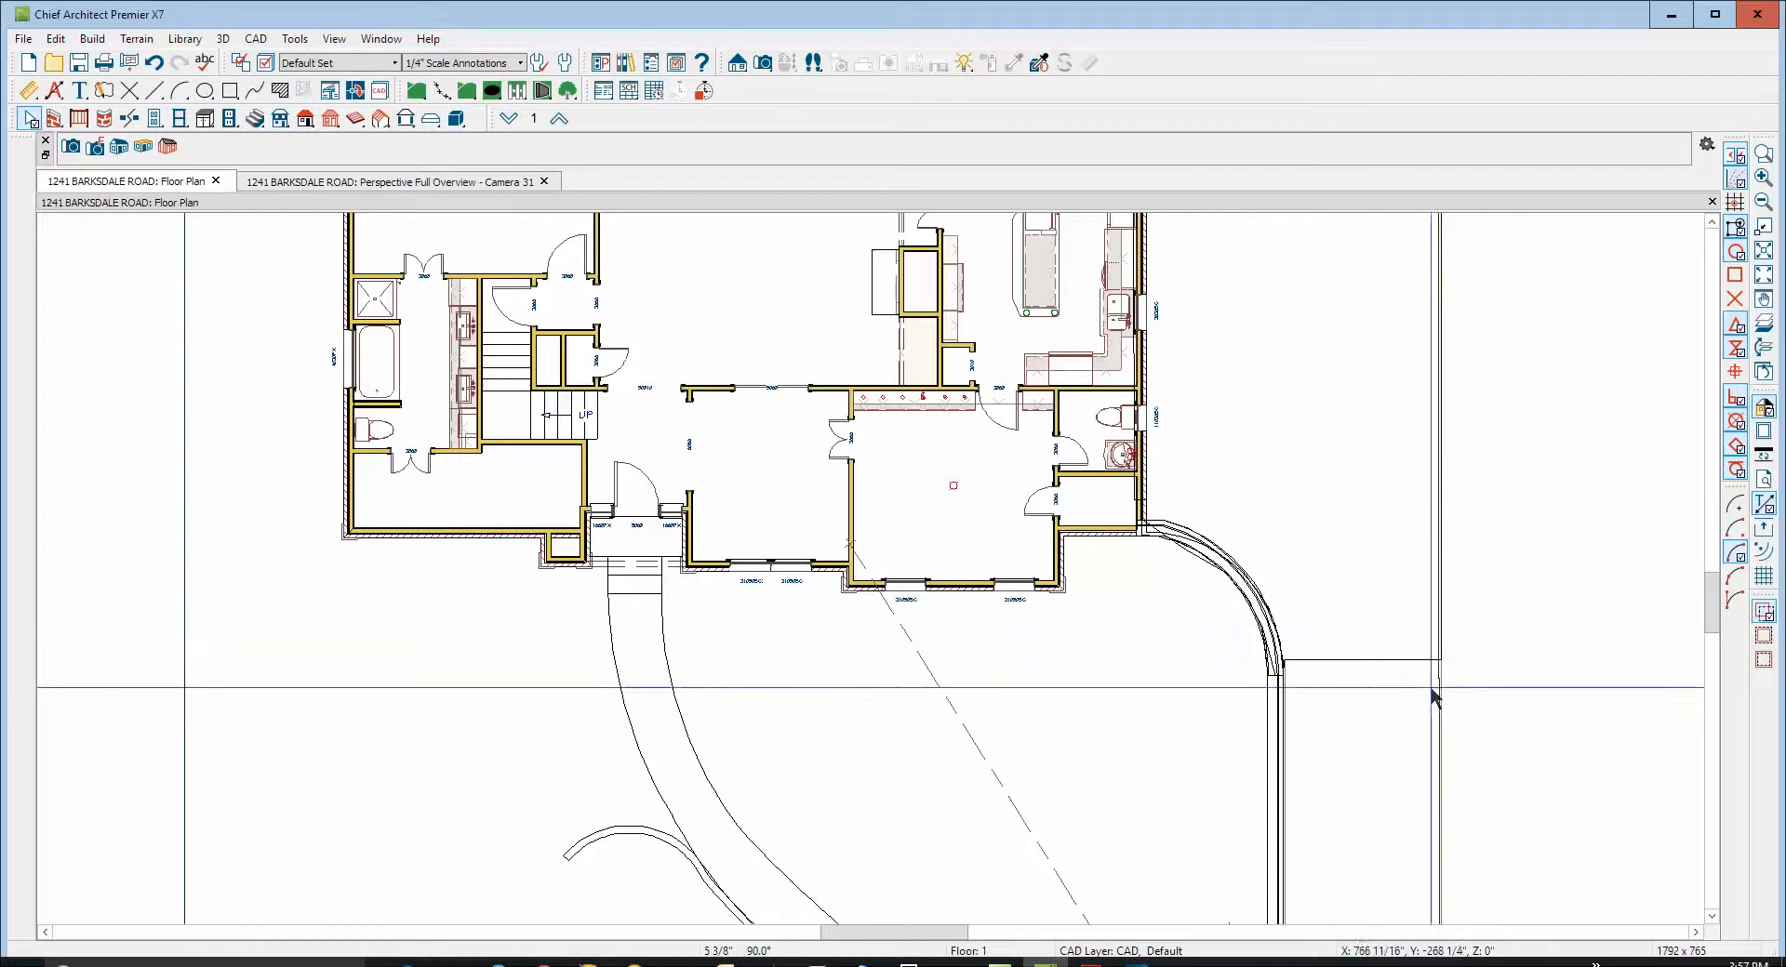
Switch to the 3D camera view to reach the patio garden bed's specification
click(558, 117)
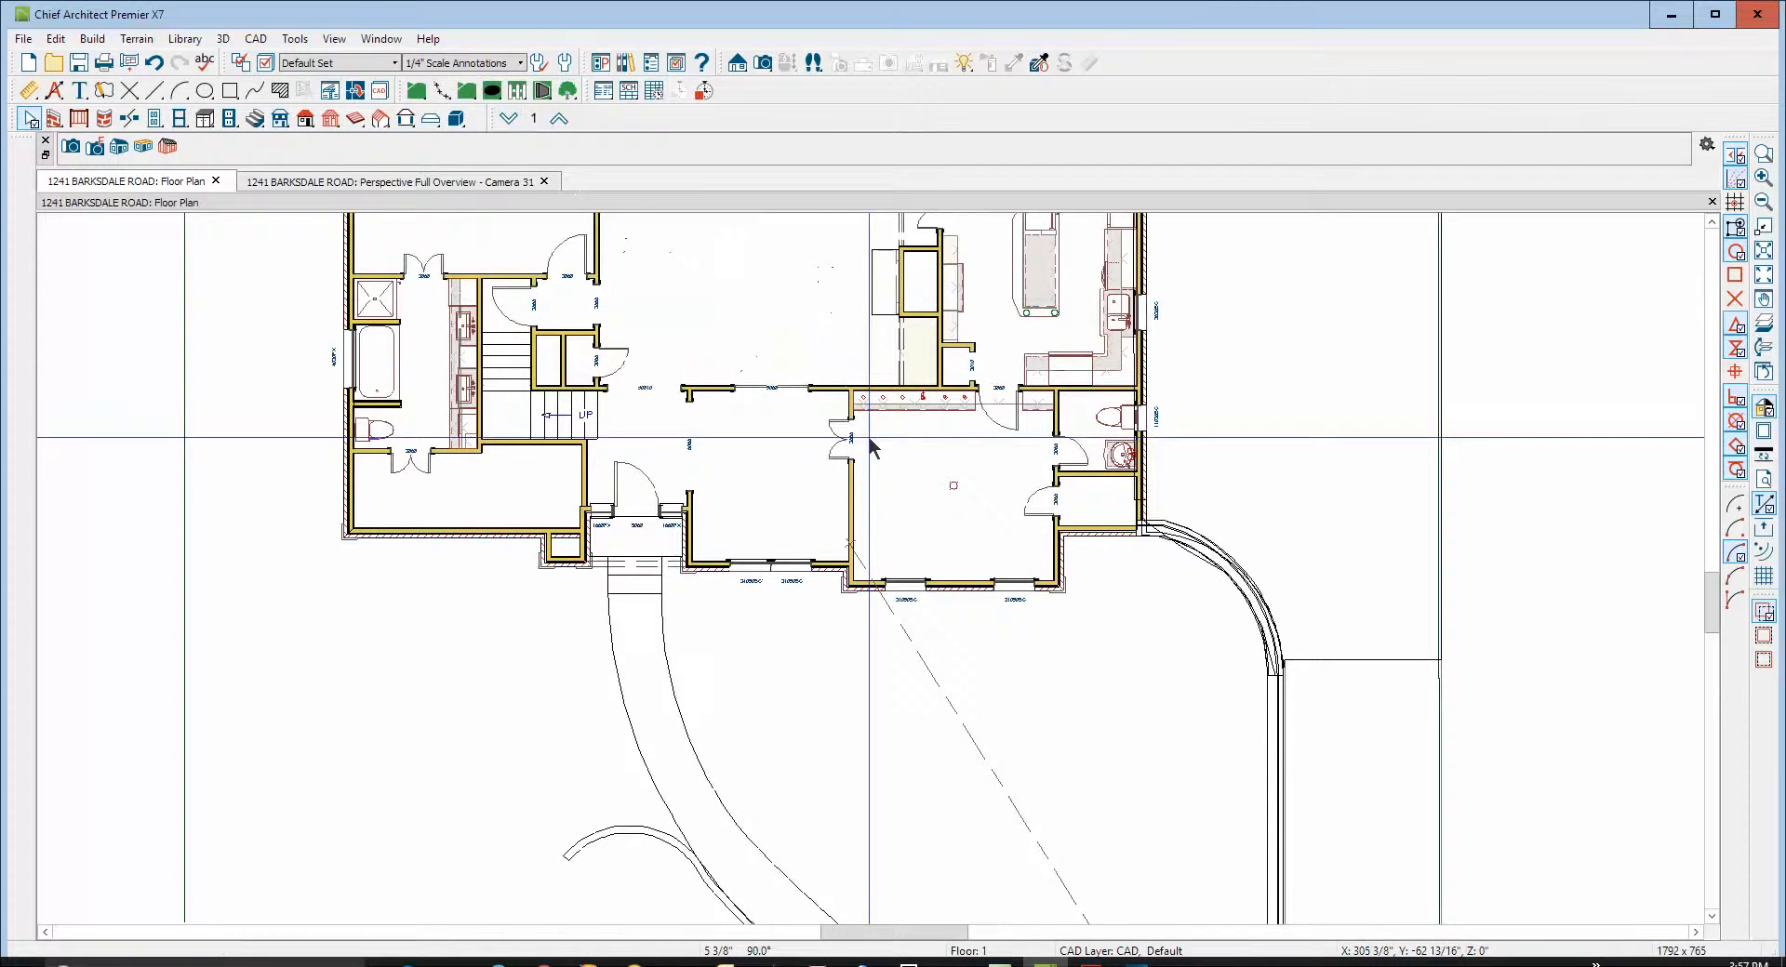
click(392, 182)
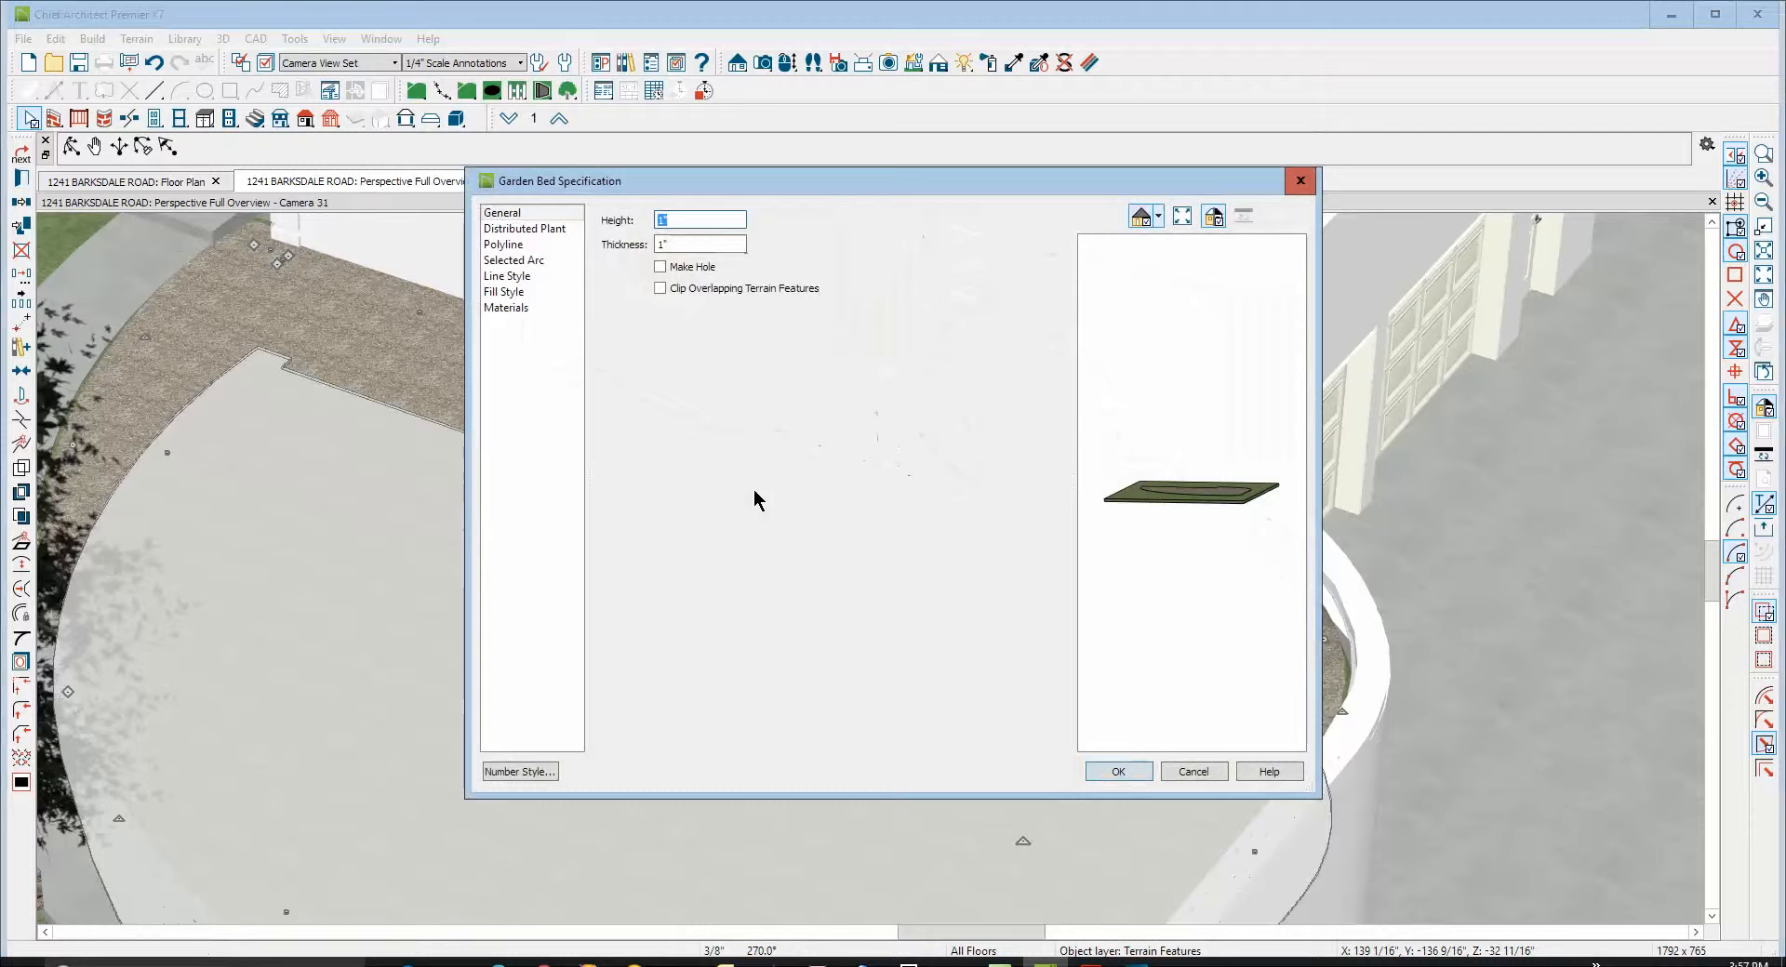
mouse_move(636, 250)
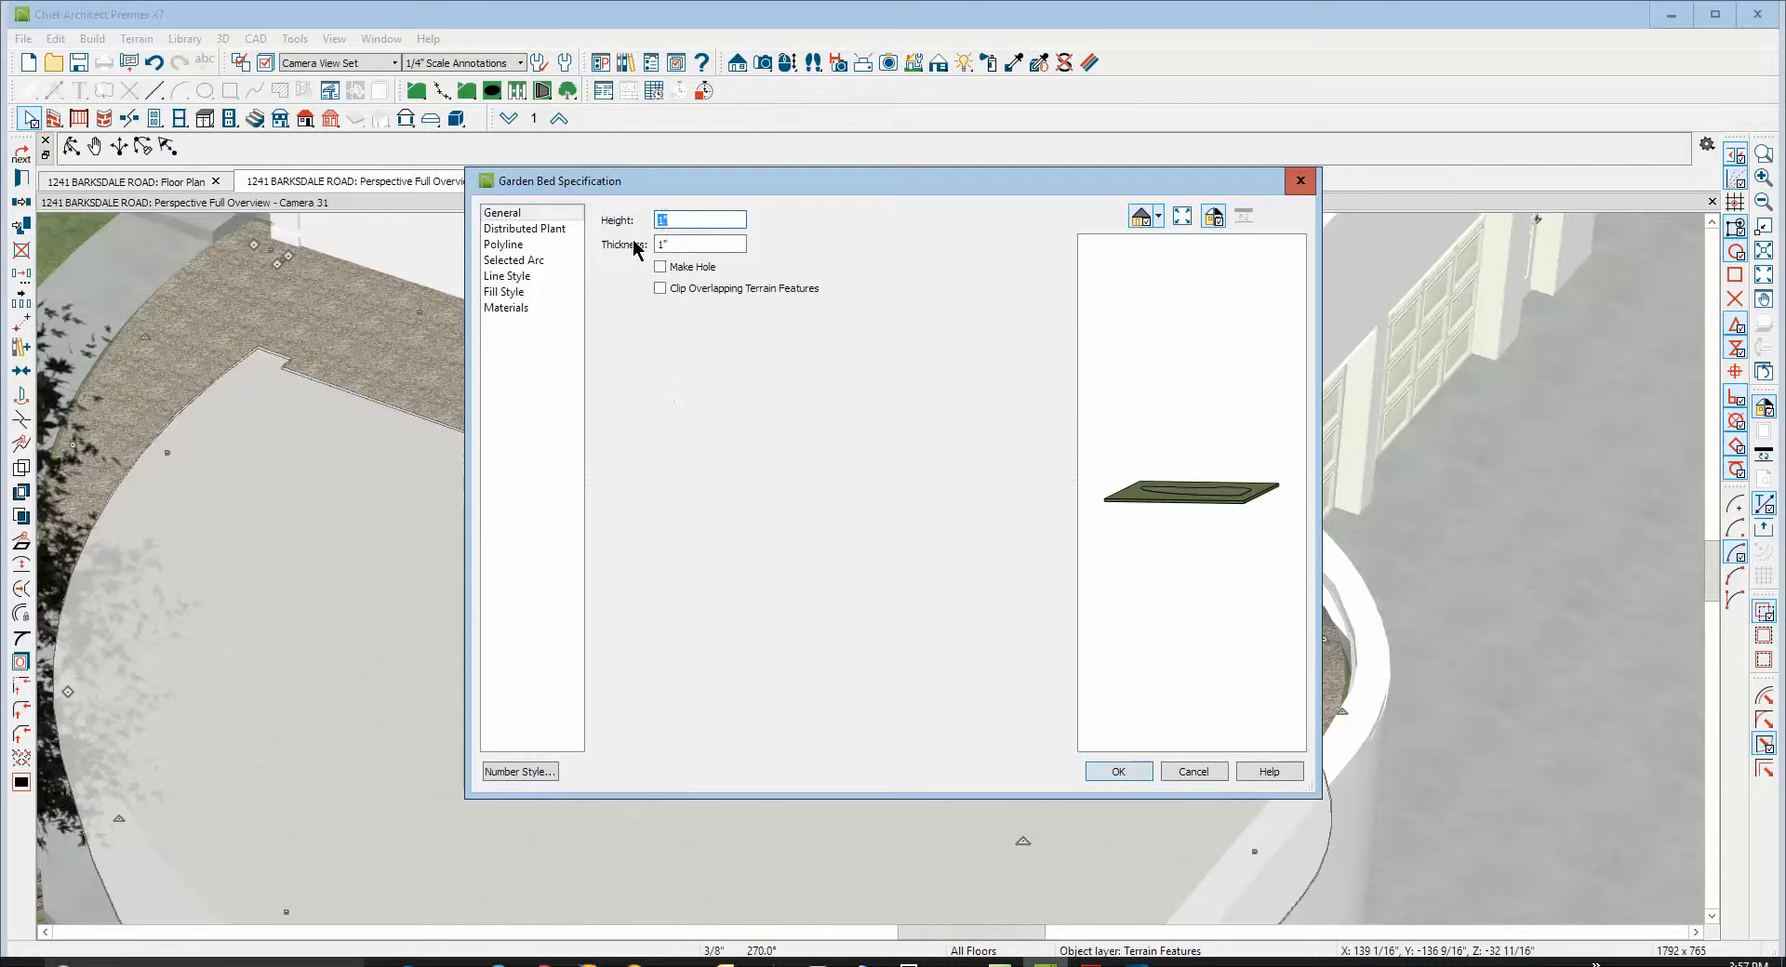
mouse_move(1207, 822)
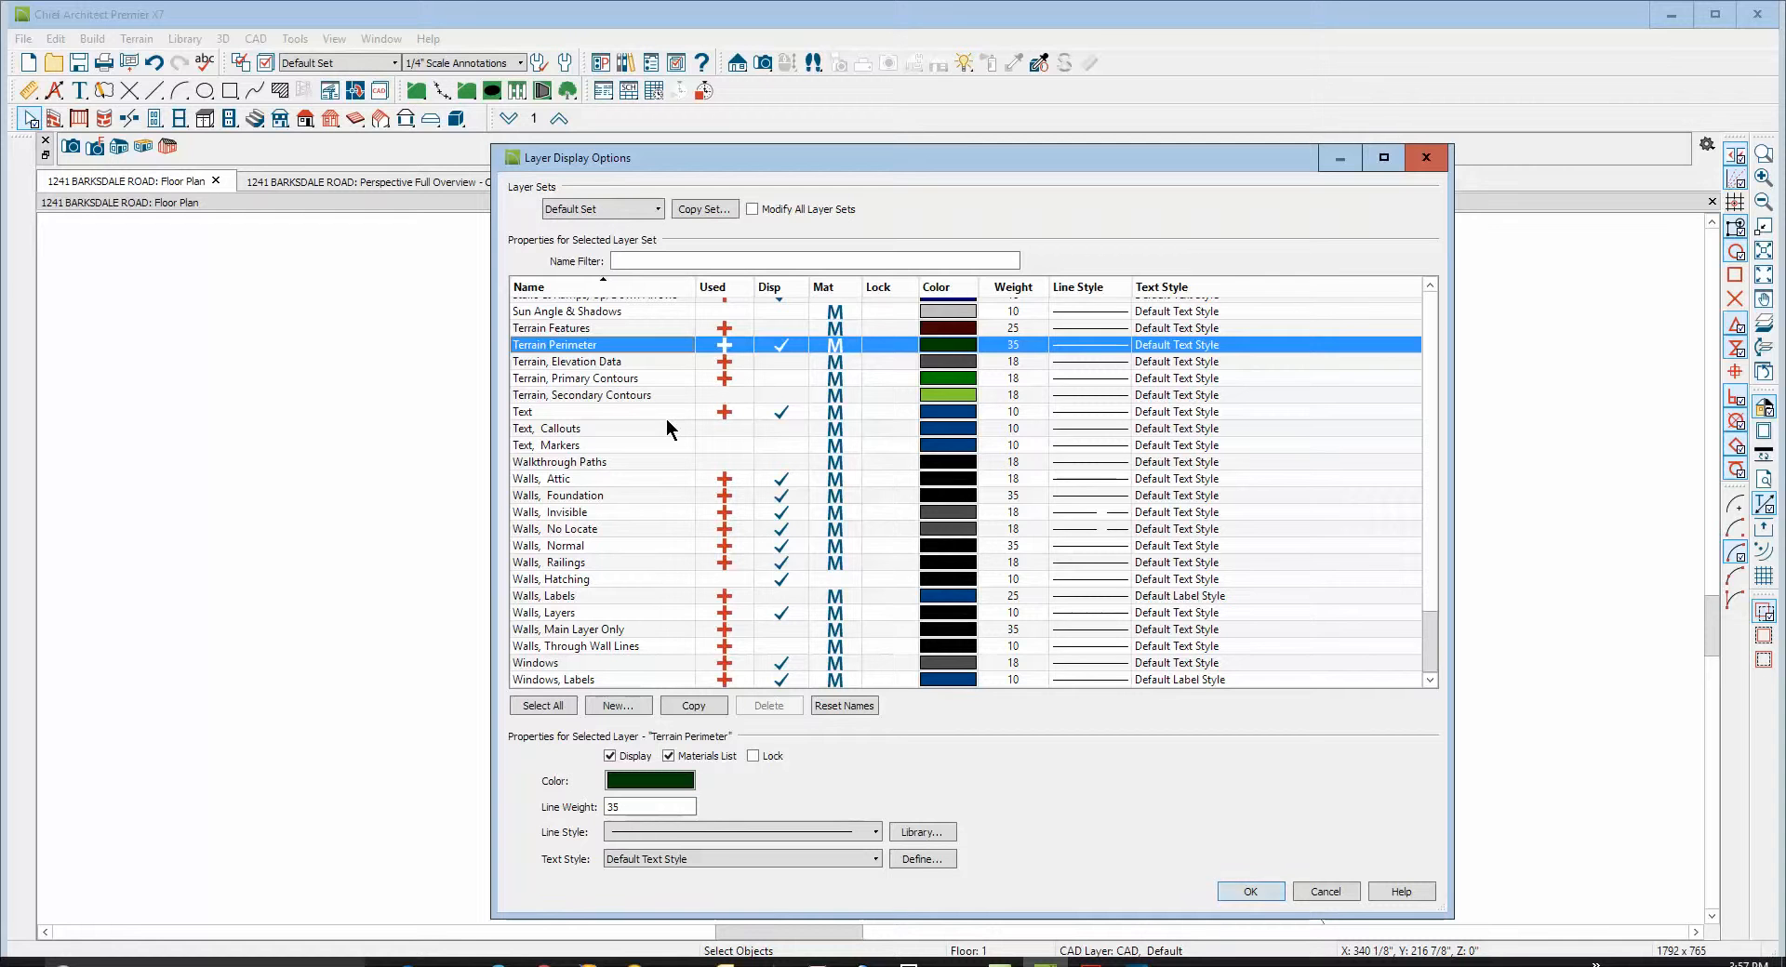
Display the Terrain Features layer and stretch the terrain feature's edge to the wall corner
click(565, 361)
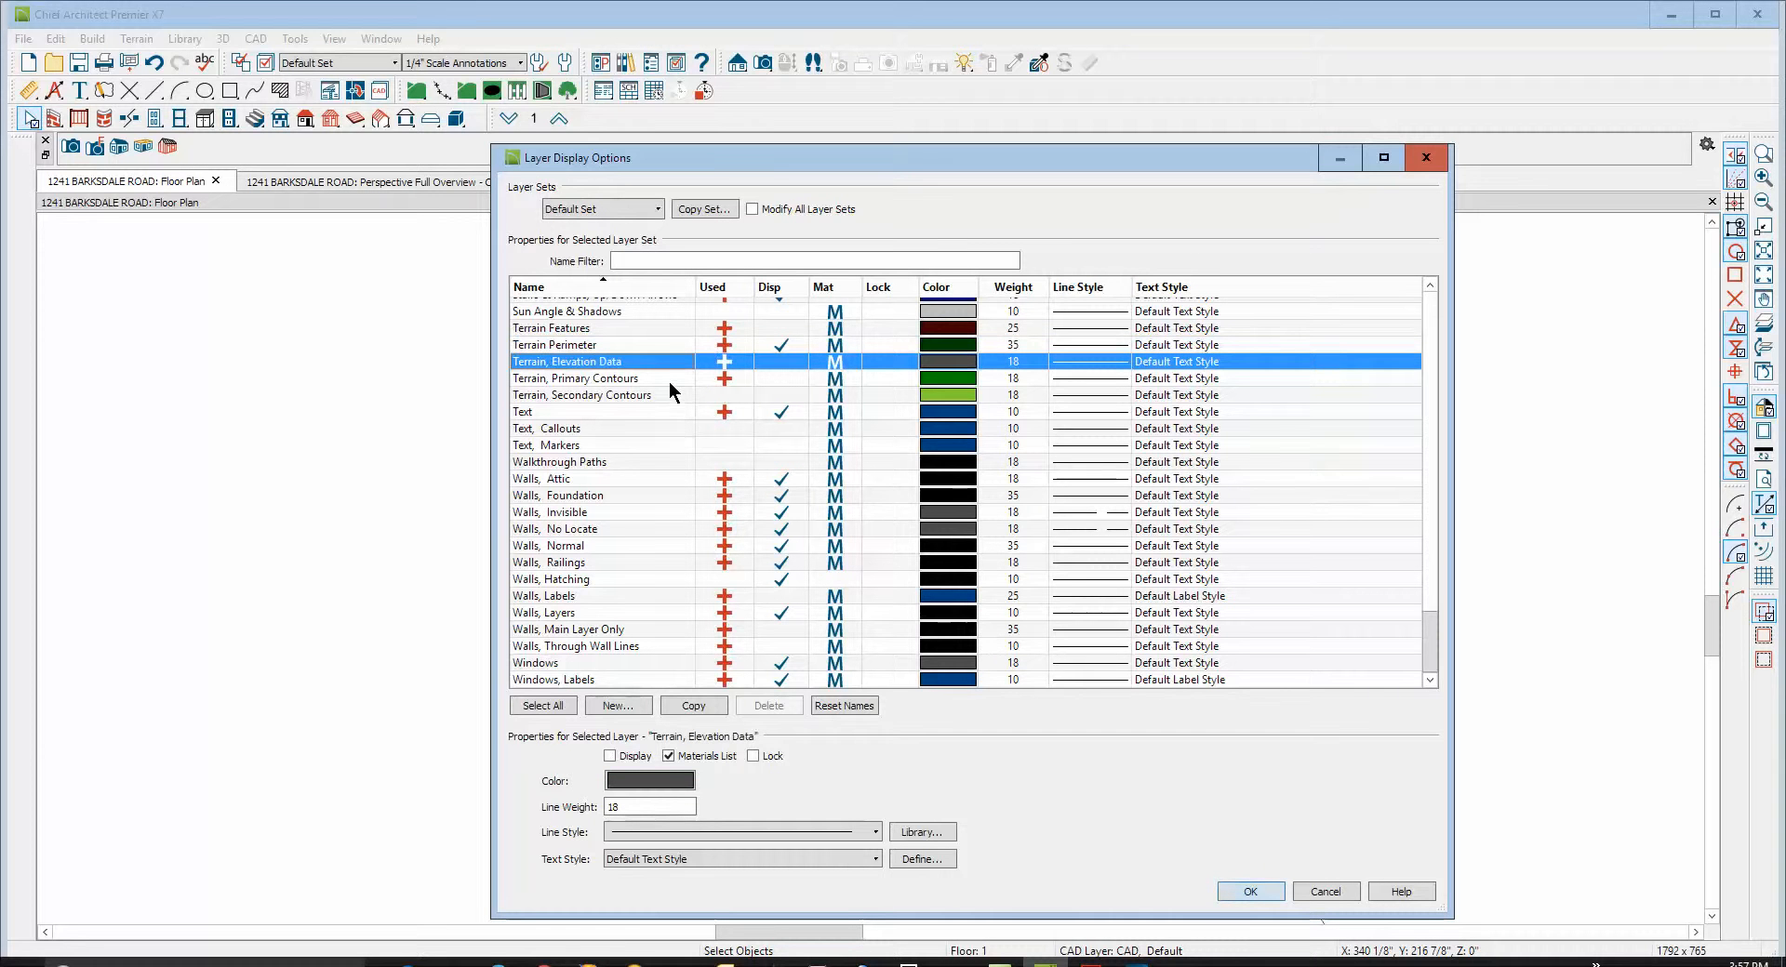
click(551, 328)
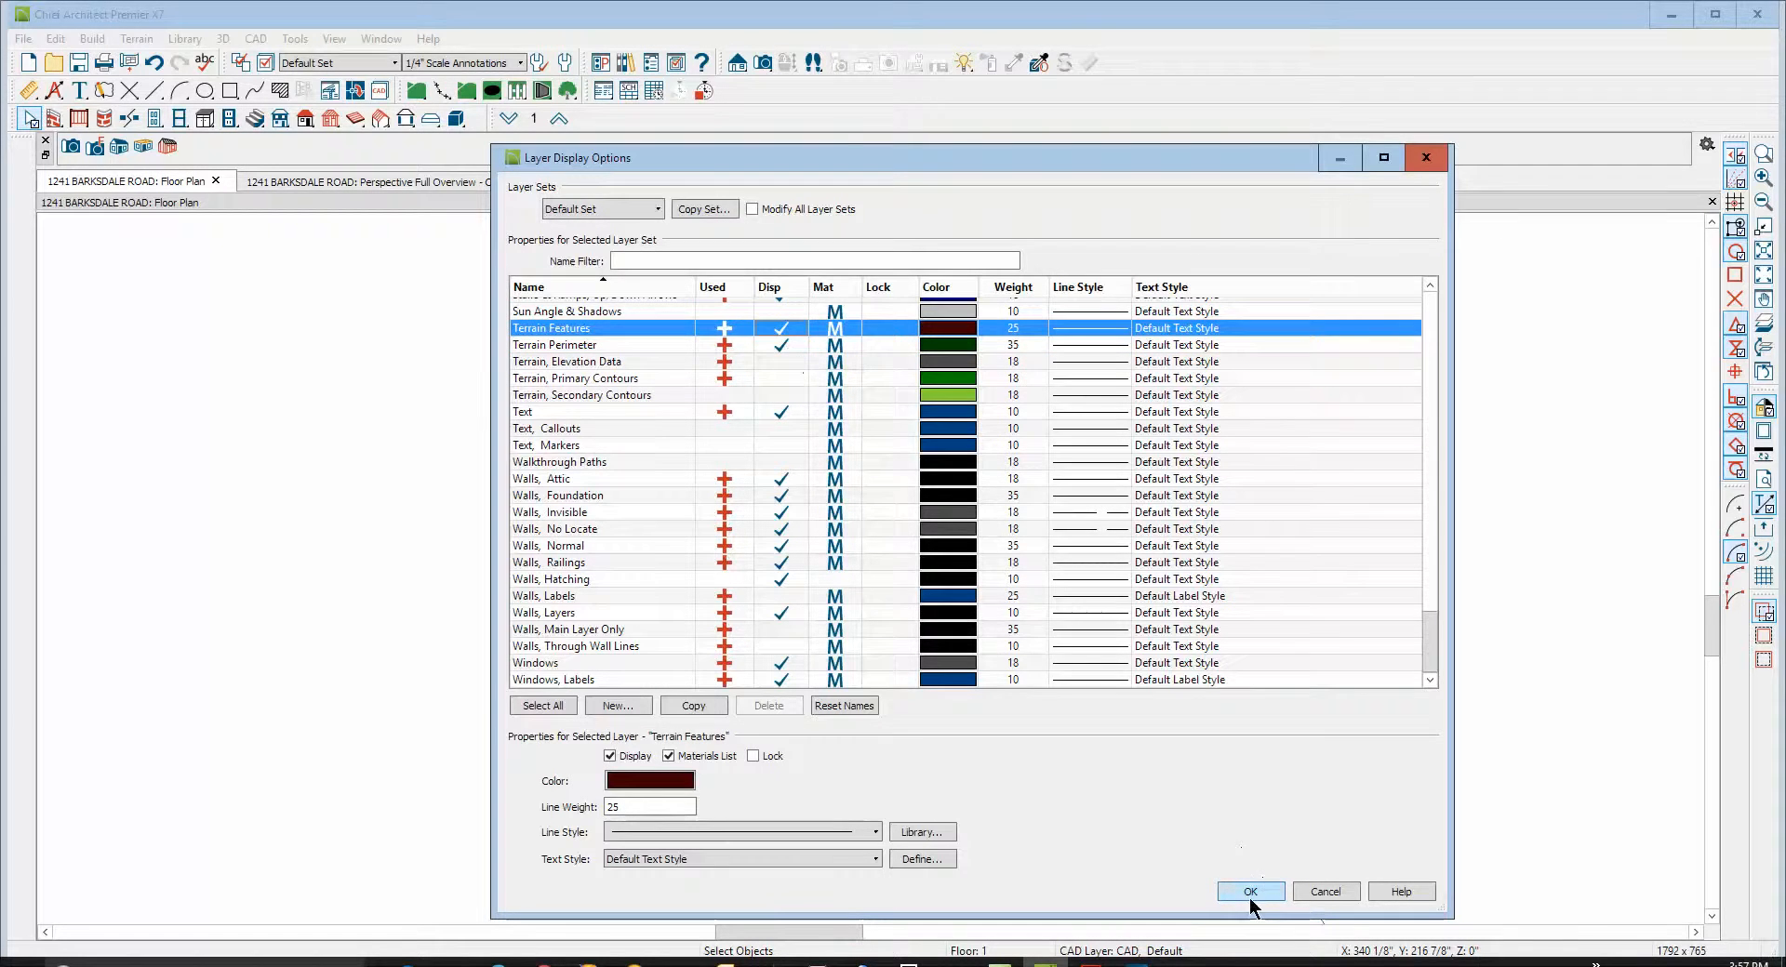
click(1250, 890)
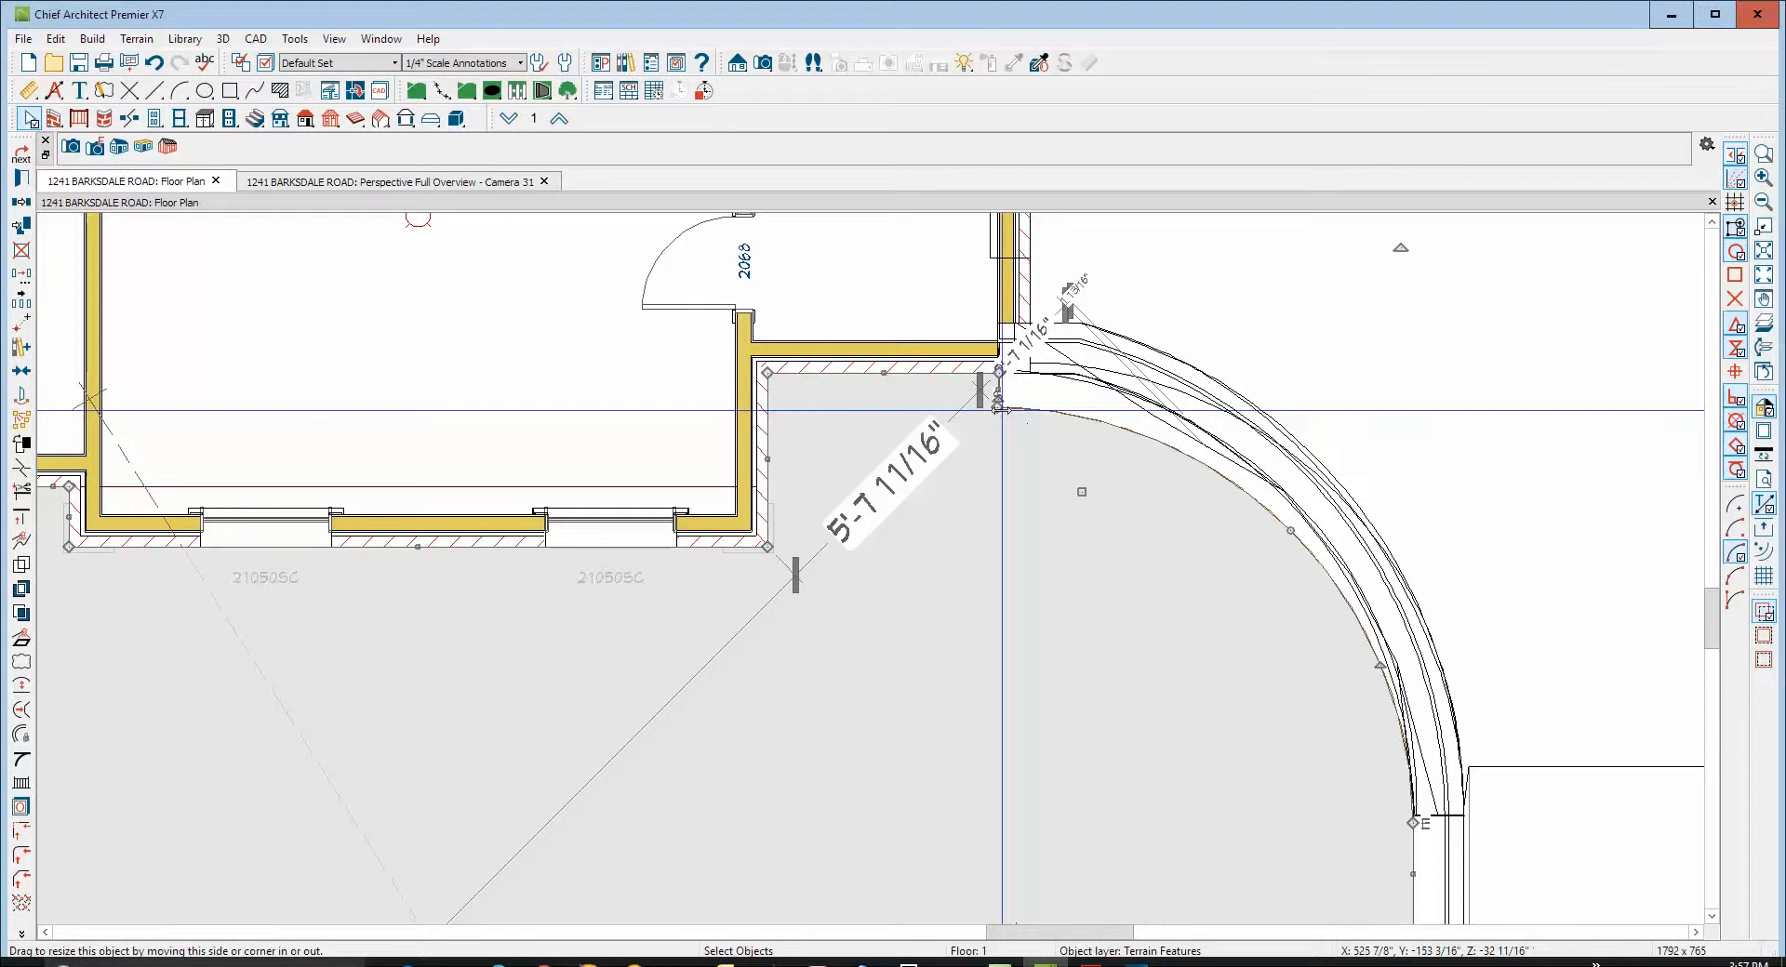
drag(1003, 404, 1036, 372)
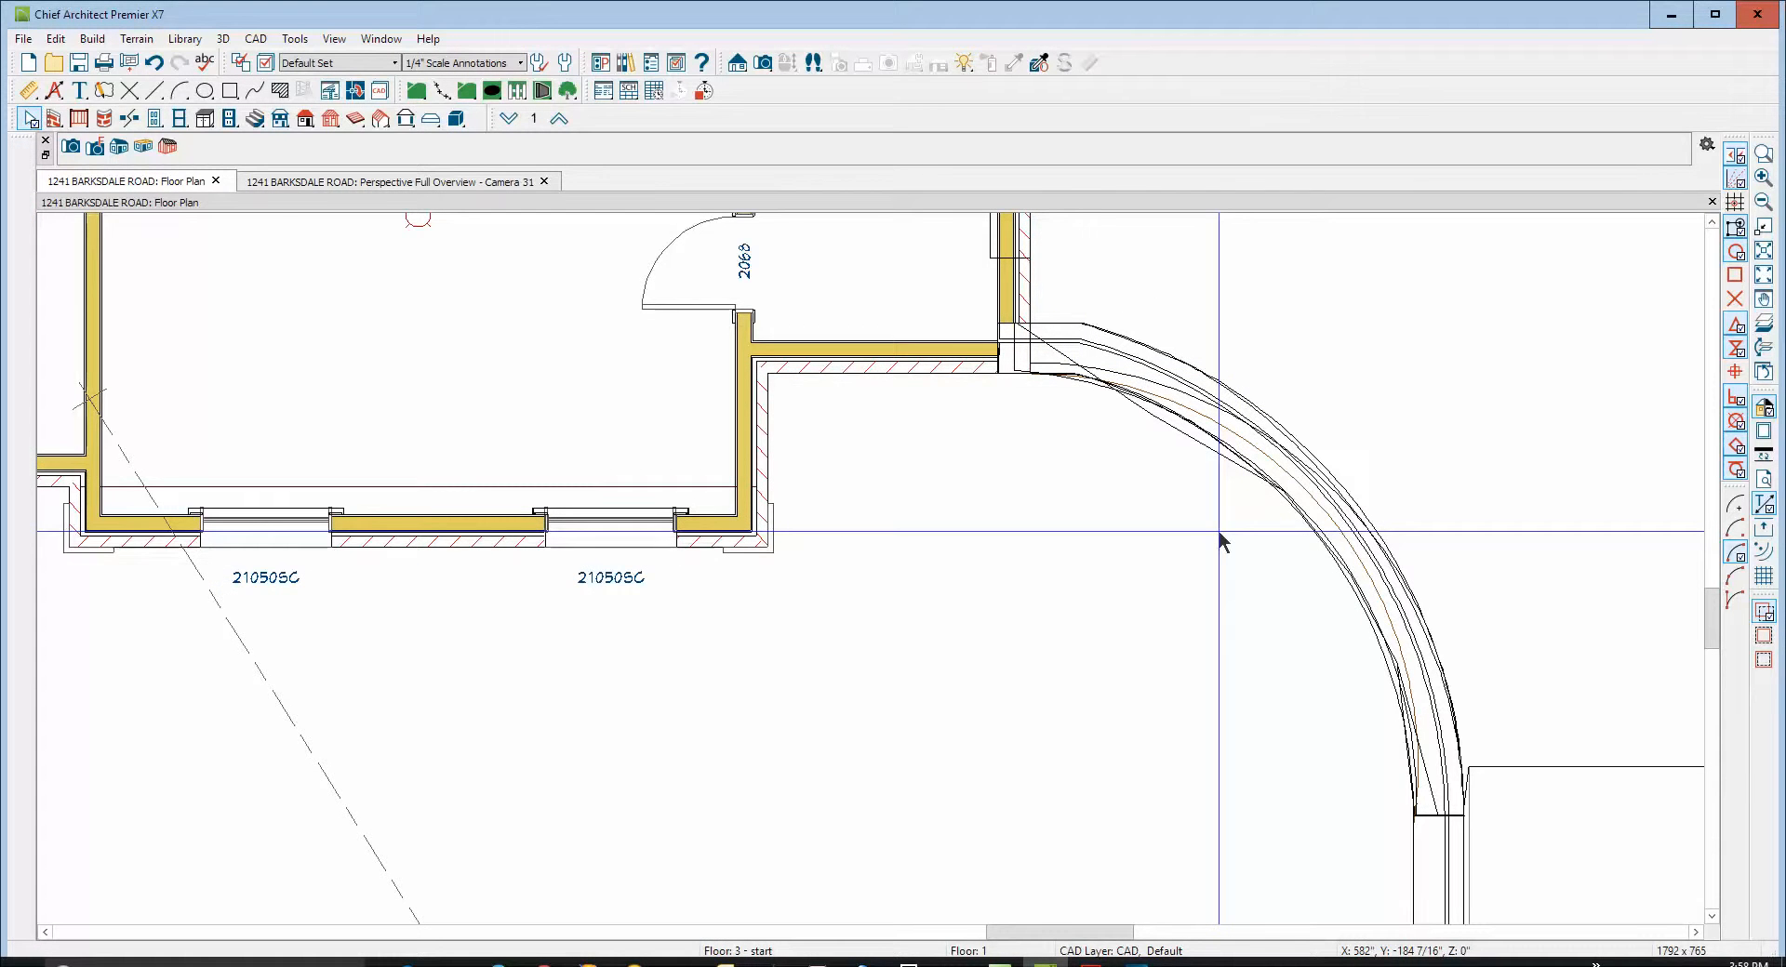
Check the terrain feature beside the wall in Camera 31, then return to Layer Display Options
click(397, 182)
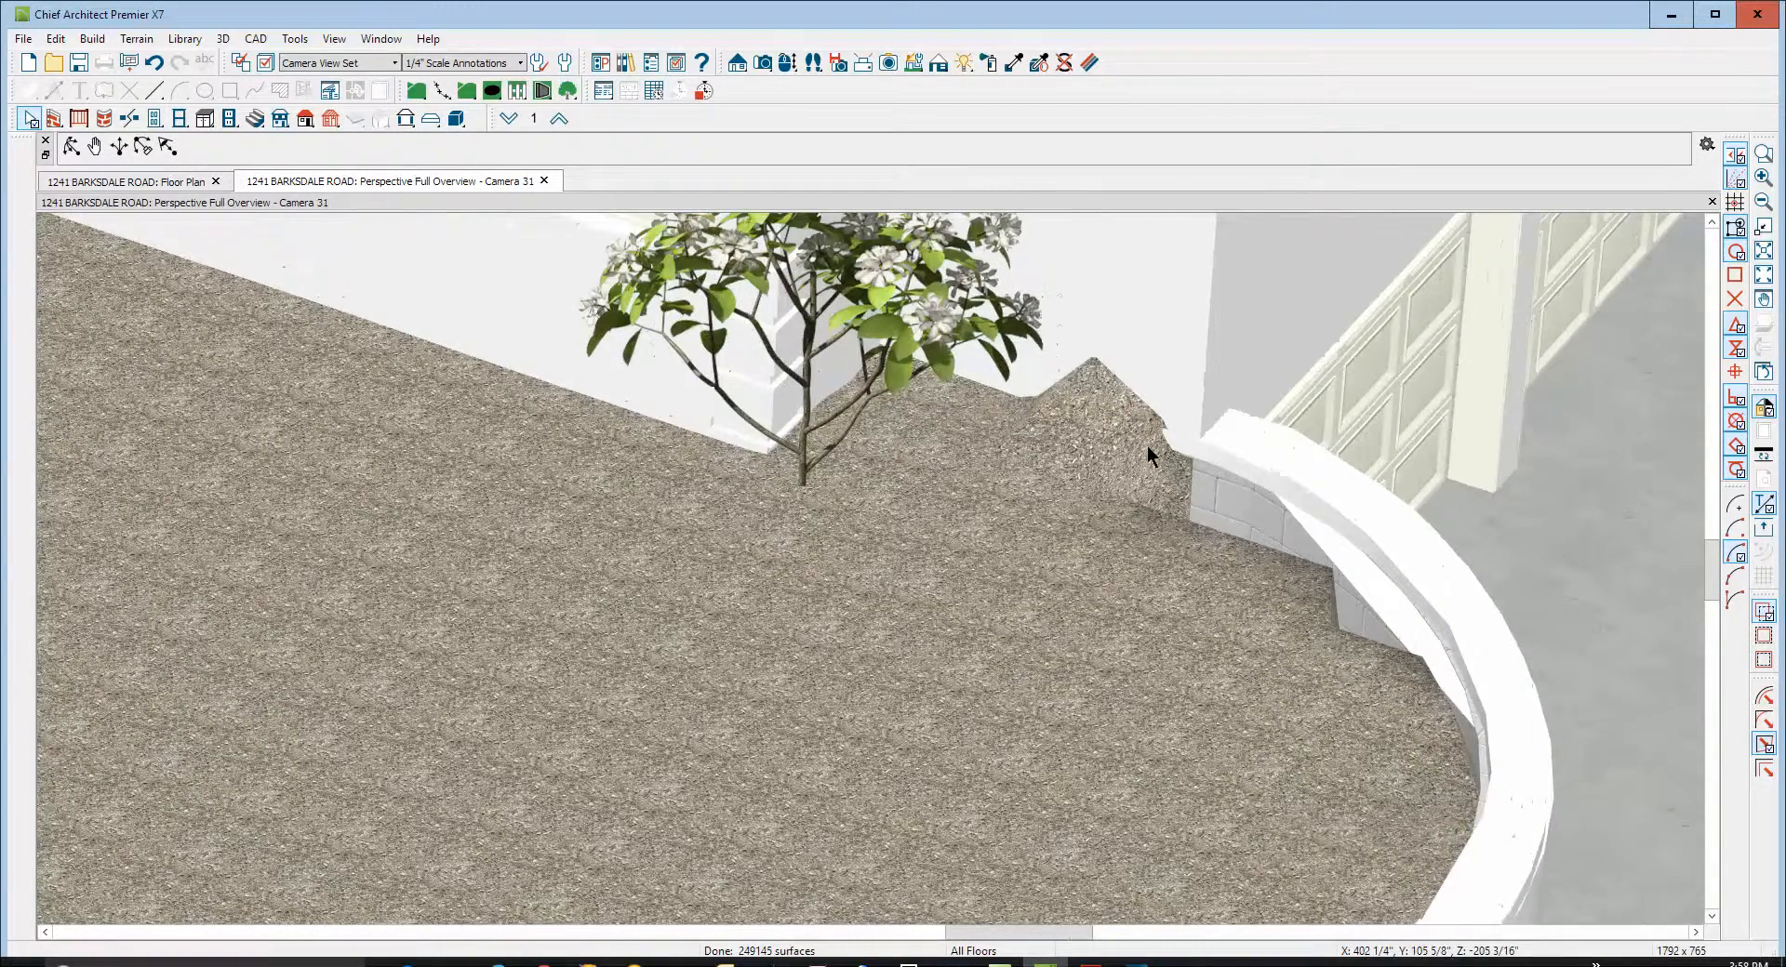
click(1150, 459)
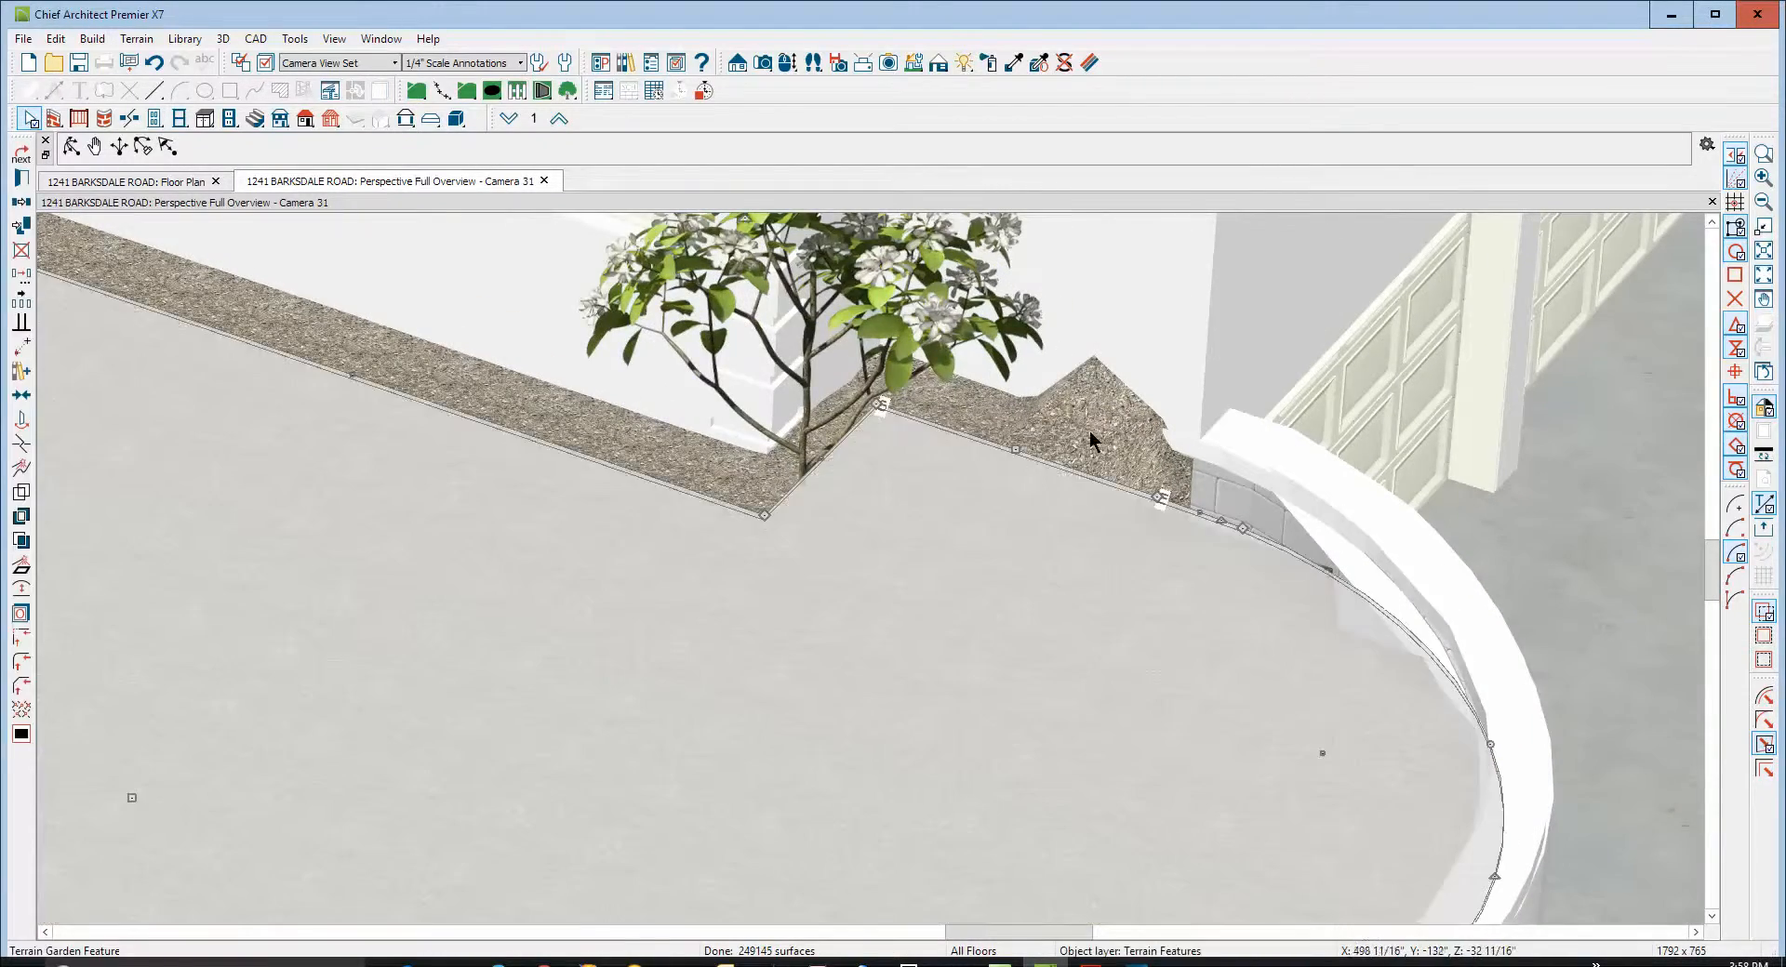
click(130, 180)
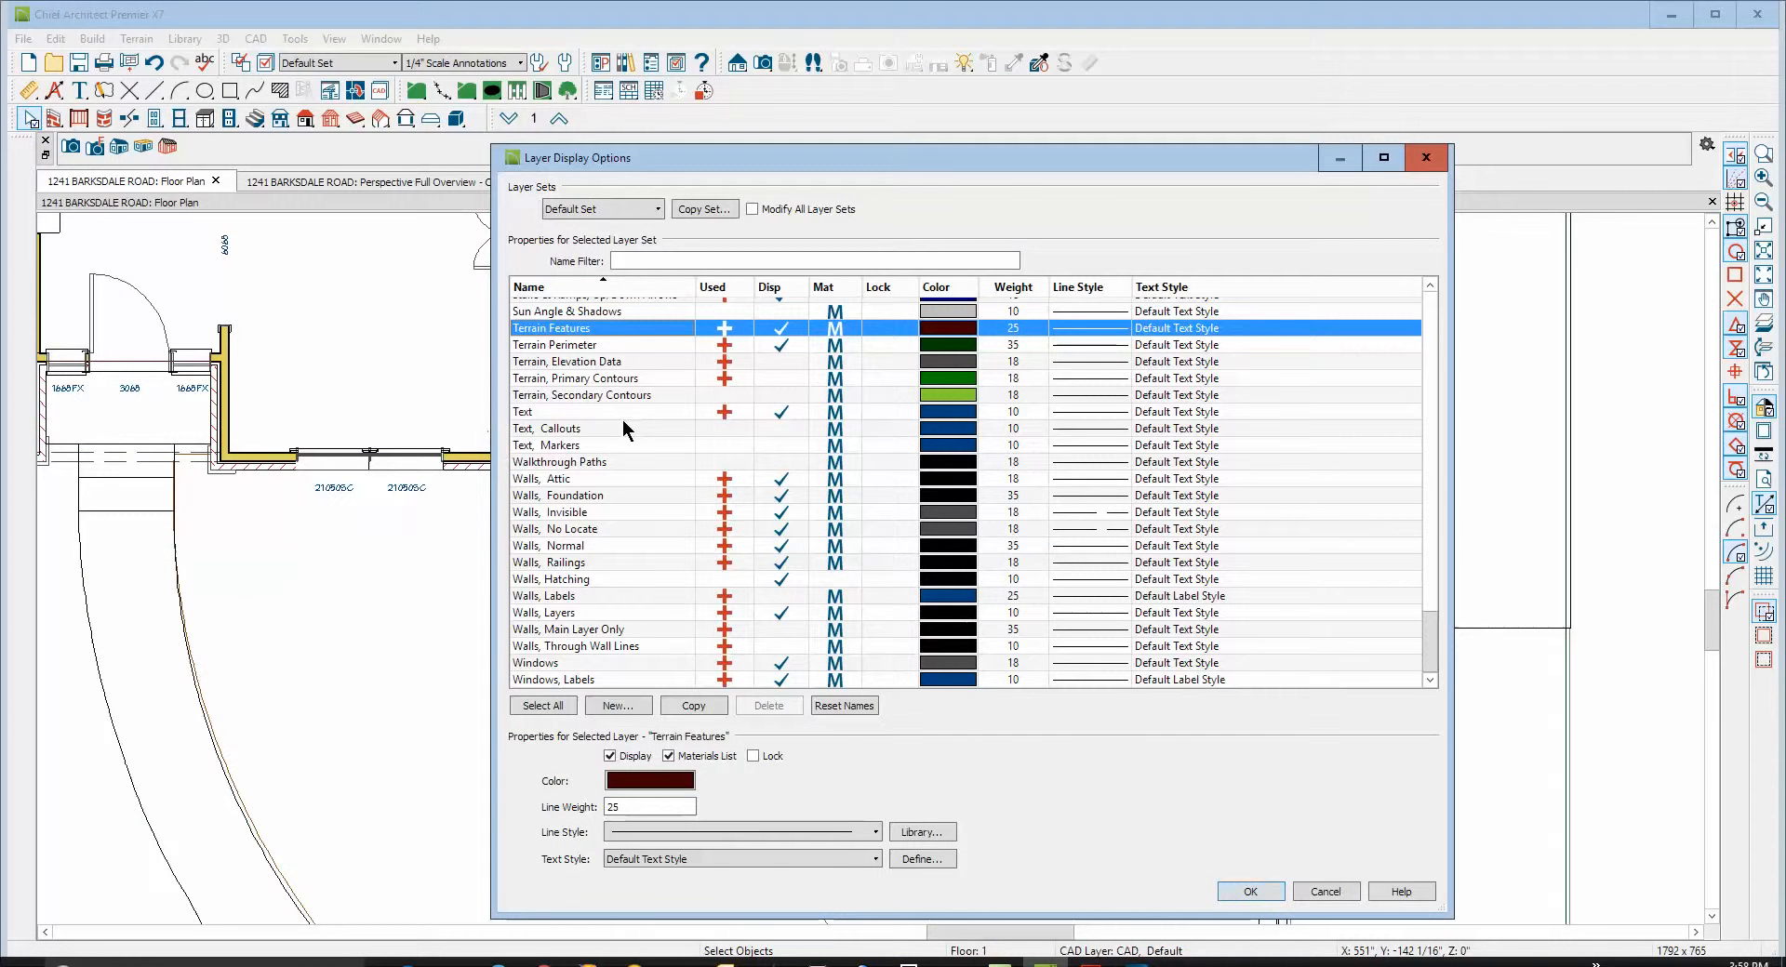
Leave Layer Display Options at the Terrain, Elevation Data layer and check the first elevation lines unchanged
click(565, 361)
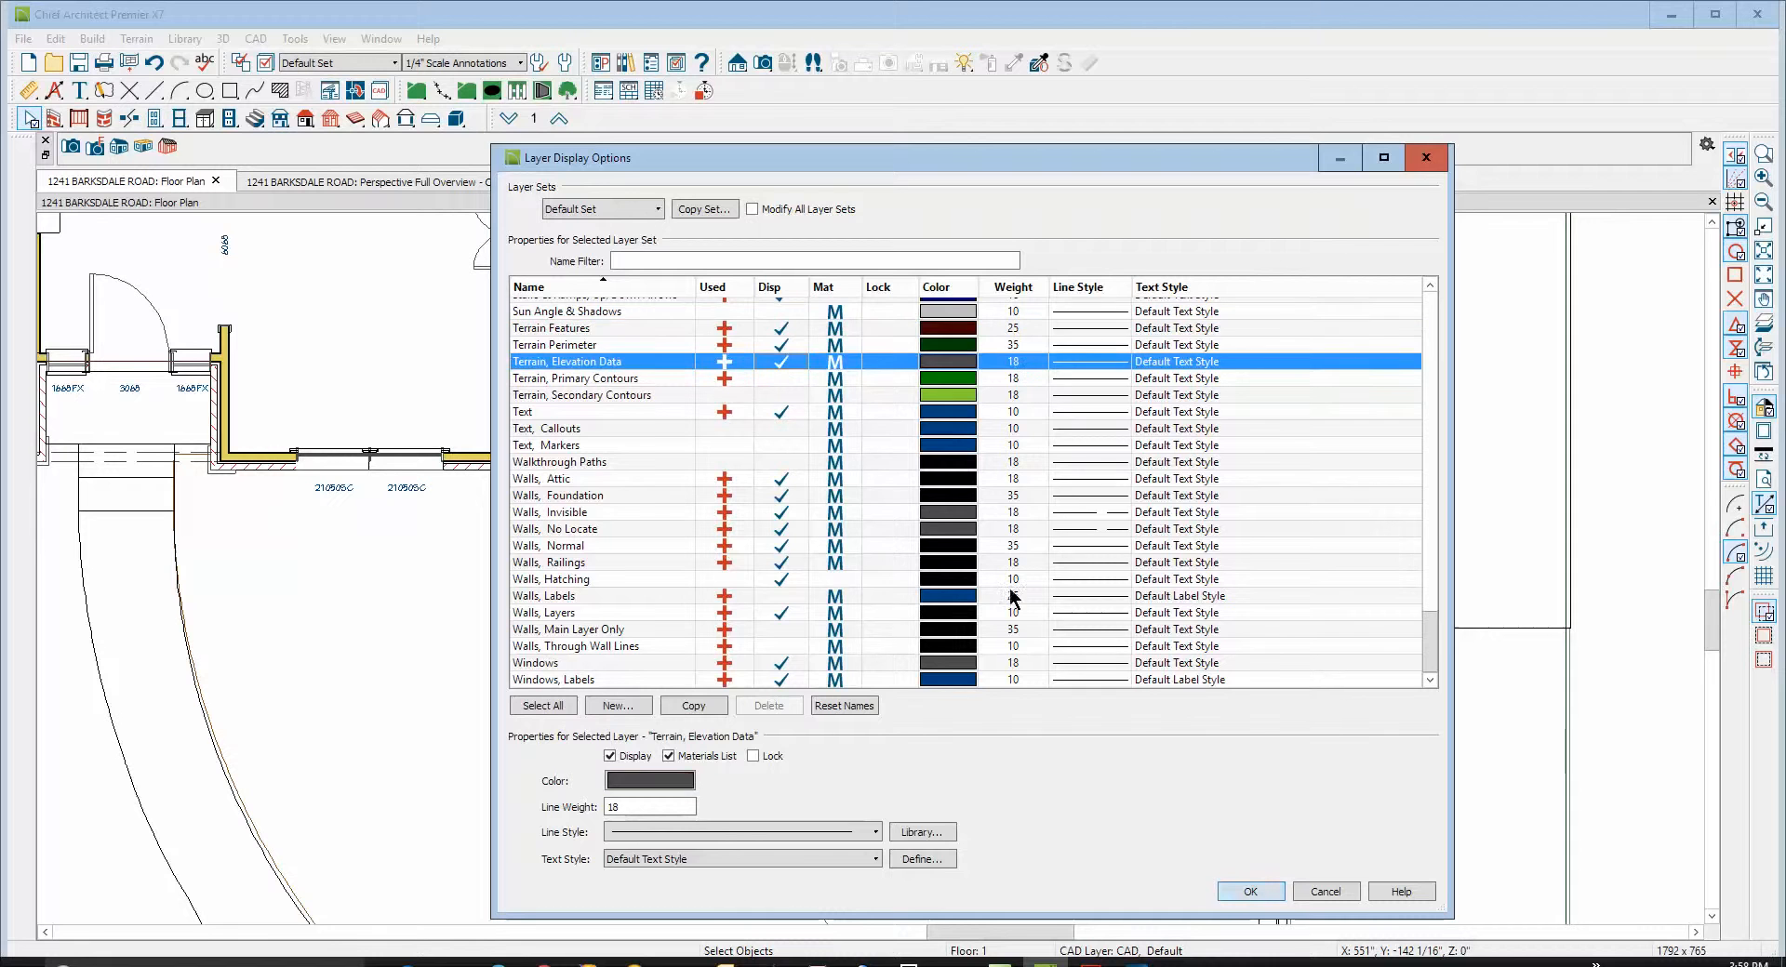
click(1250, 891)
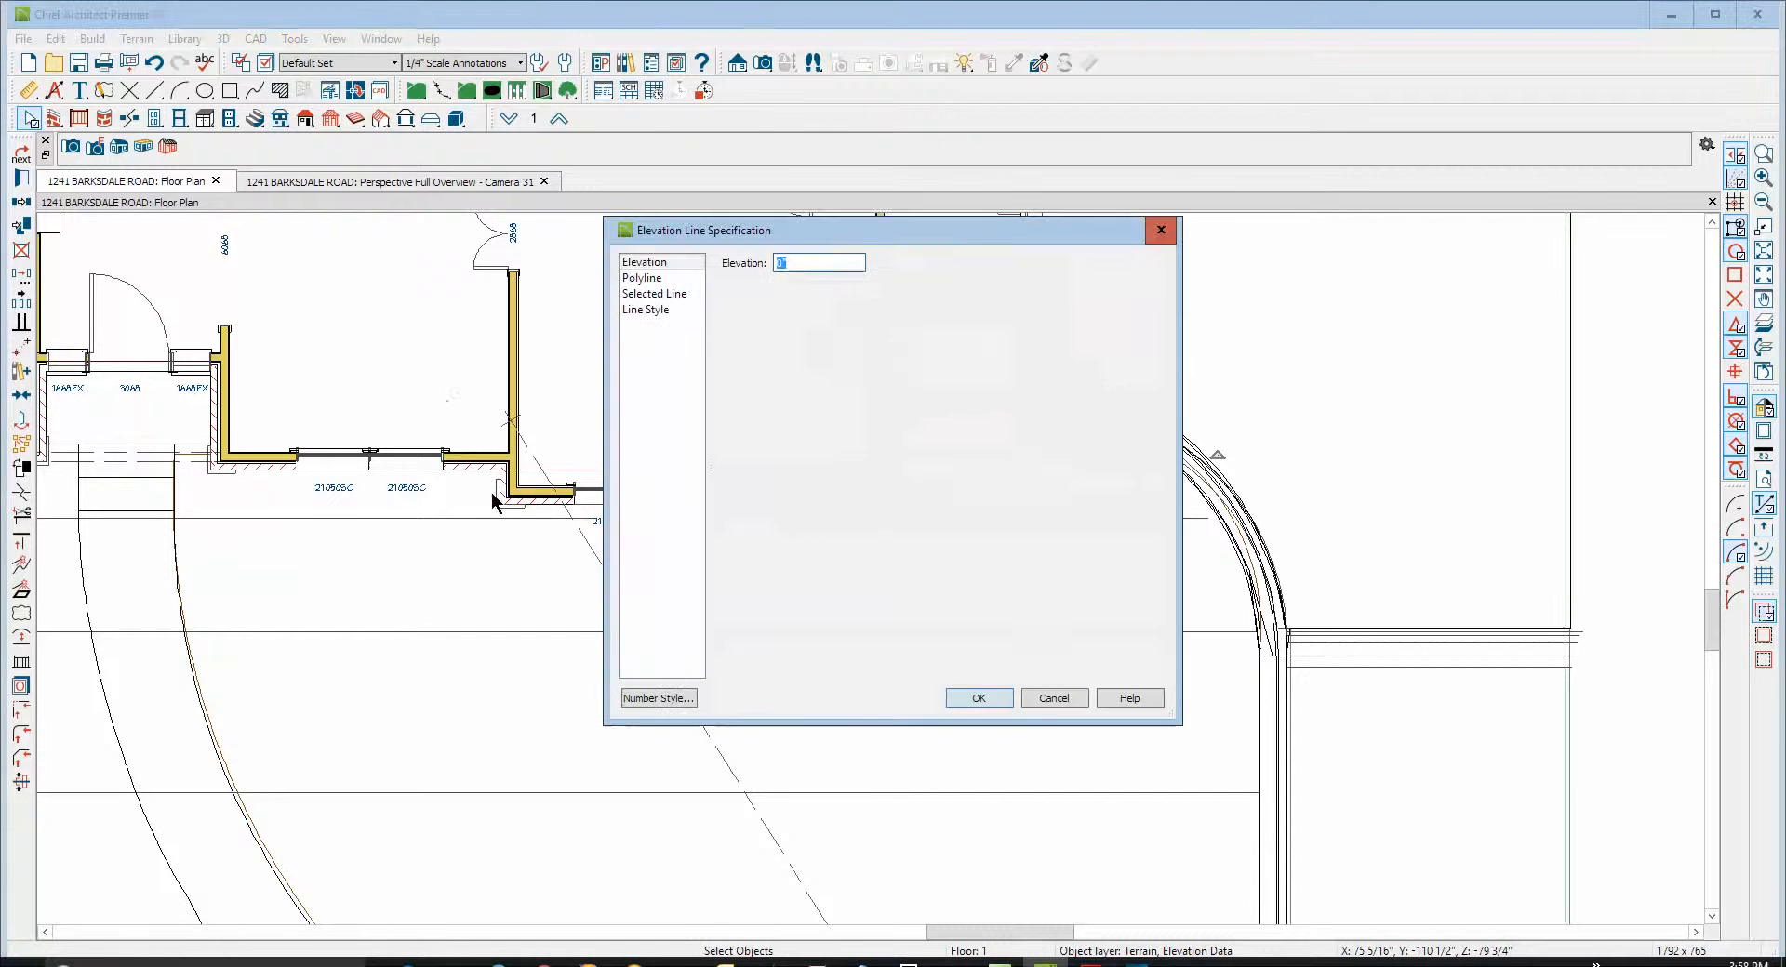
click(978, 698)
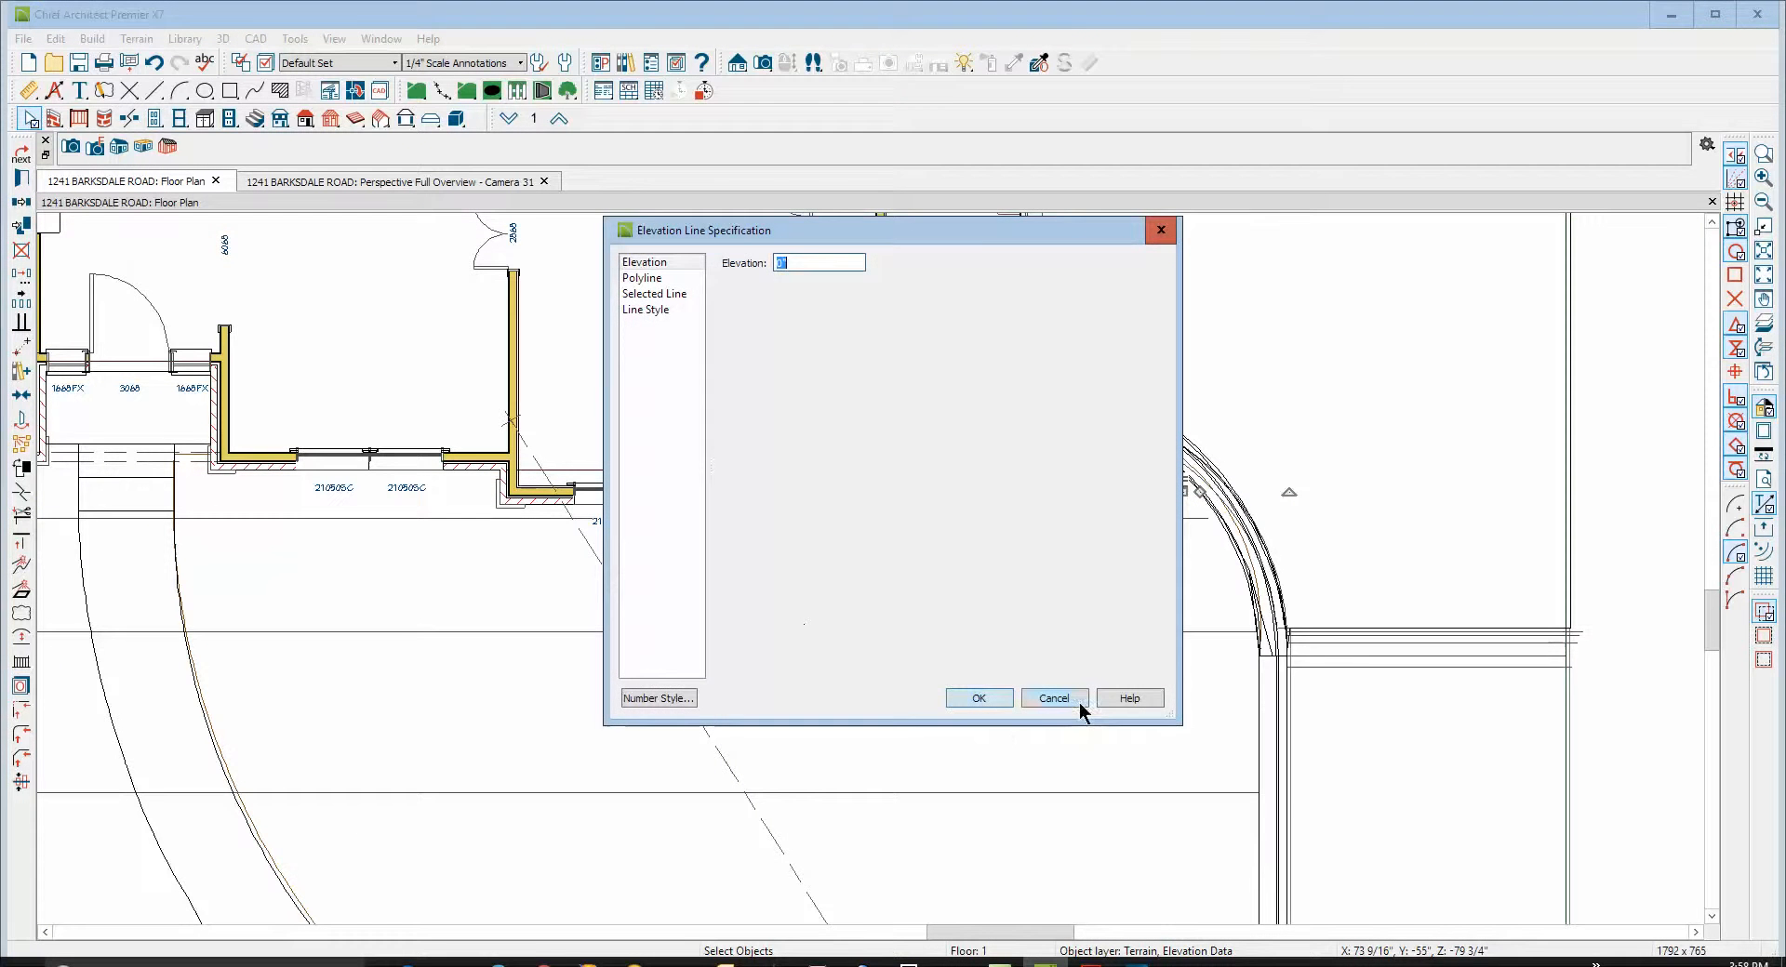
click(1055, 698)
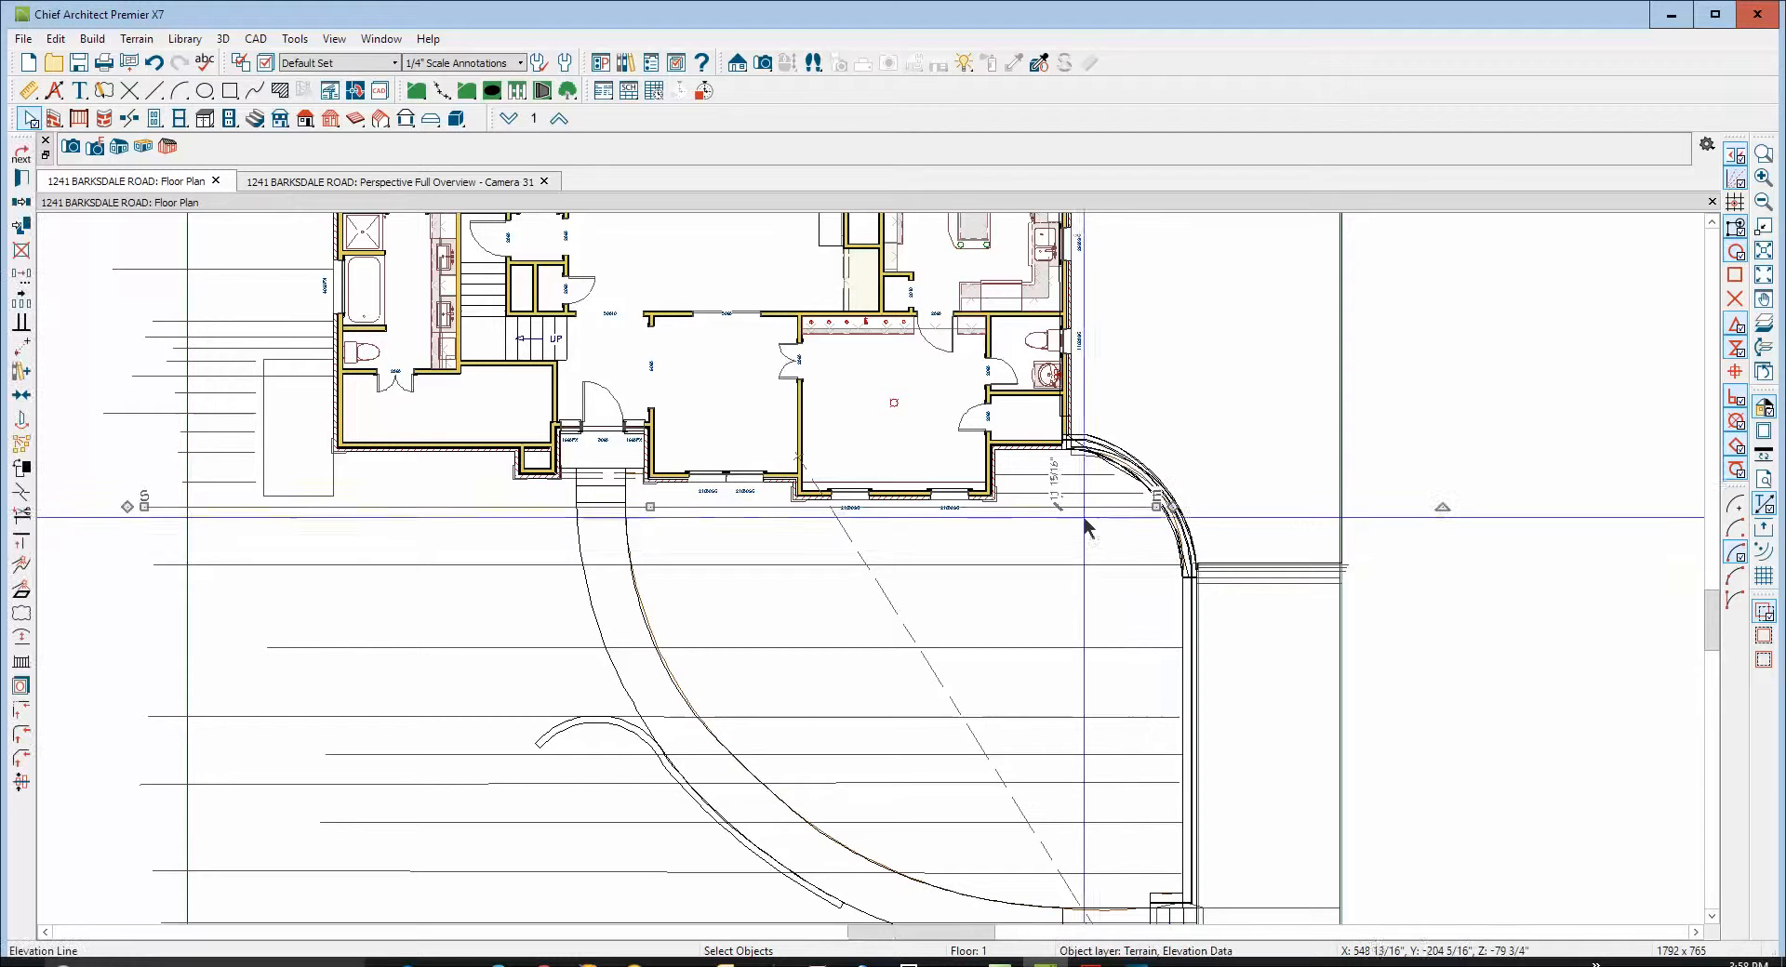
Confirm one elevation line sits at 0" and review the remaining lines without changes
double_click(1070, 515)
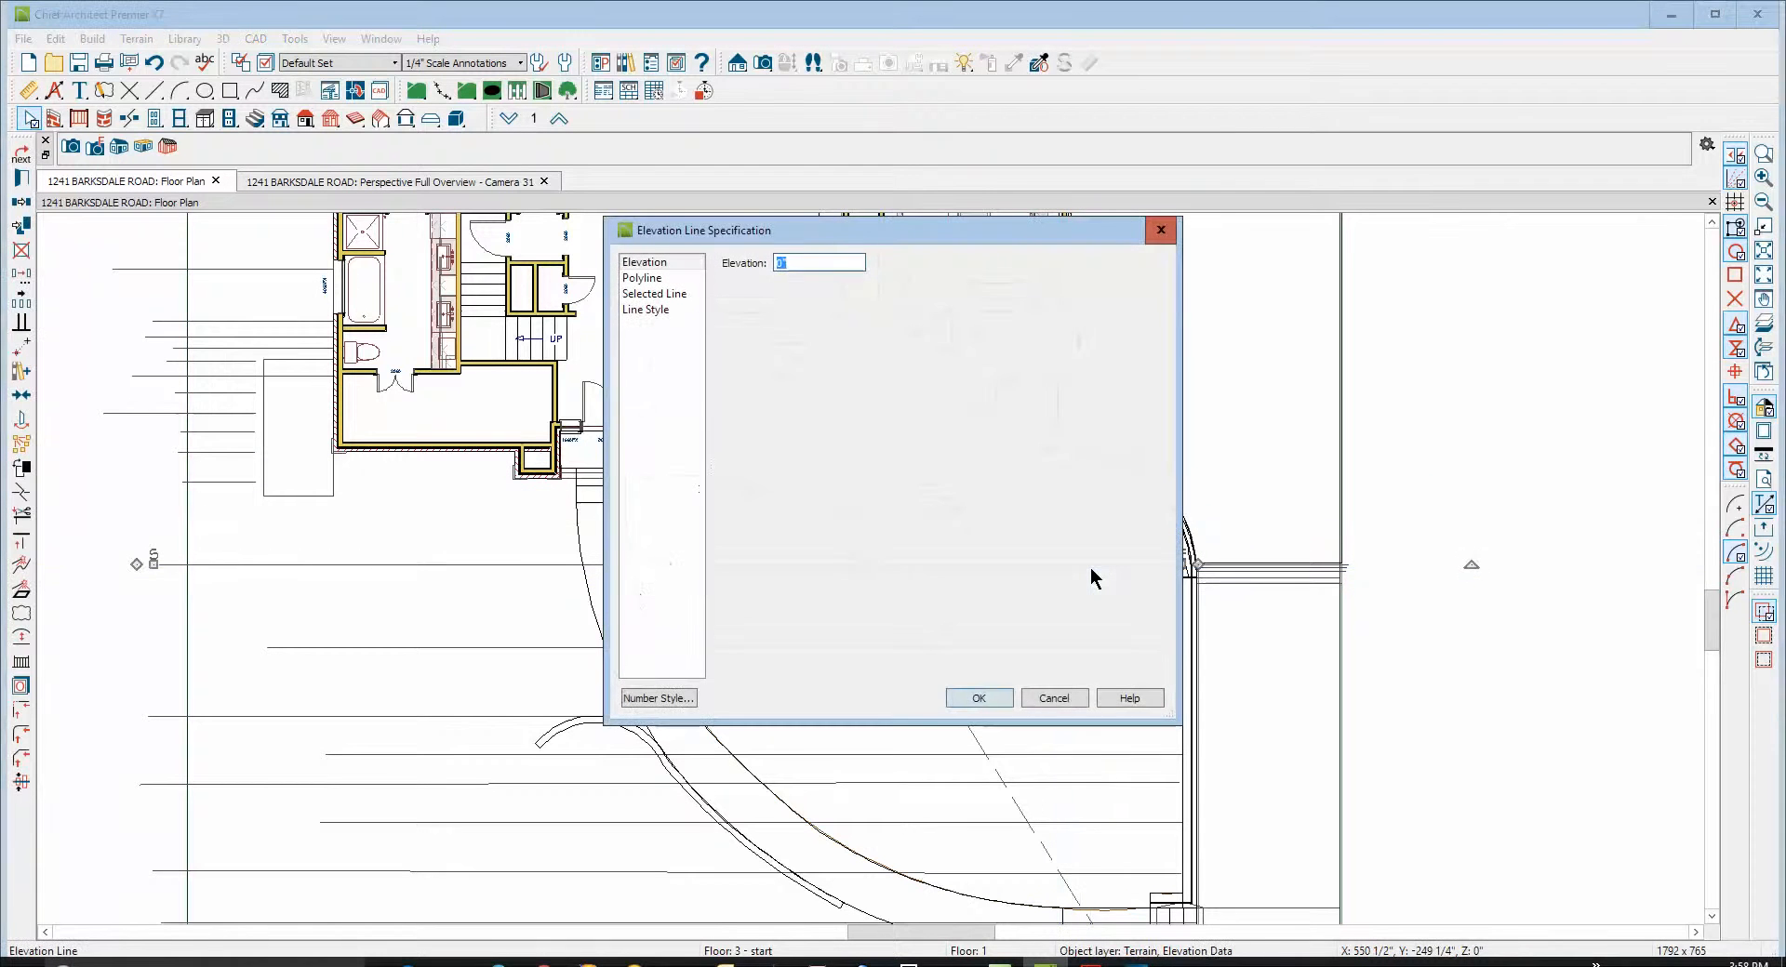
mouse_move(1064, 751)
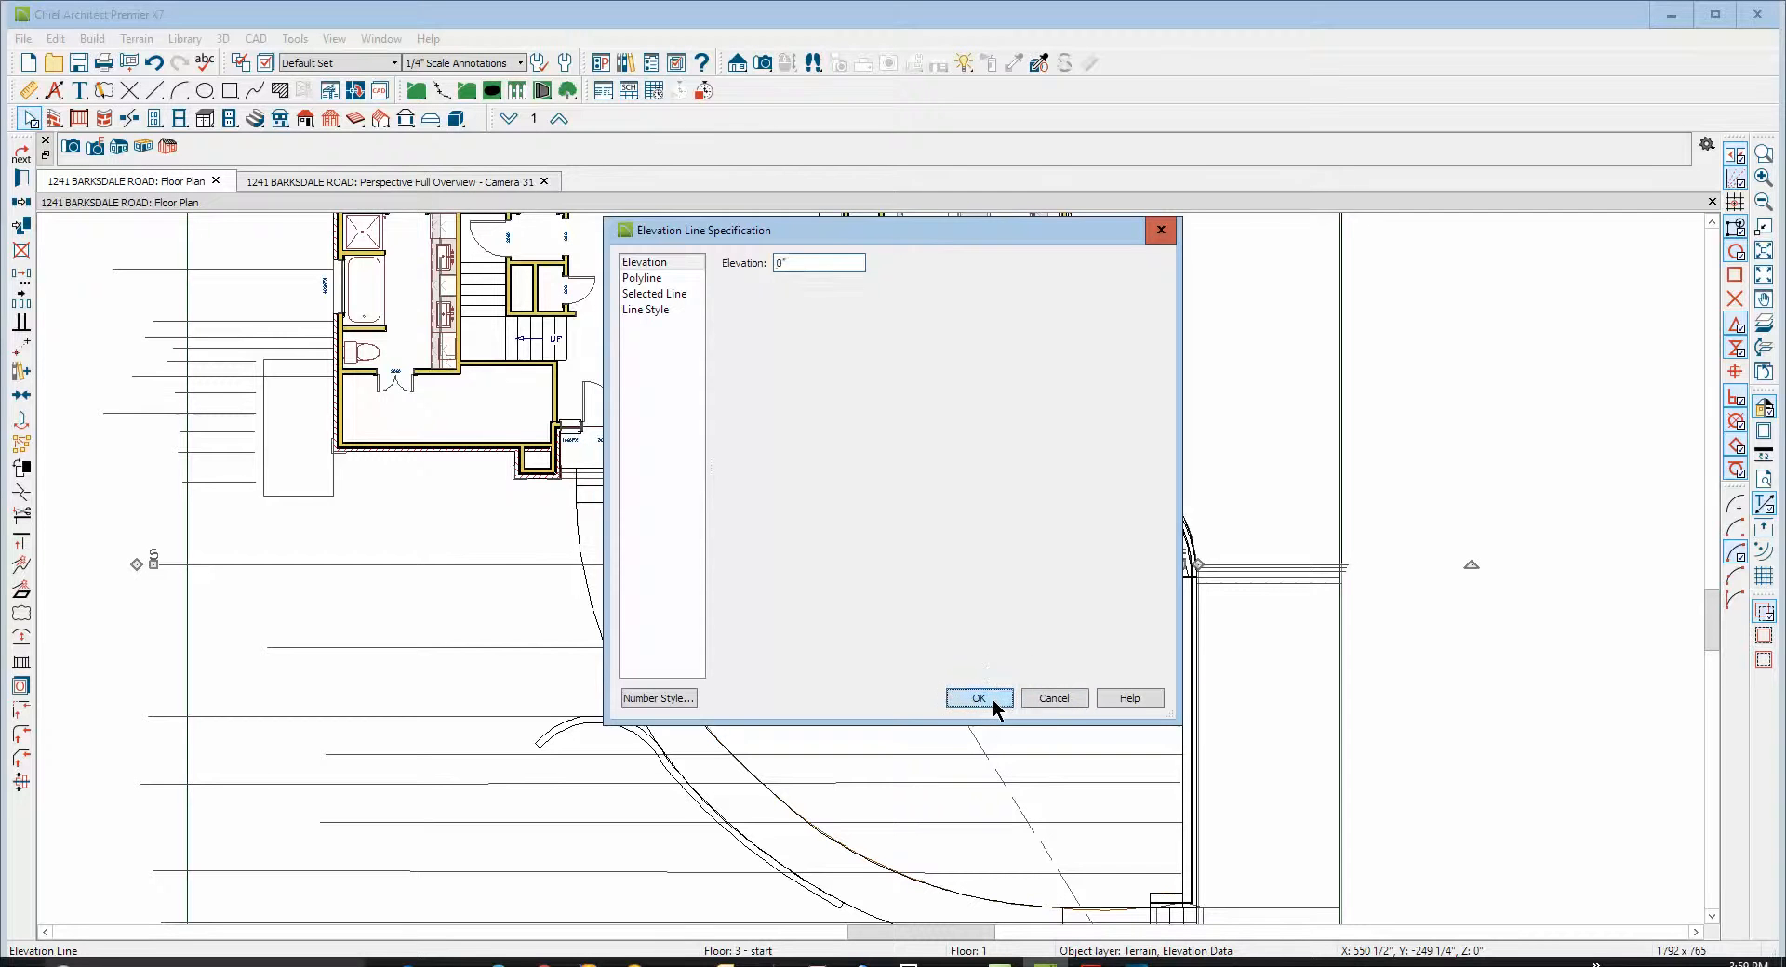
click(978, 698)
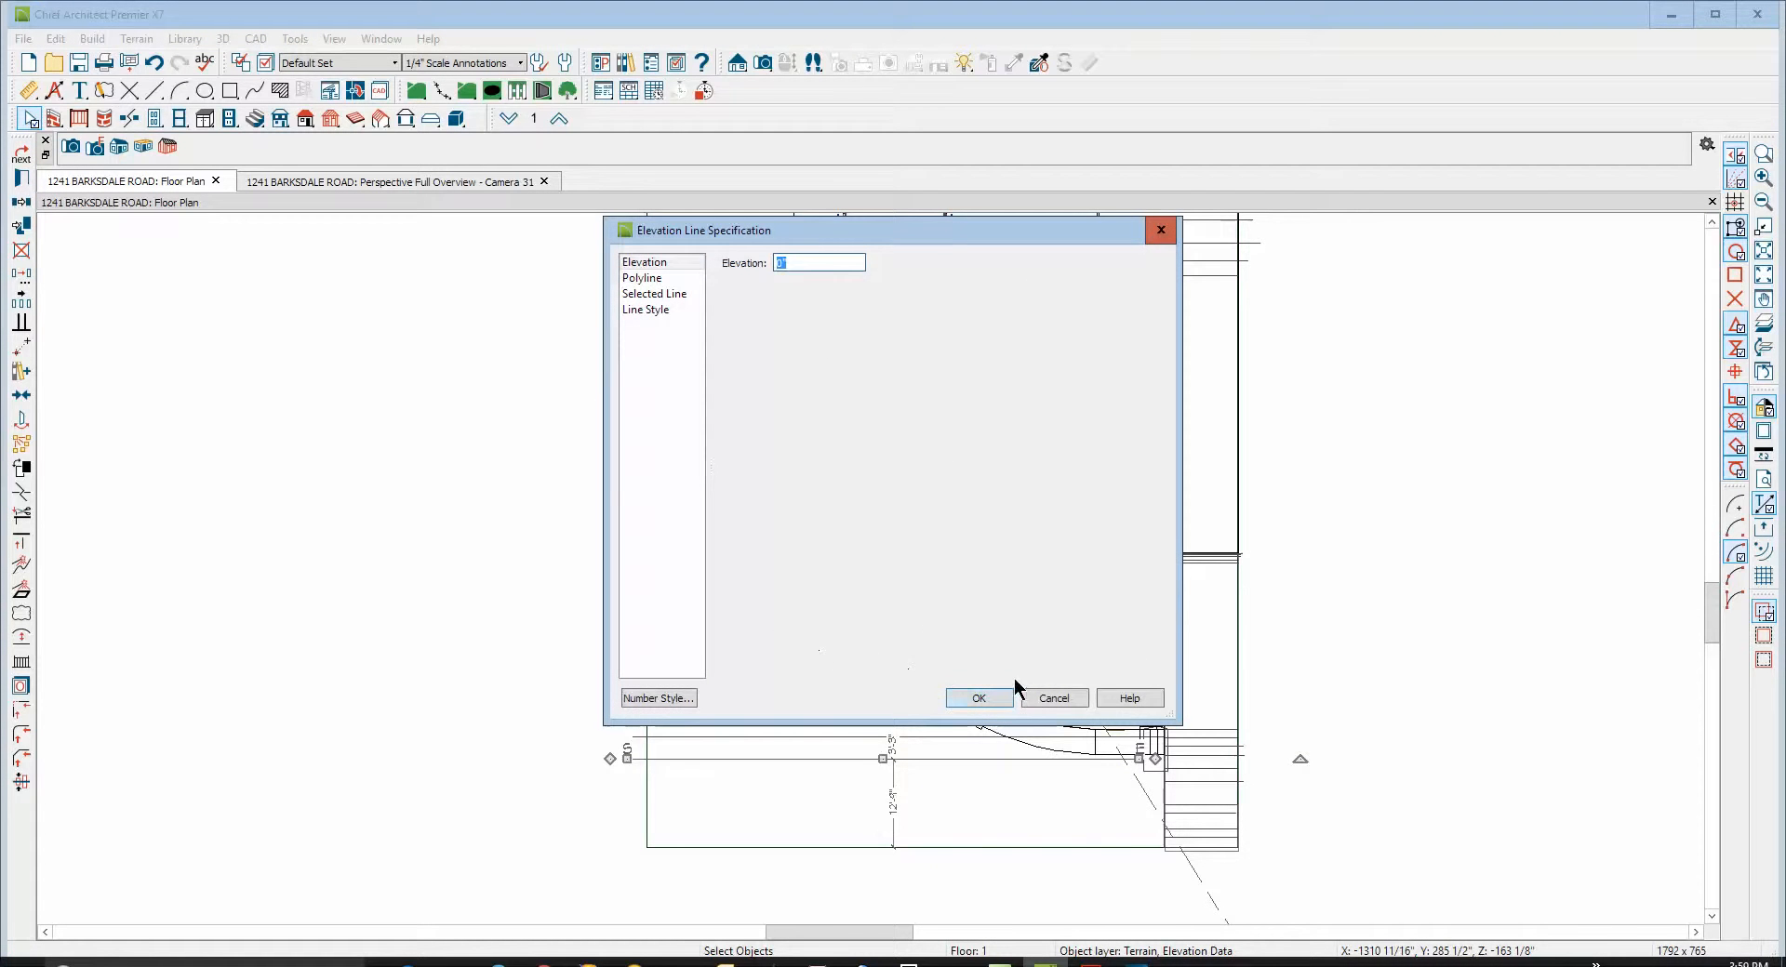
click(978, 698)
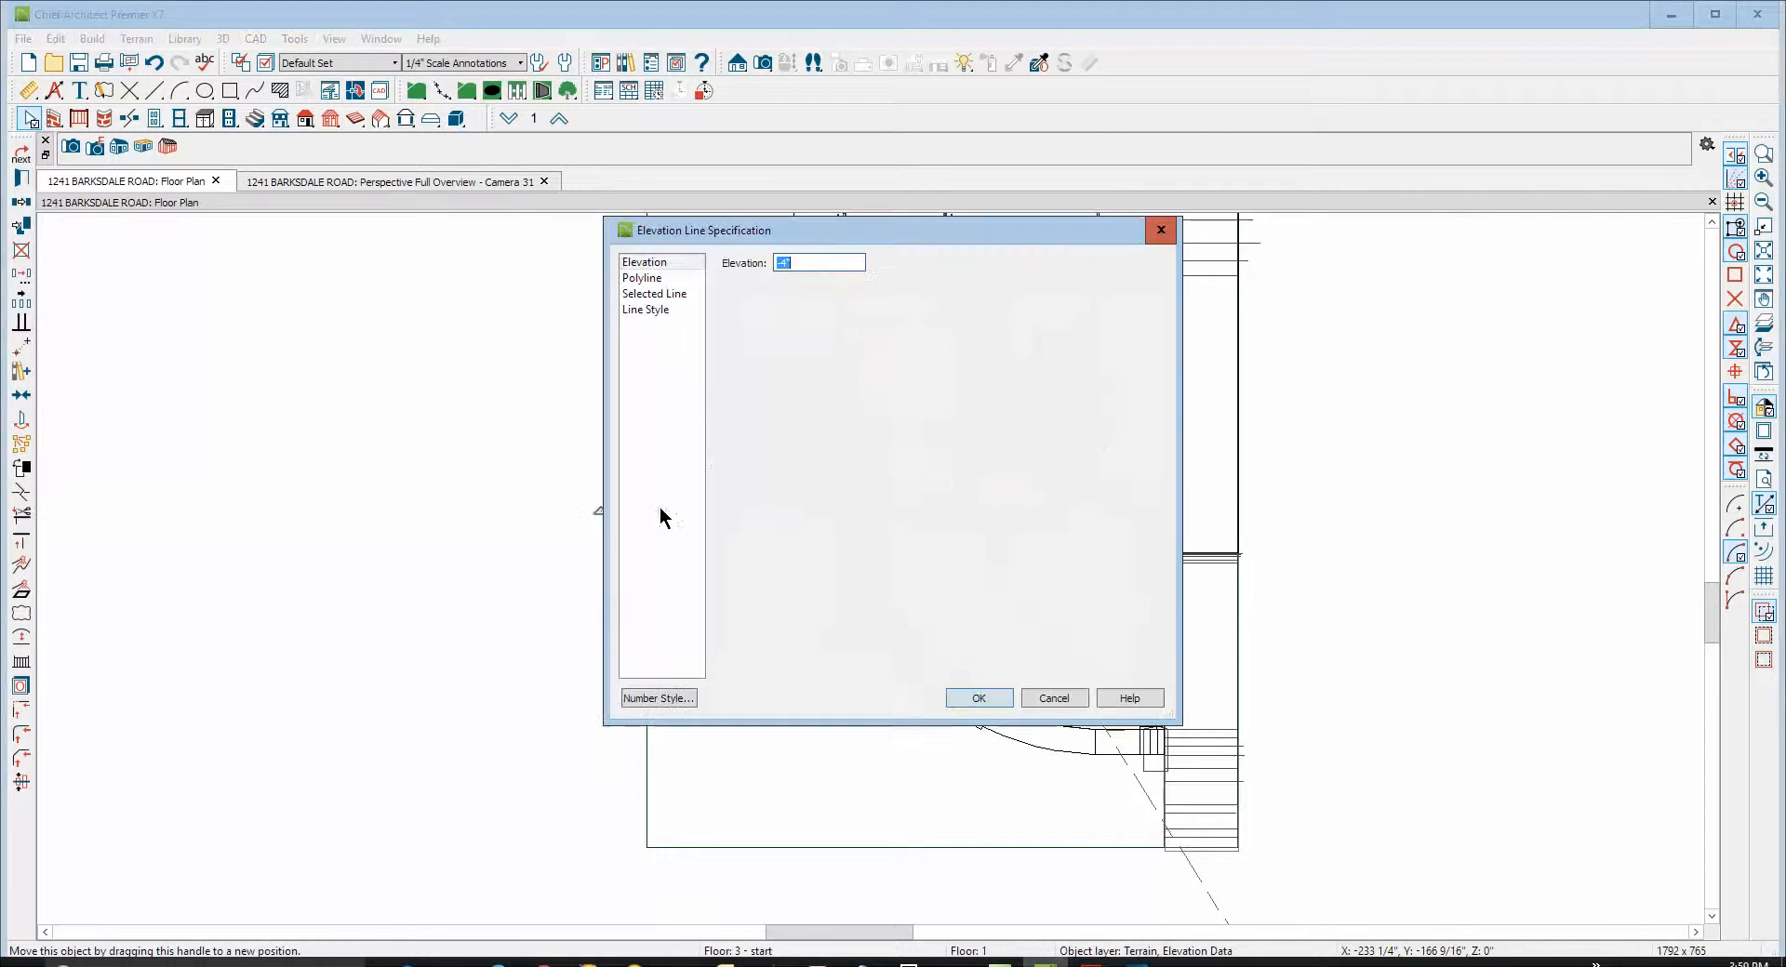
mouse_move(1057, 699)
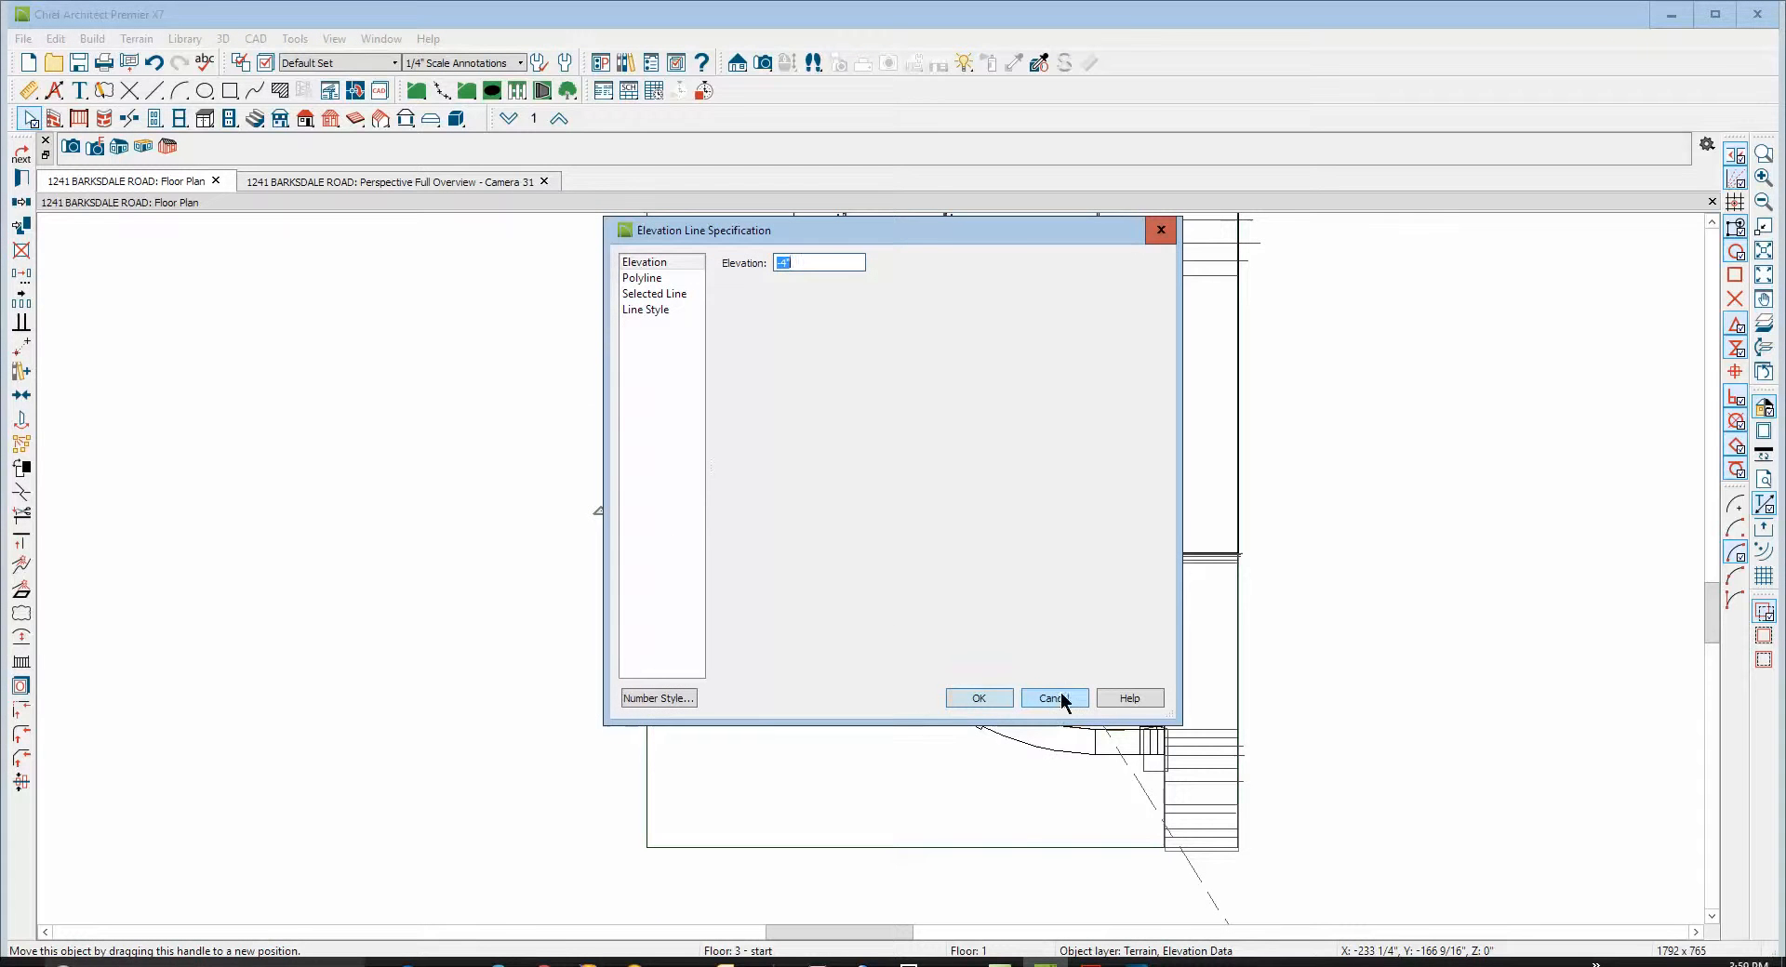
click(1053, 698)
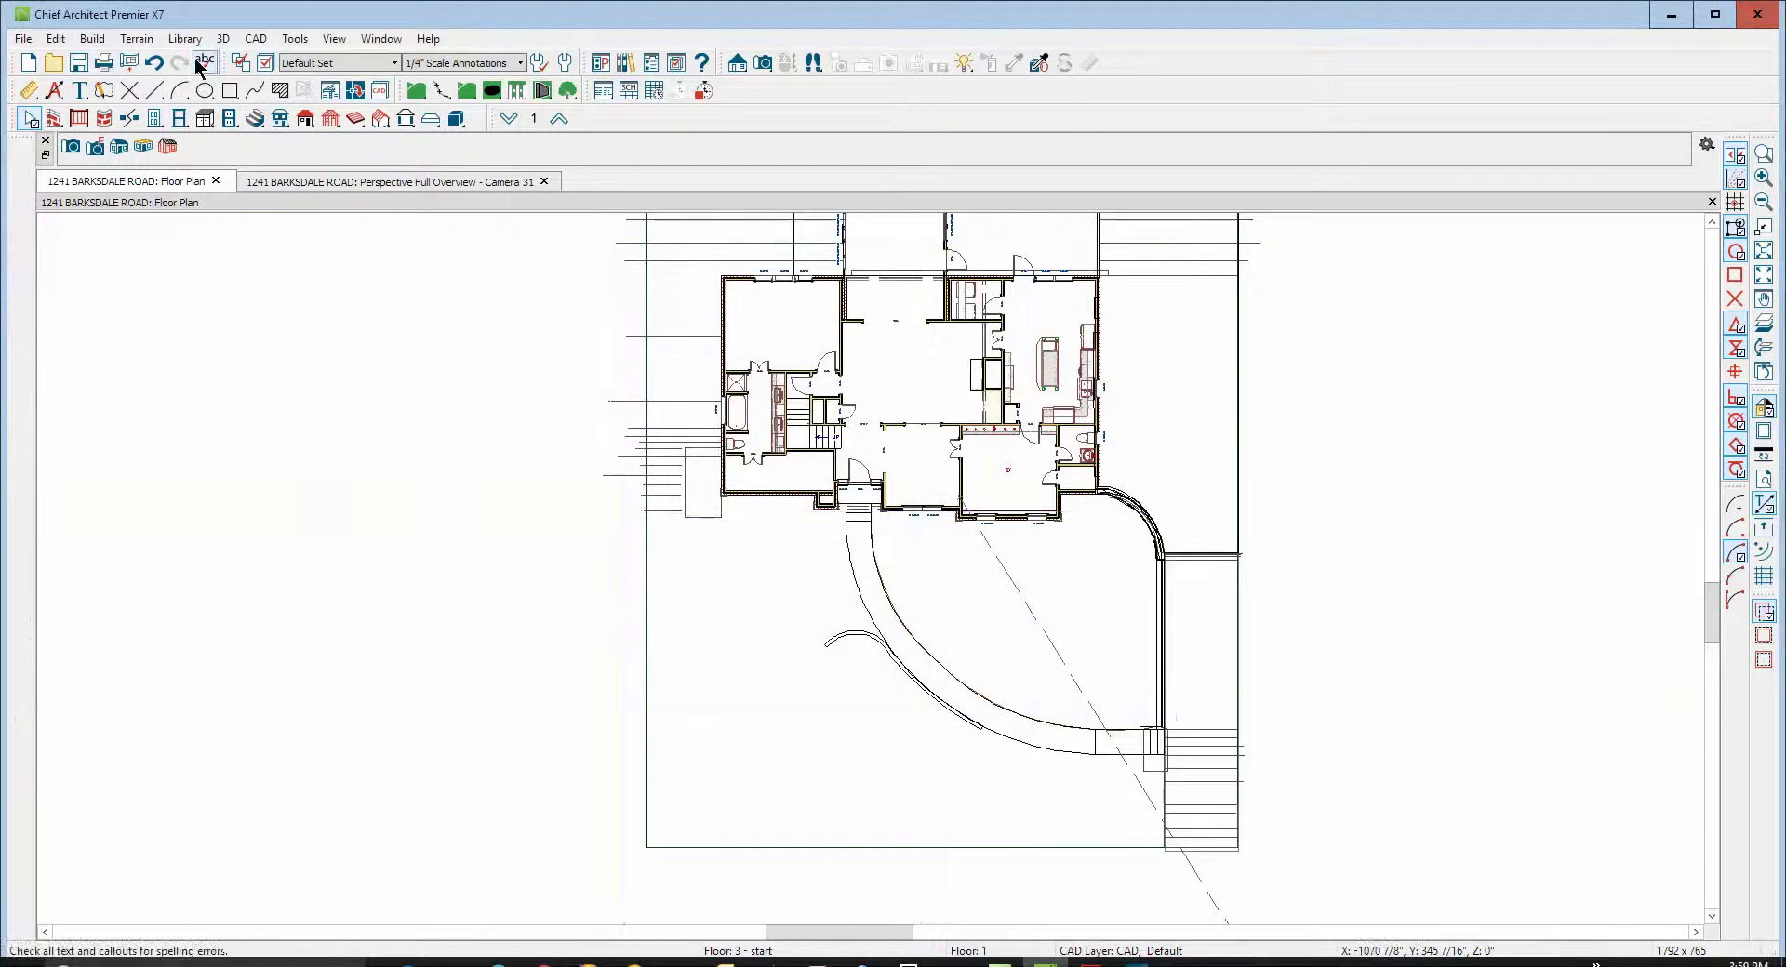
Add an elevation region south of the house and drag its edges to the house wall and curved wall
click(135, 39)
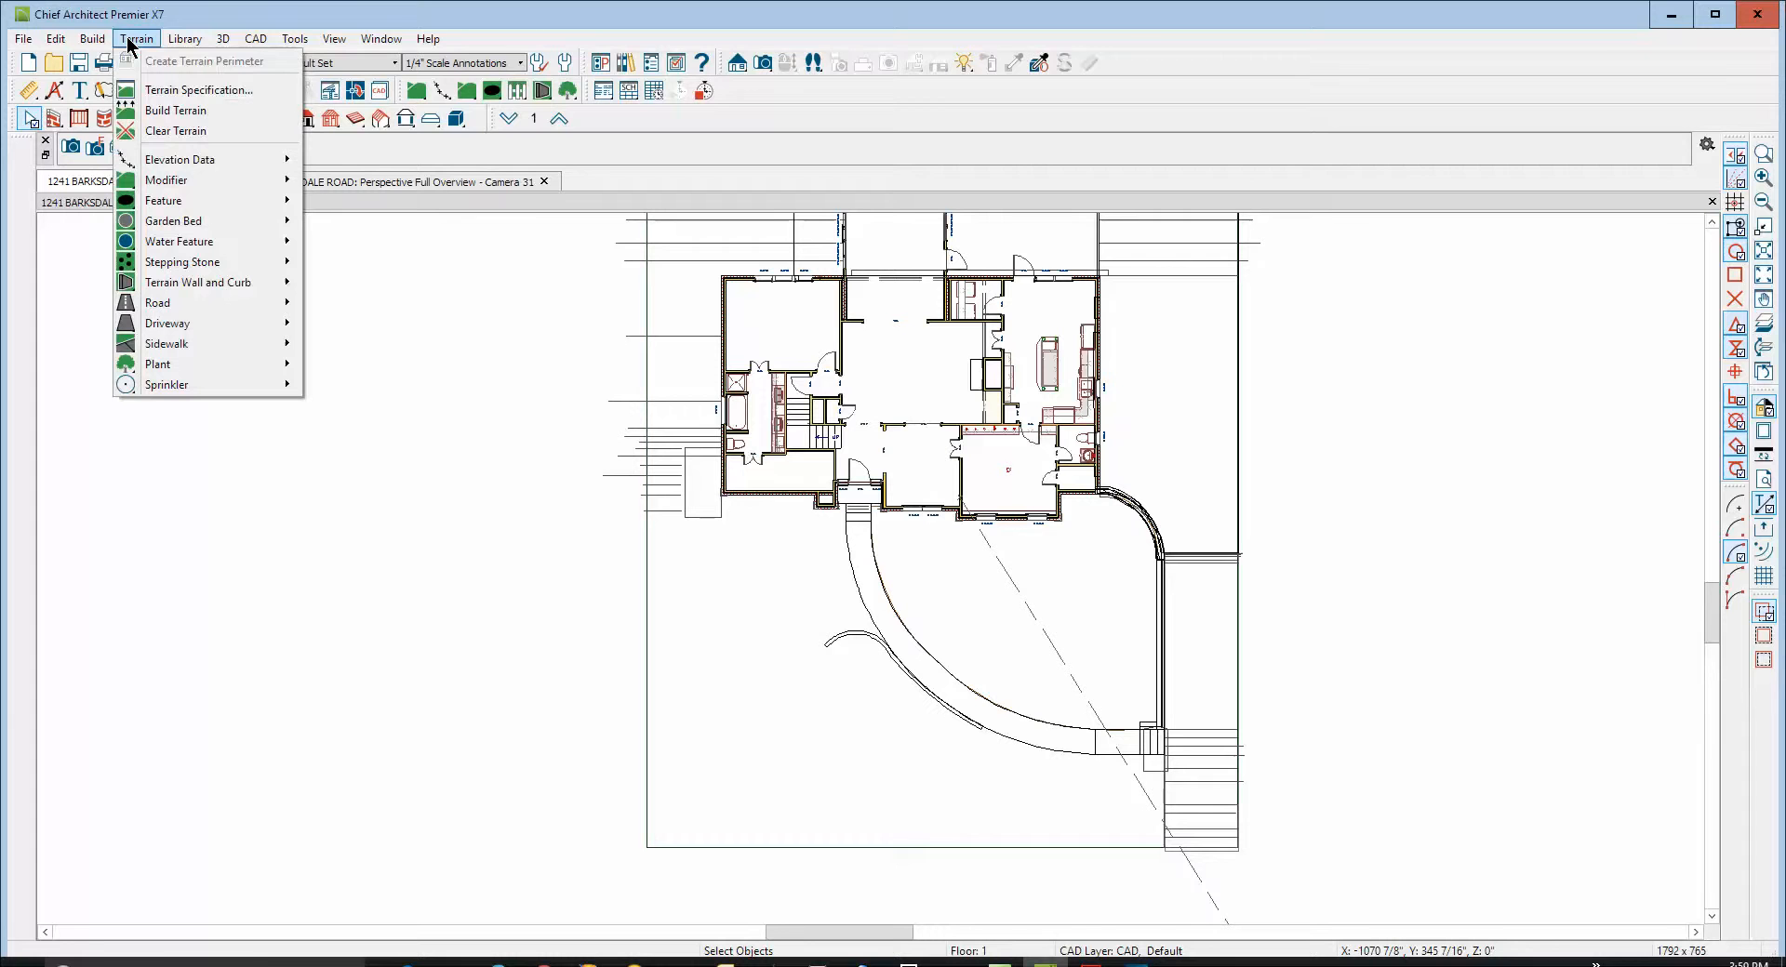
mouse_move(179, 160)
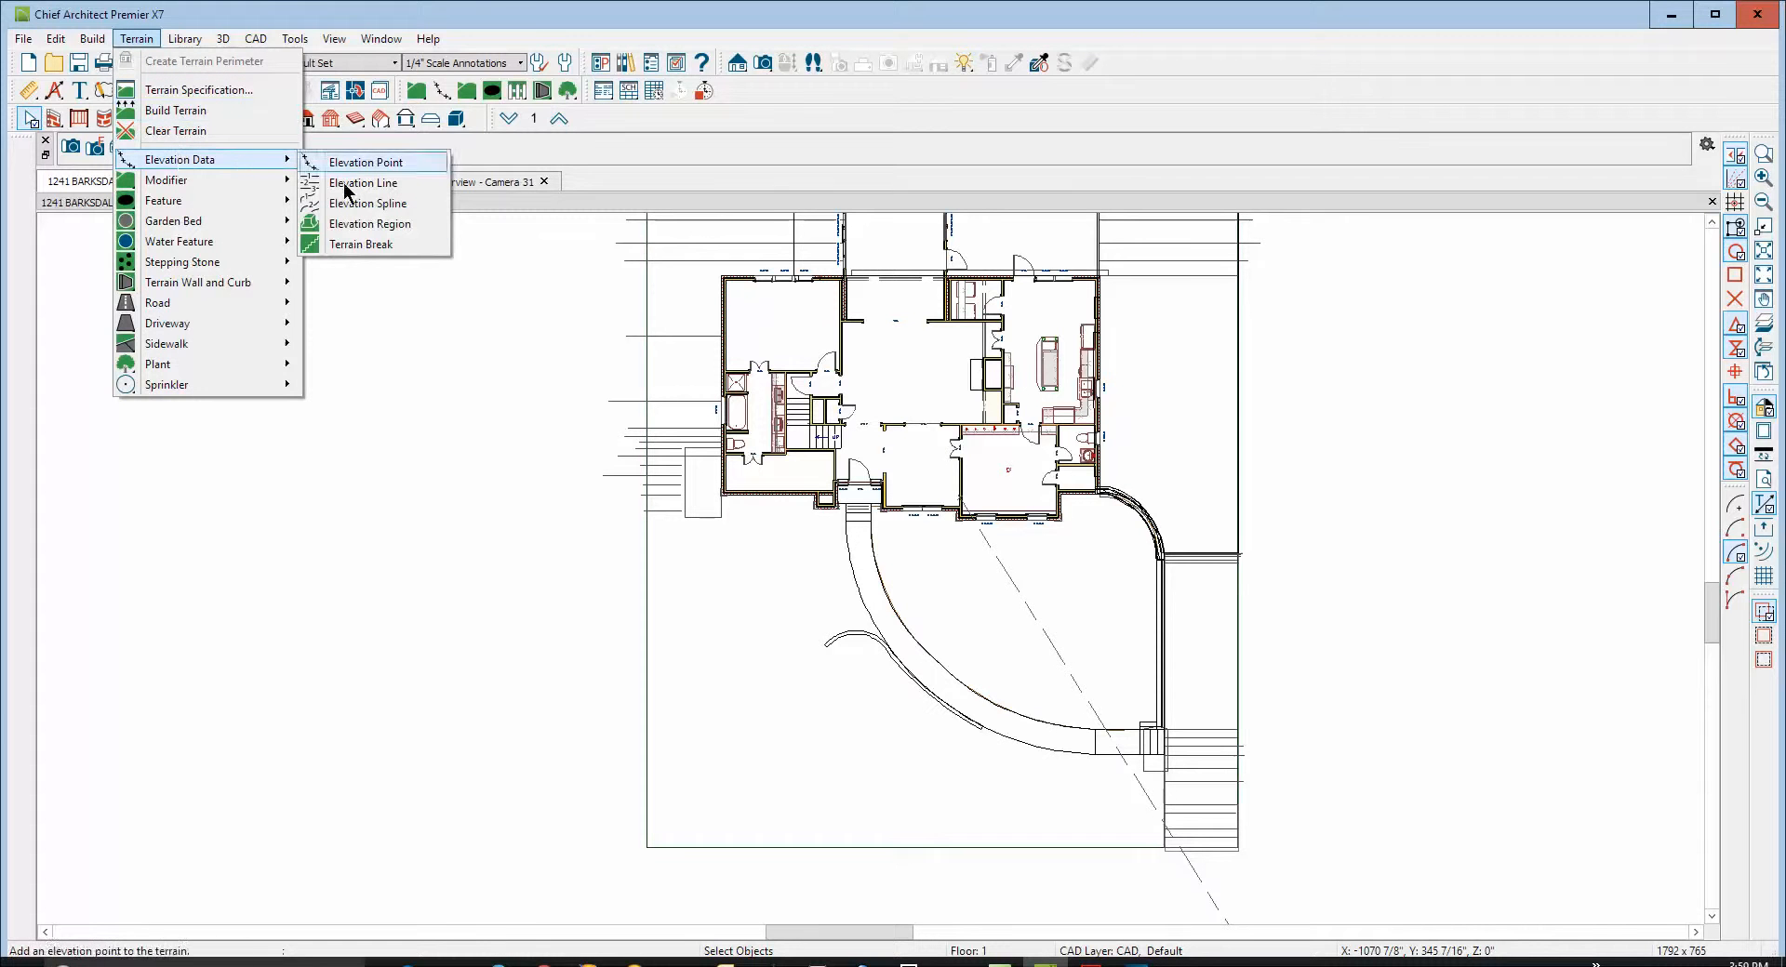
click(368, 224)
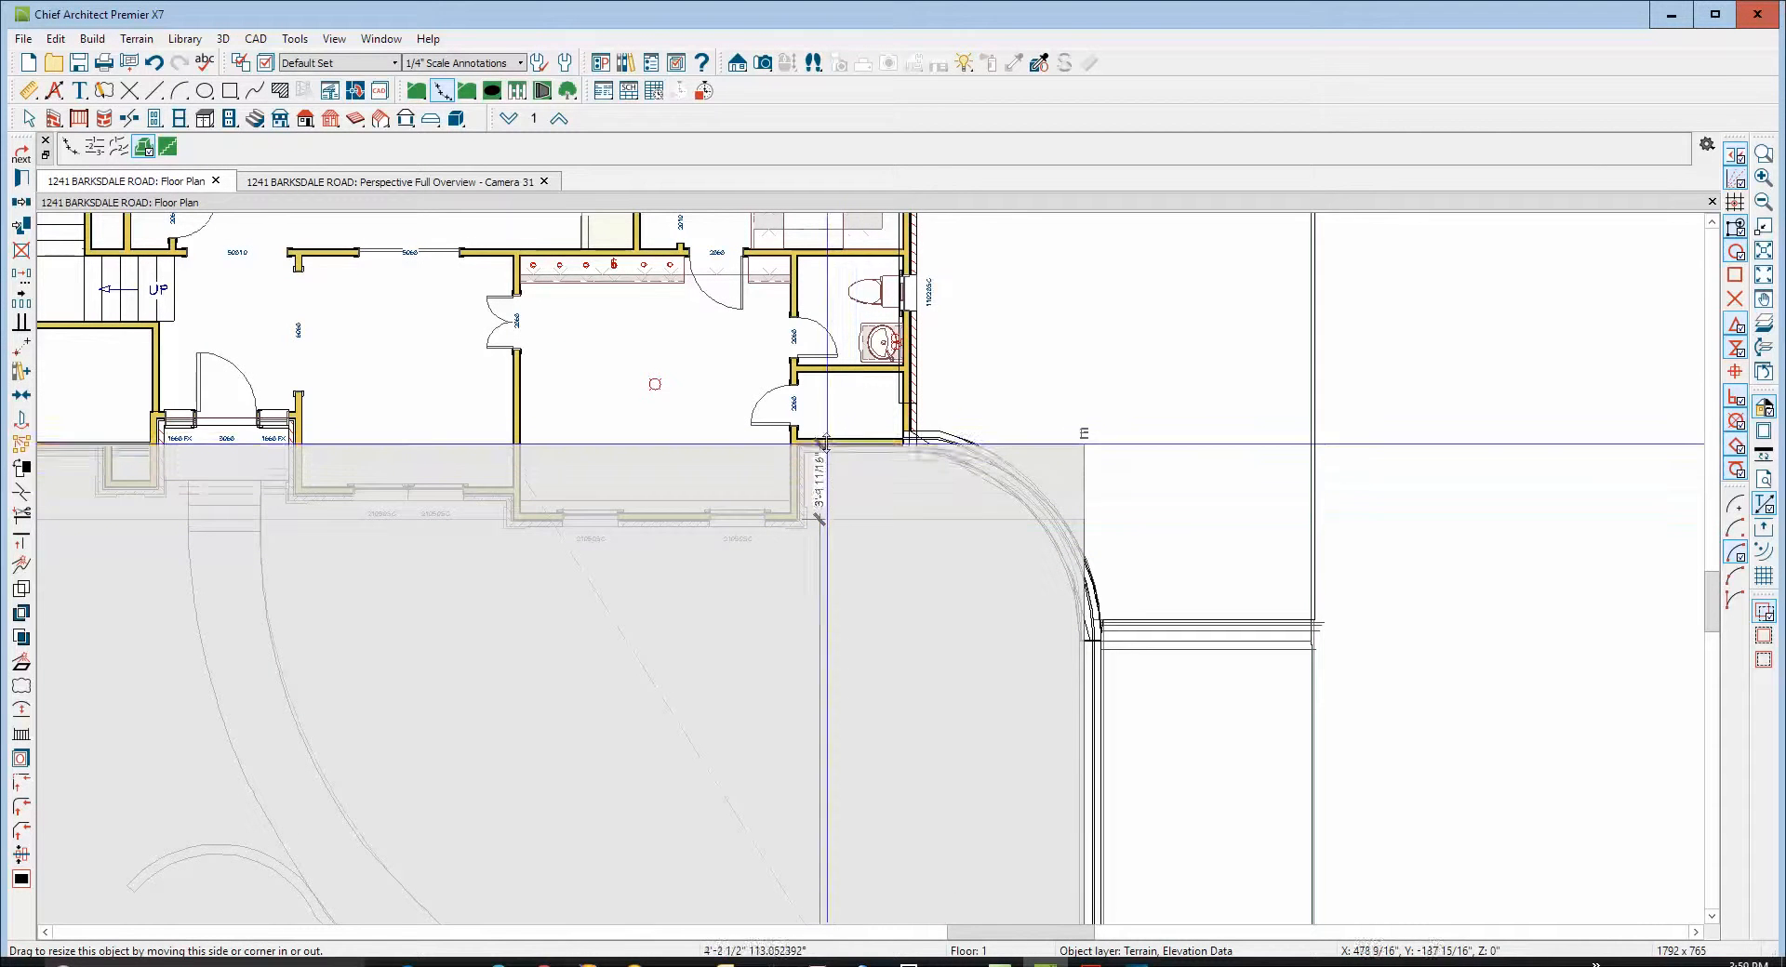
drag(823, 445, 809, 439)
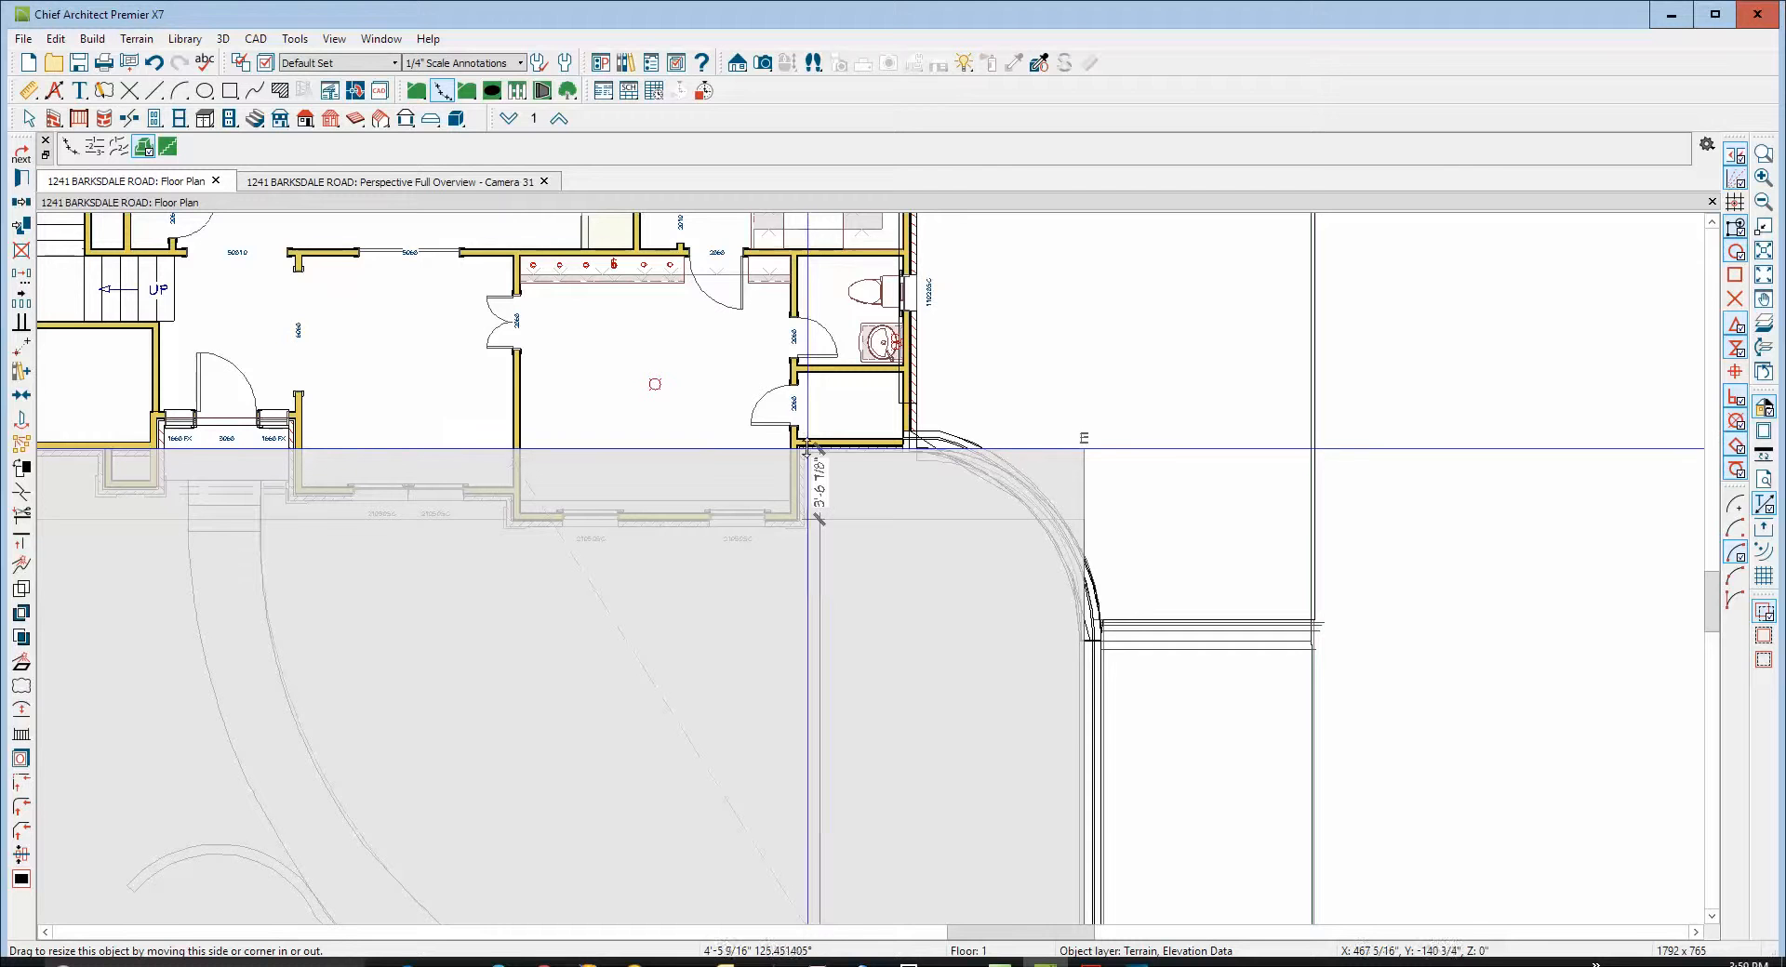
drag(819, 462, 819, 452)
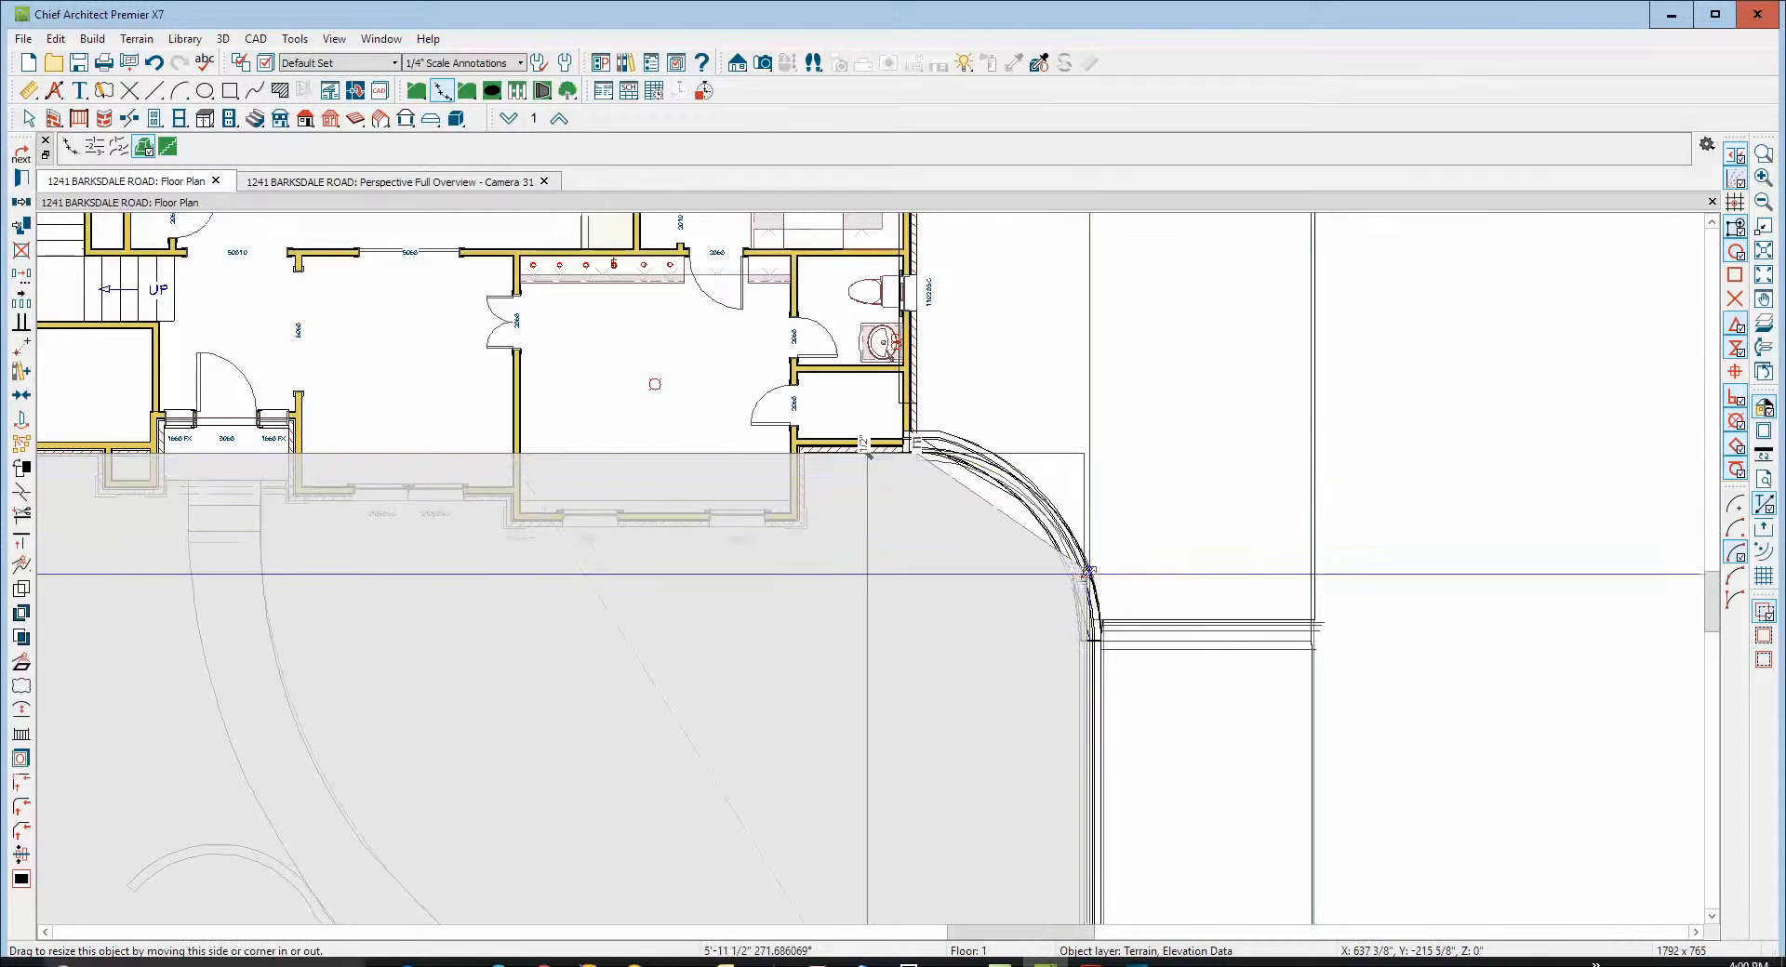
drag(1082, 569, 1085, 643)
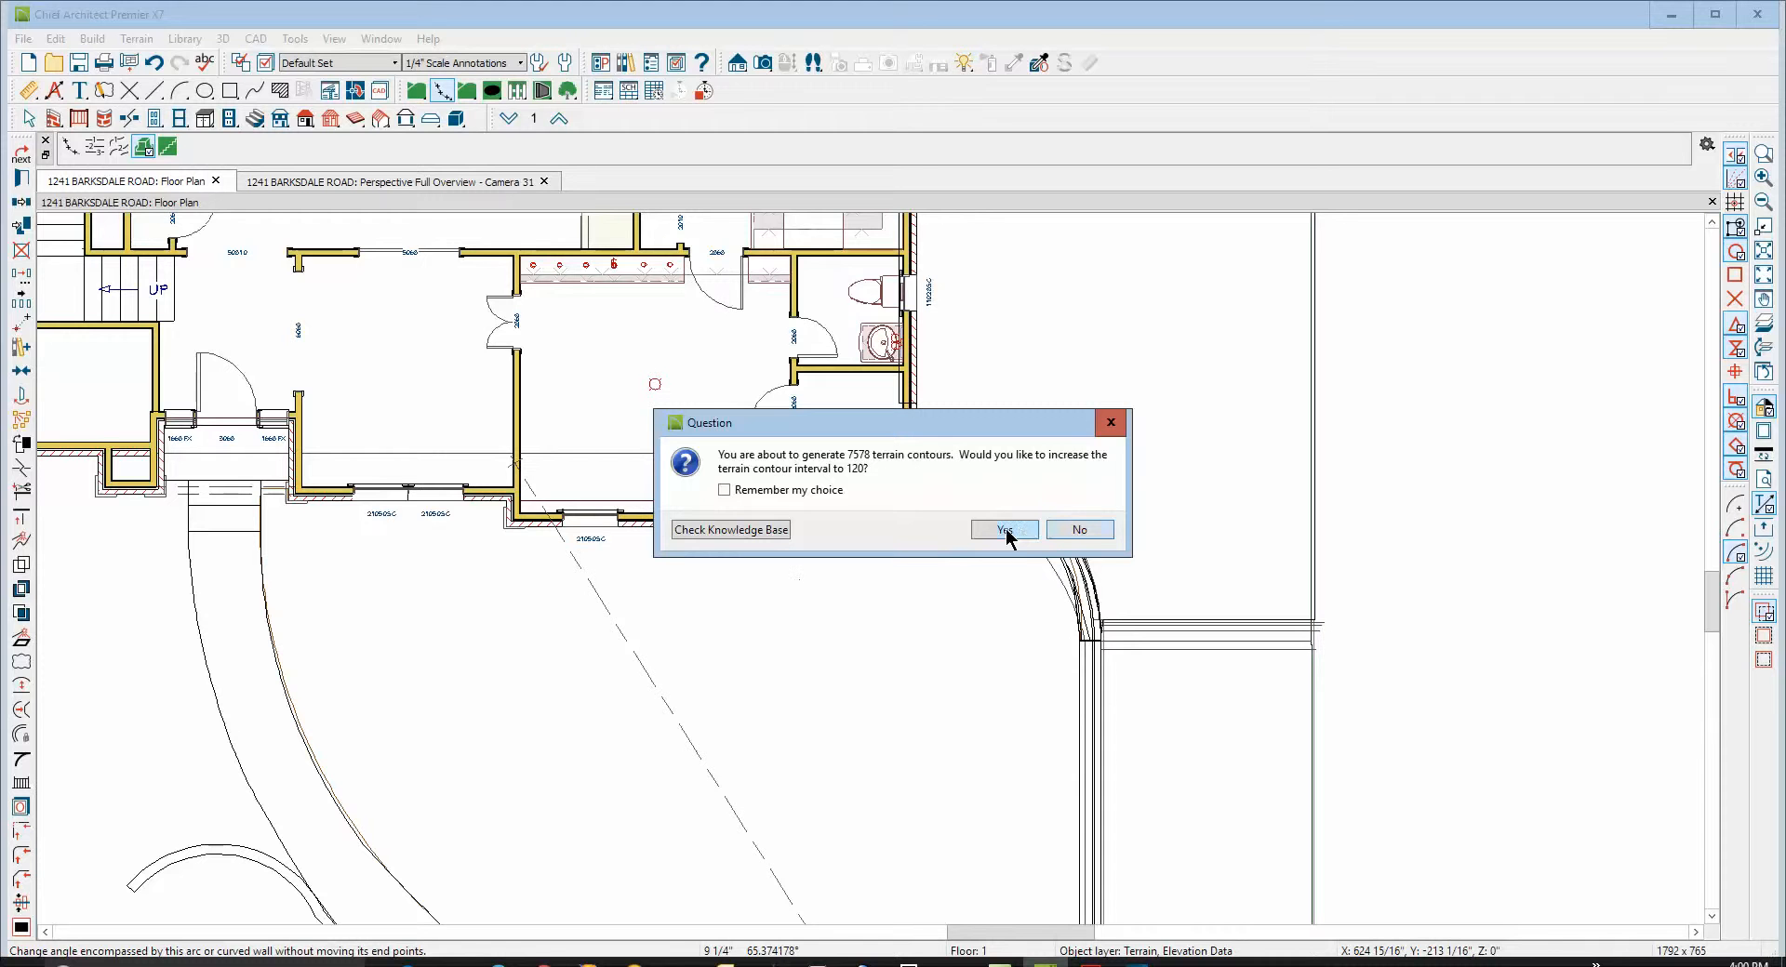
Accept the larger contour interval and pull the region's upper-left corner down away from the house
click(1002, 530)
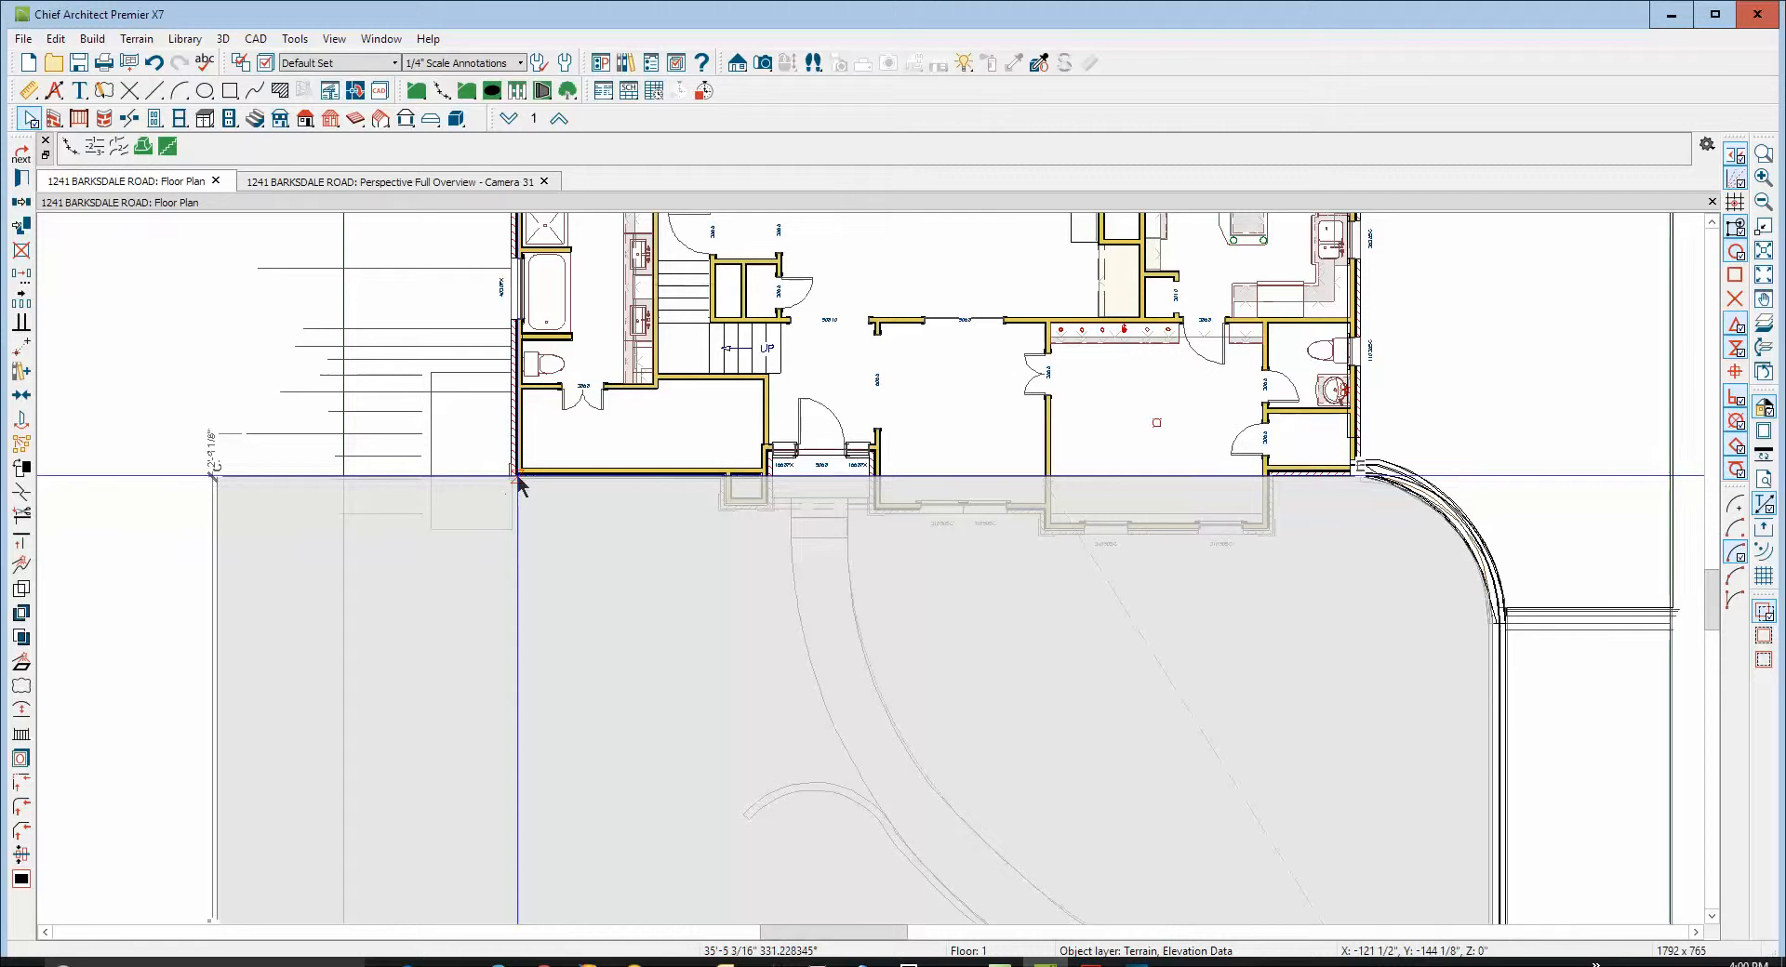
click(513, 476)
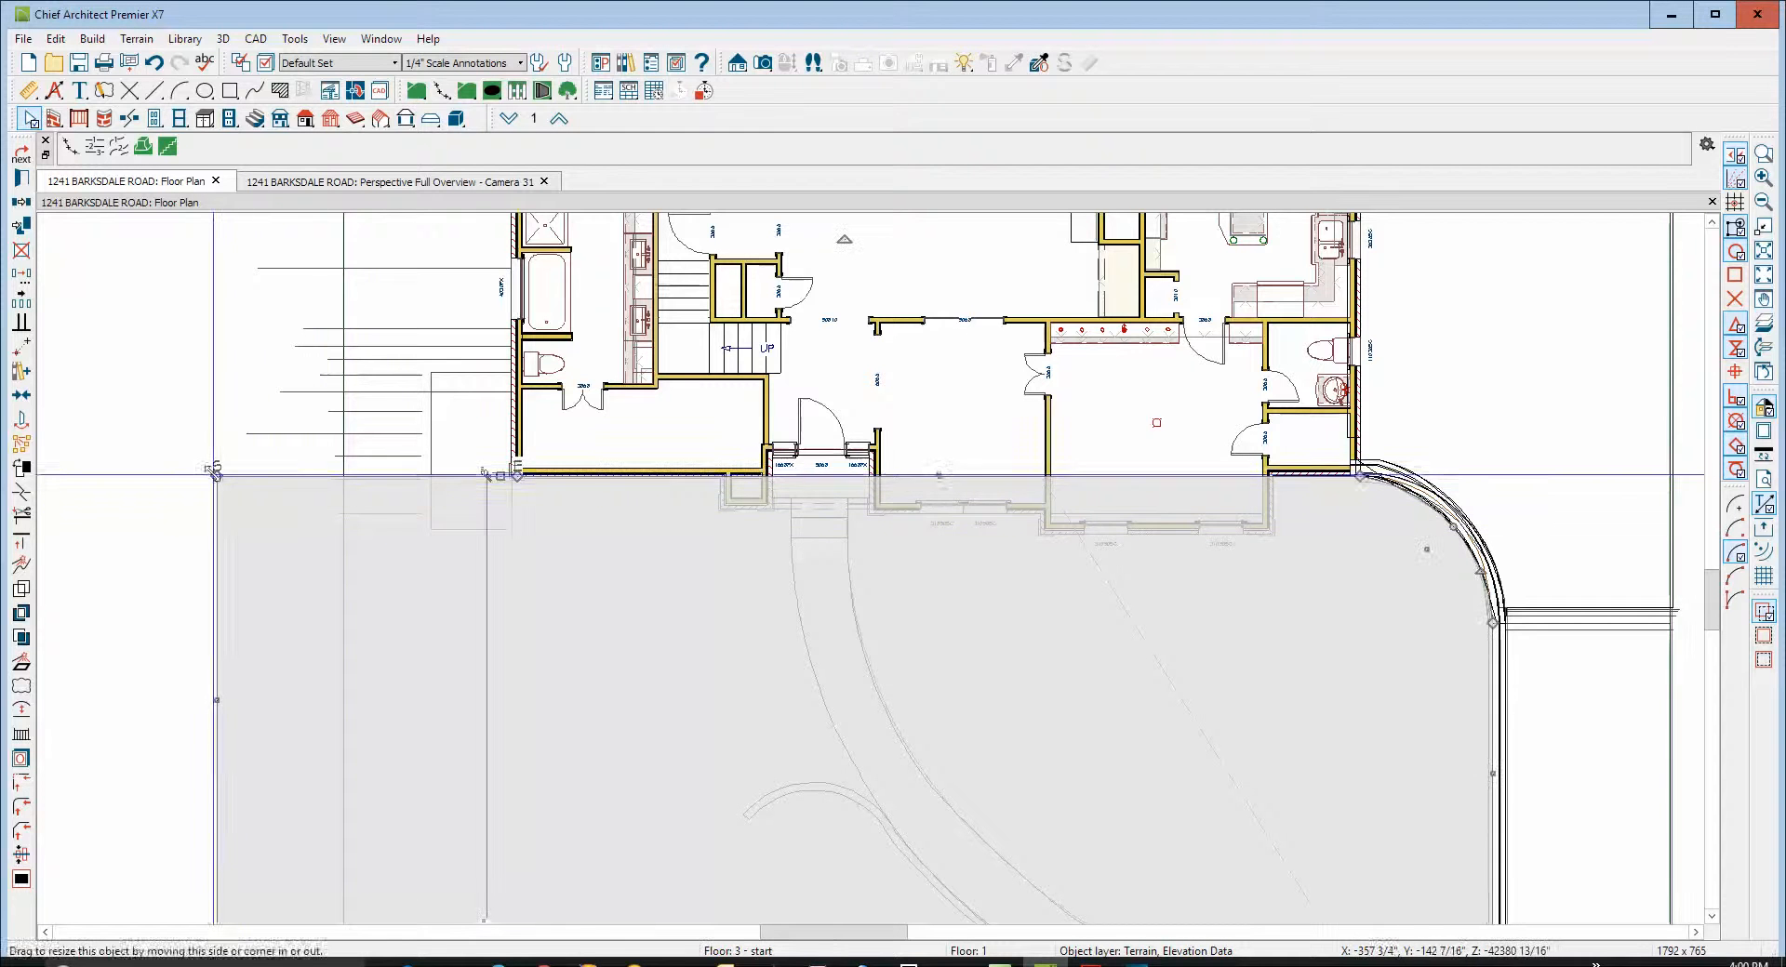
drag(216, 473, 222, 566)
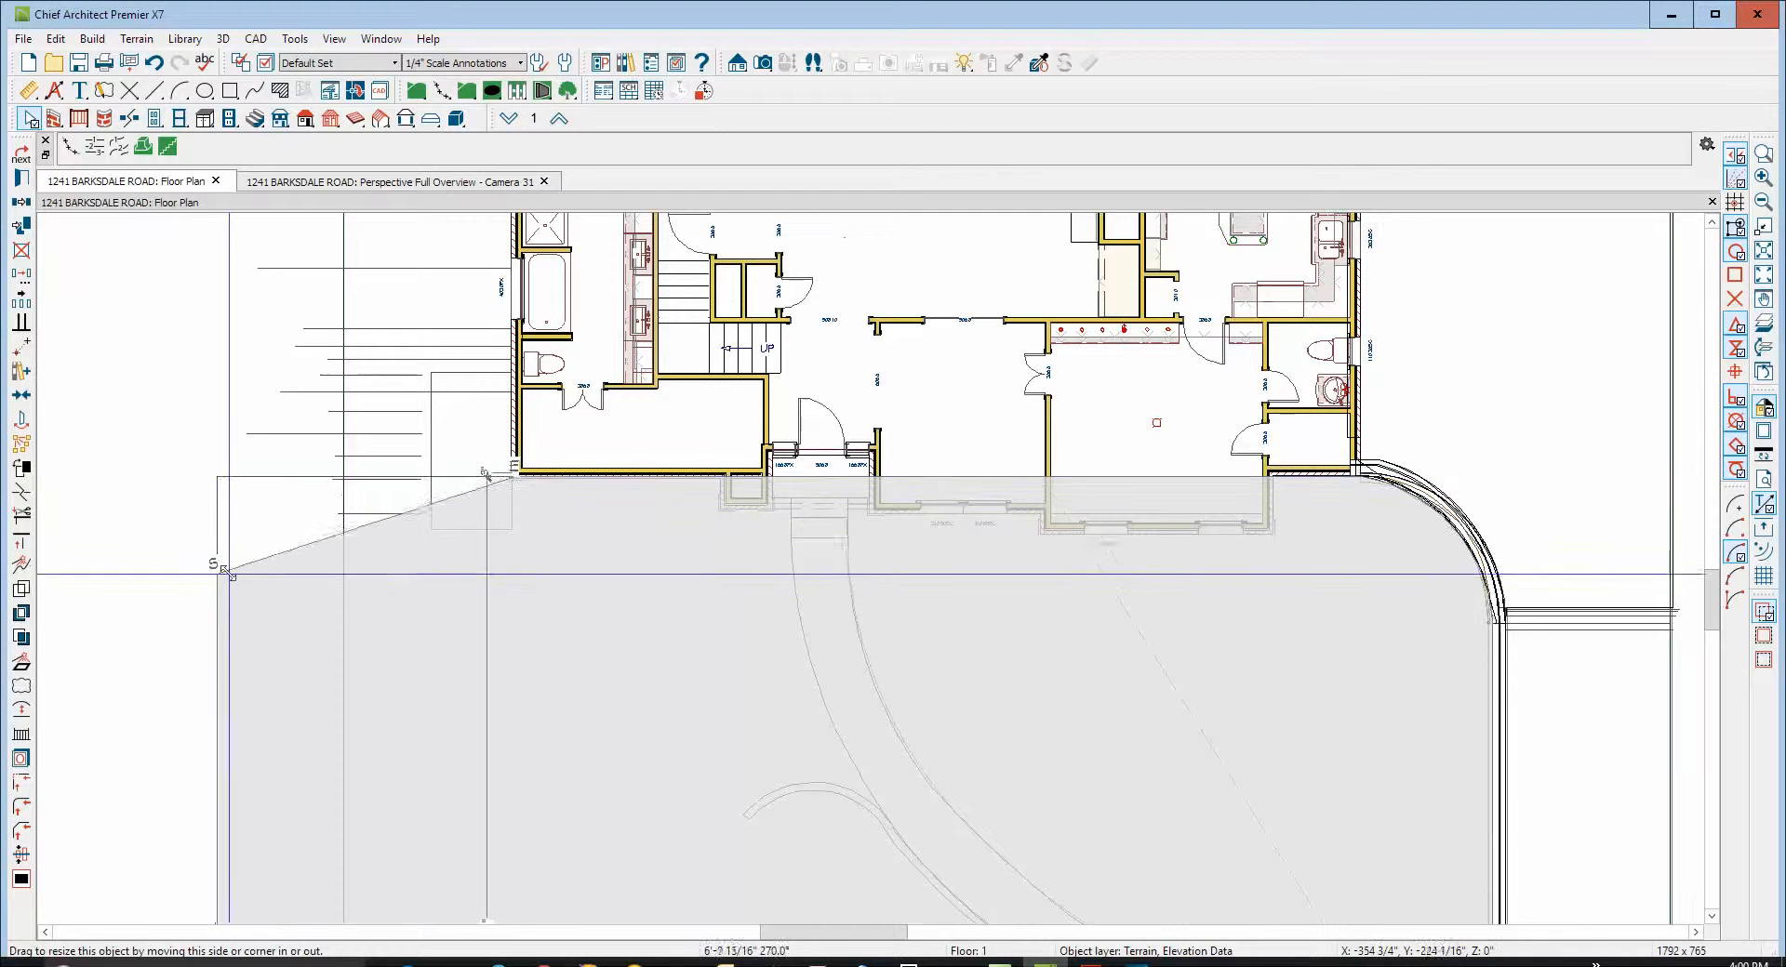
drag(223, 569, 232, 649)
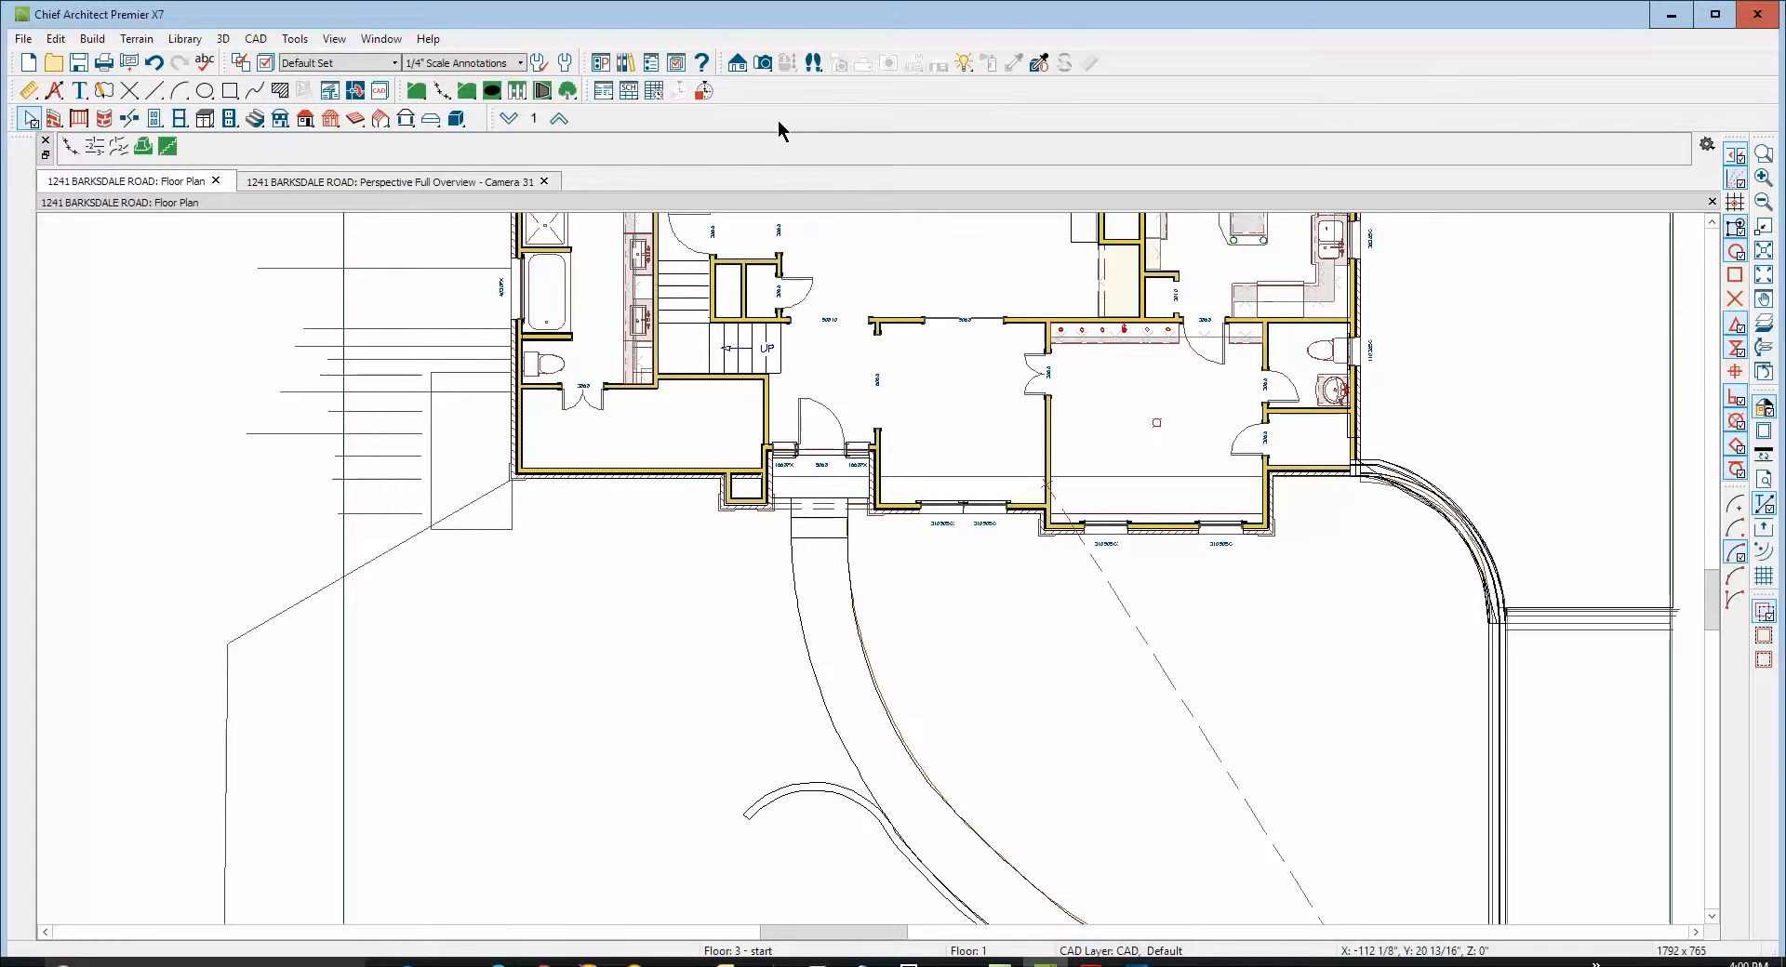
Check the reshaped terrain in the Camera 31 3D view and come back to the floor plan
click(393, 182)
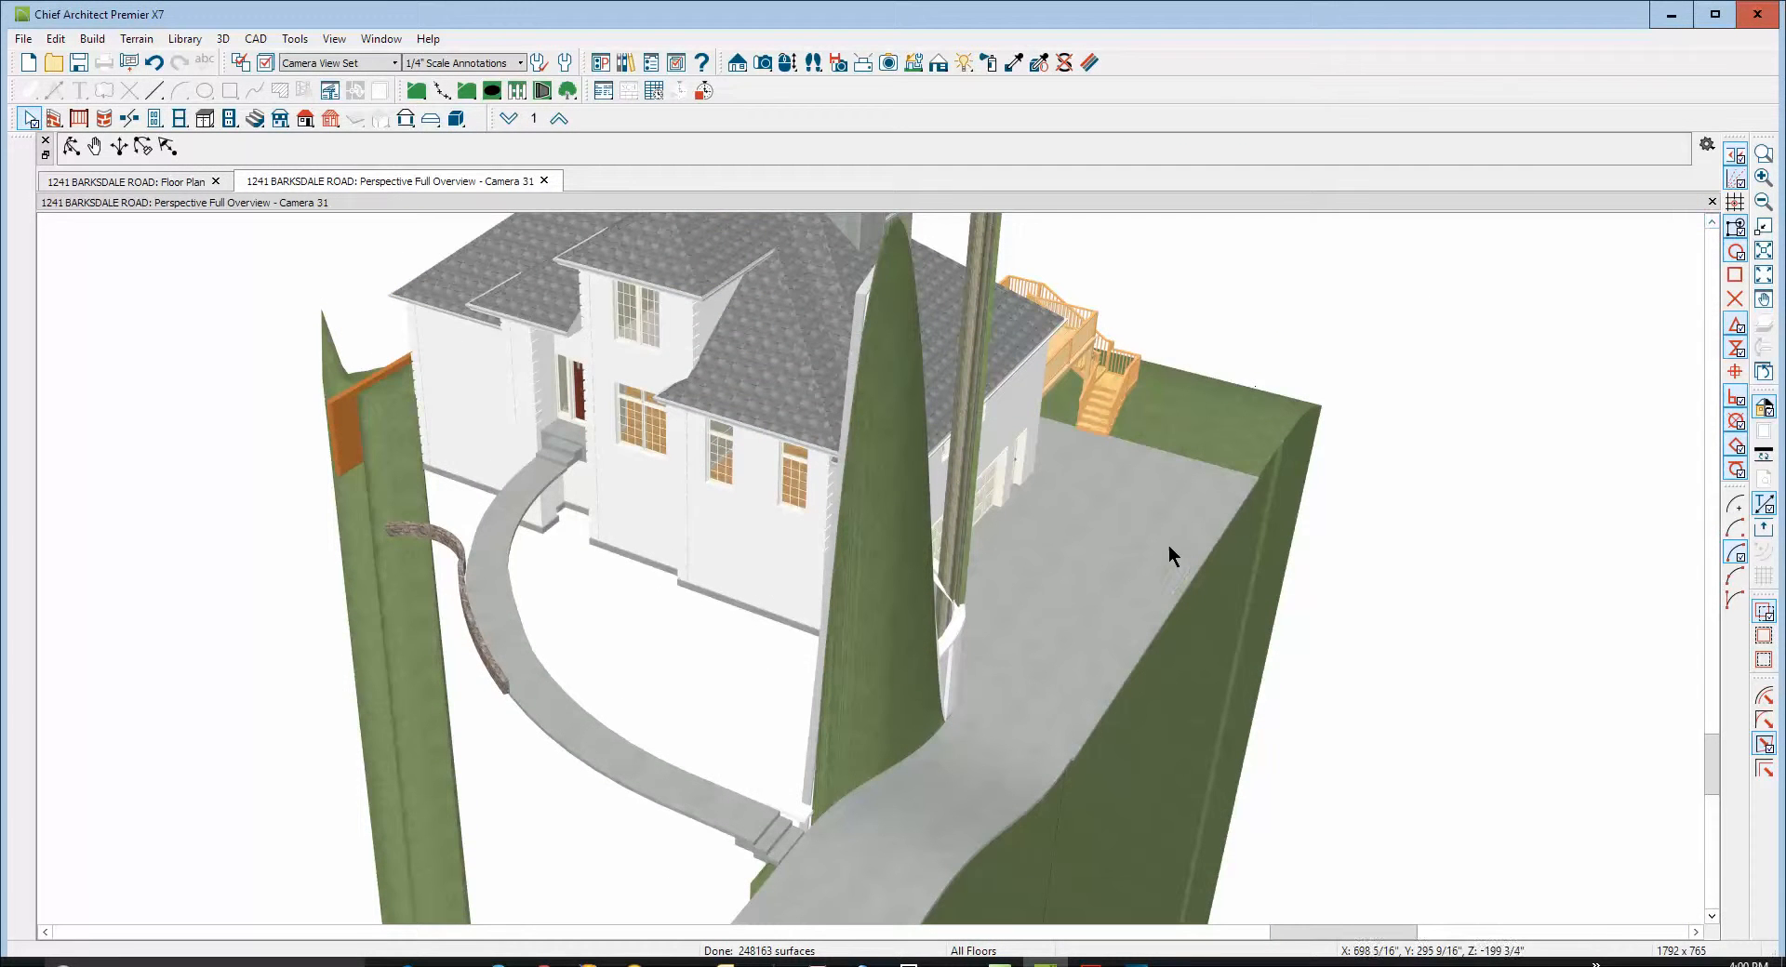
click(130, 181)
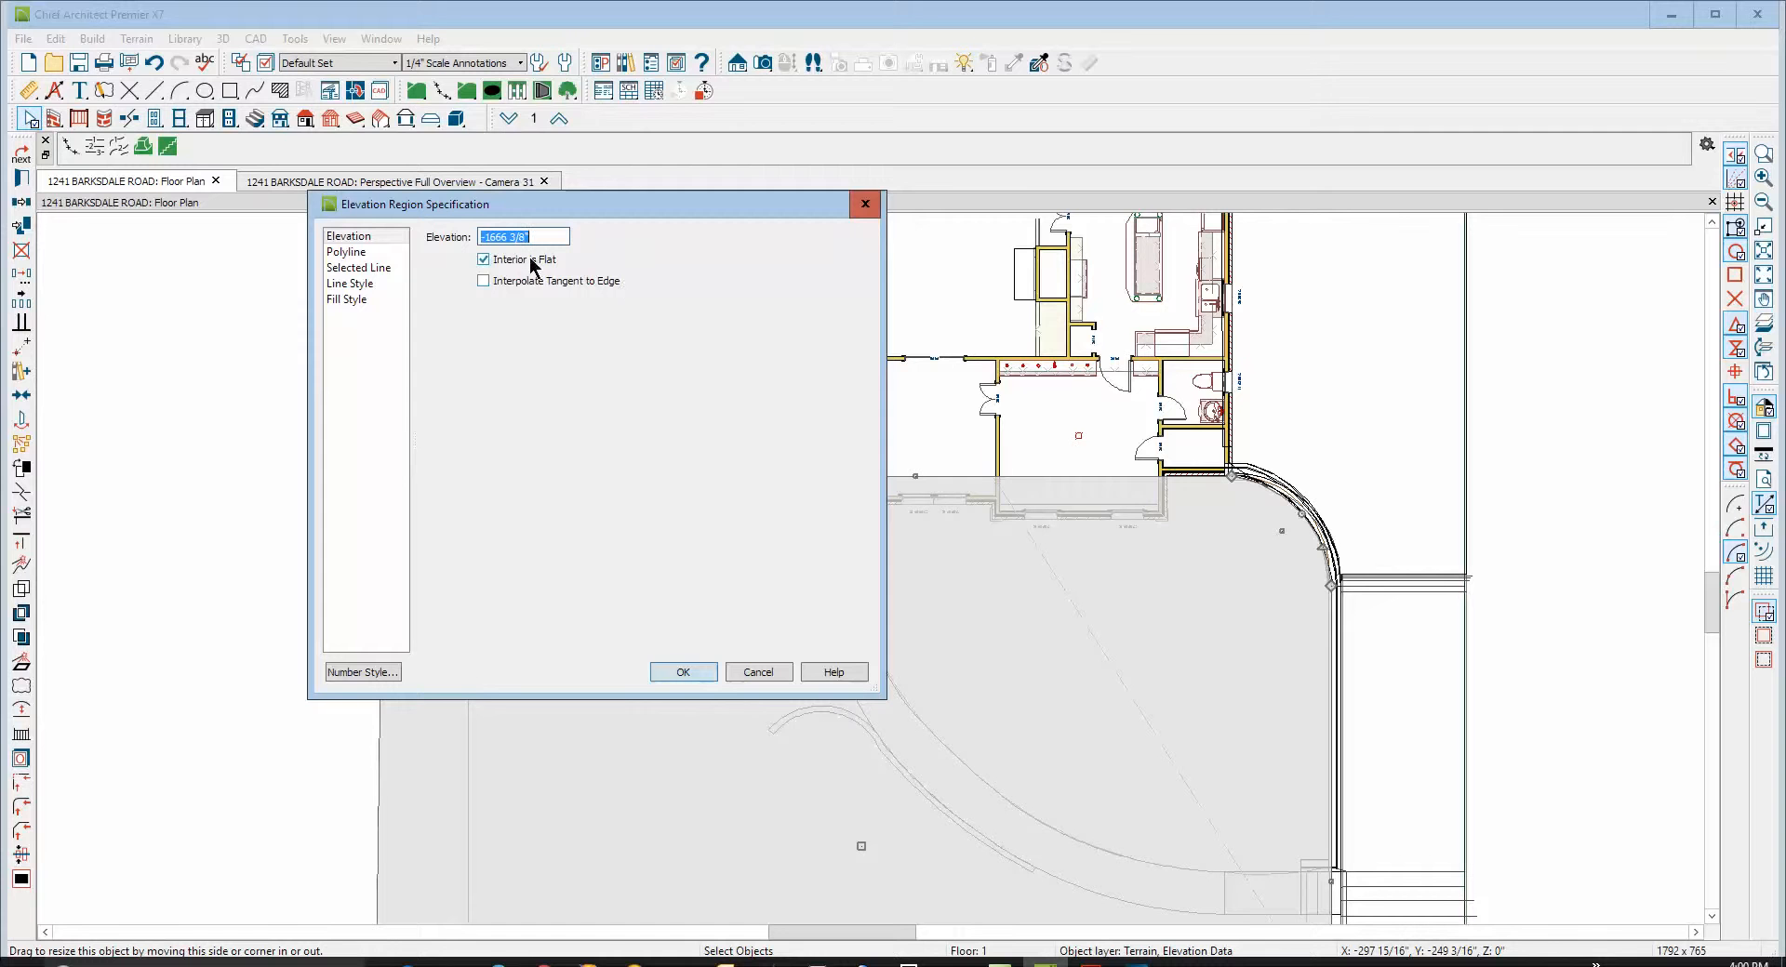
Set the patio elevation region to 0" and view the level patio in the 3D overview
text(0)
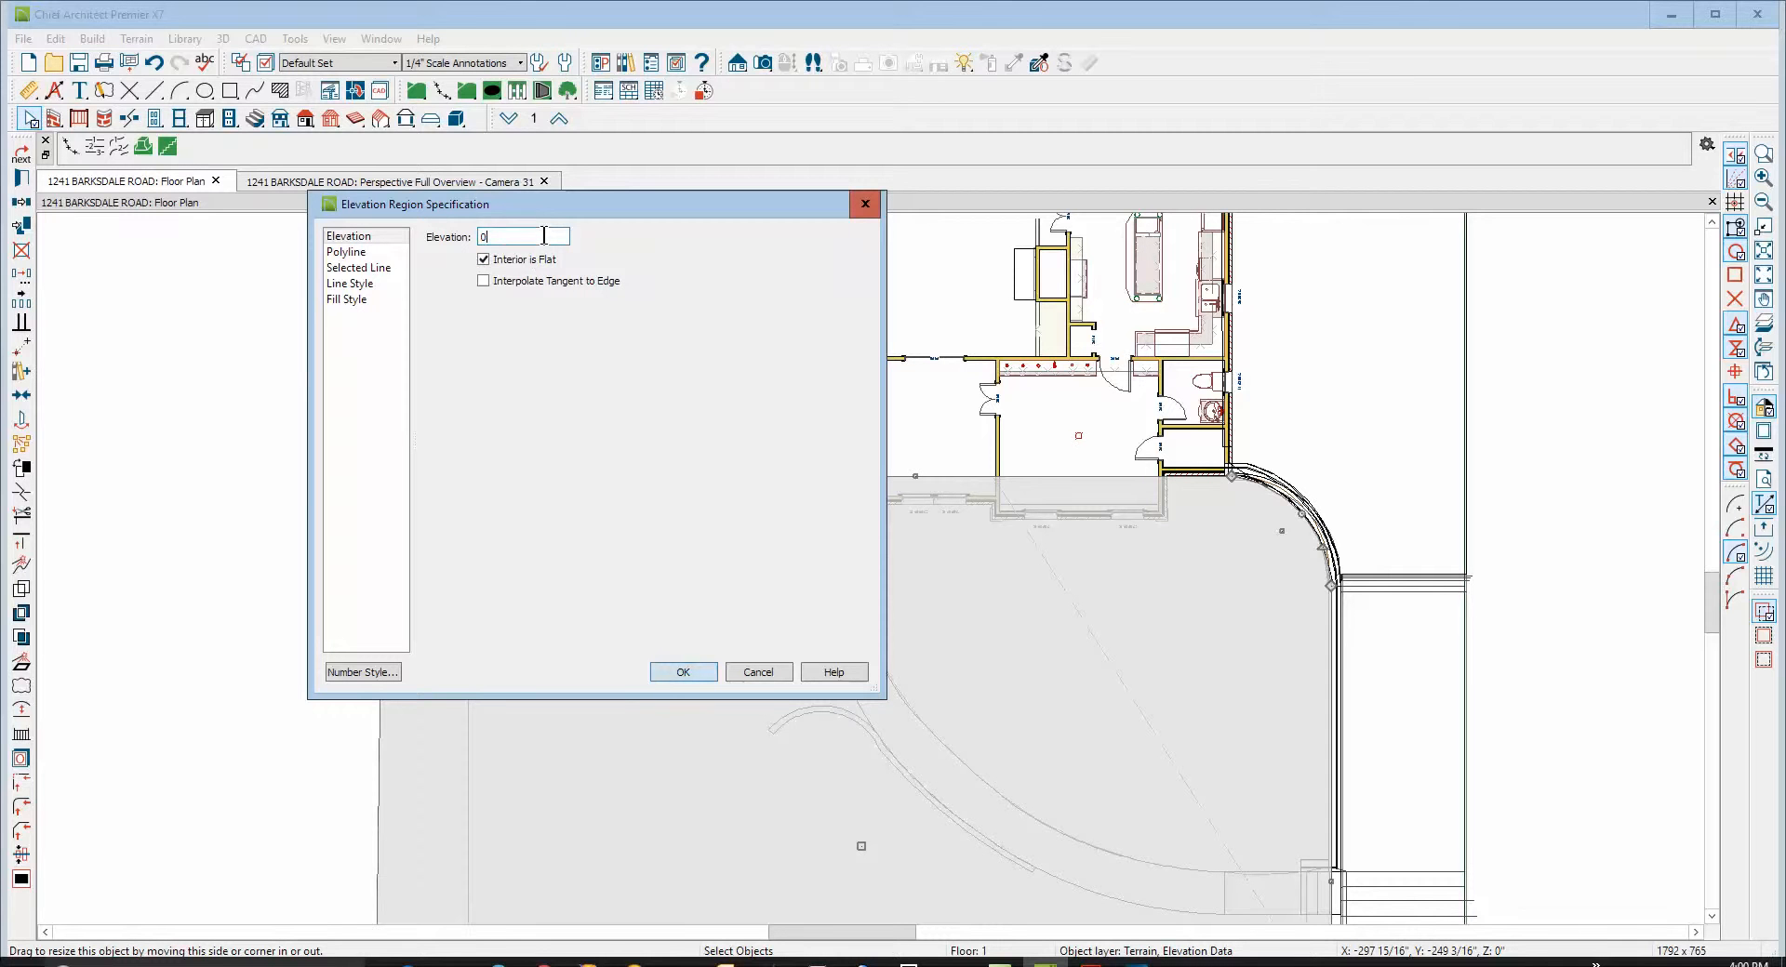
click(684, 671)
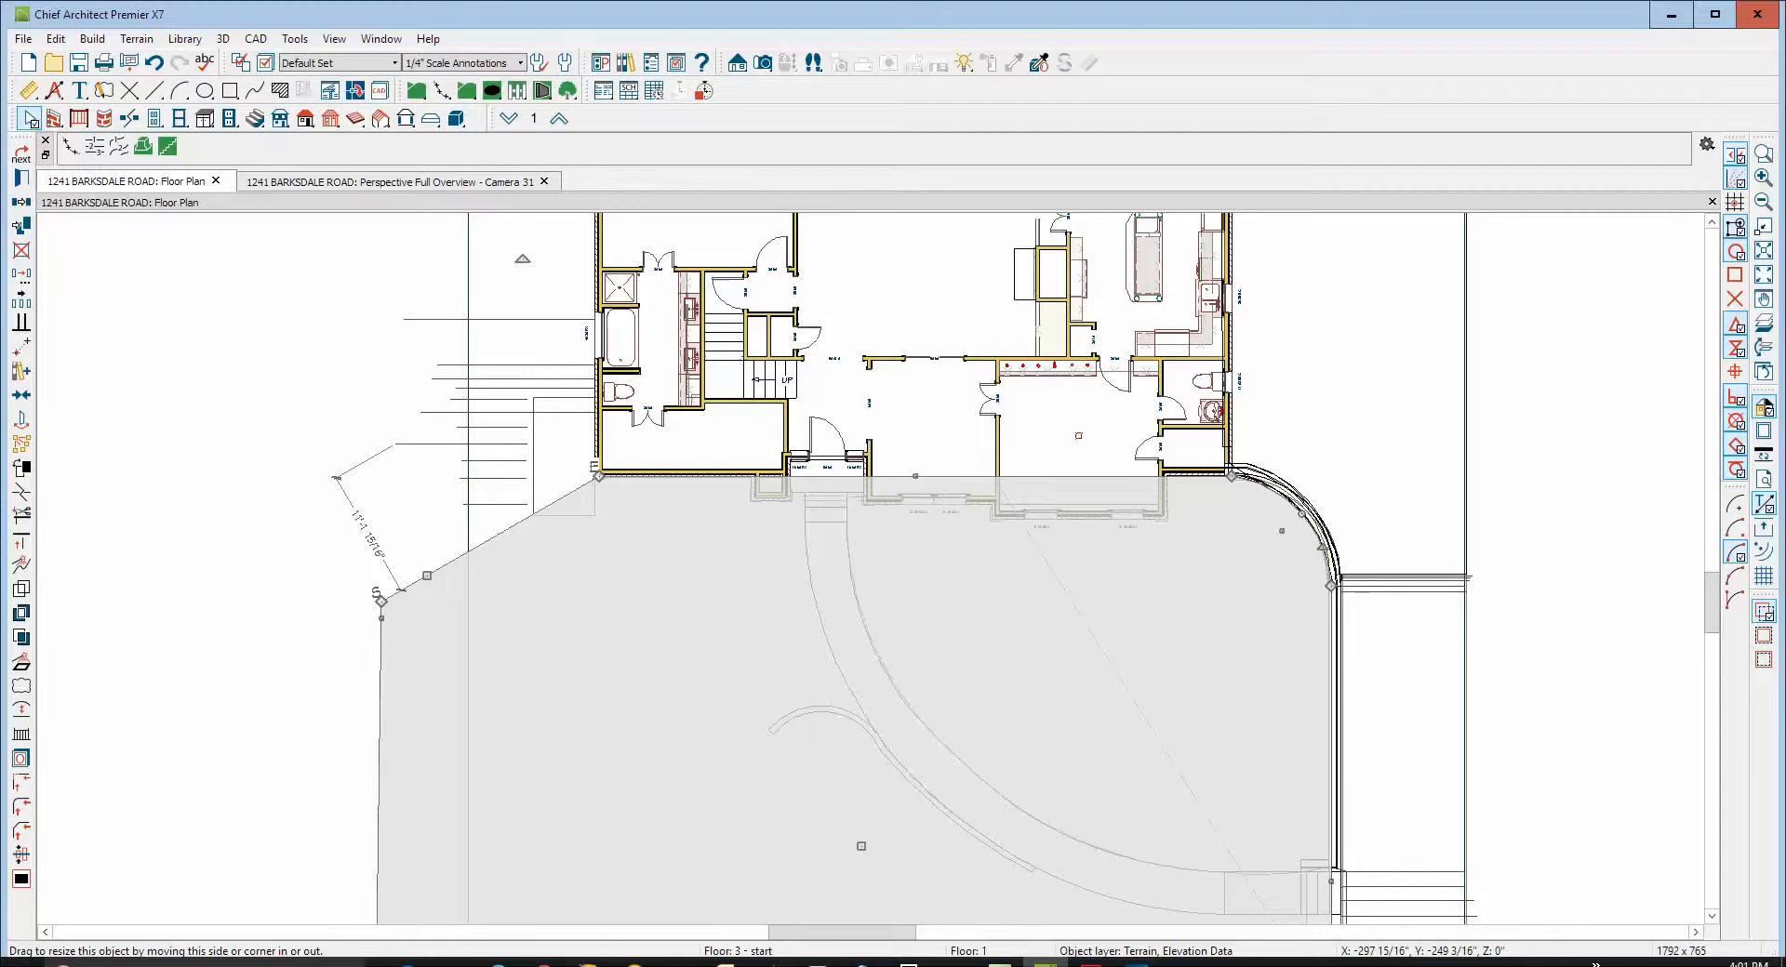
click(392, 183)
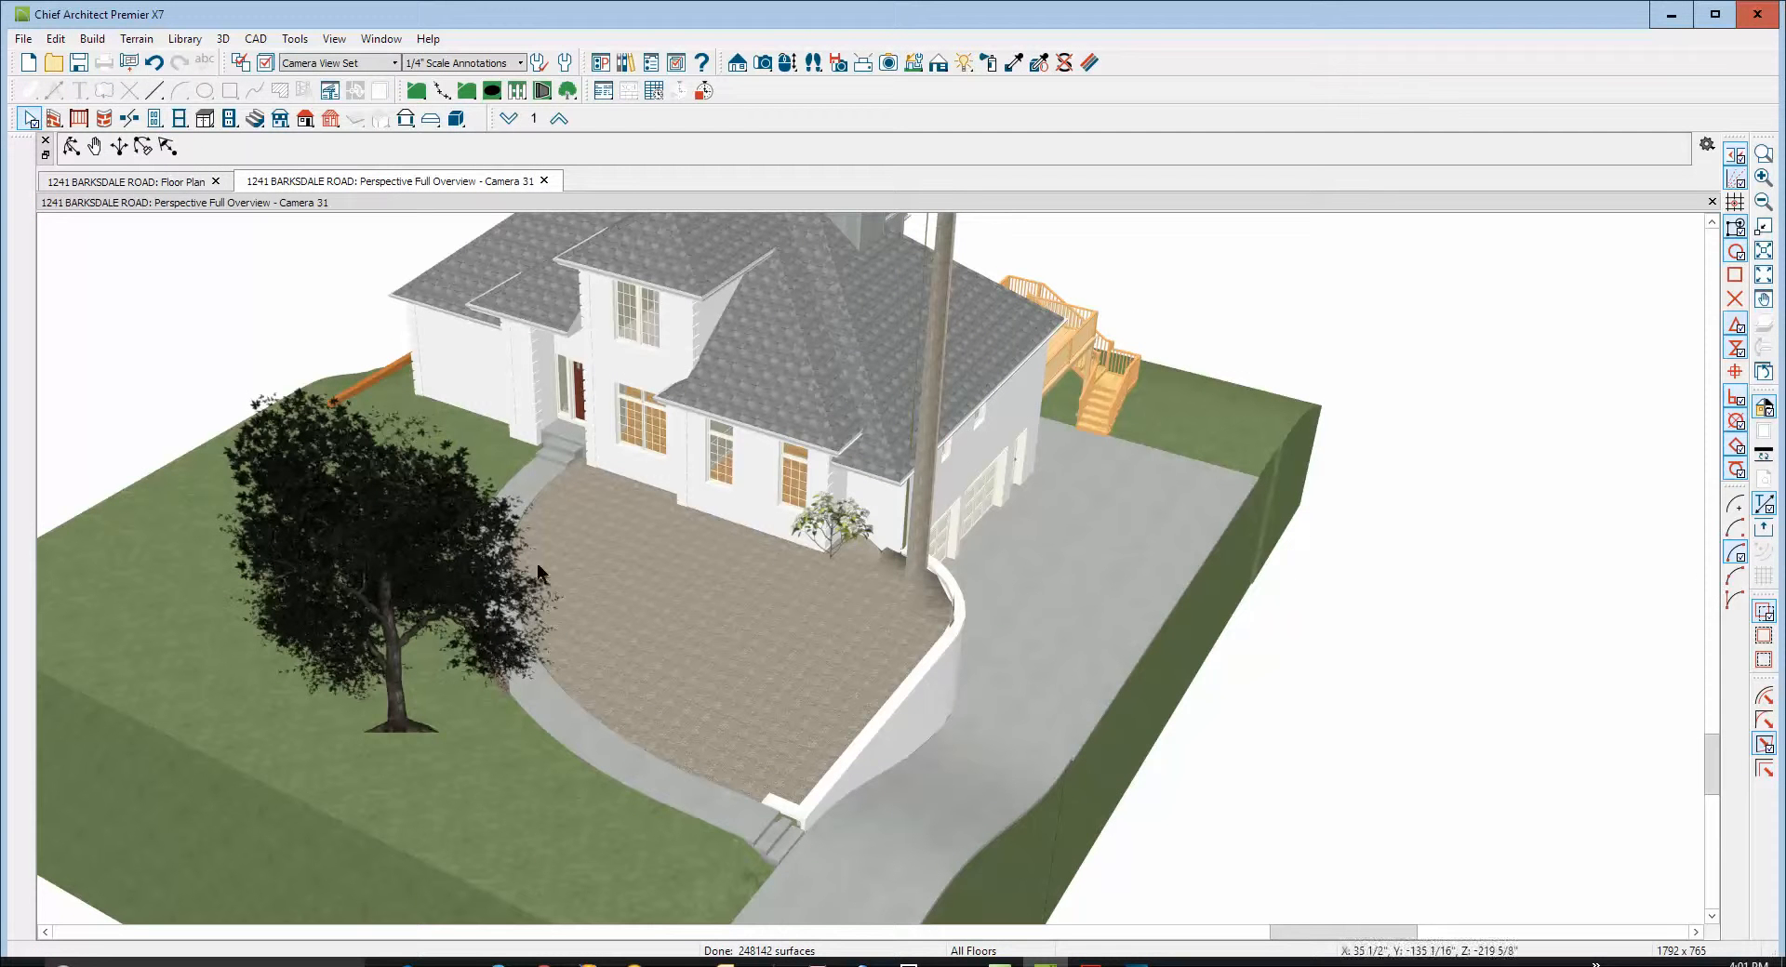
mouse_move(921, 586)
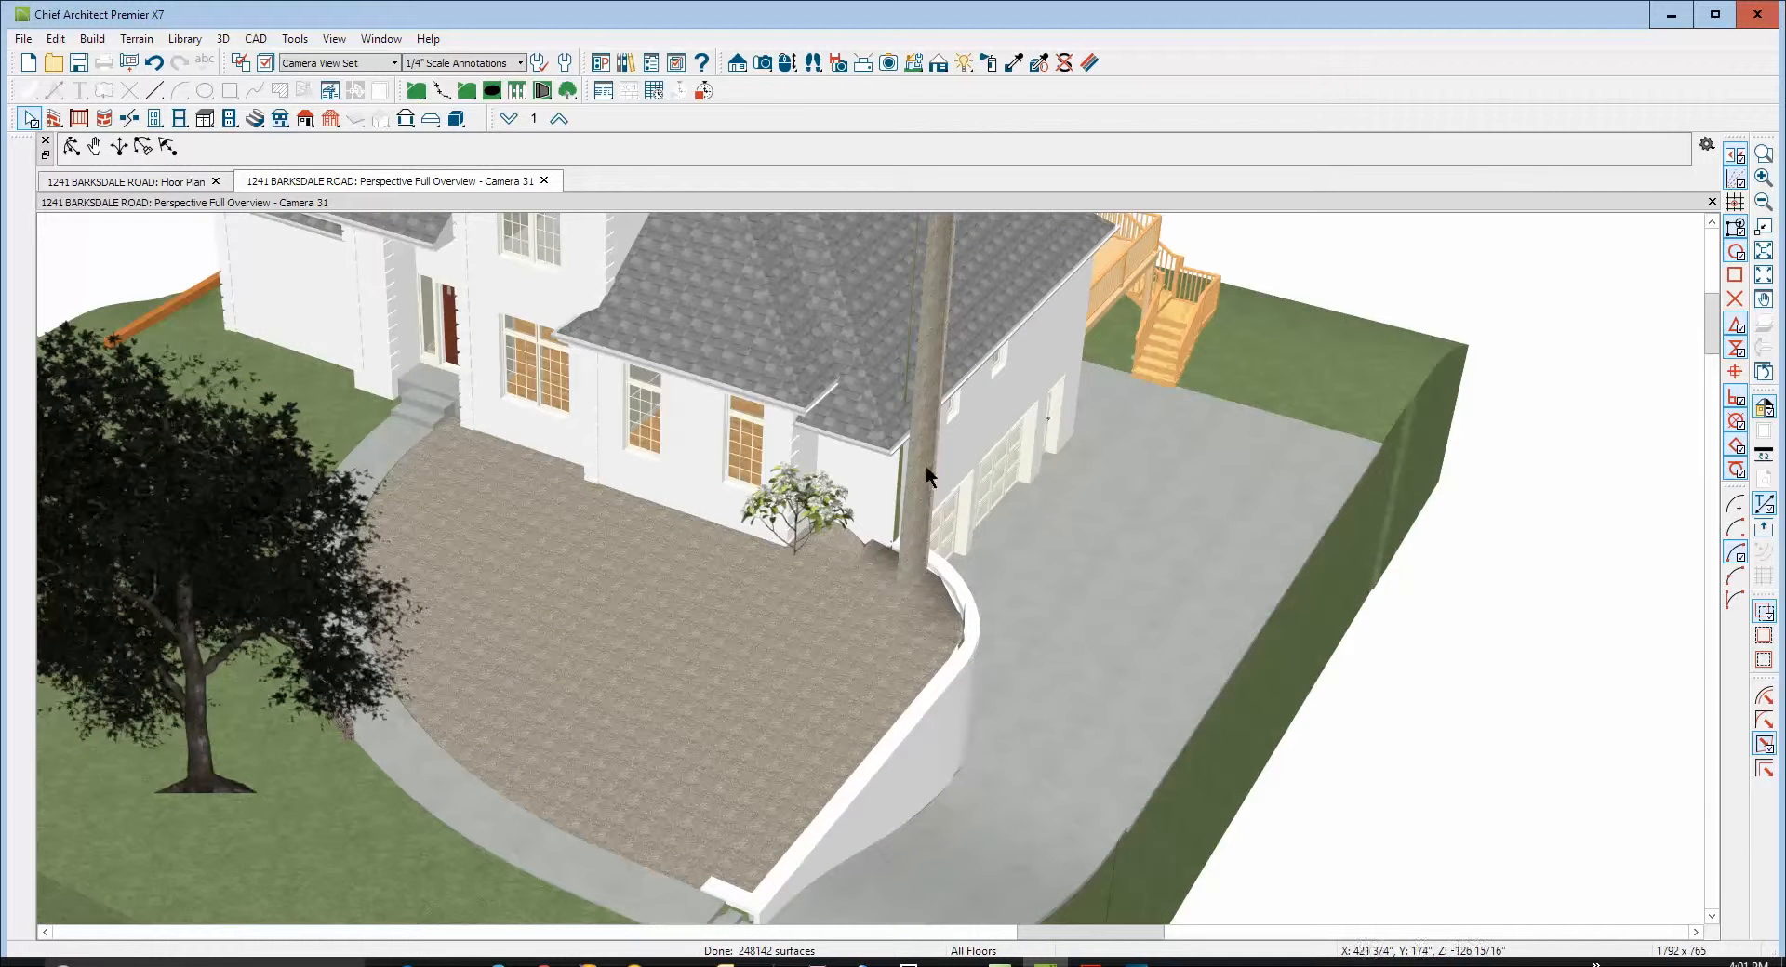
Return from the 3D overview to the floor plan view
click(134, 181)
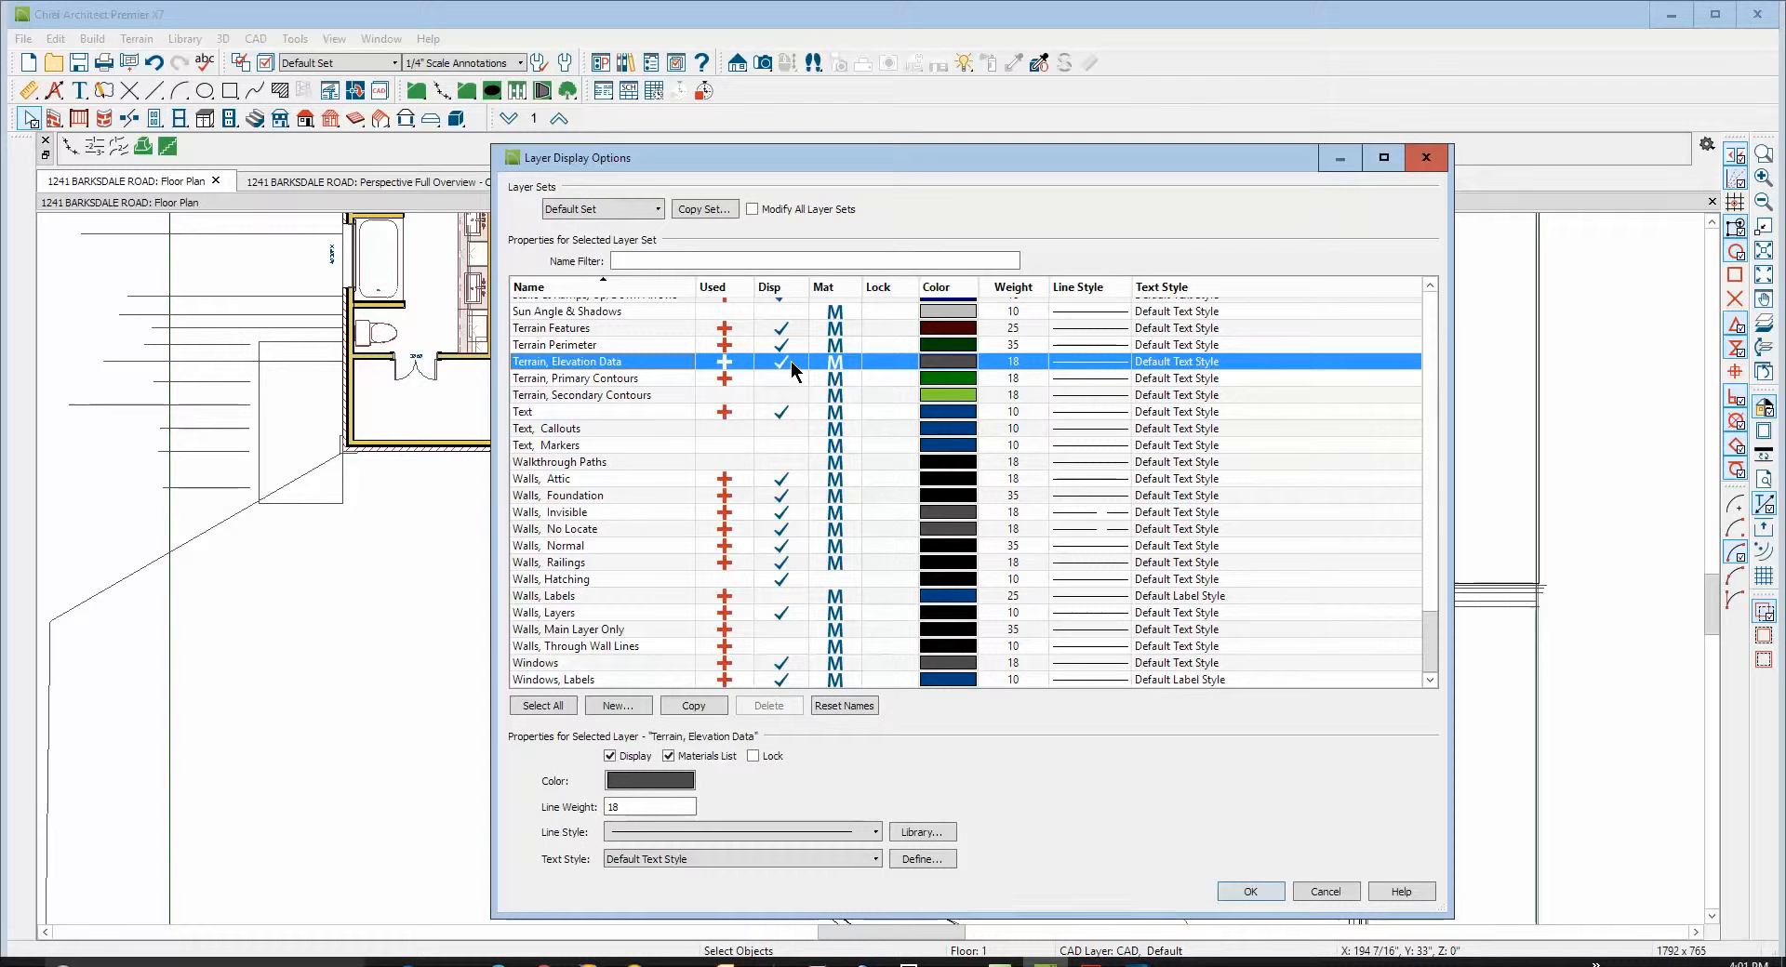
Close Layer Display Options and review the slab's -17" top elevation without changing it
click(1250, 891)
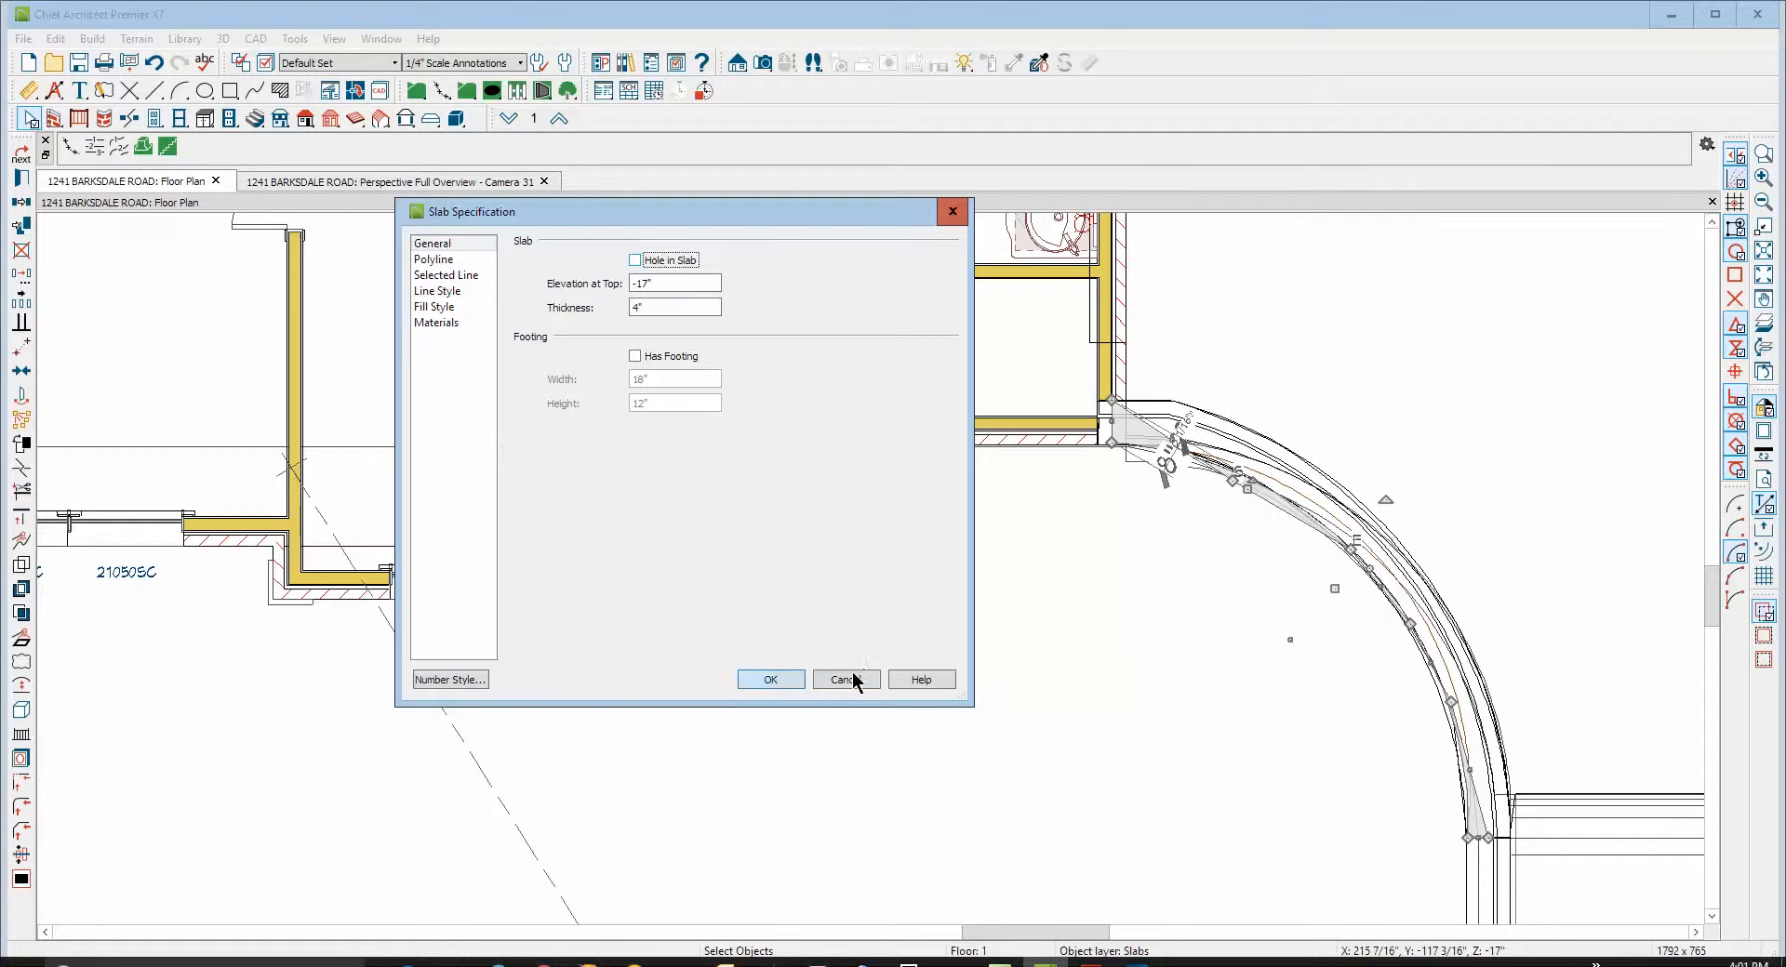
click(844, 679)
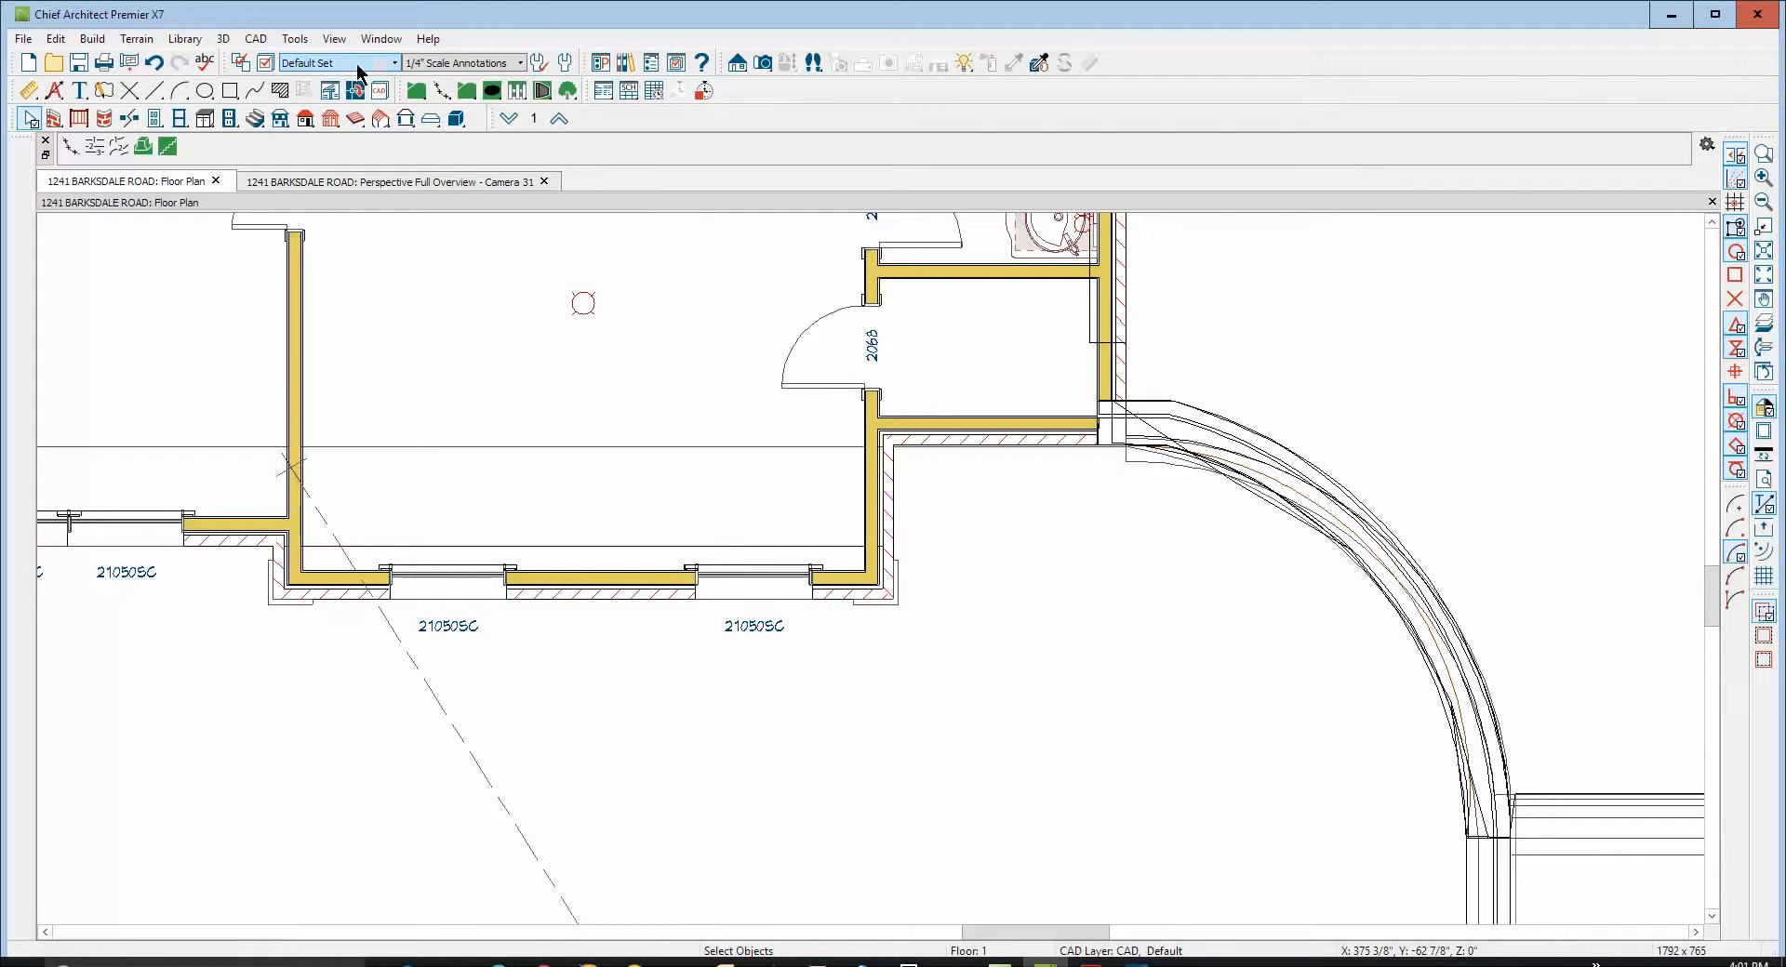
Switch to the All Off layer set and display only the Terrain, Elevation Data layer
click(380, 64)
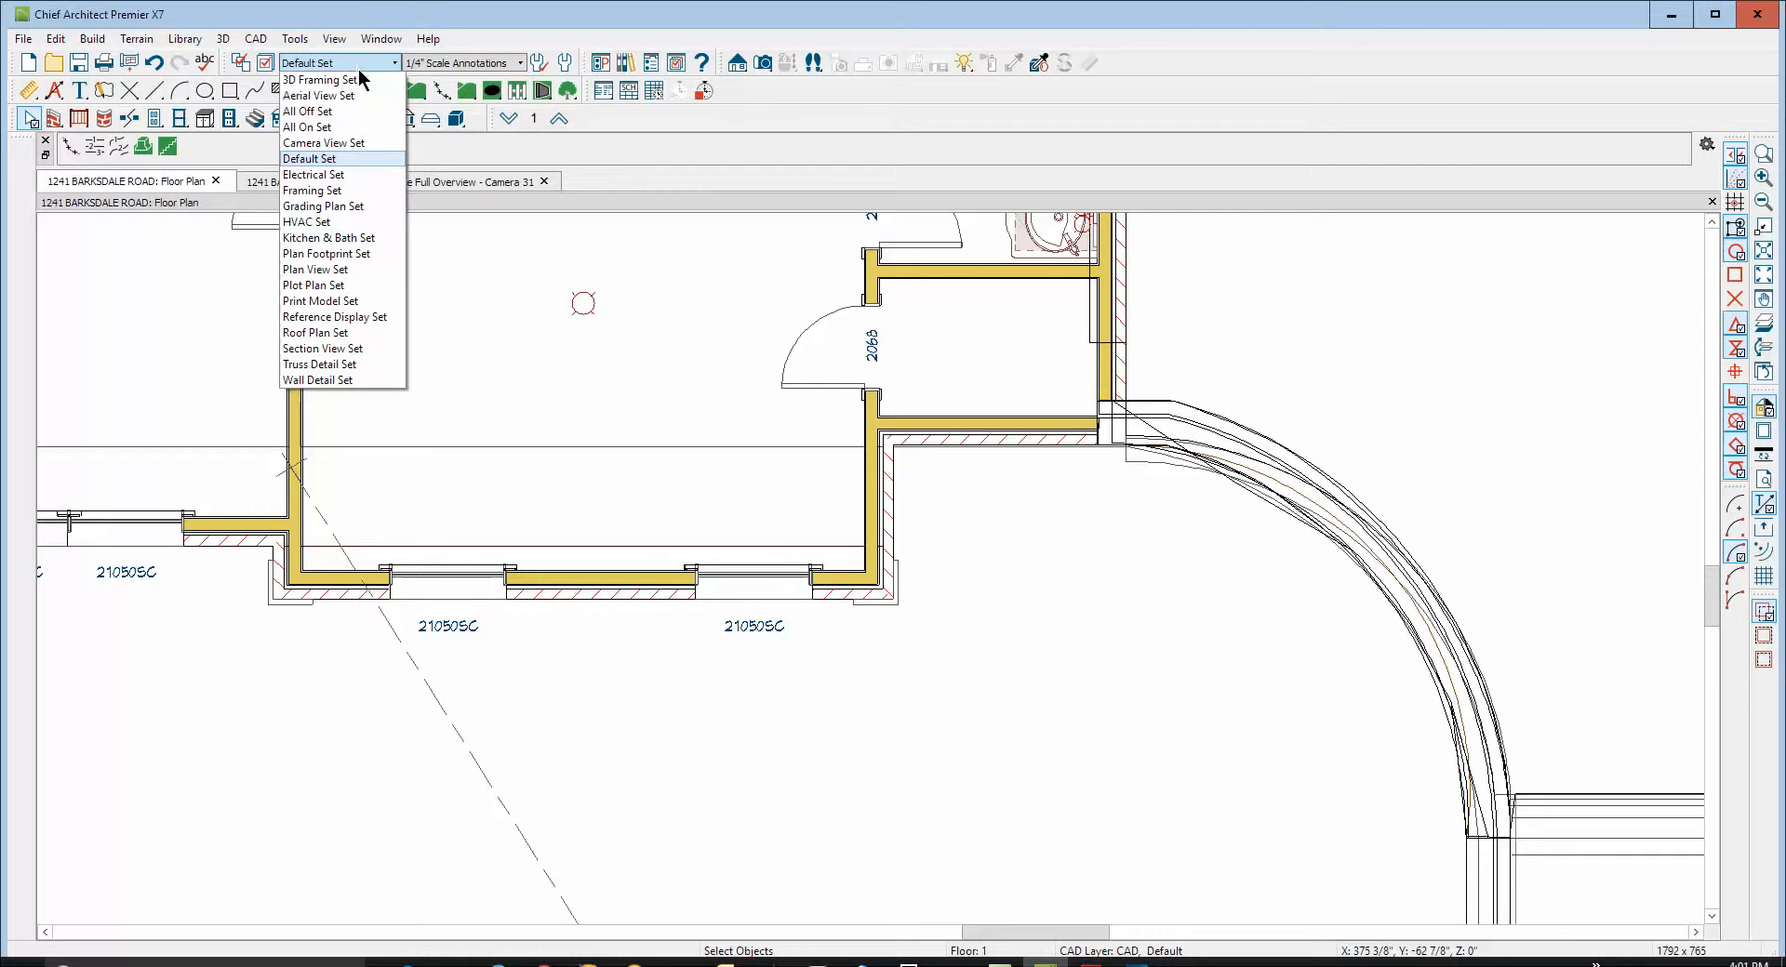
click(308, 158)
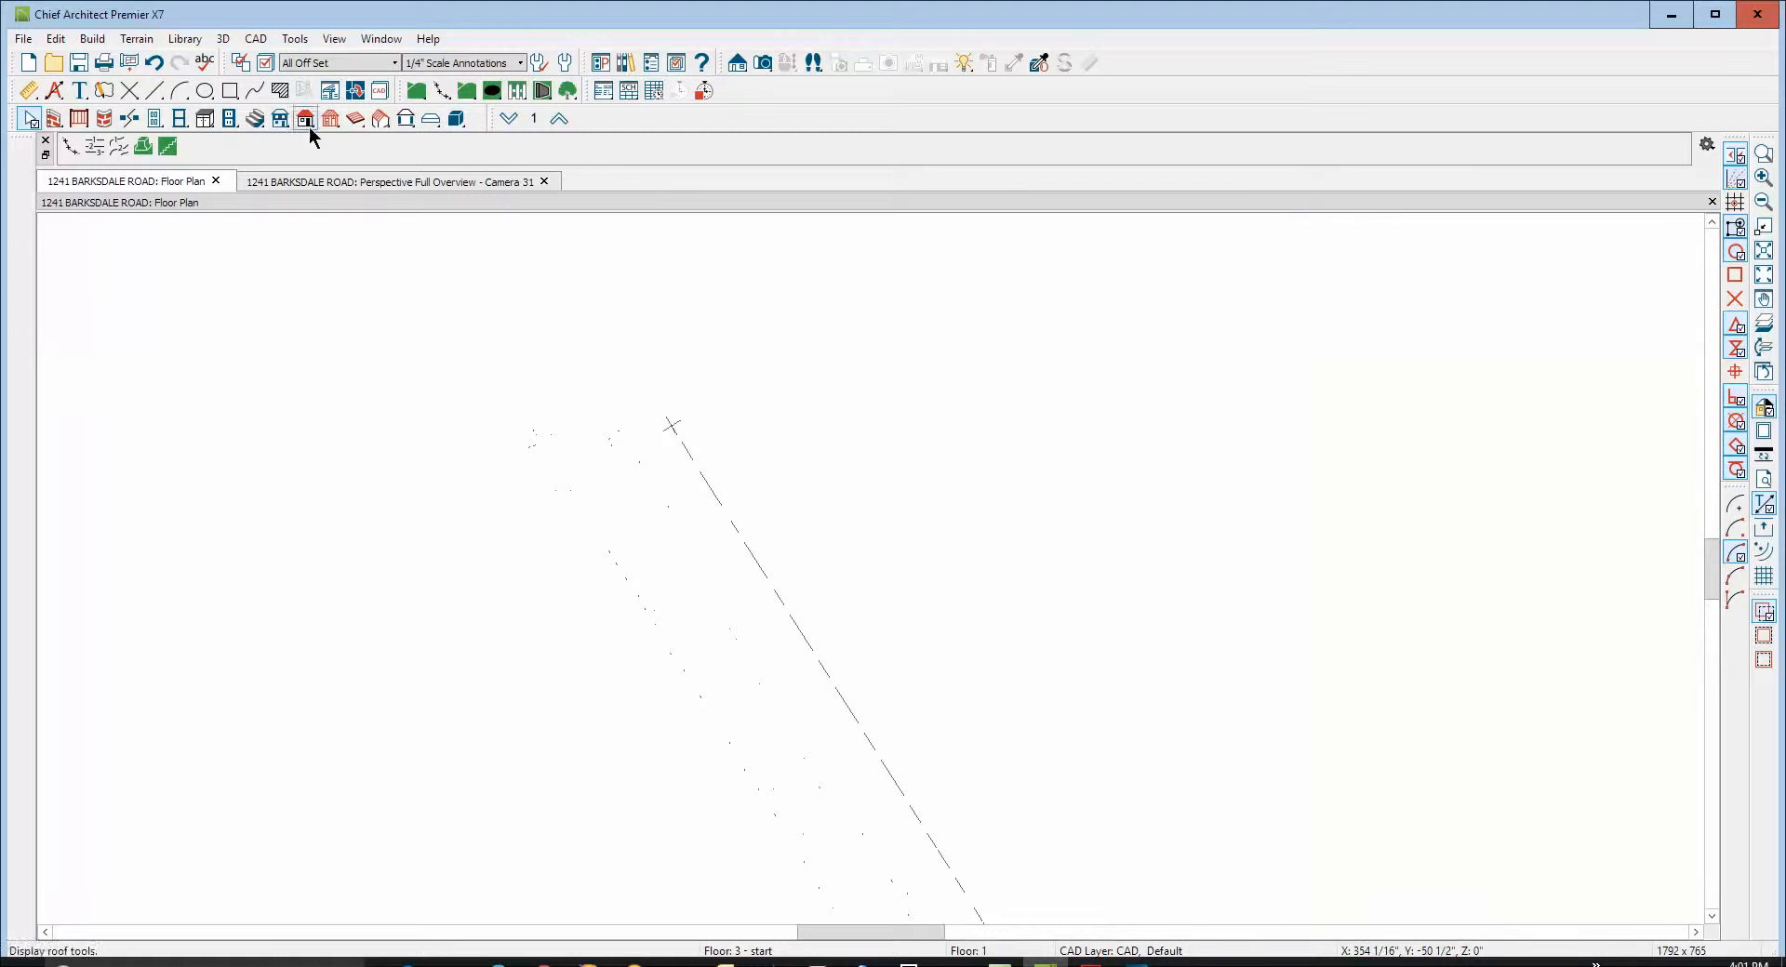
click(305, 119)
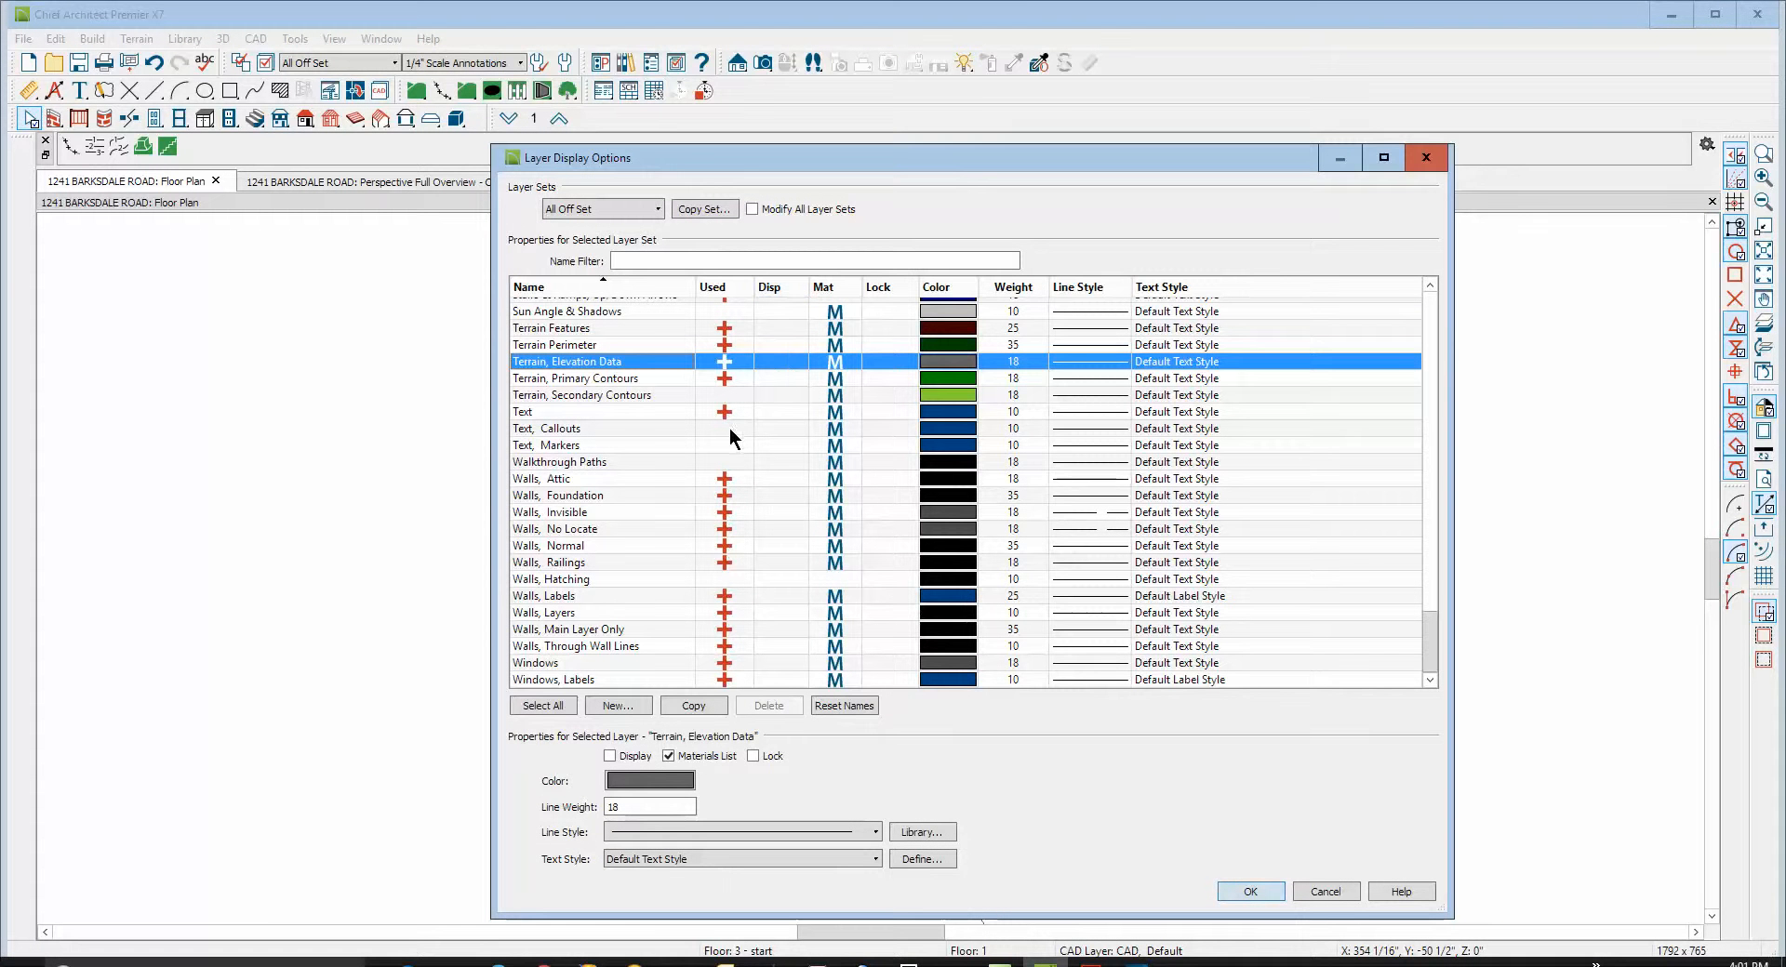
click(610, 757)
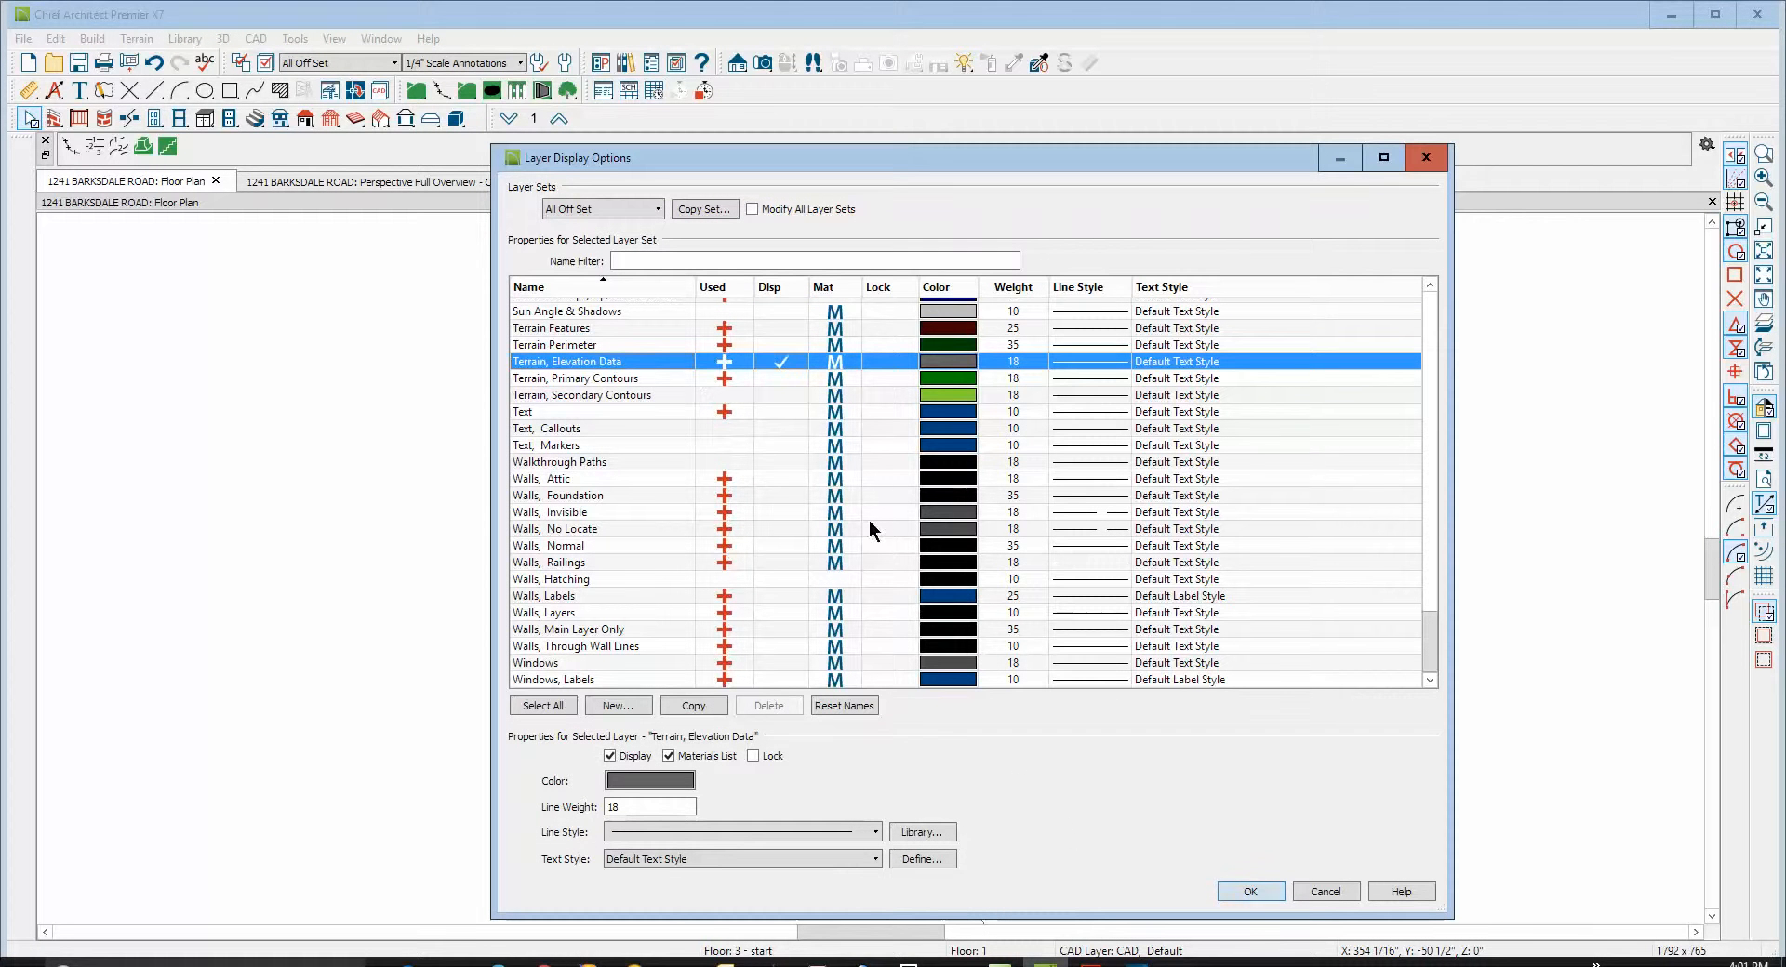
click(1250, 891)
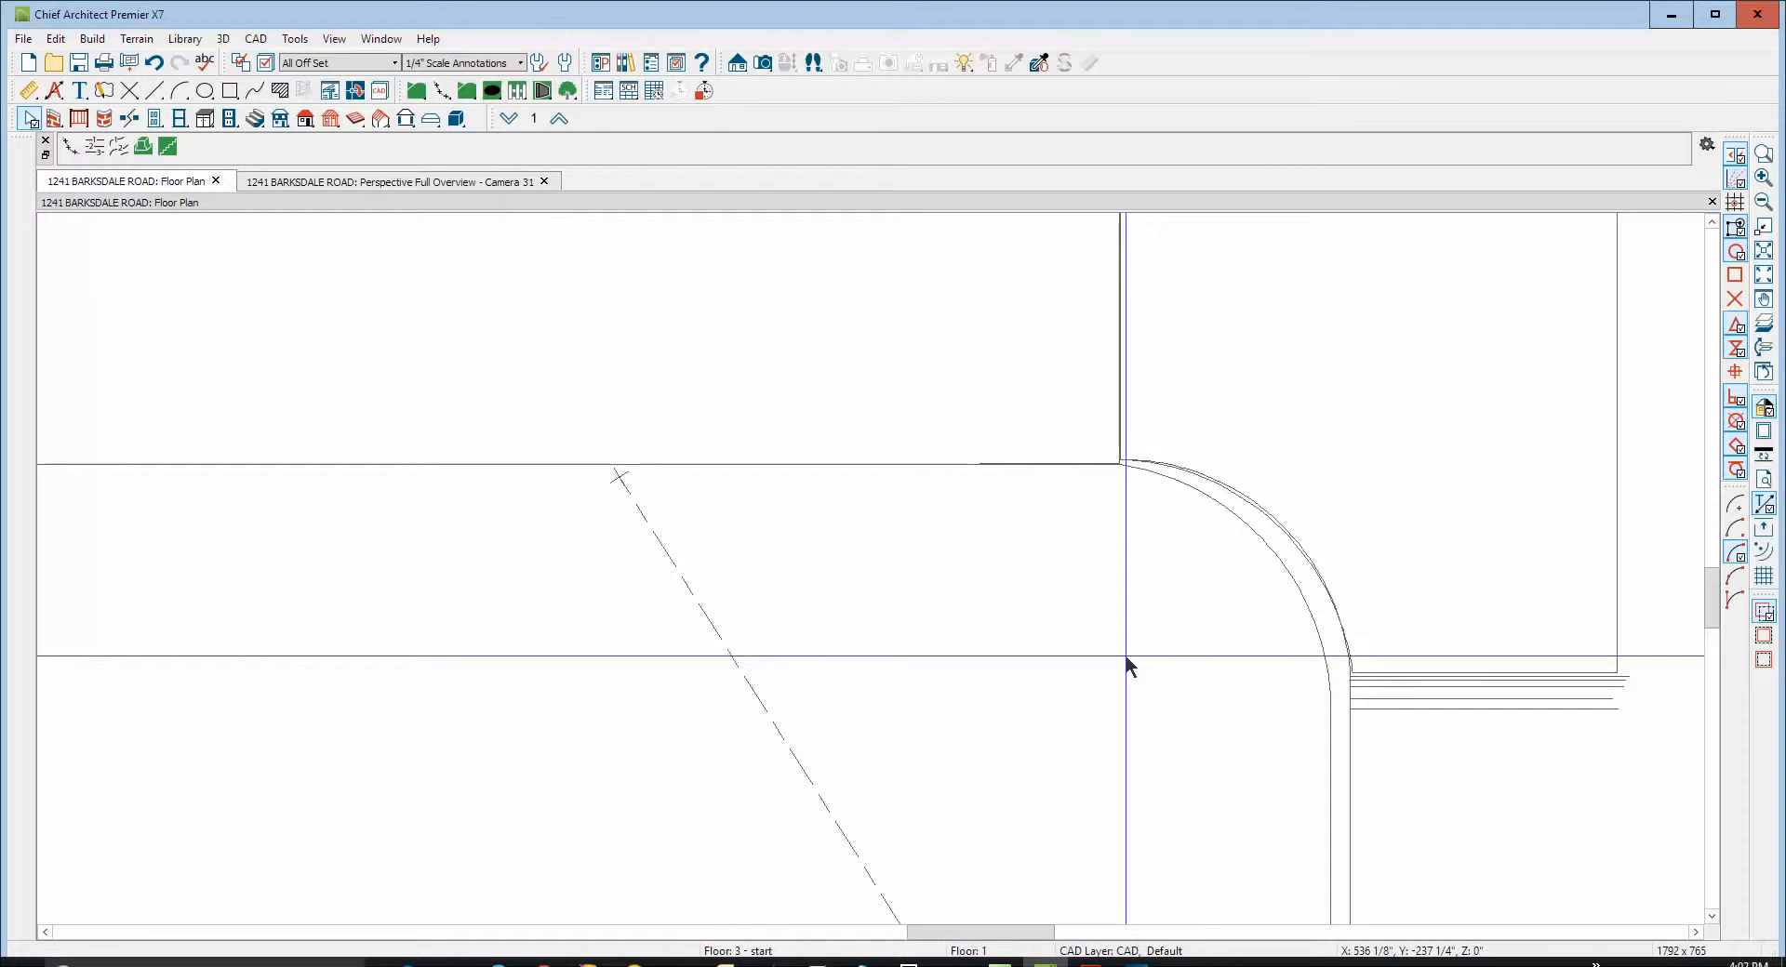
click(392, 181)
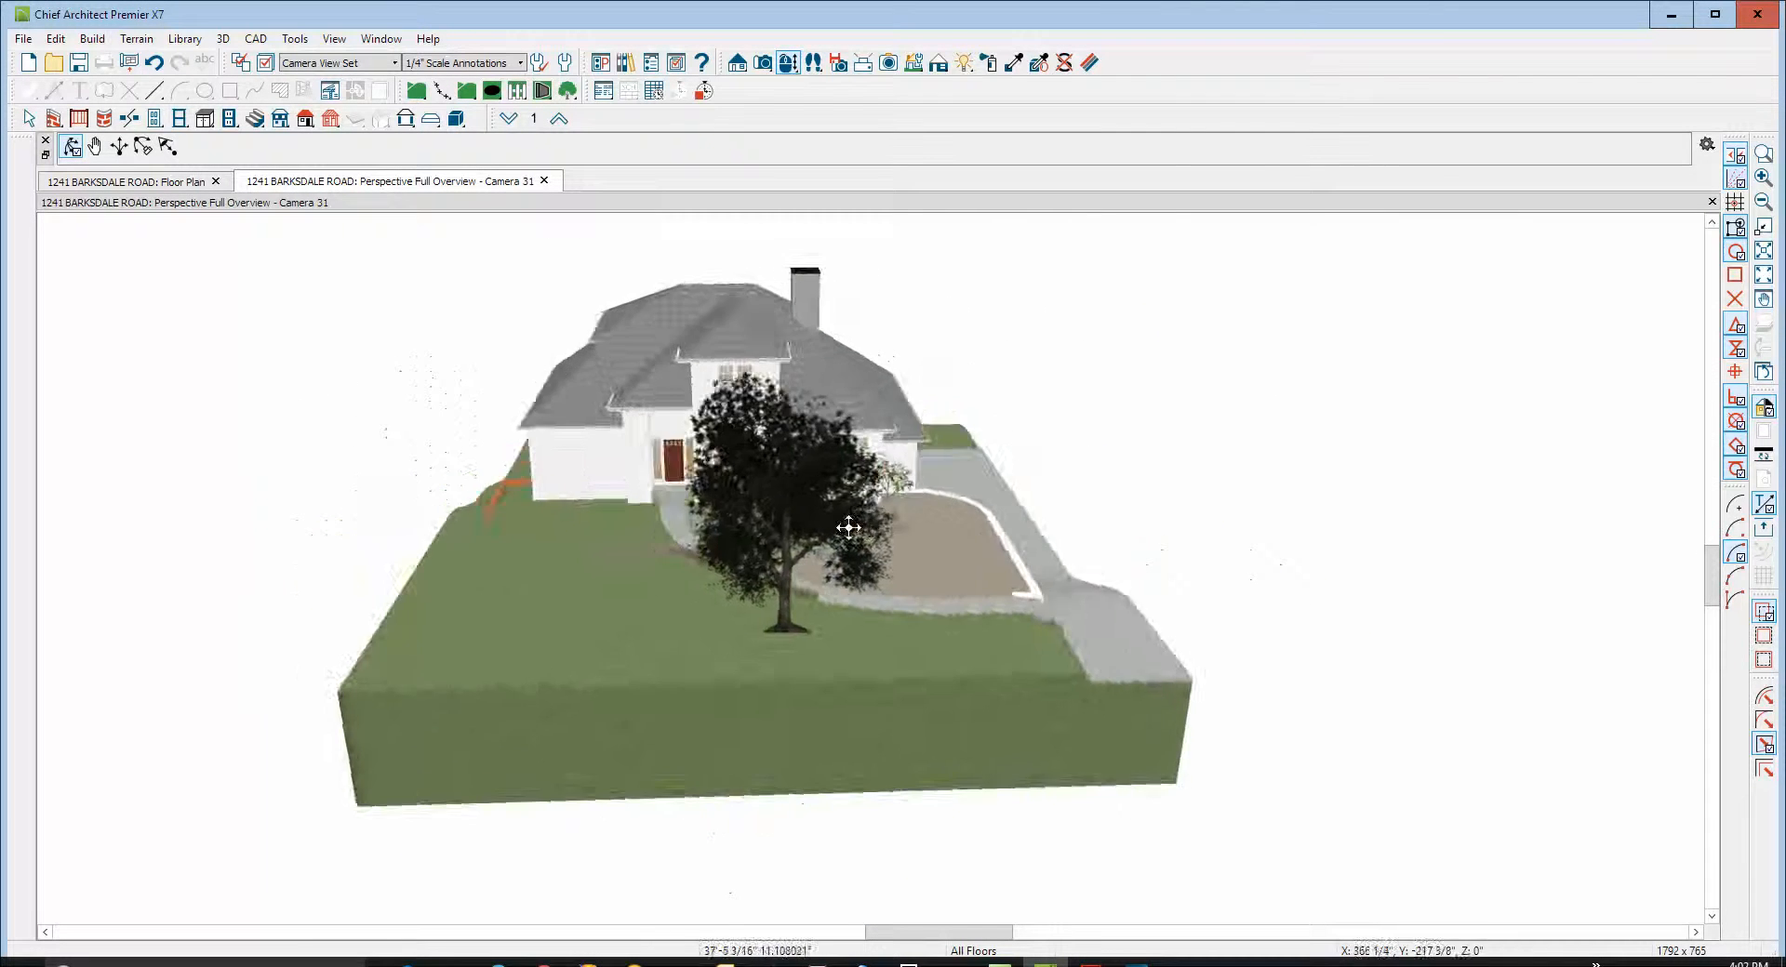
Orbit around the house, garage and patio in 3D, then return to the floor plan
drag(848, 528, 655, 584)
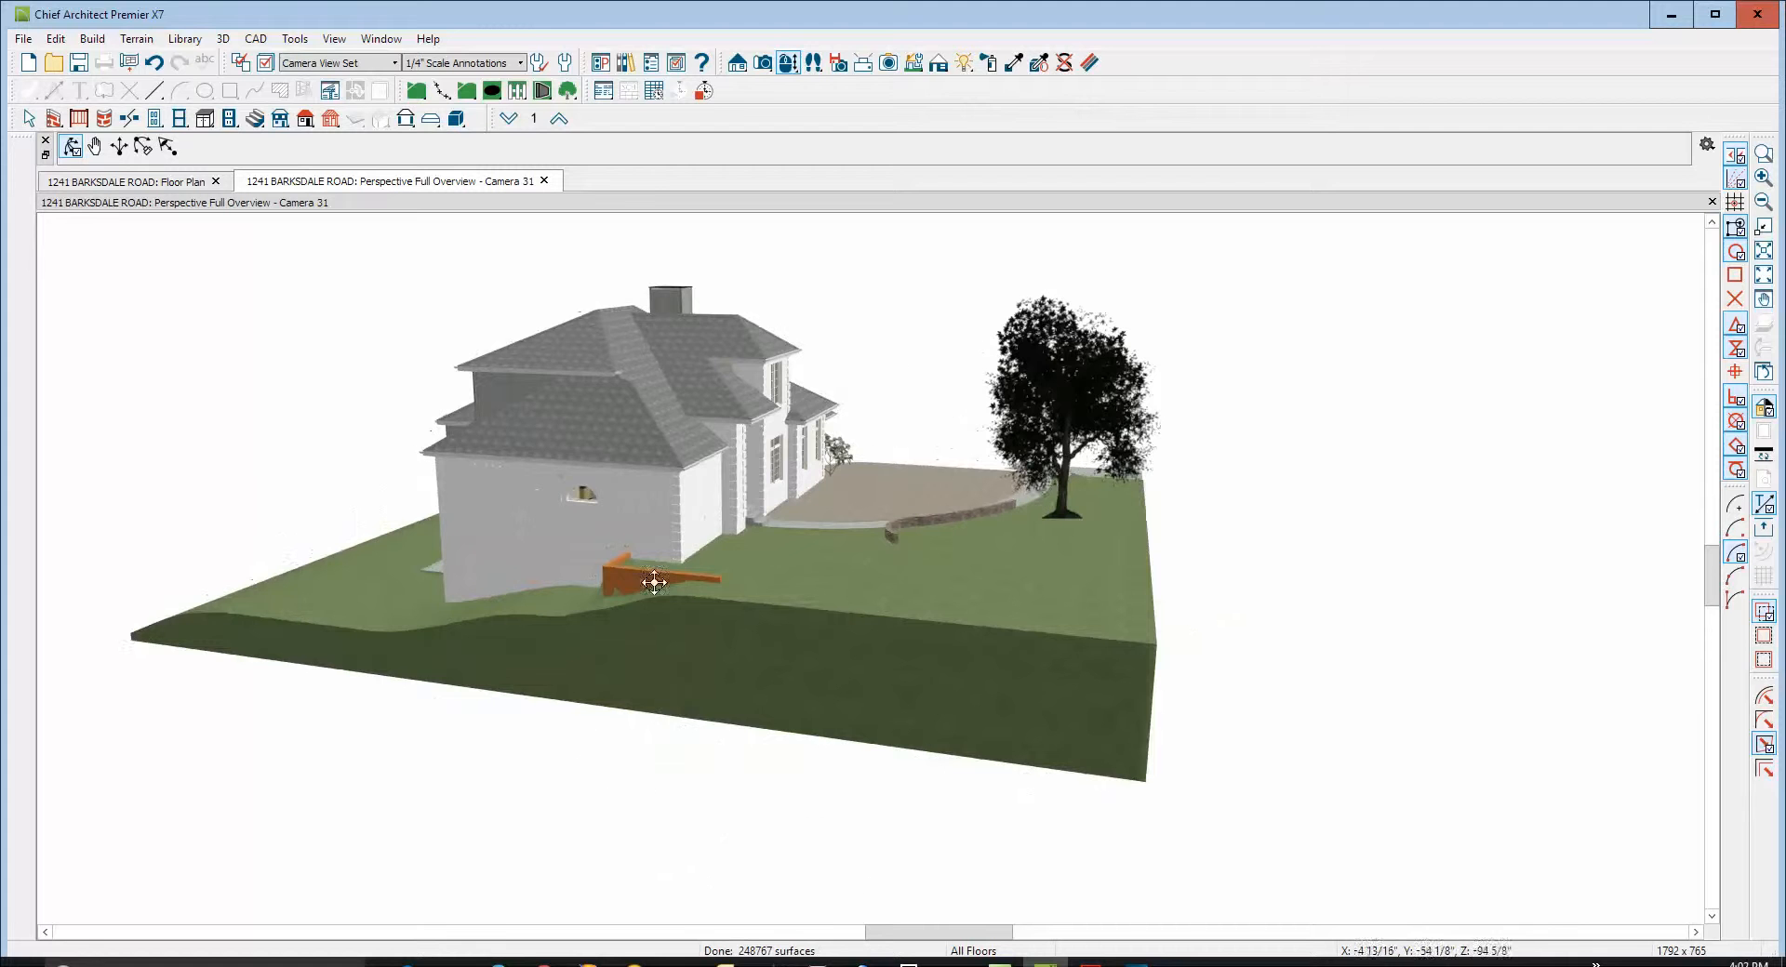
drag(652, 582, 839, 574)
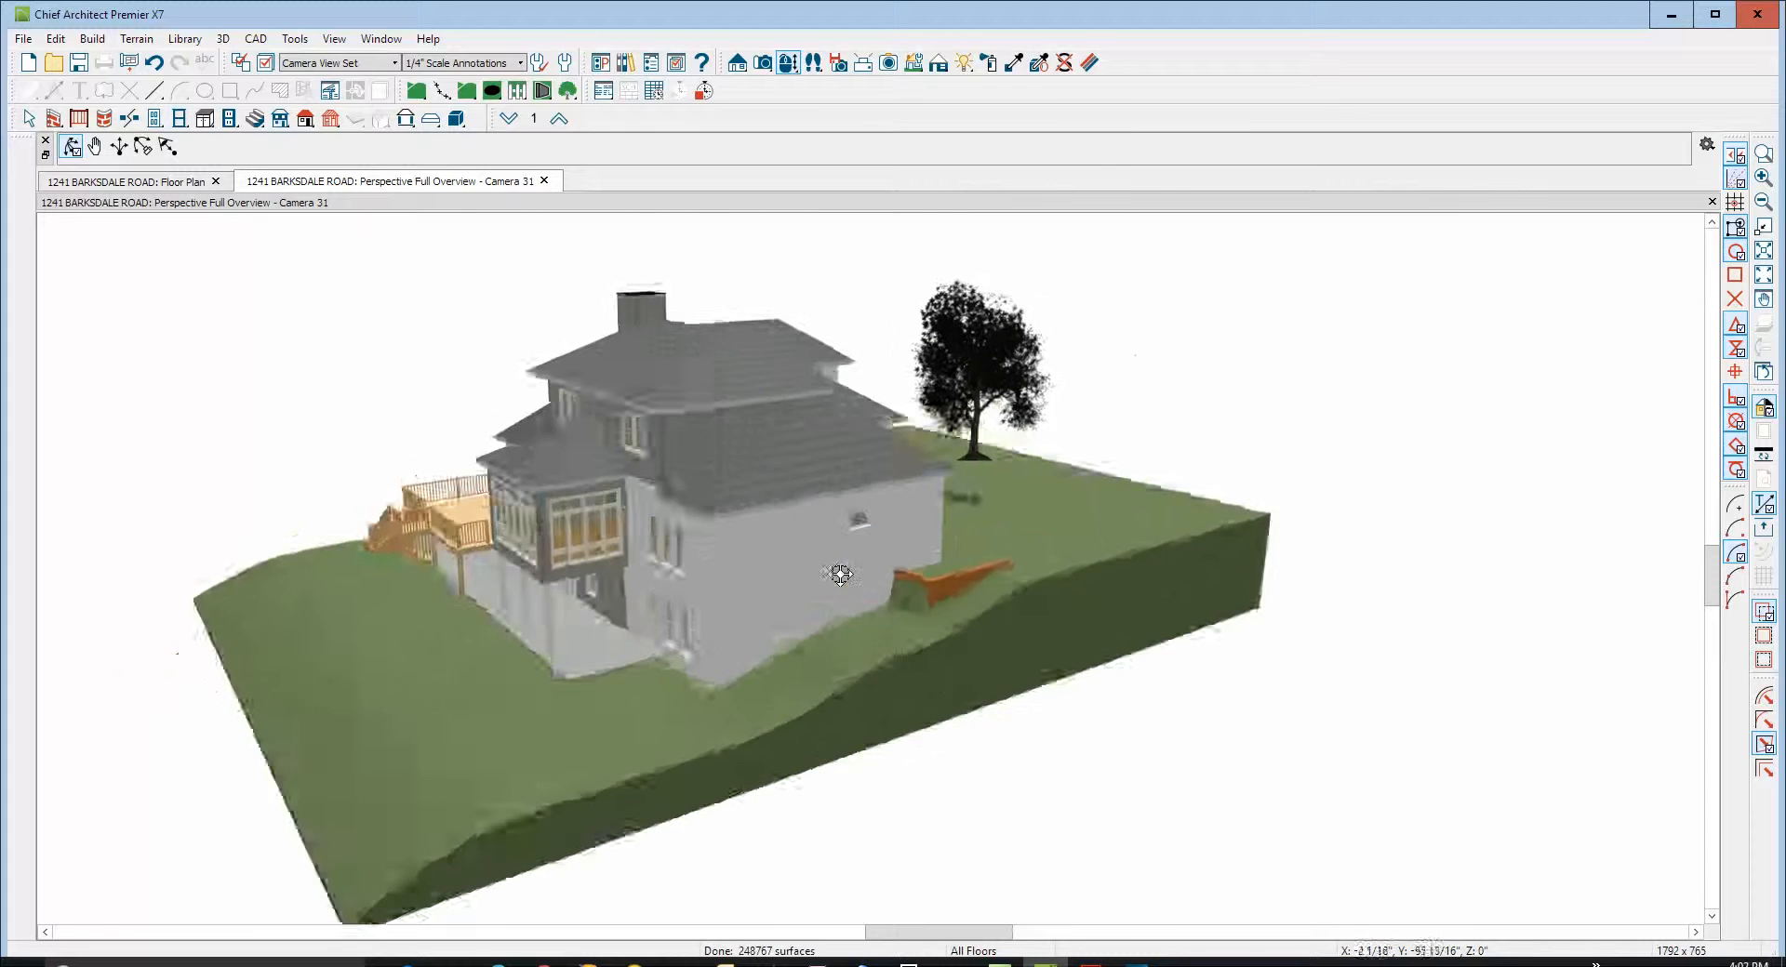
drag(837, 574, 934, 627)
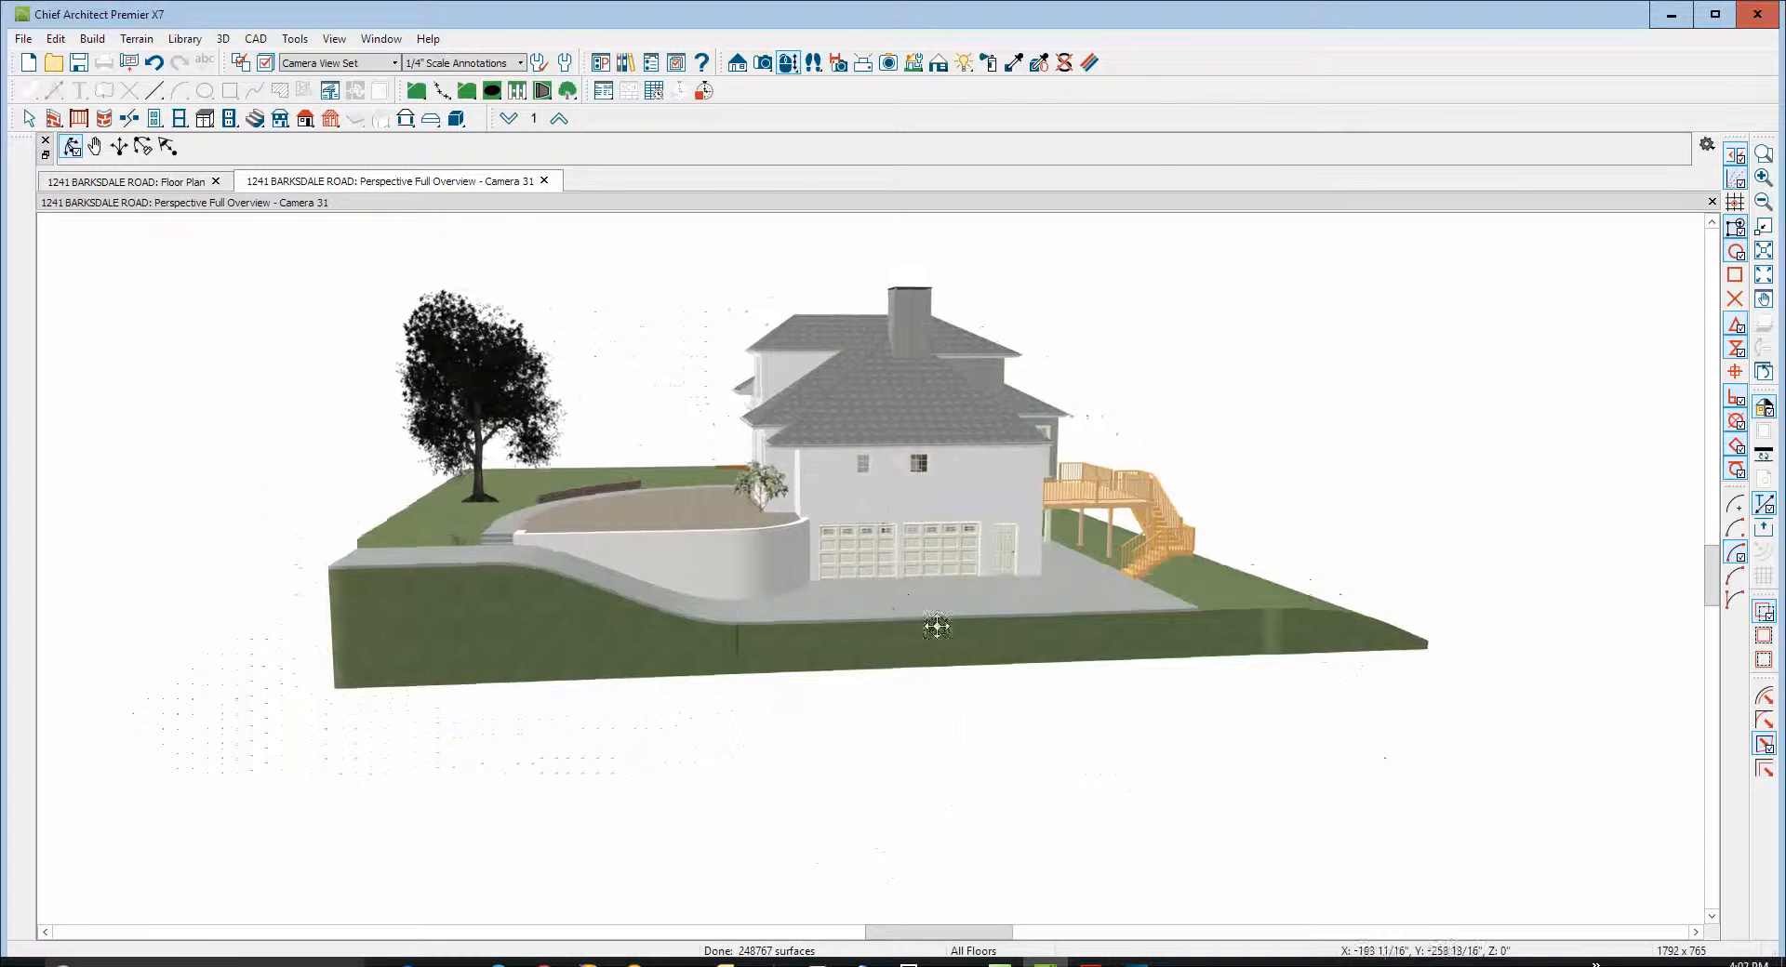
drag(935, 627, 696, 578)
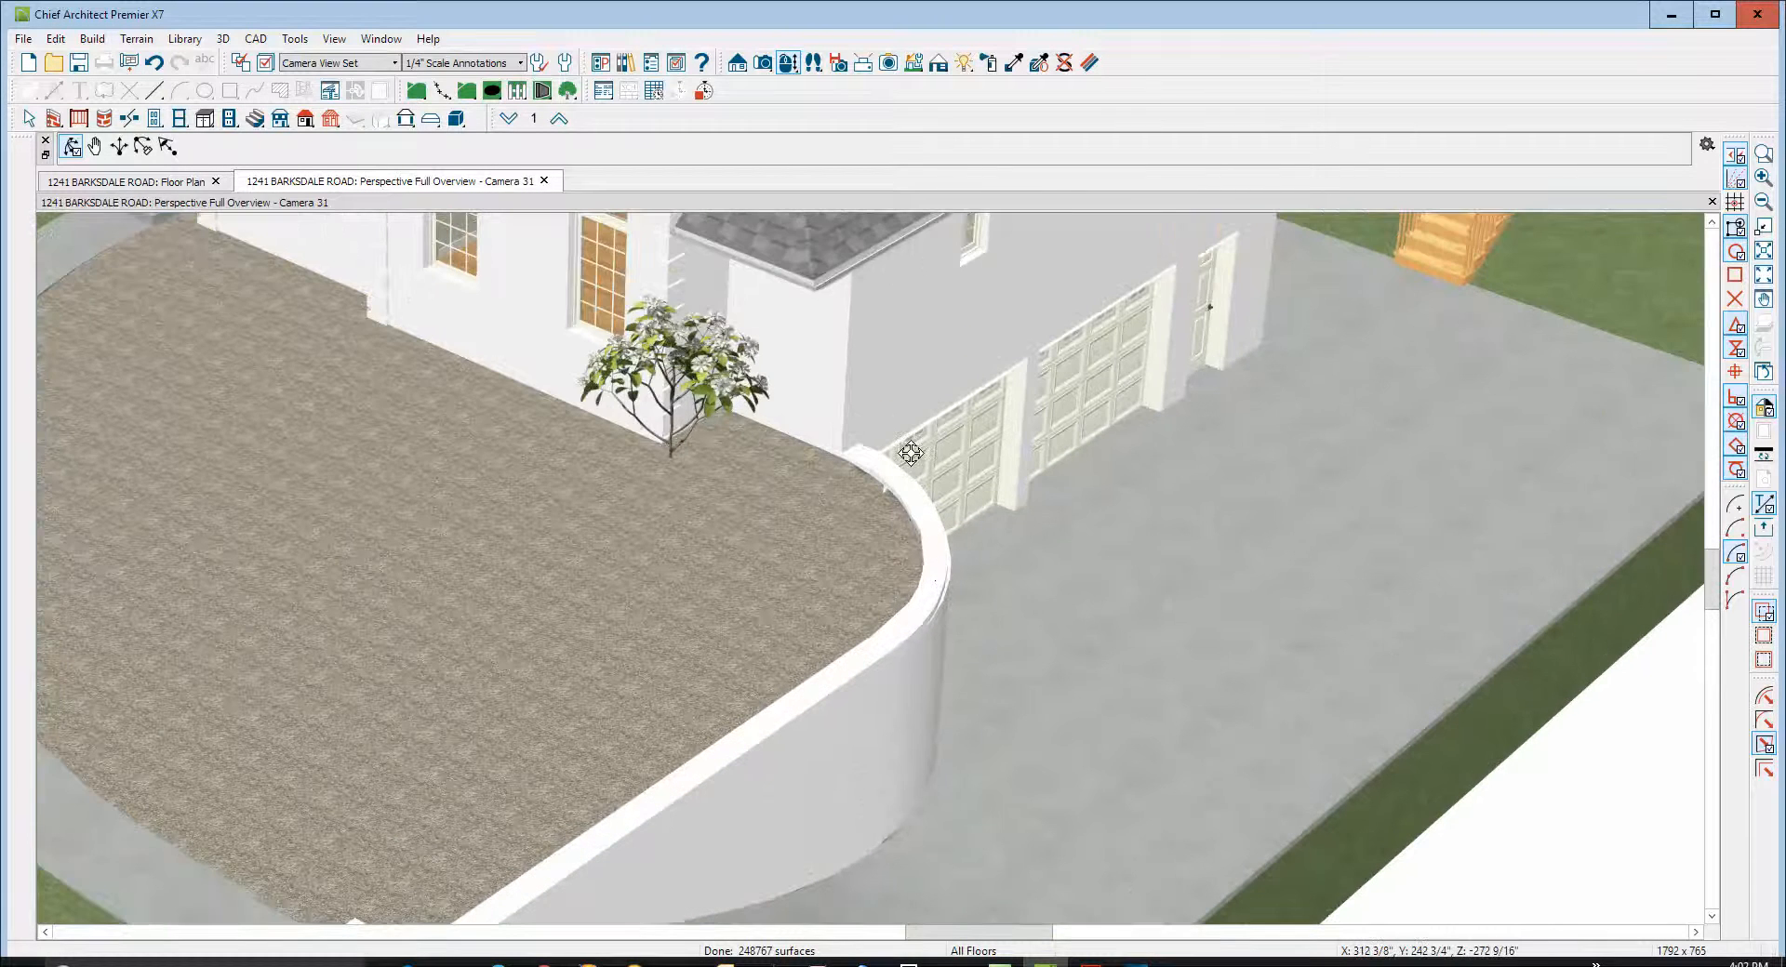
drag(912, 454, 886, 541)
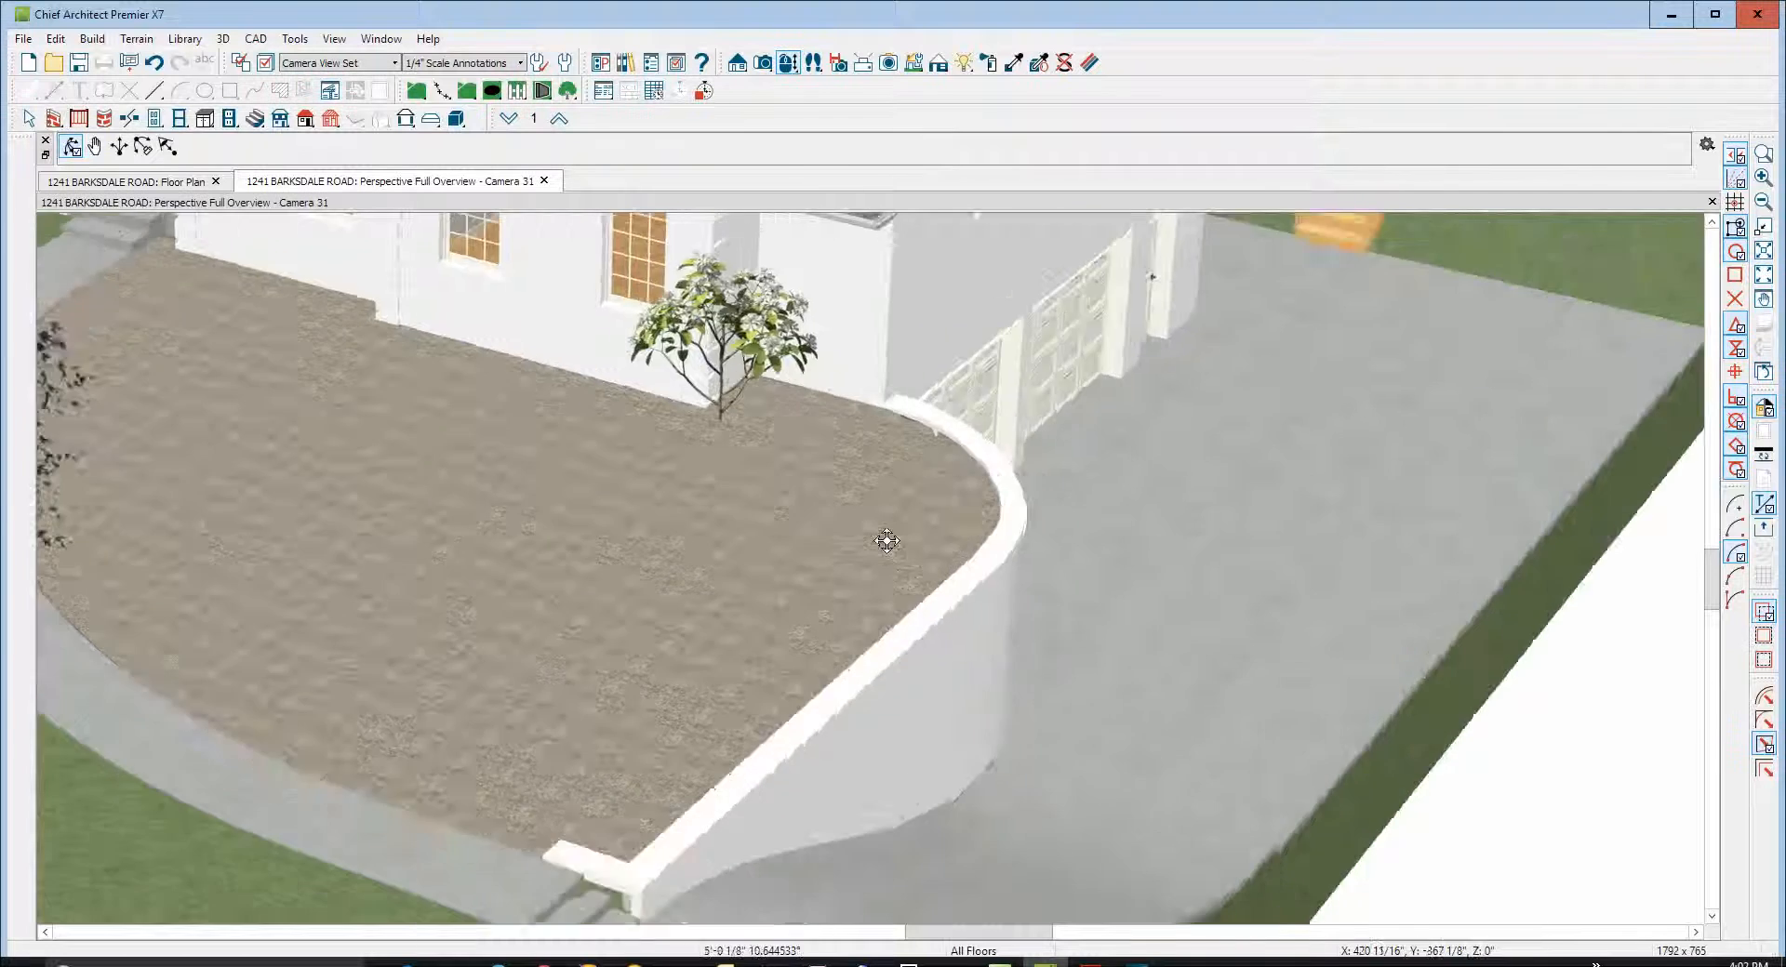
click(139, 180)
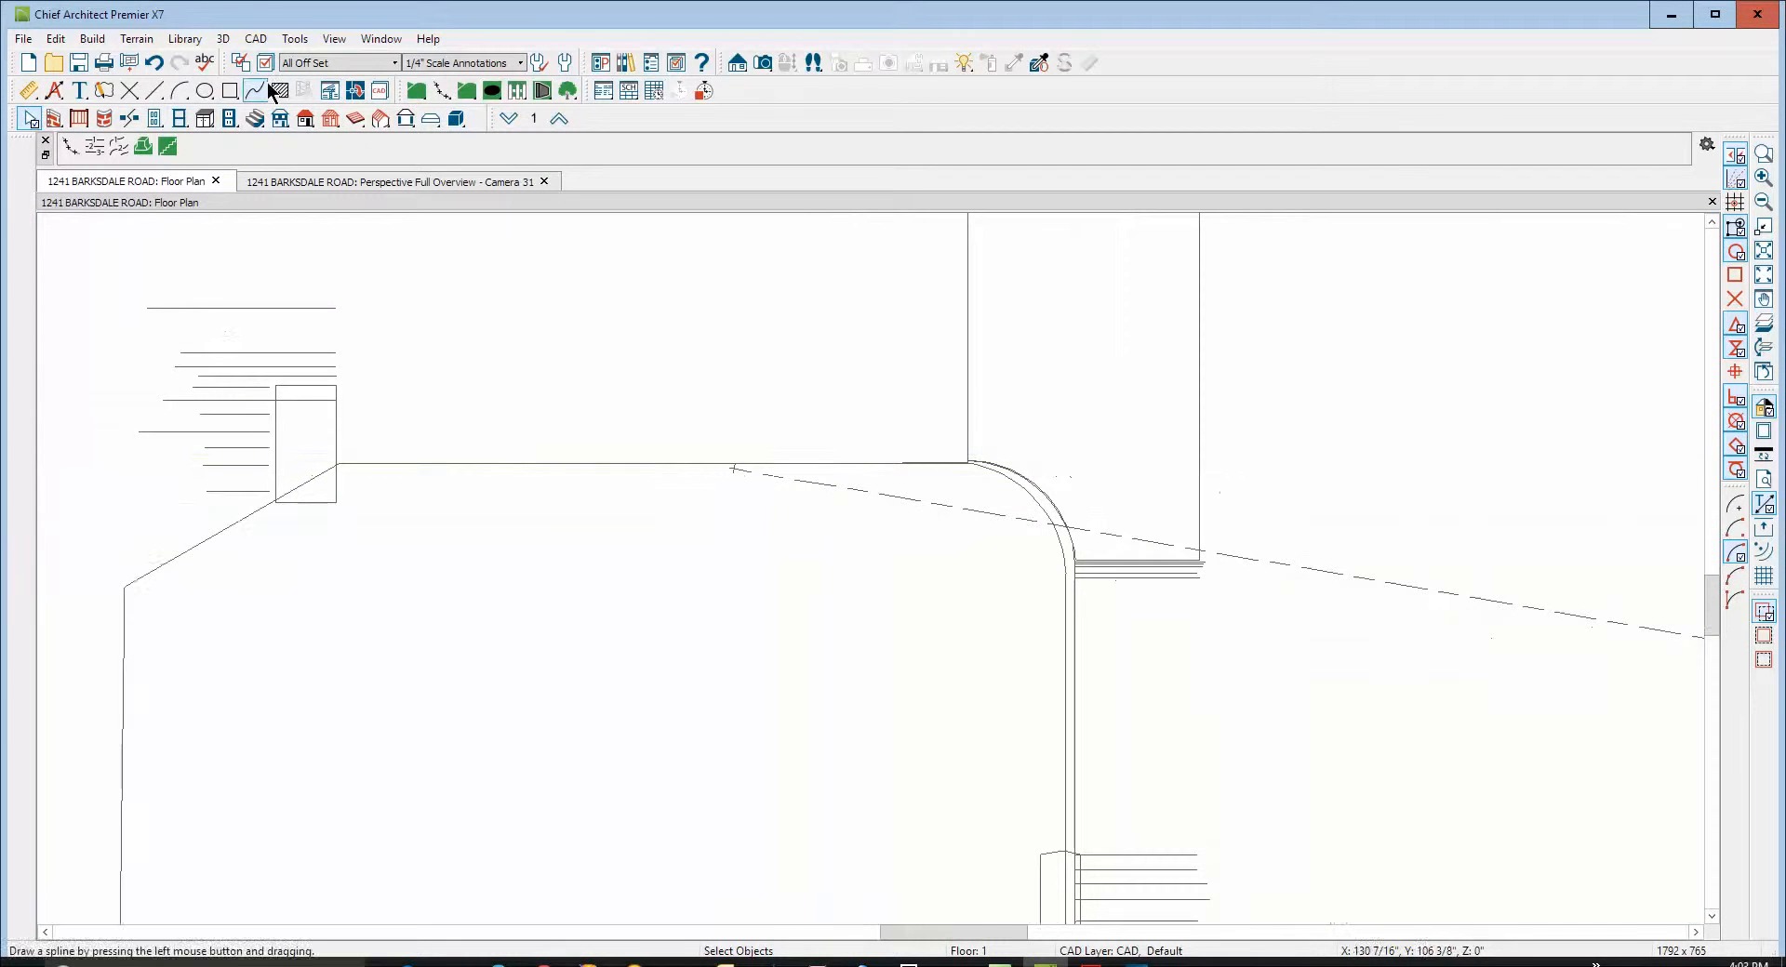
mouse_move(320, 63)
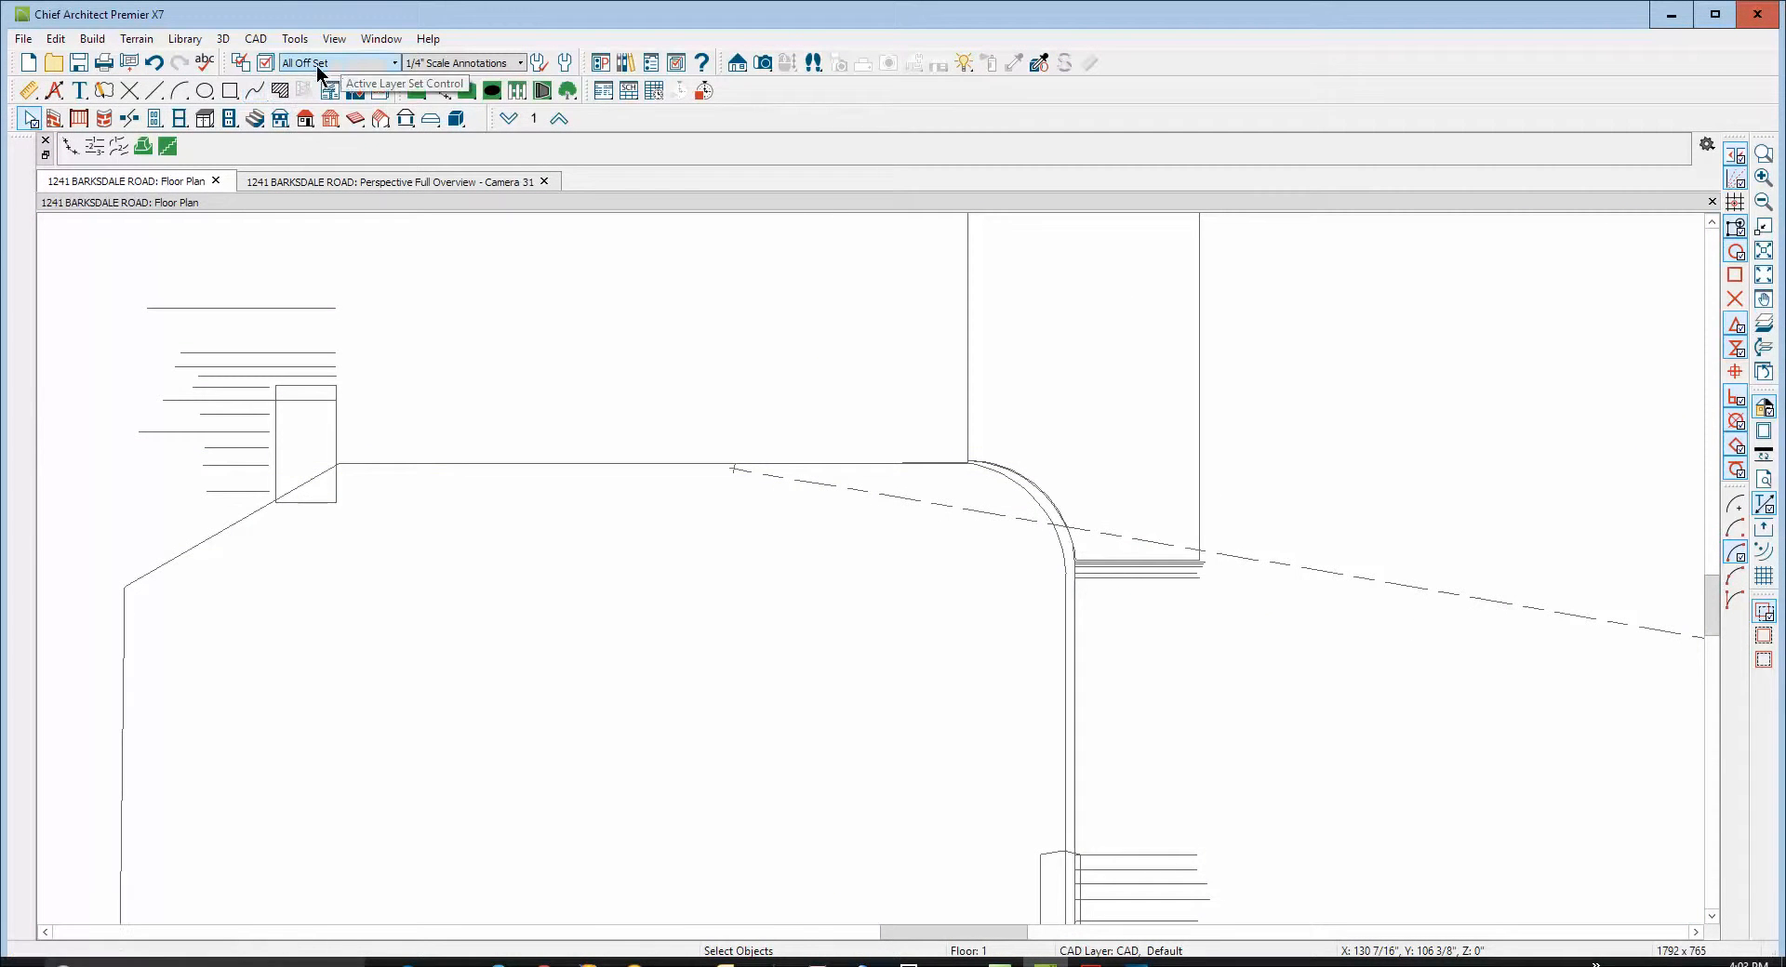
mouse_move(365, 67)
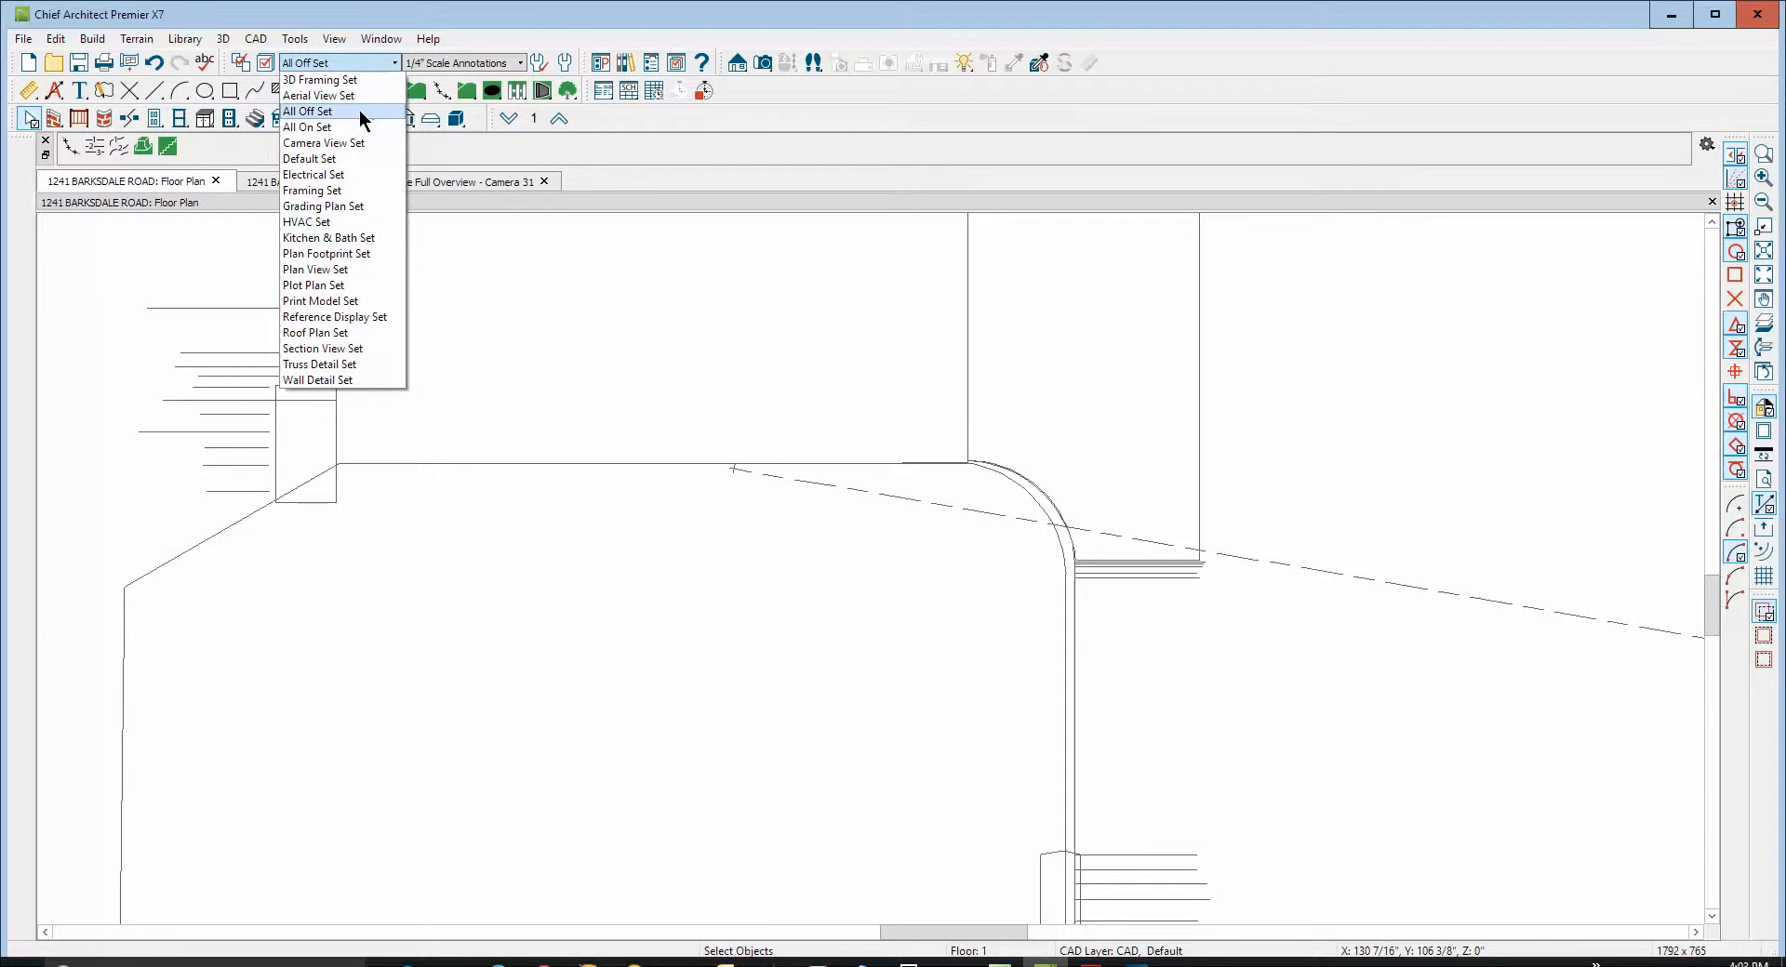
mouse_move(307, 128)
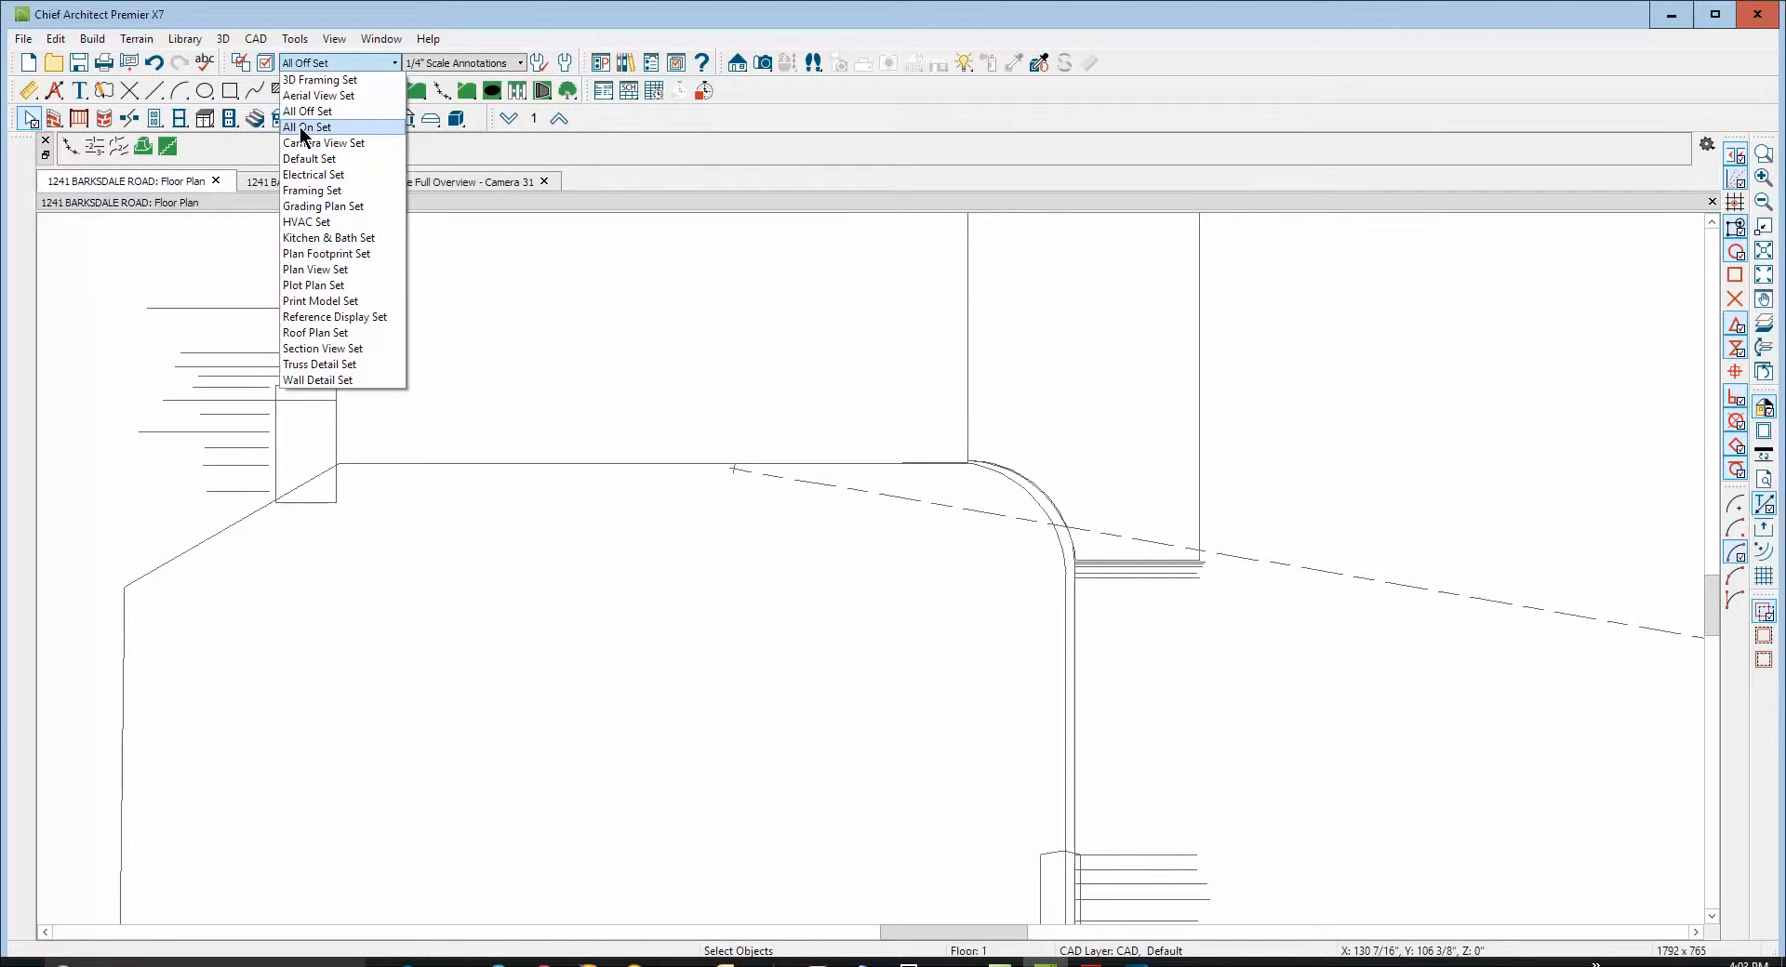
mouse_move(309, 158)
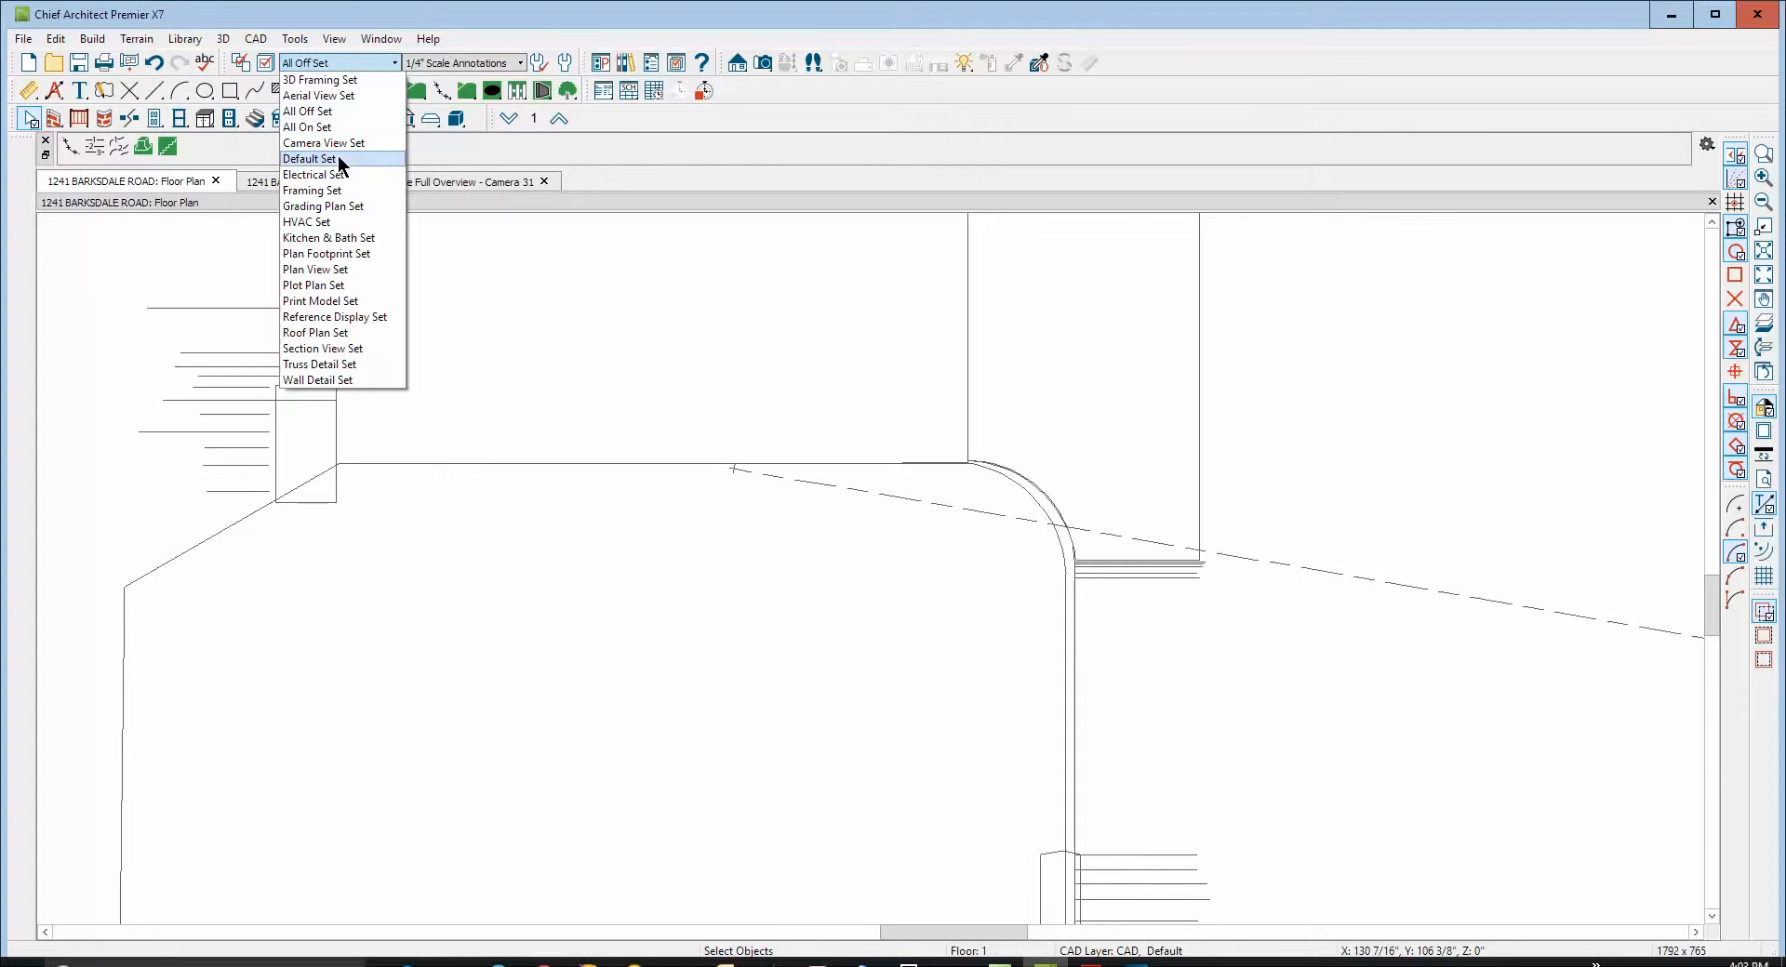
Choose the Default Set so the full floor plan shows again
click(308, 158)
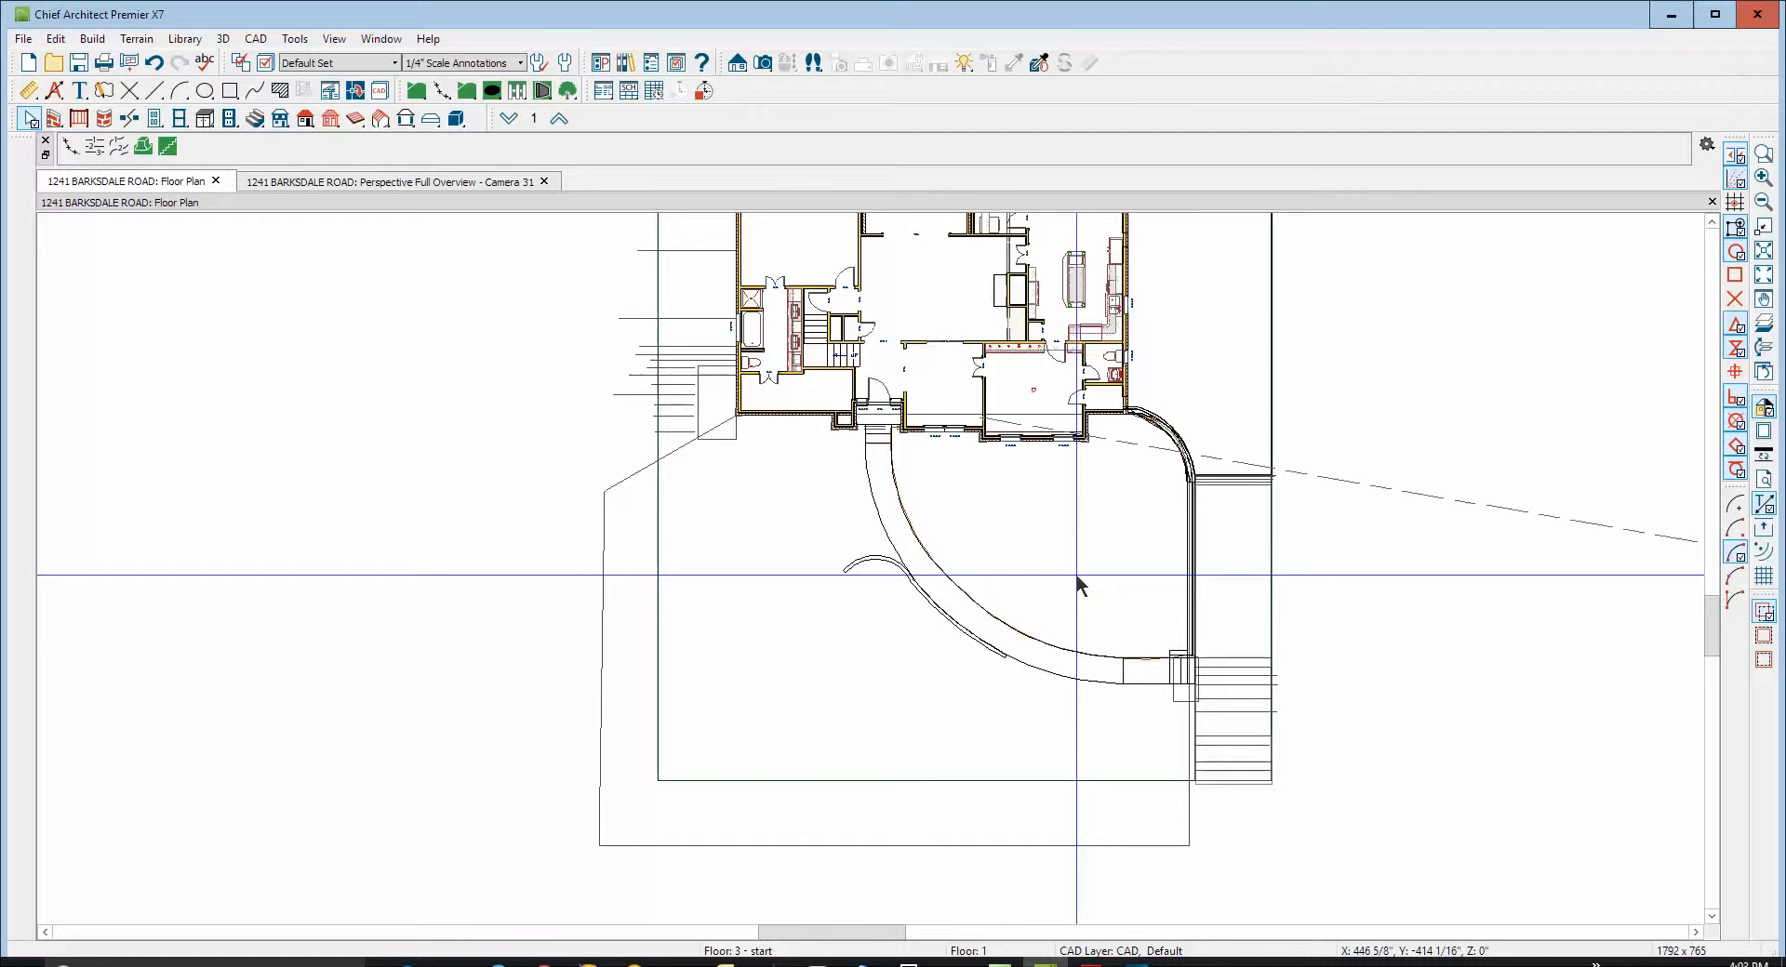
click(392, 183)
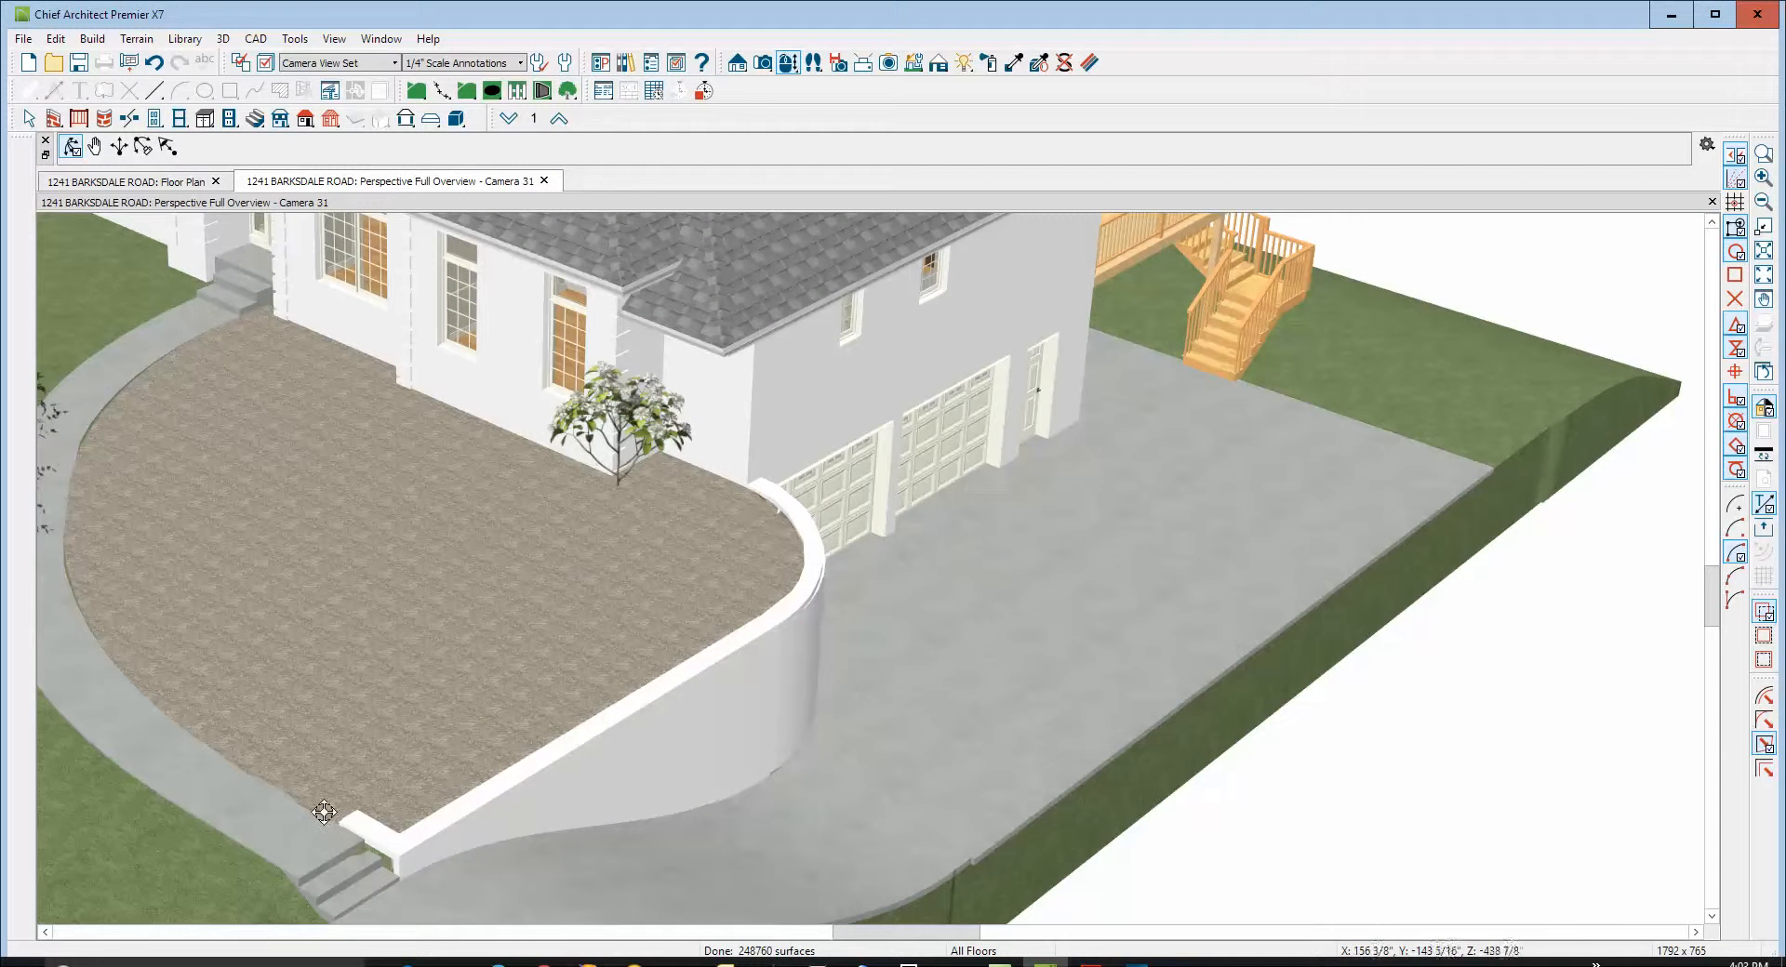
mouse_move(599, 746)
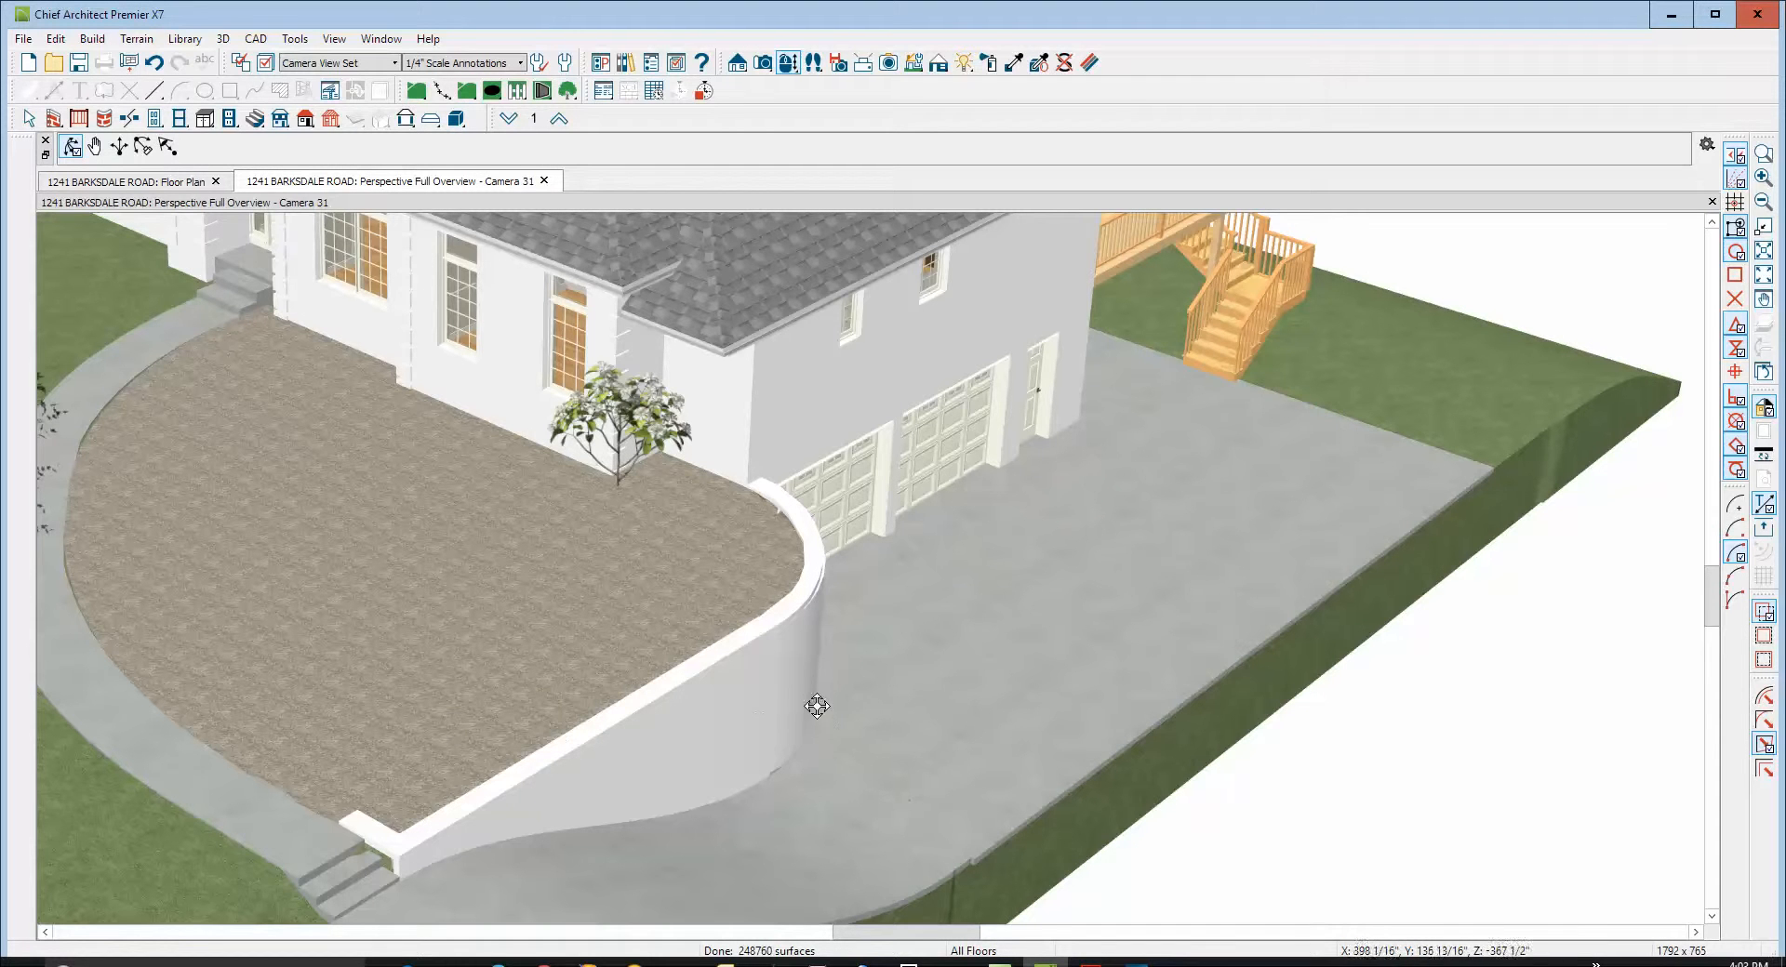
drag(816, 707, 757, 603)
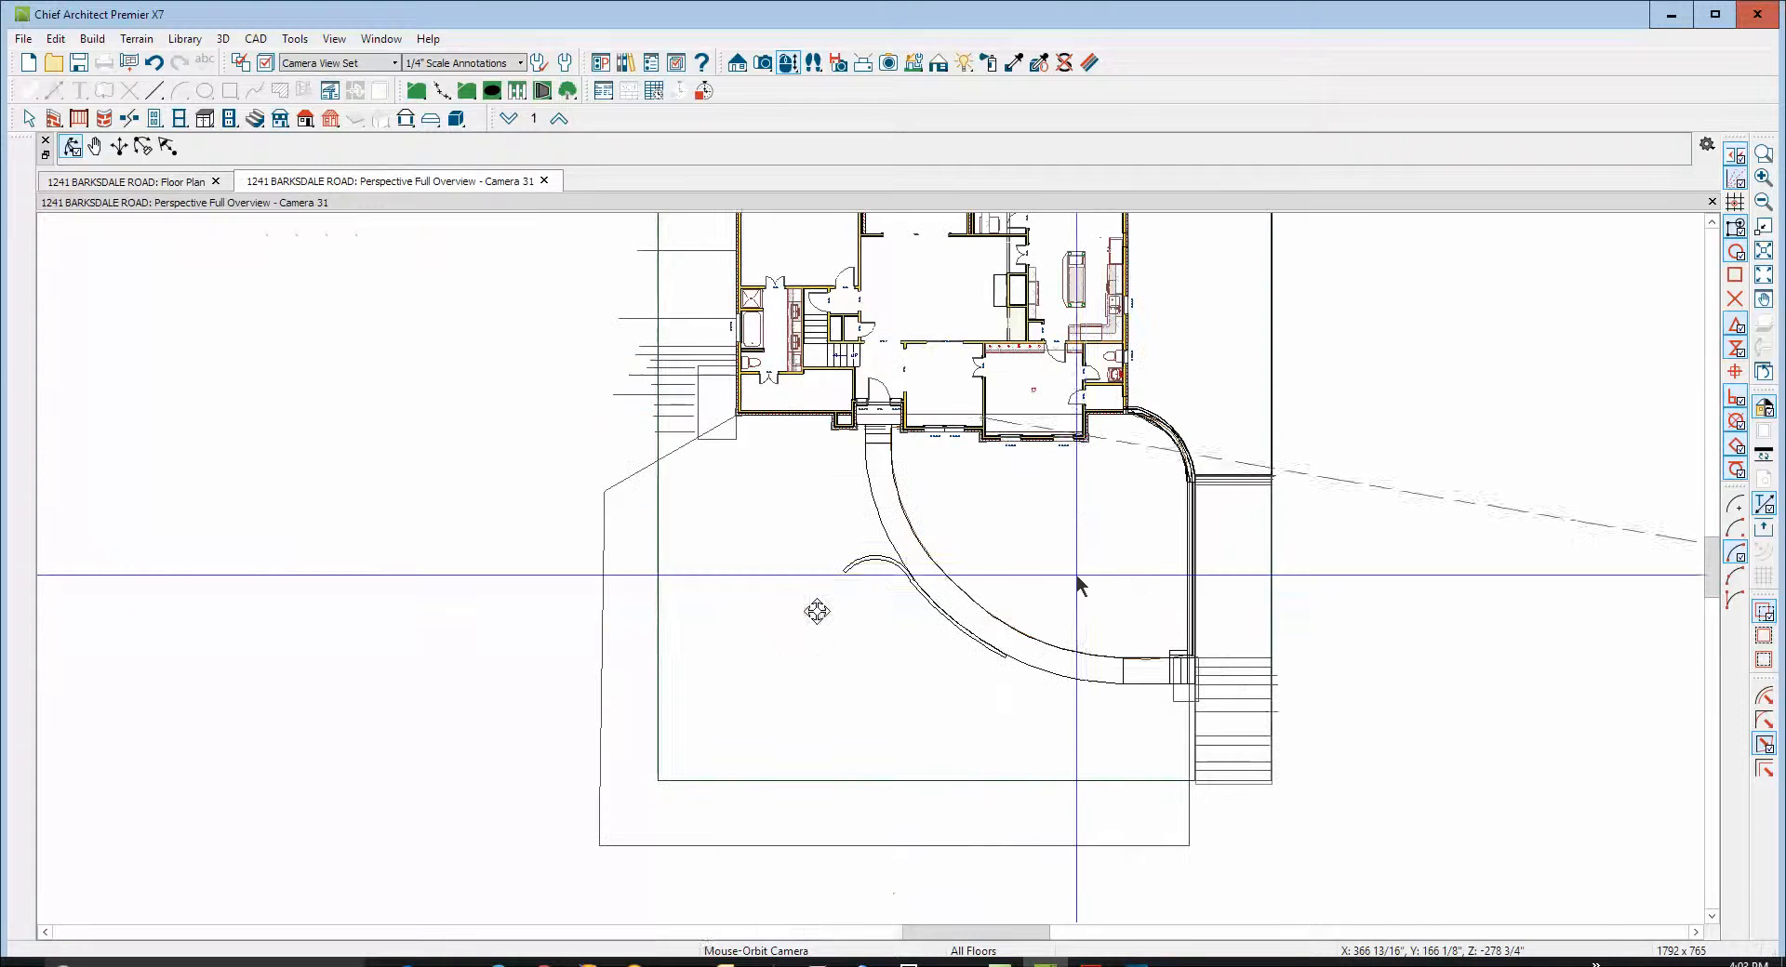
click(130, 180)
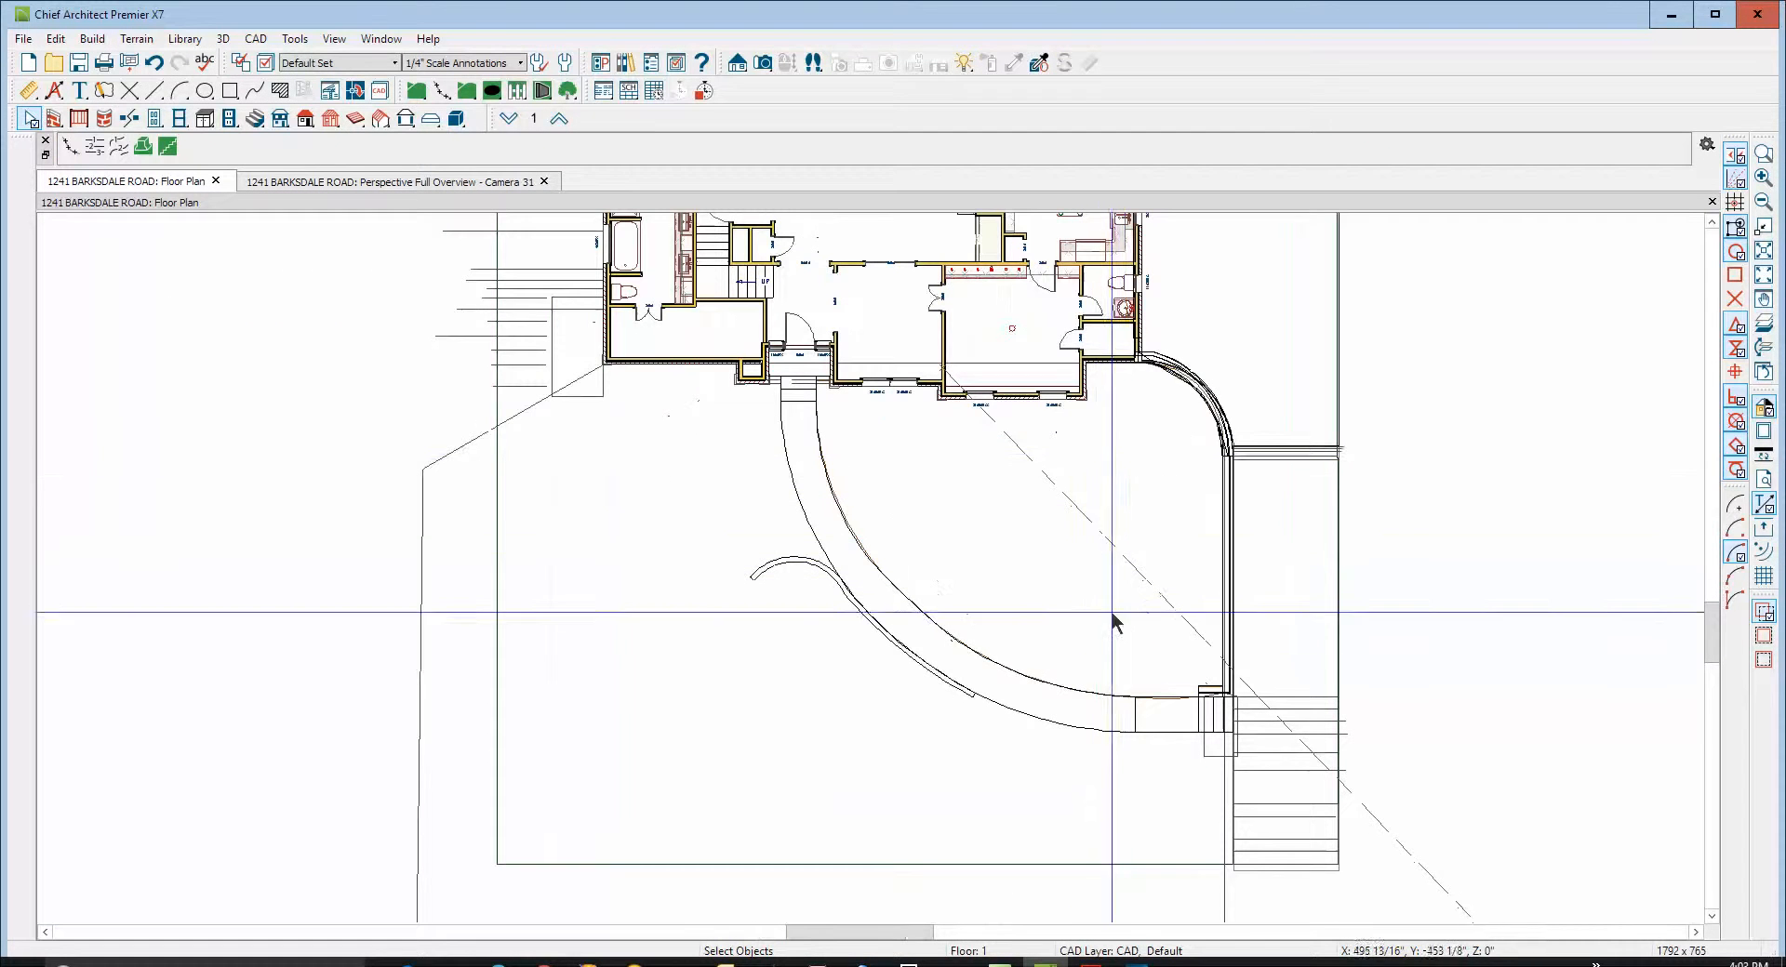